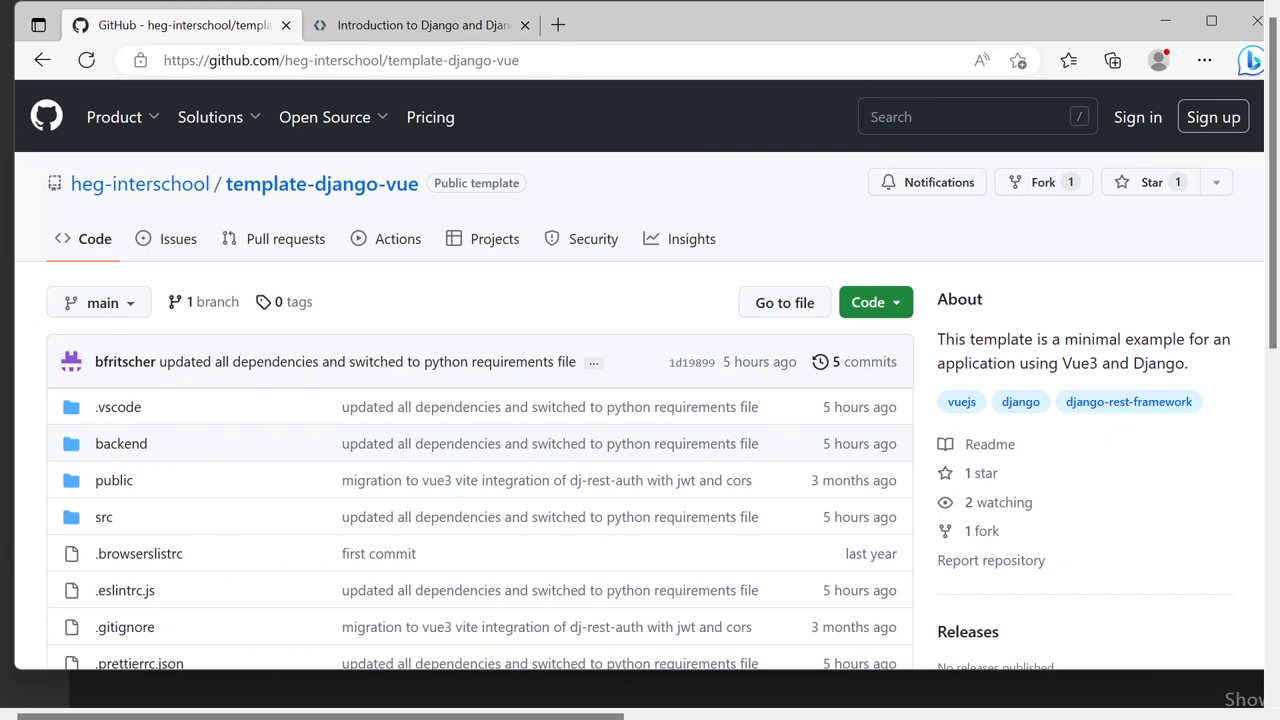
pyautogui.moveTo(664, 36)
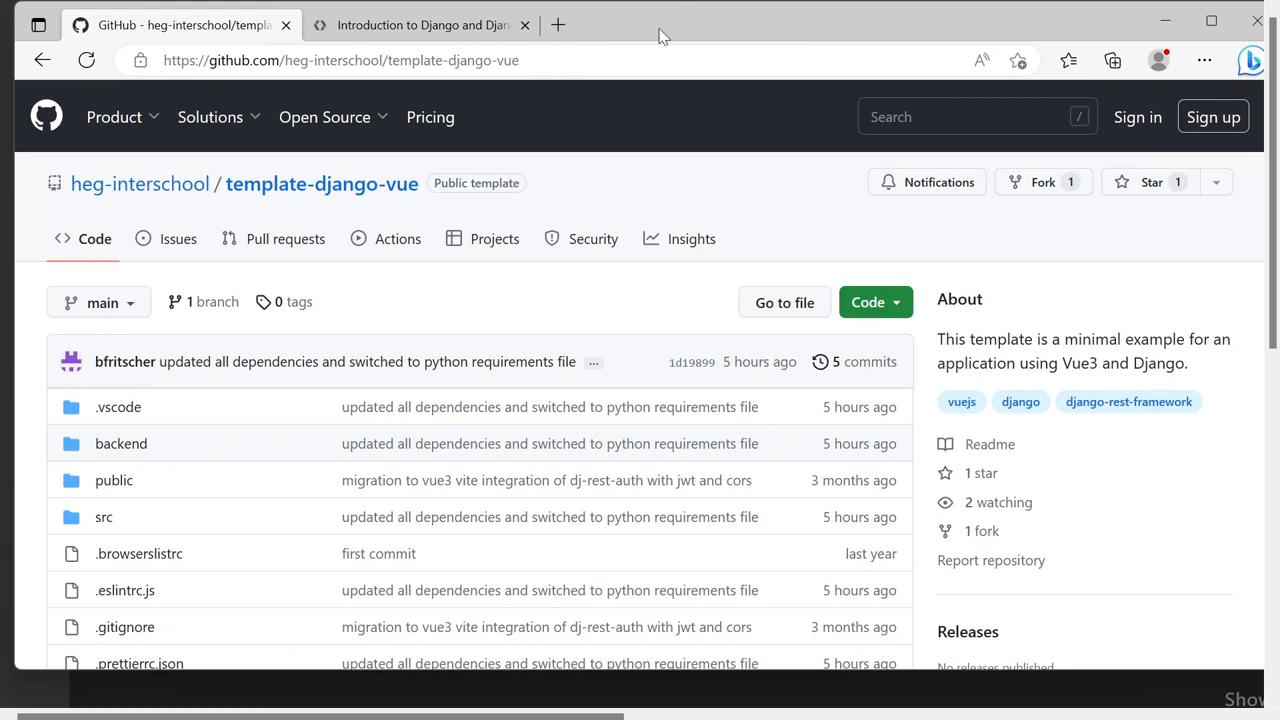
# - Scroll the repository page down past the file list to the Django Vue Template readme
pyautogui.scroll(-3)
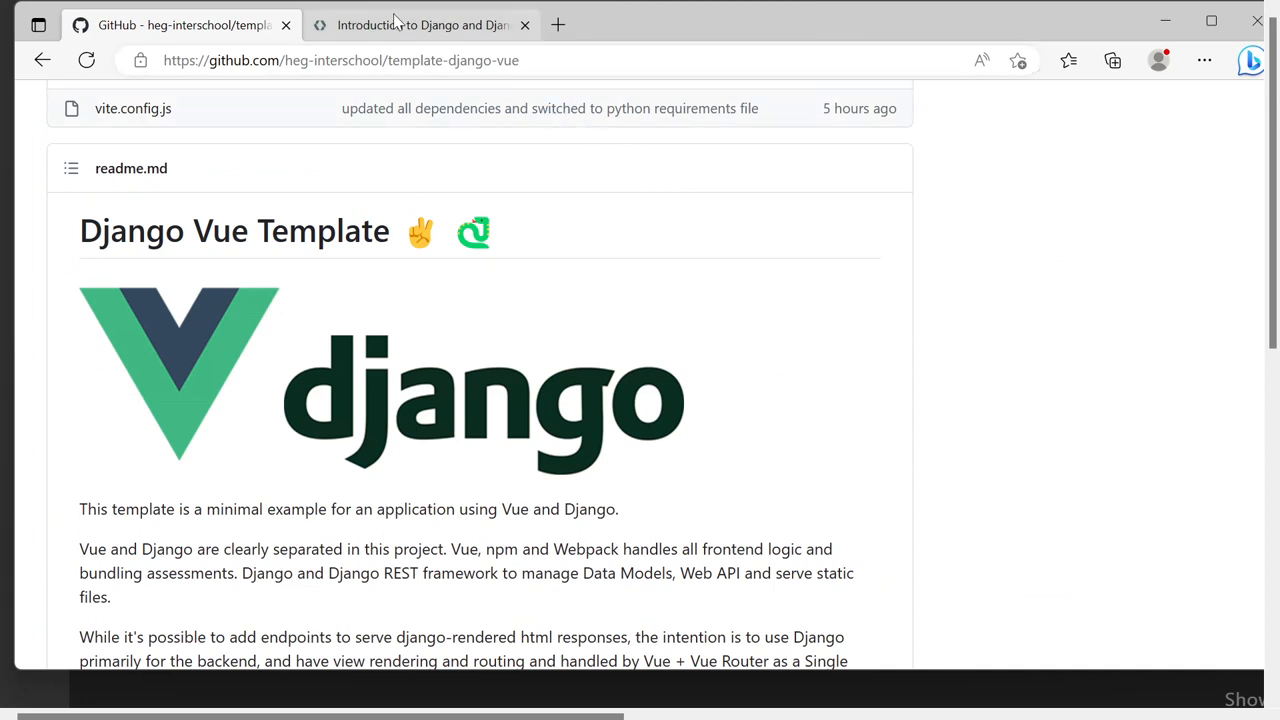
# - Switch to the codelab tab showing step 3, Django REST Framework, of the Django course
pyautogui.click(420, 24)
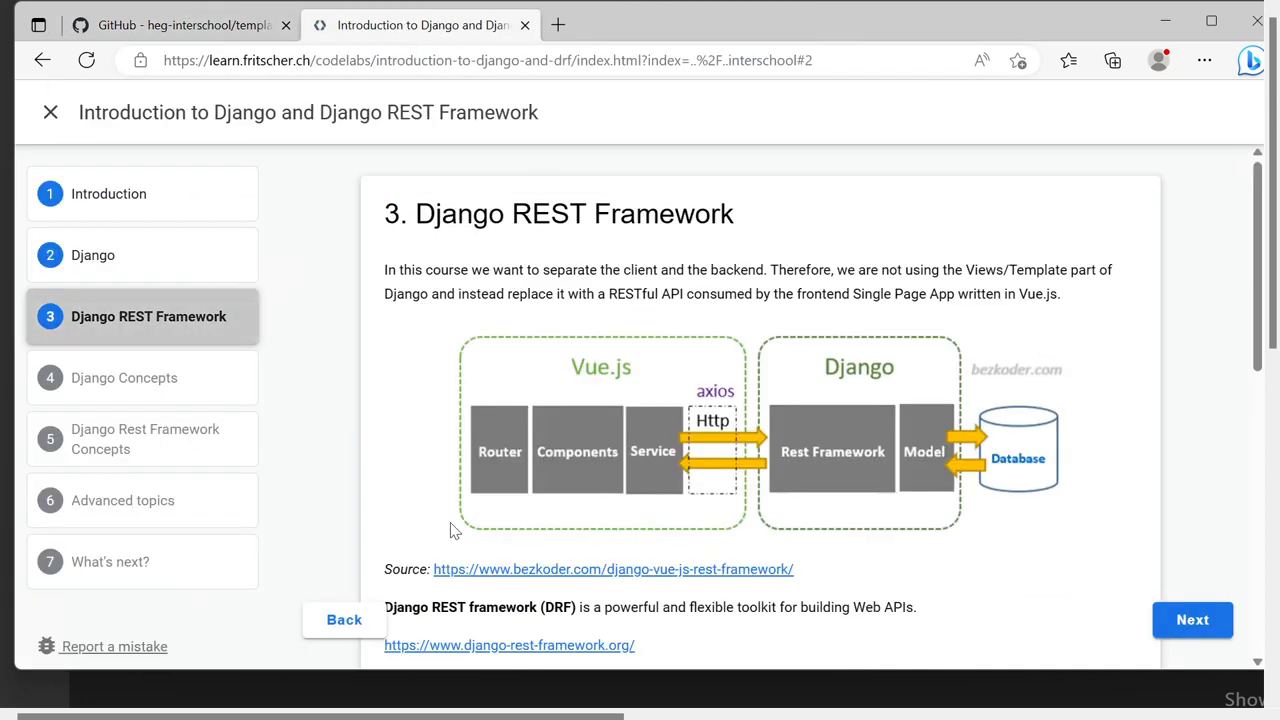
pyautogui.moveTo(724, 396)
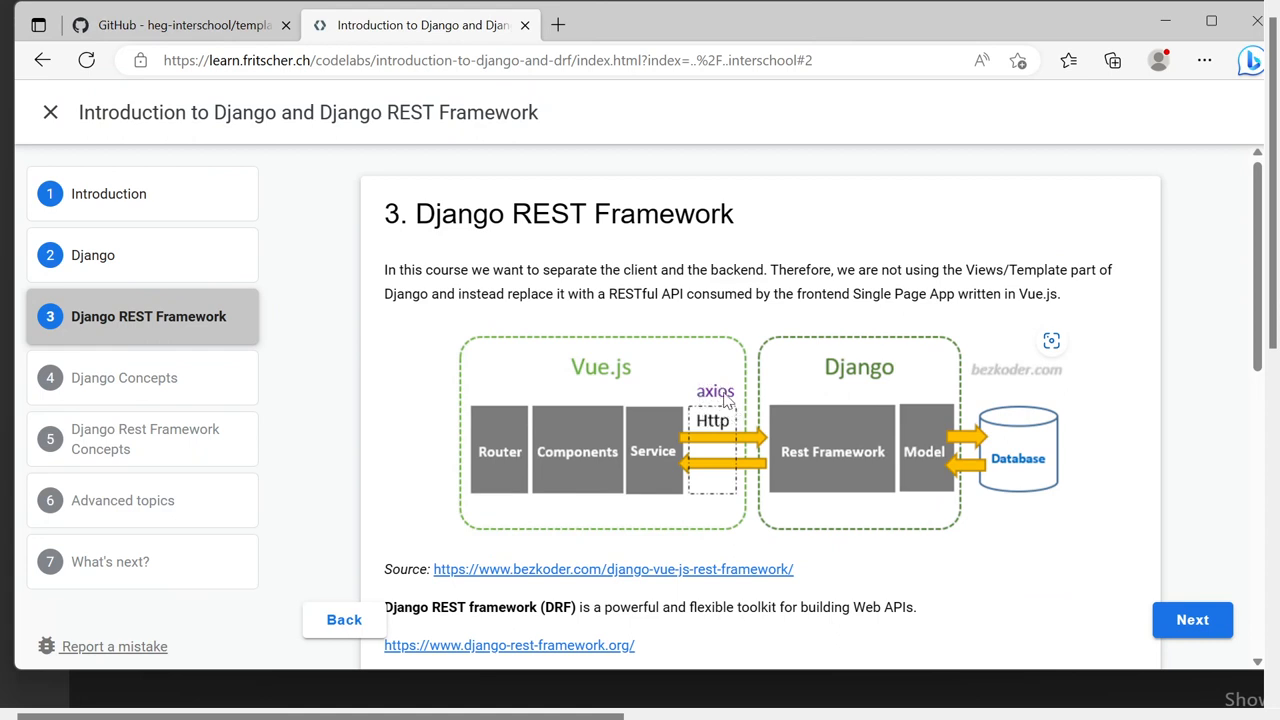
pyautogui.moveTo(1060, 328)
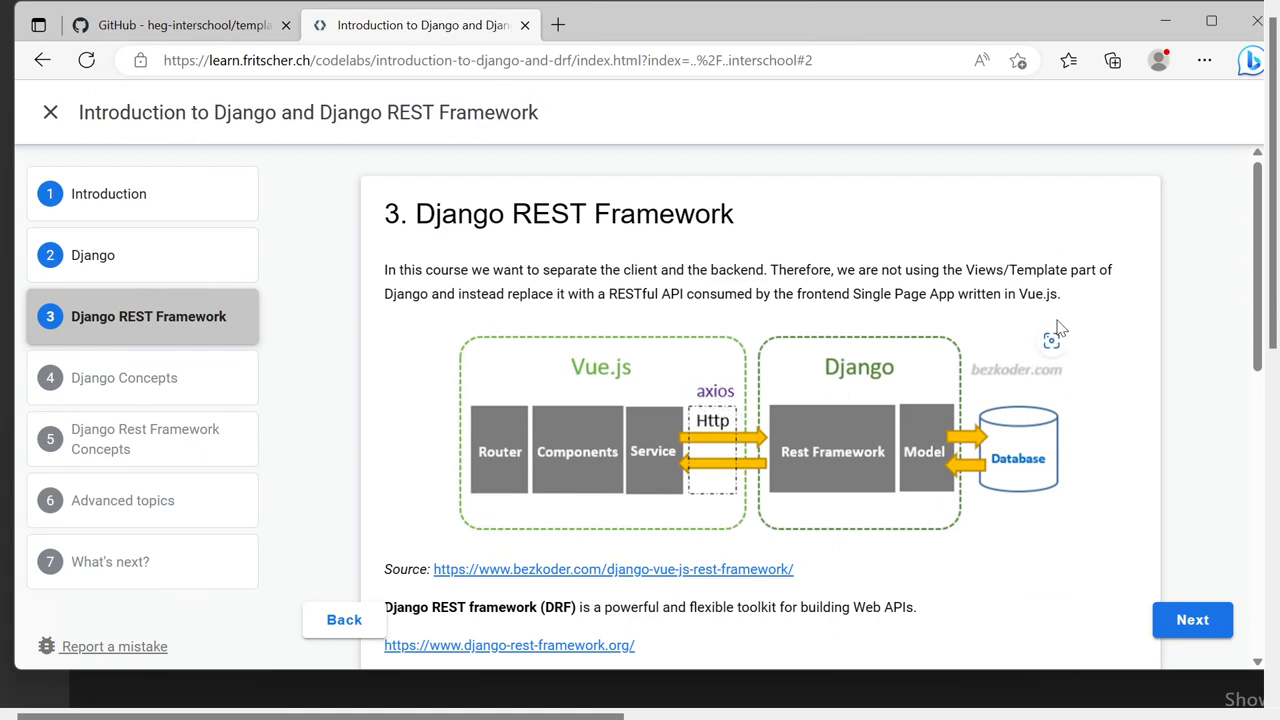
pyautogui.moveTo(1056, 388)
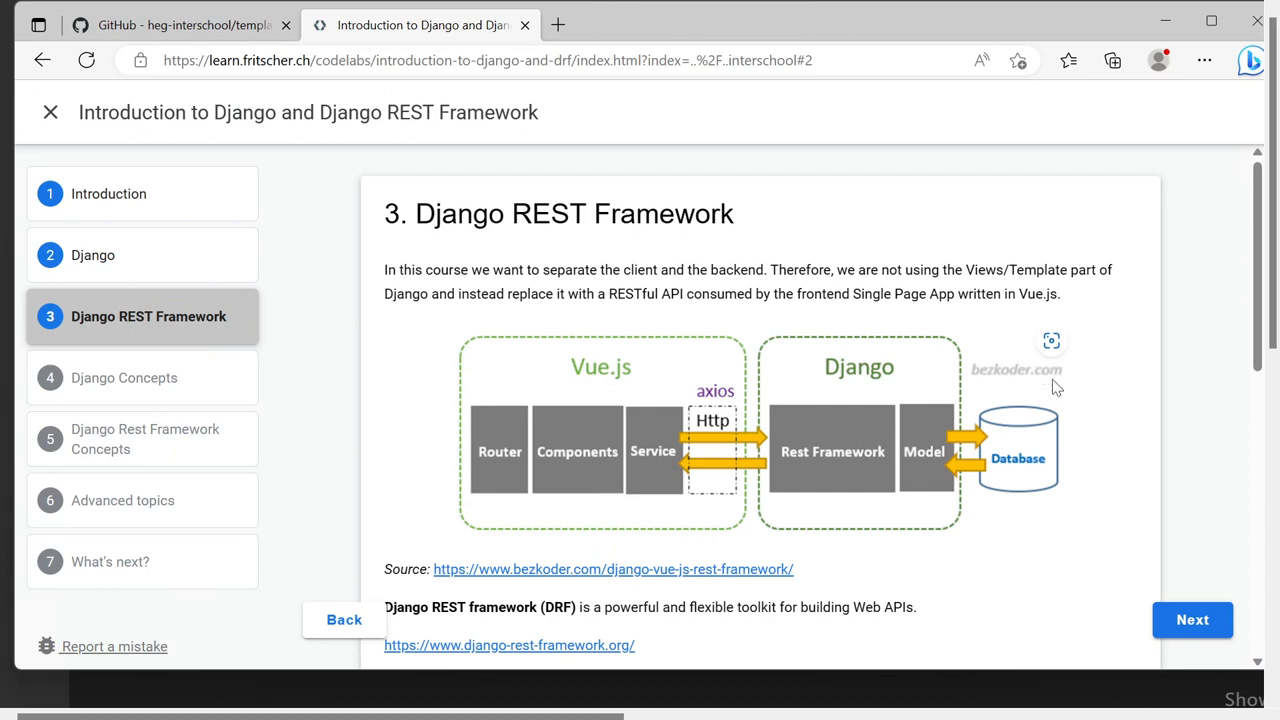
pyautogui.moveTo(872, 318)
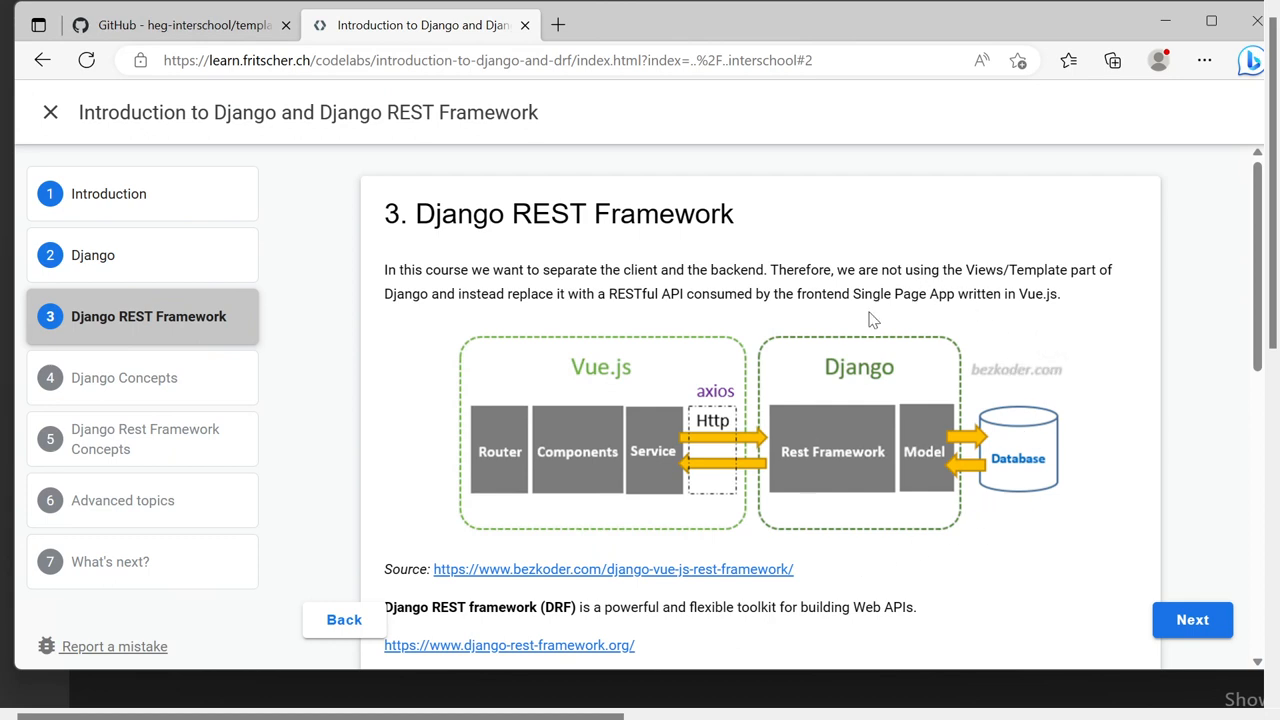
pyautogui.moveTo(708, 396)
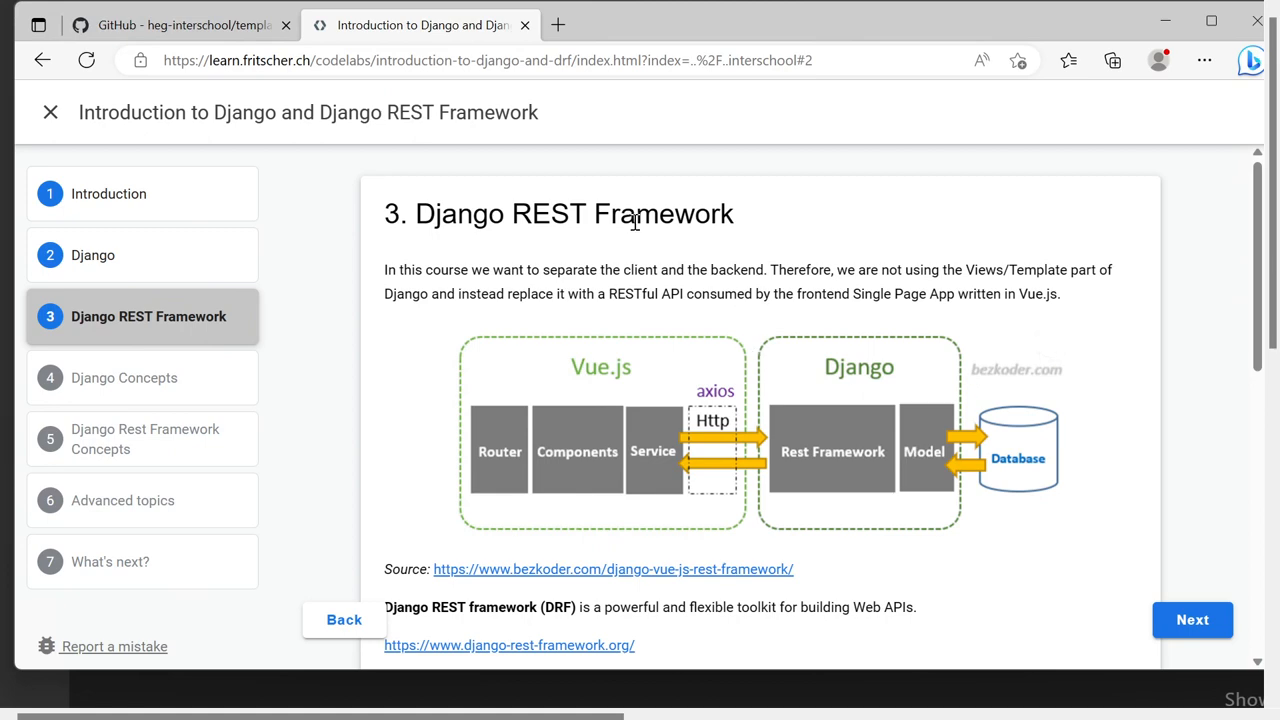
# - Return to the GitHub template-django-vue tab and scroll down to its readme
pyautogui.click(184, 24)
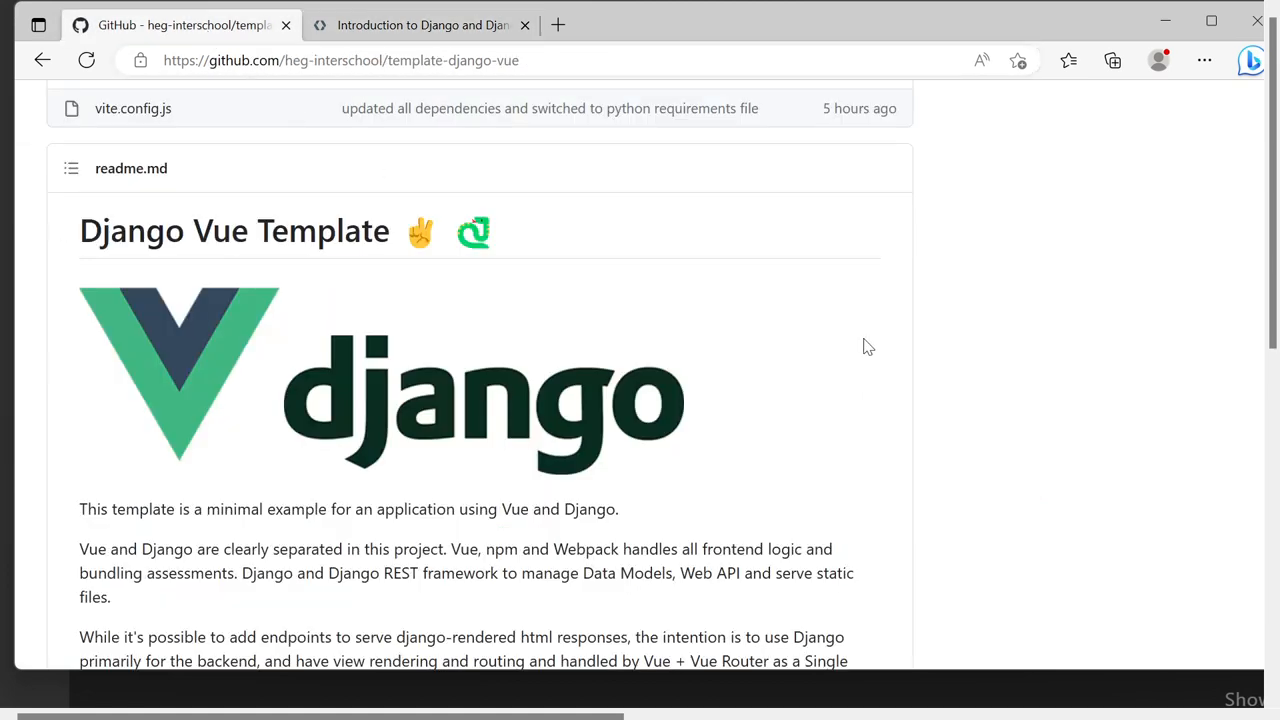
pyautogui.moveTo(860, 308)
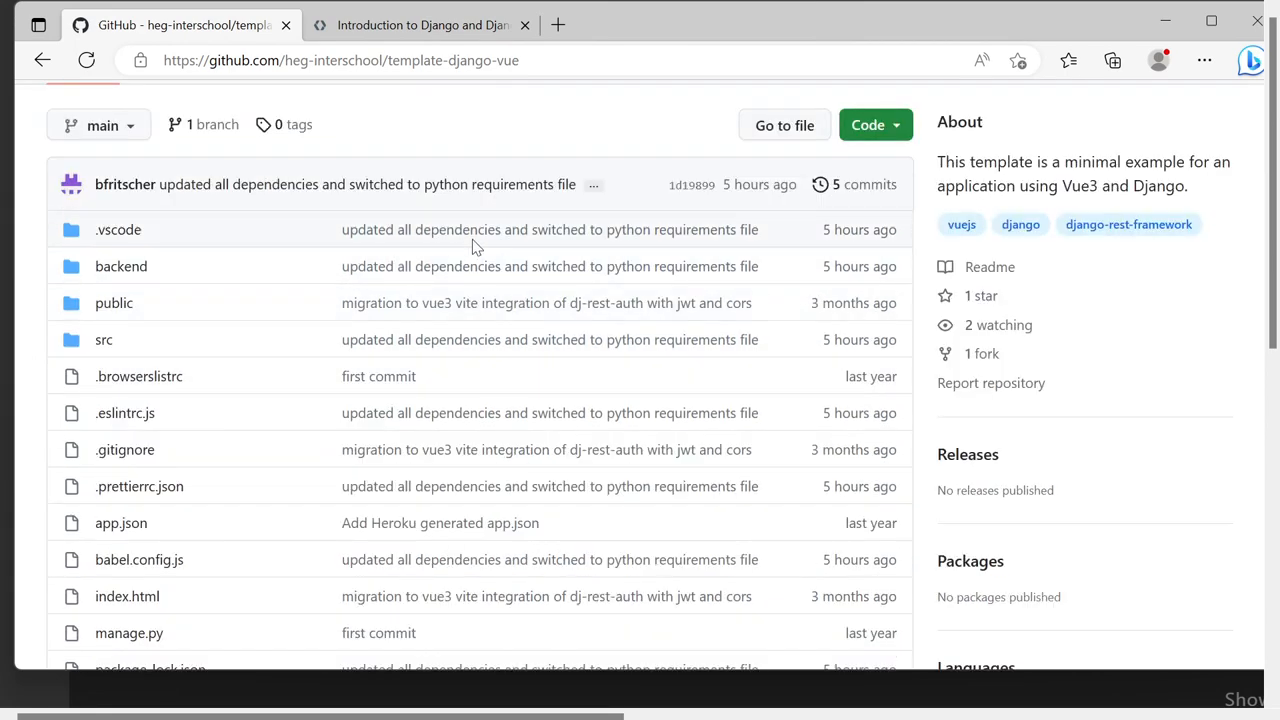
pyautogui.scroll(-3)
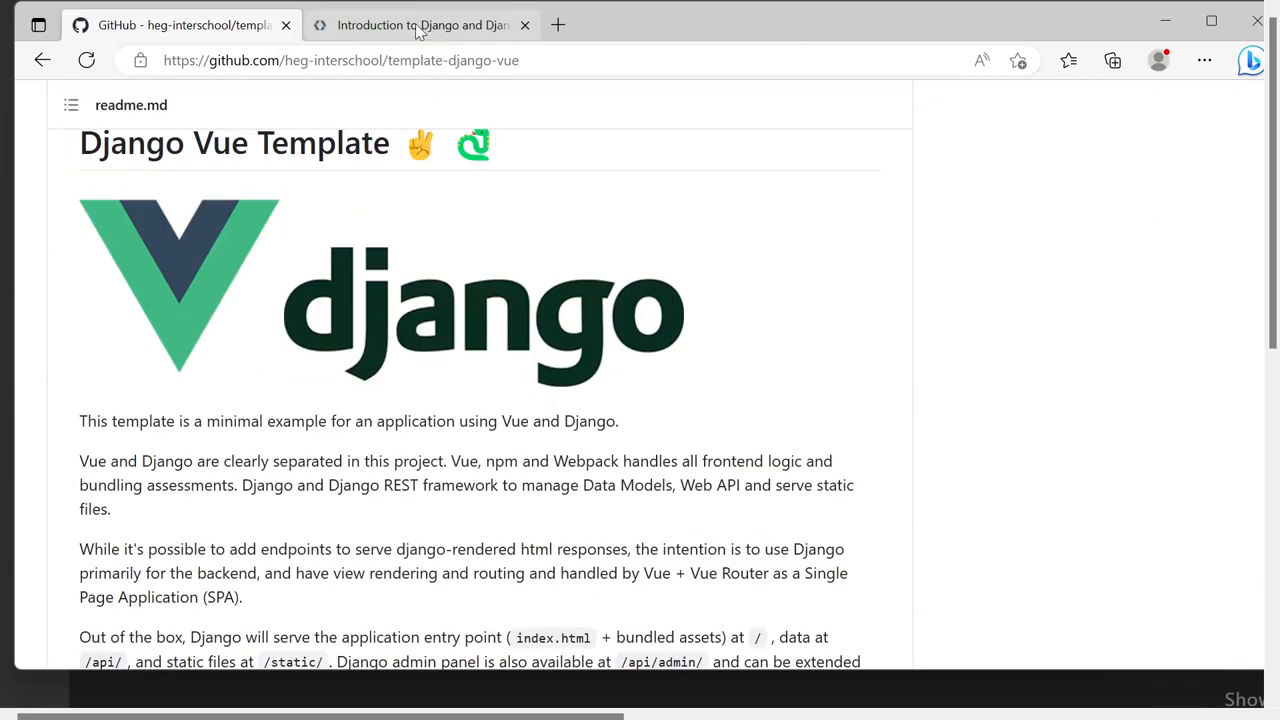
# - Back in the codelab, jump to step 6, Advanced topics, on CORS and JSON Web Tokens
pyautogui.click(420, 24)
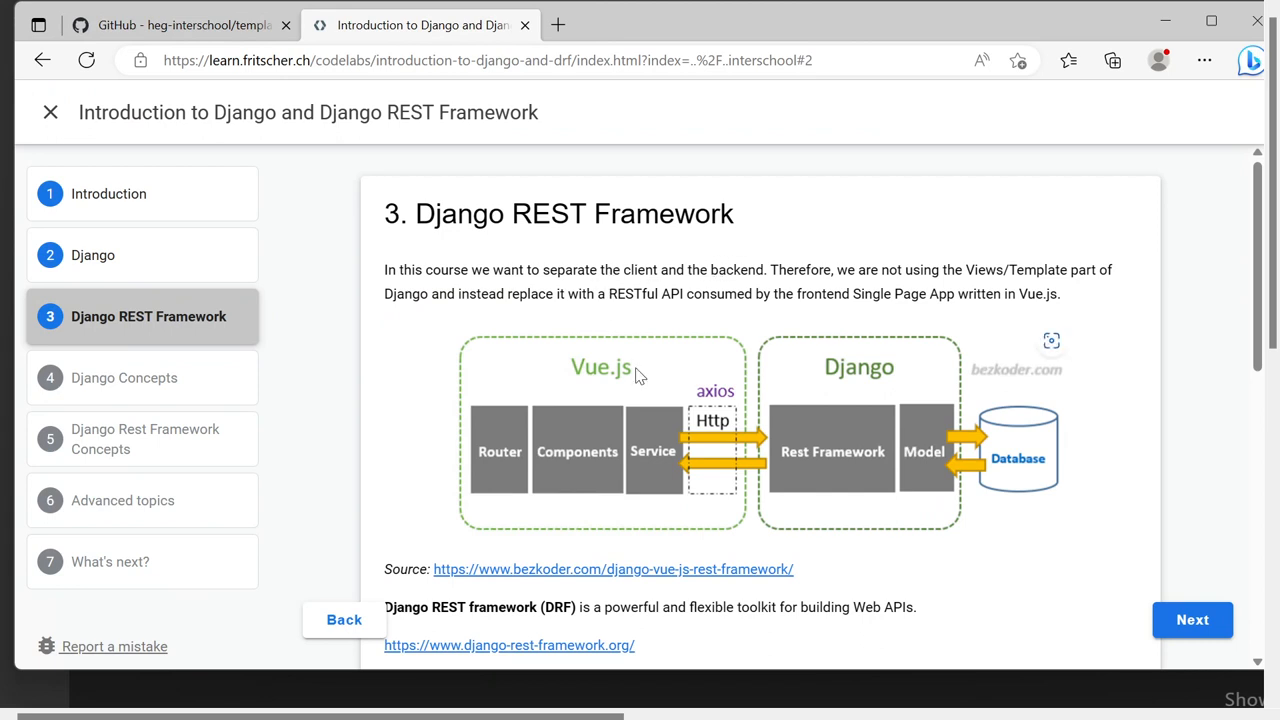
pyautogui.moveTo(708, 268)
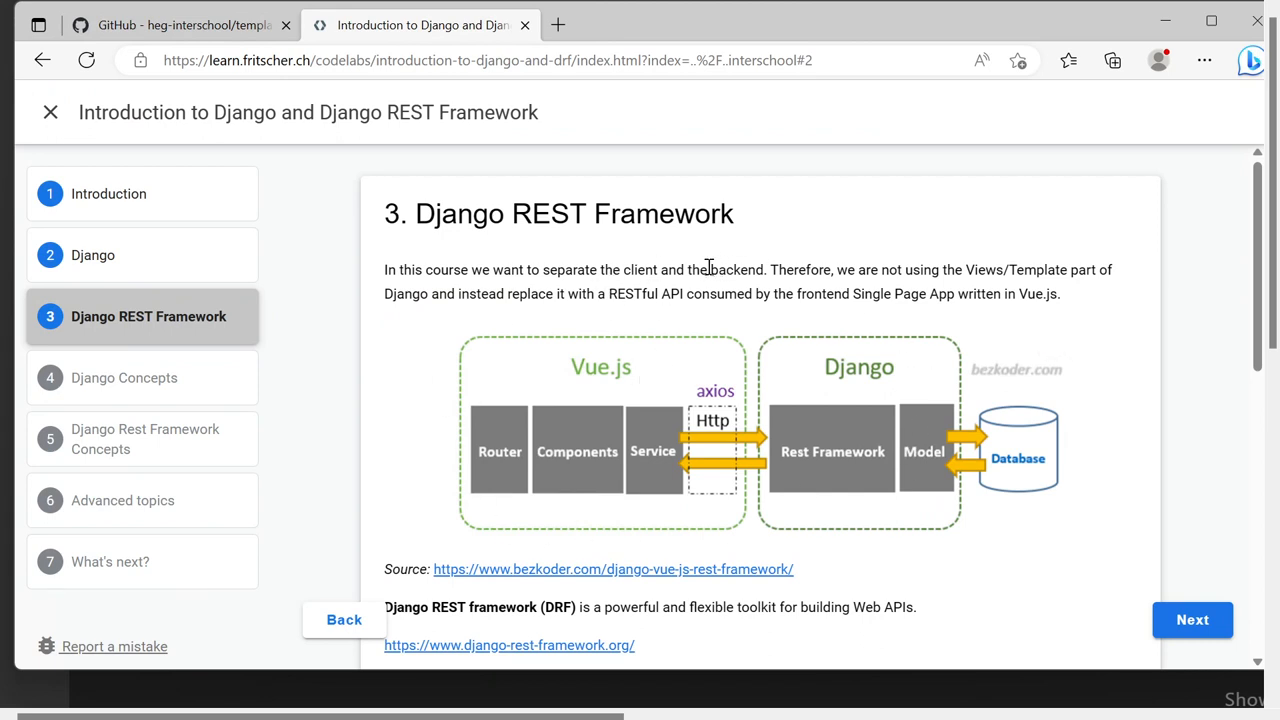
pyautogui.moveTo(600, 268)
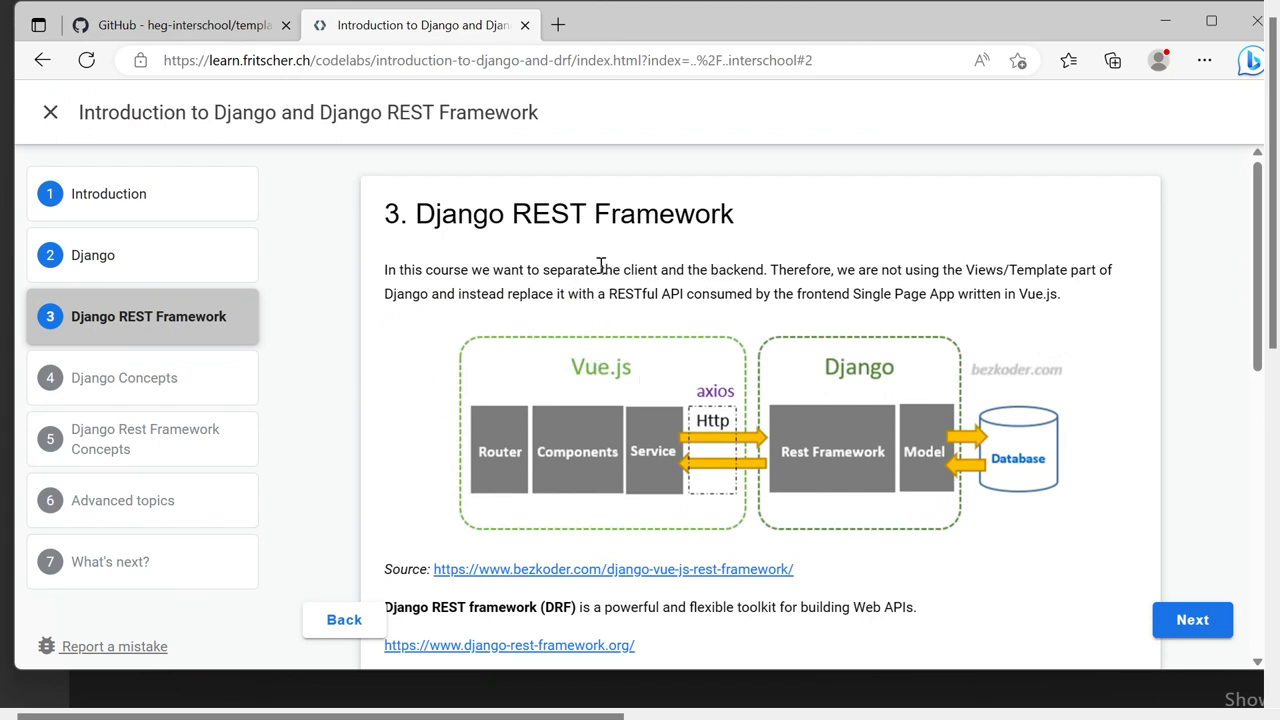
pyautogui.moveTo(588, 292)
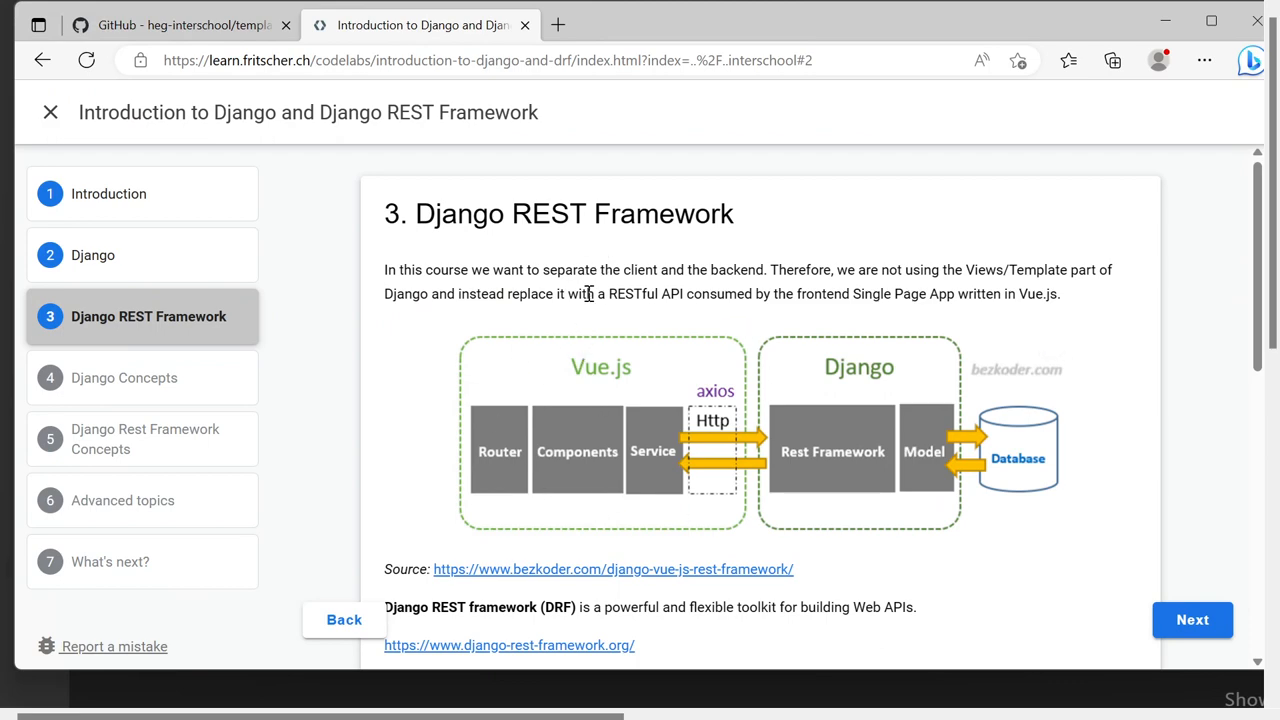
pyautogui.moveTo(172, 520)
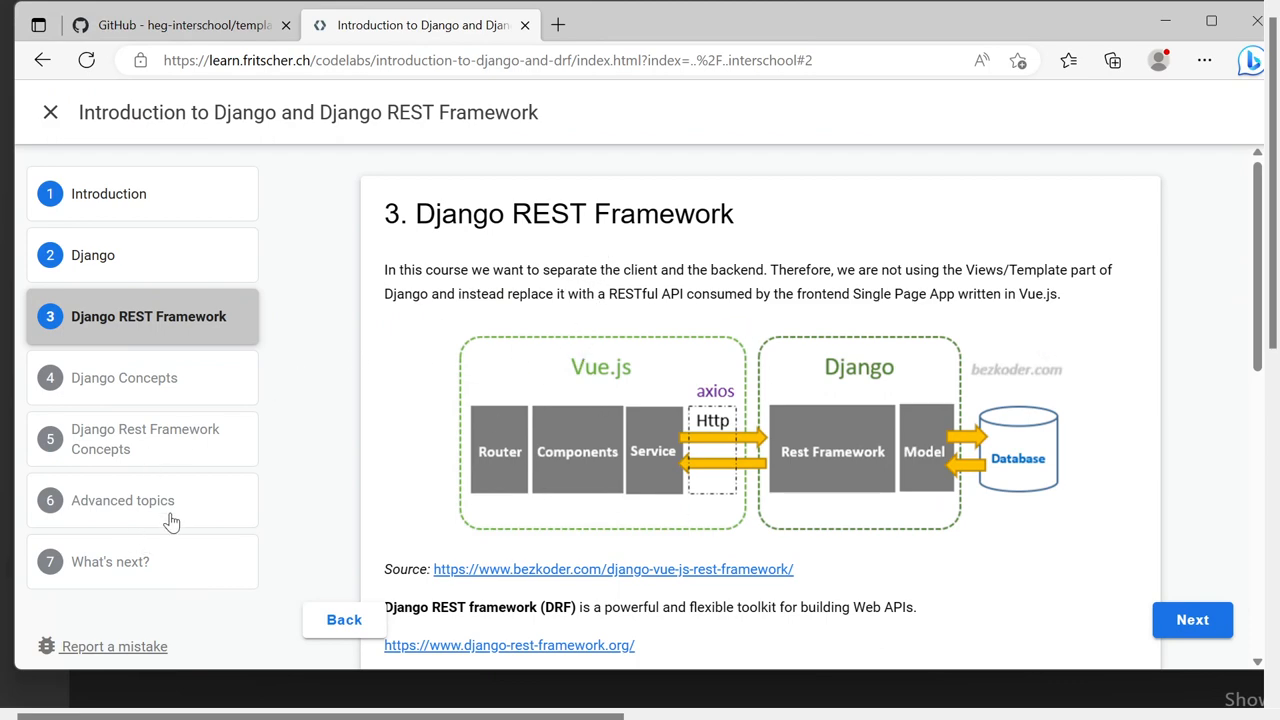
pyautogui.click(124, 500)
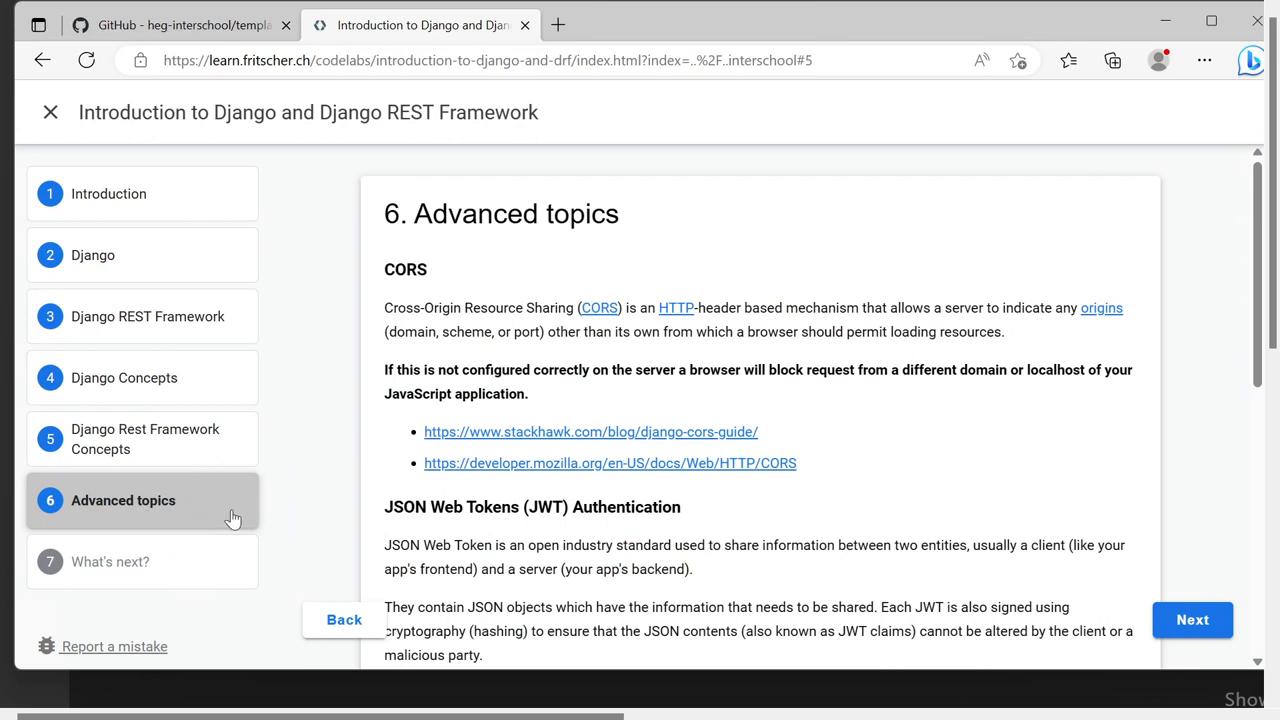
pyautogui.moveTo(192, 506)
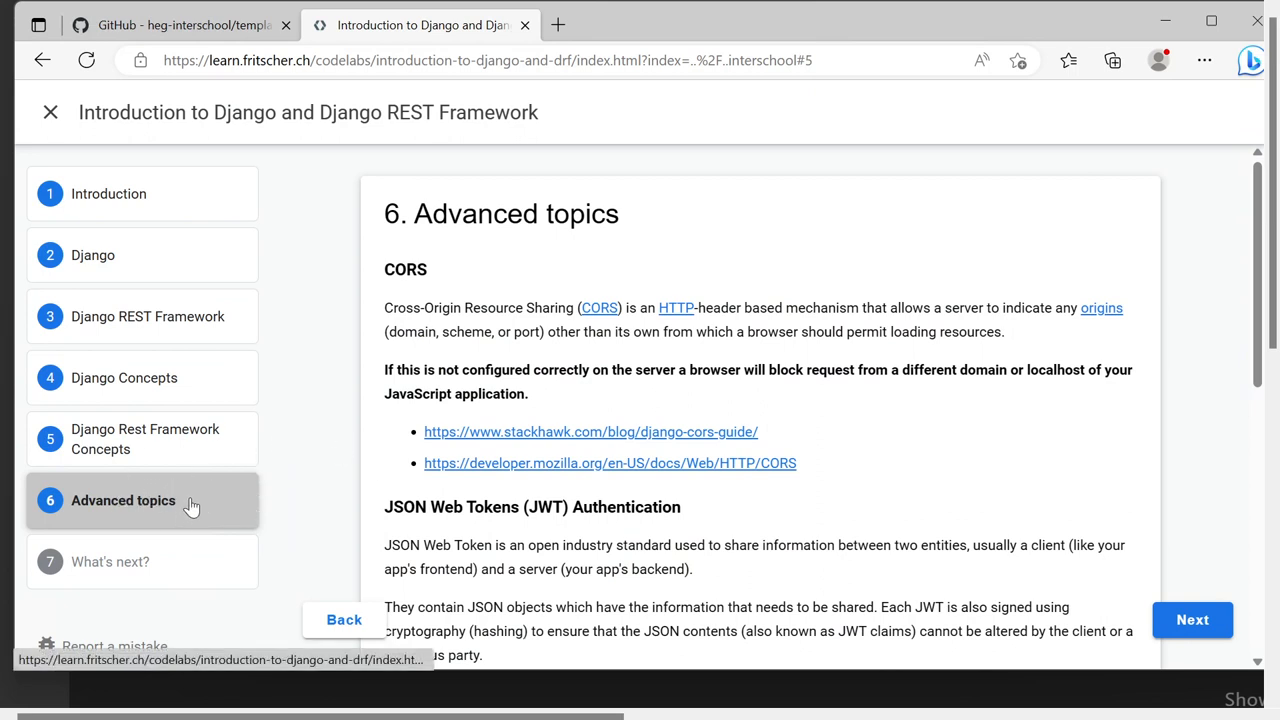
pyautogui.moveTo(378, 234)
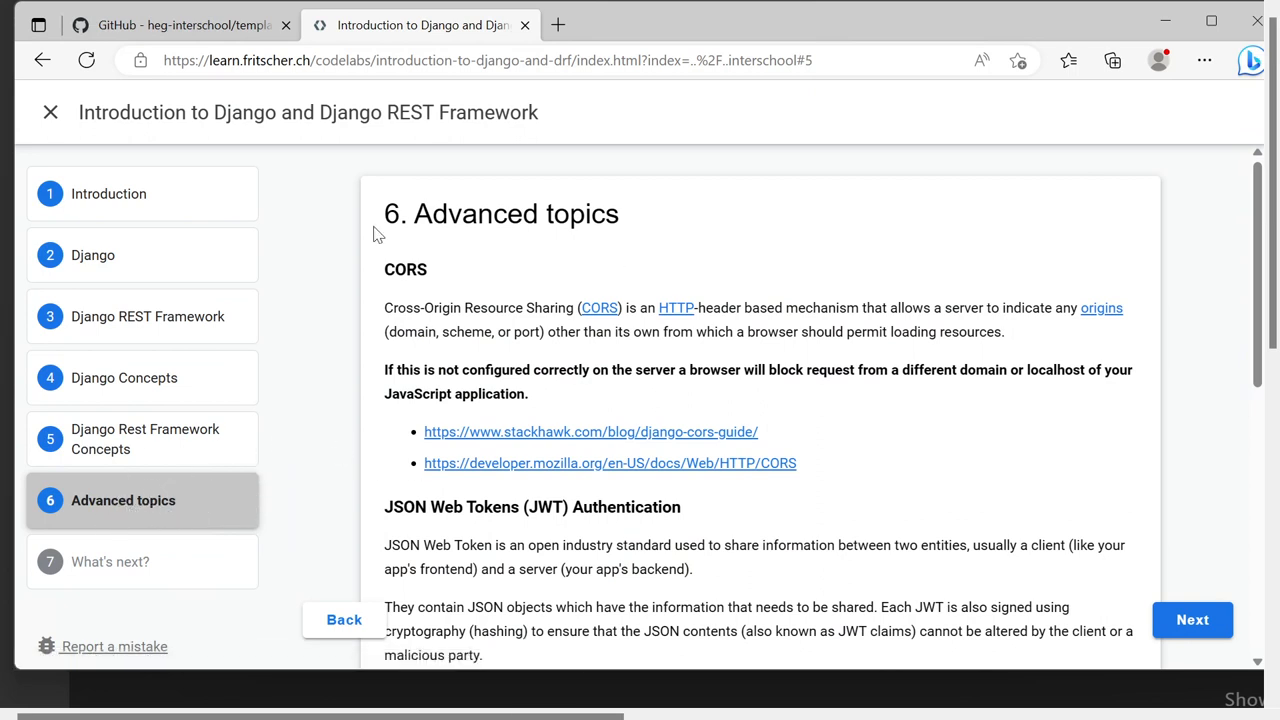
pyautogui.moveTo(488, 348)
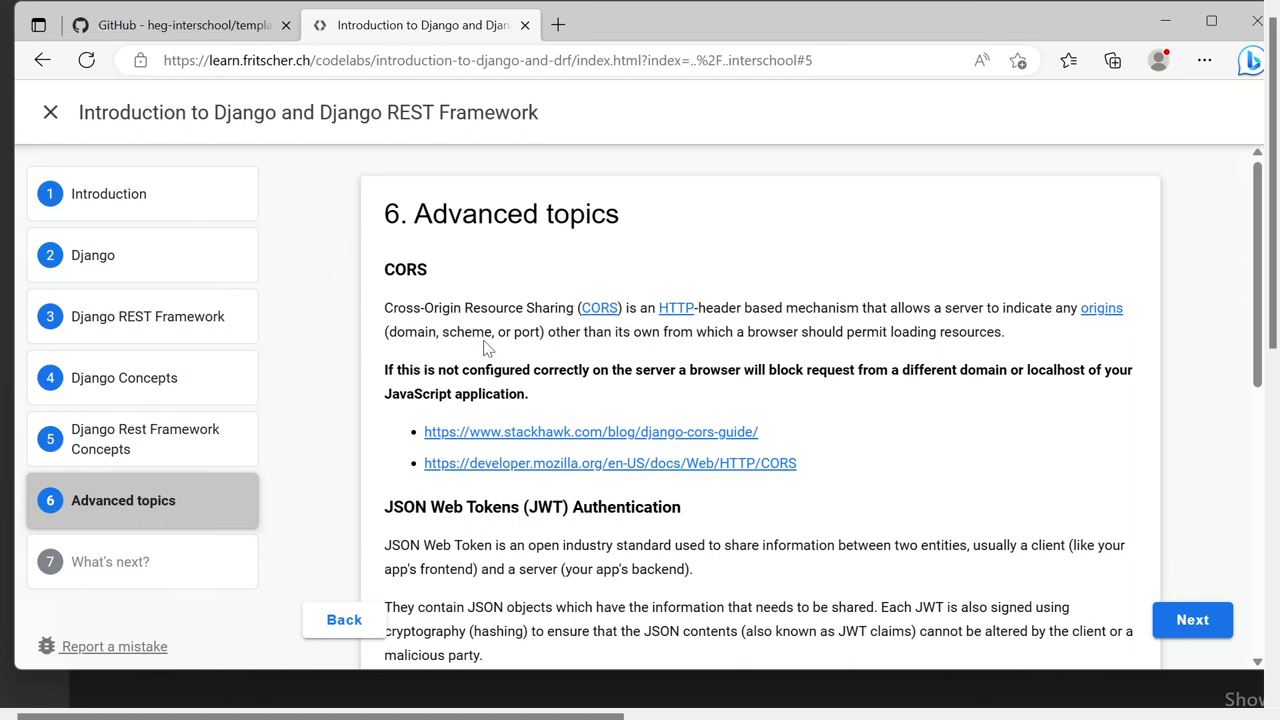
pyautogui.moveTo(532, 364)
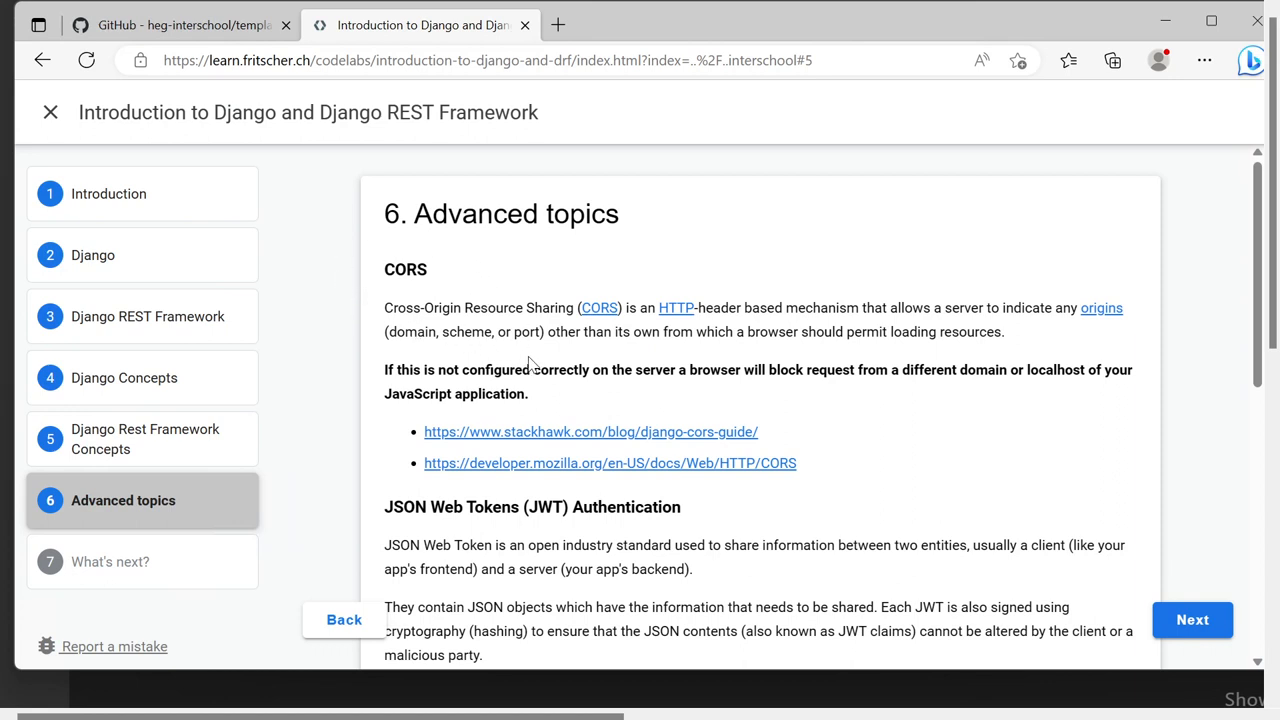
pyautogui.moveTo(752, 352)
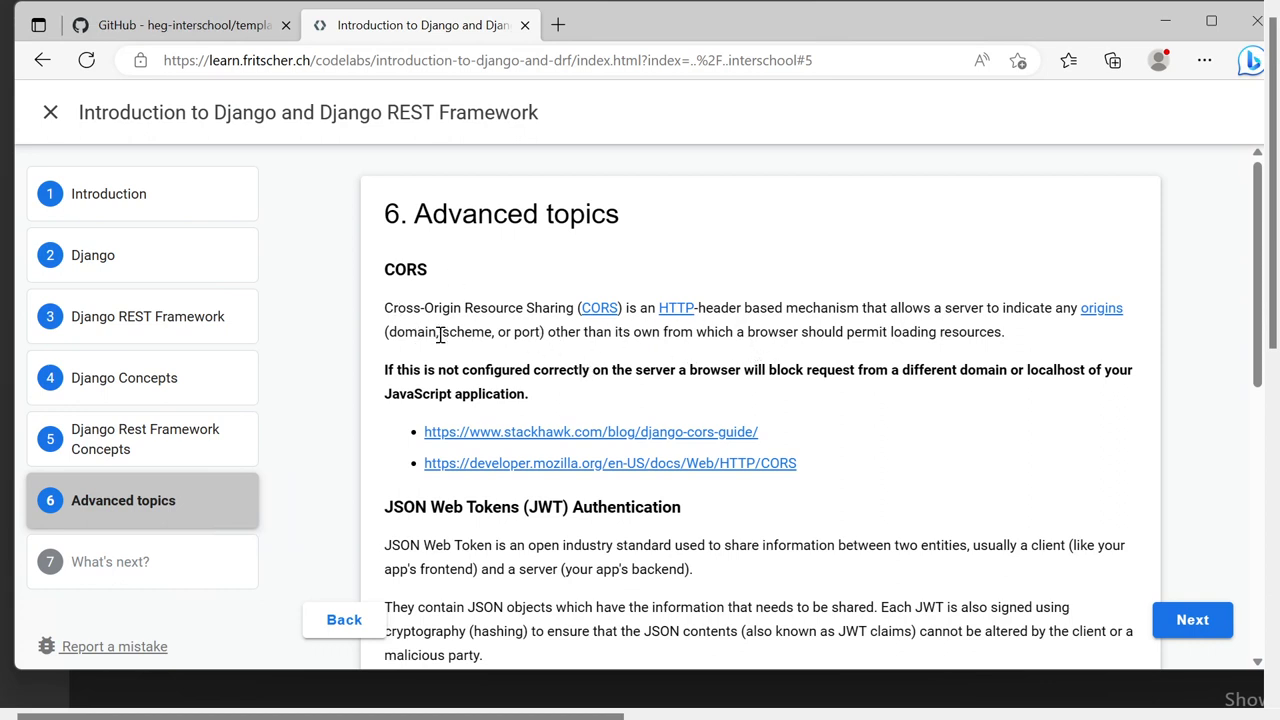
pyautogui.scroll(-3)
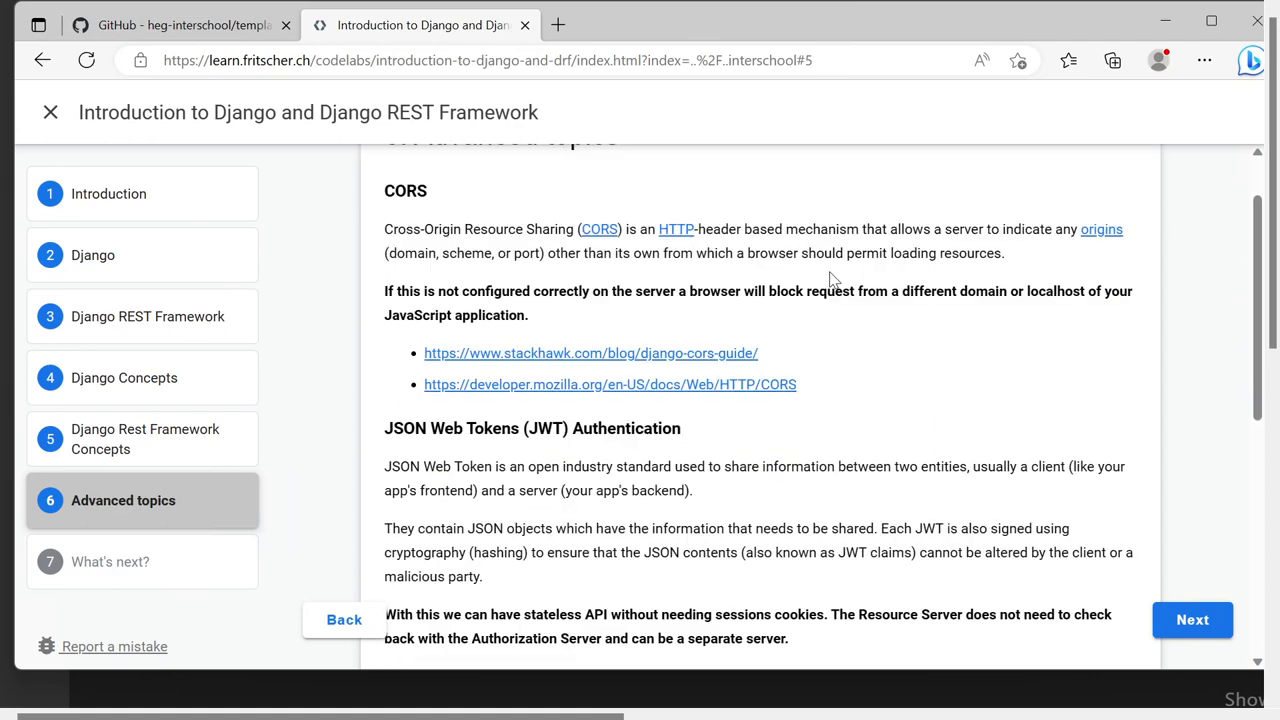
pyautogui.scroll(-3)
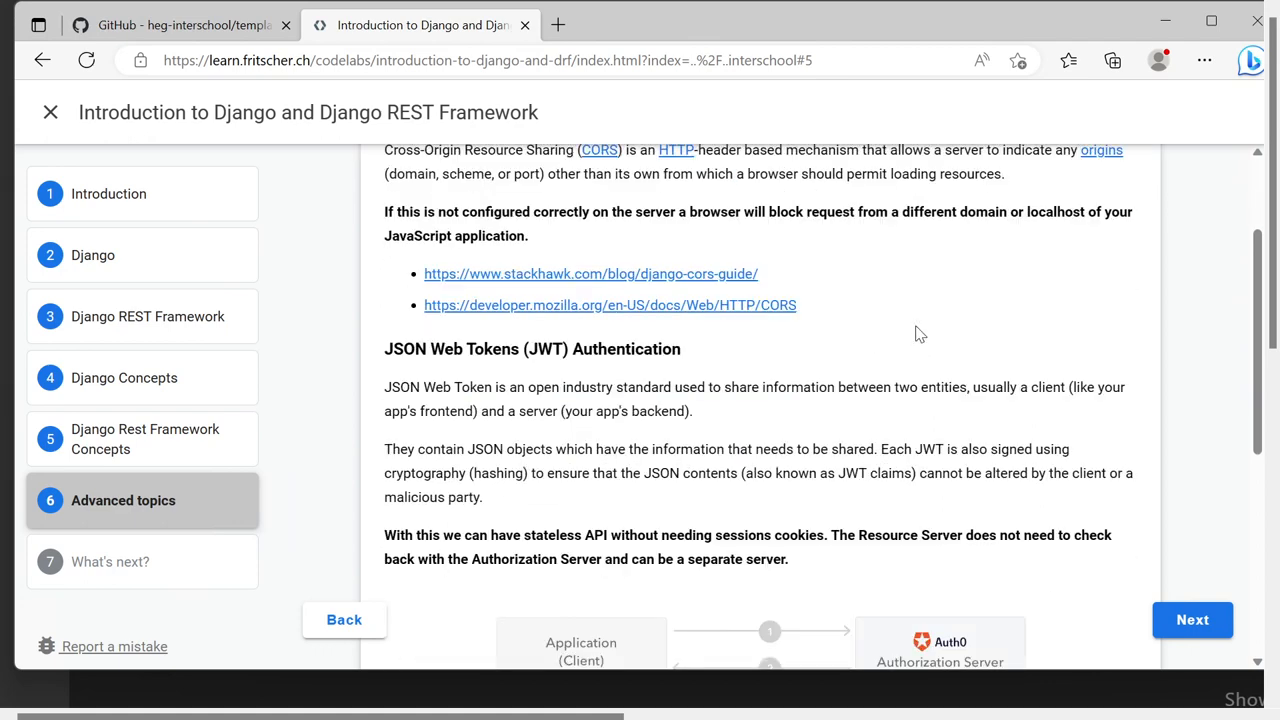
pyautogui.scroll(-3)
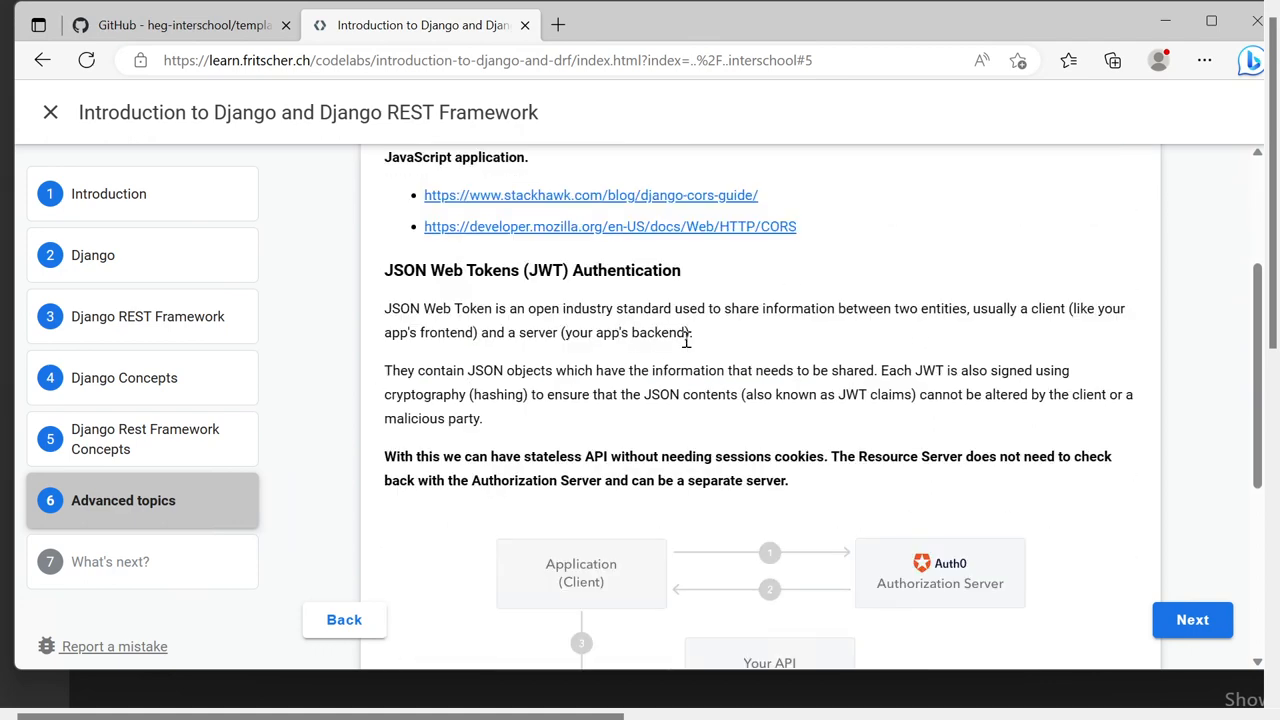
pyautogui.moveTo(448, 264)
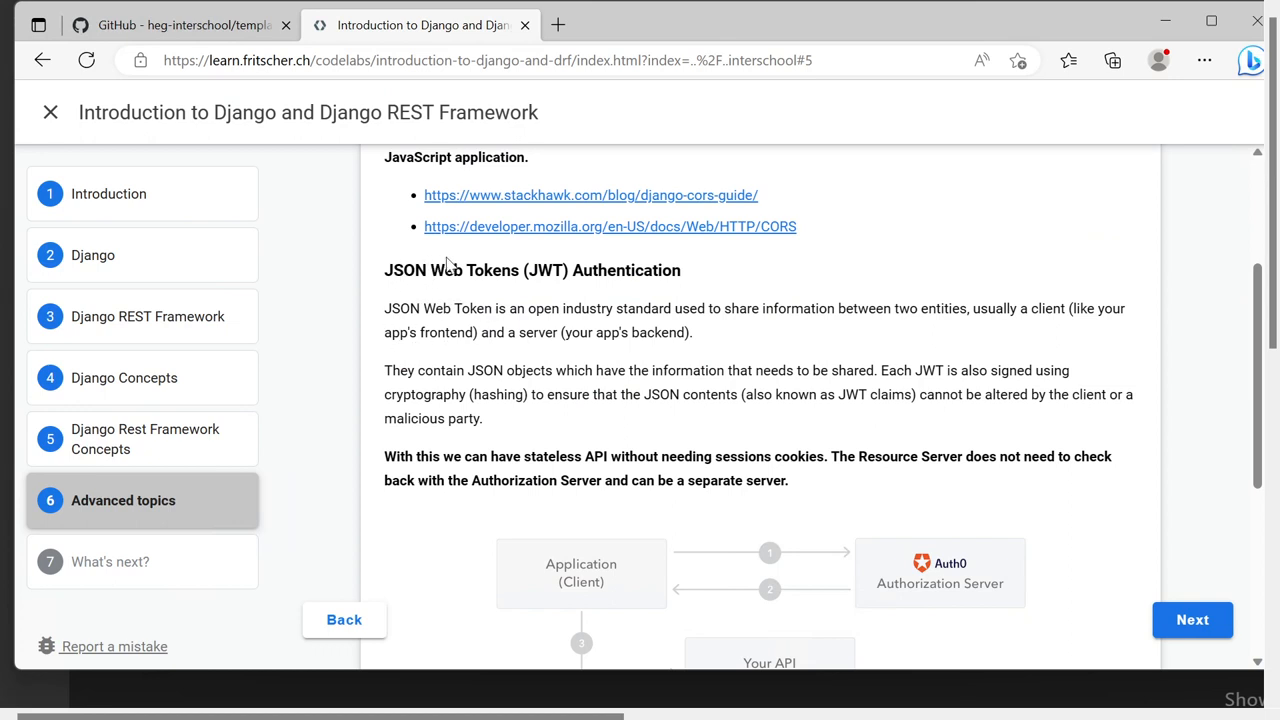
pyautogui.scroll(-3)
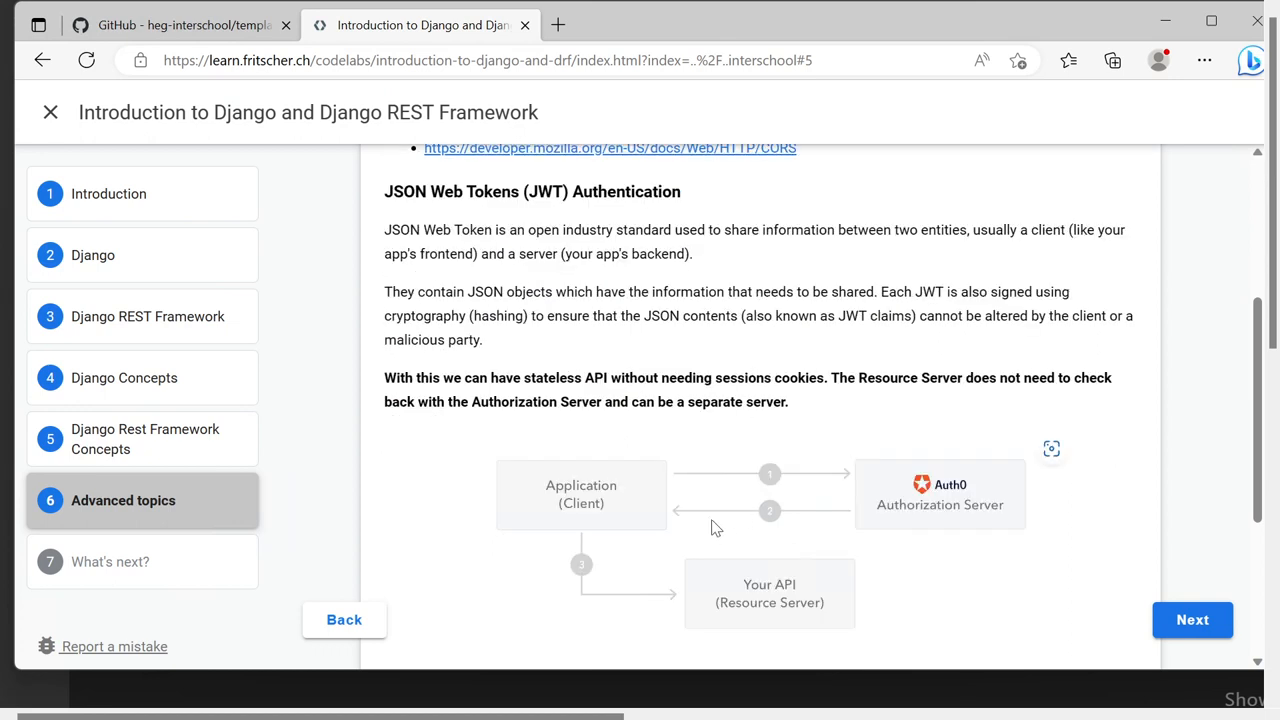
pyautogui.moveTo(572, 492)
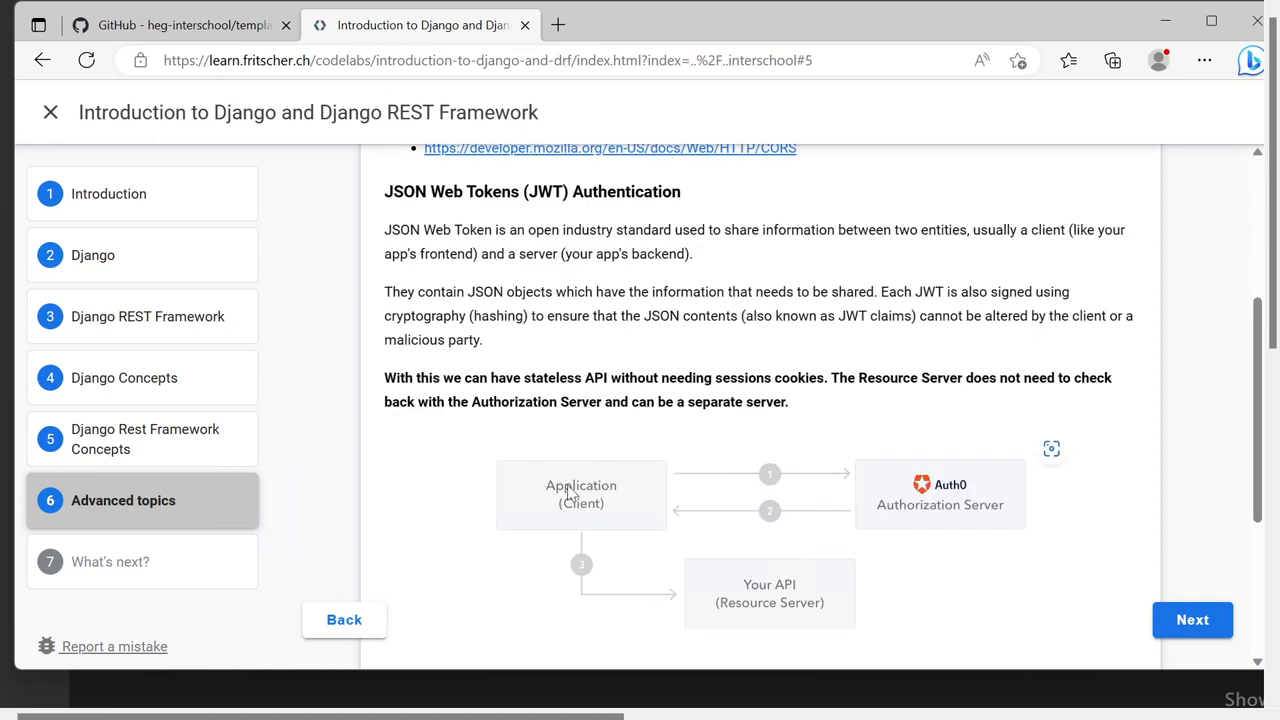
pyautogui.moveTo(850, 482)
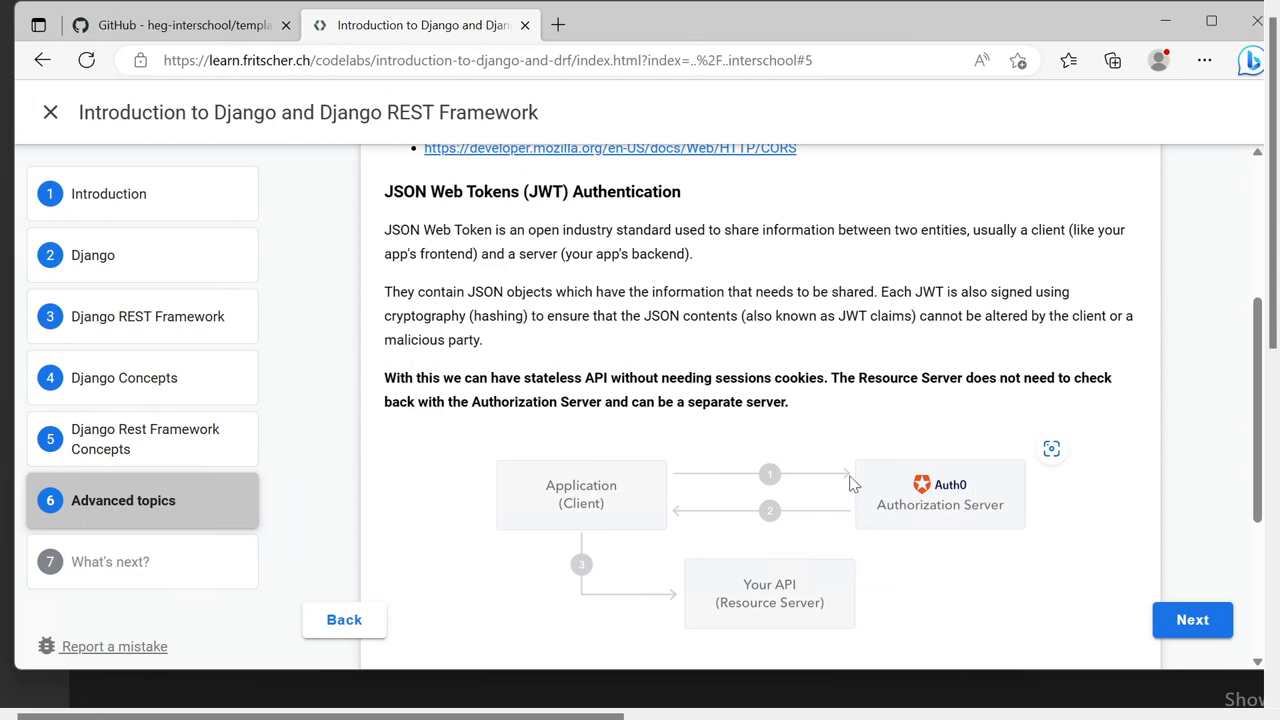
pyautogui.moveTo(576, 498)
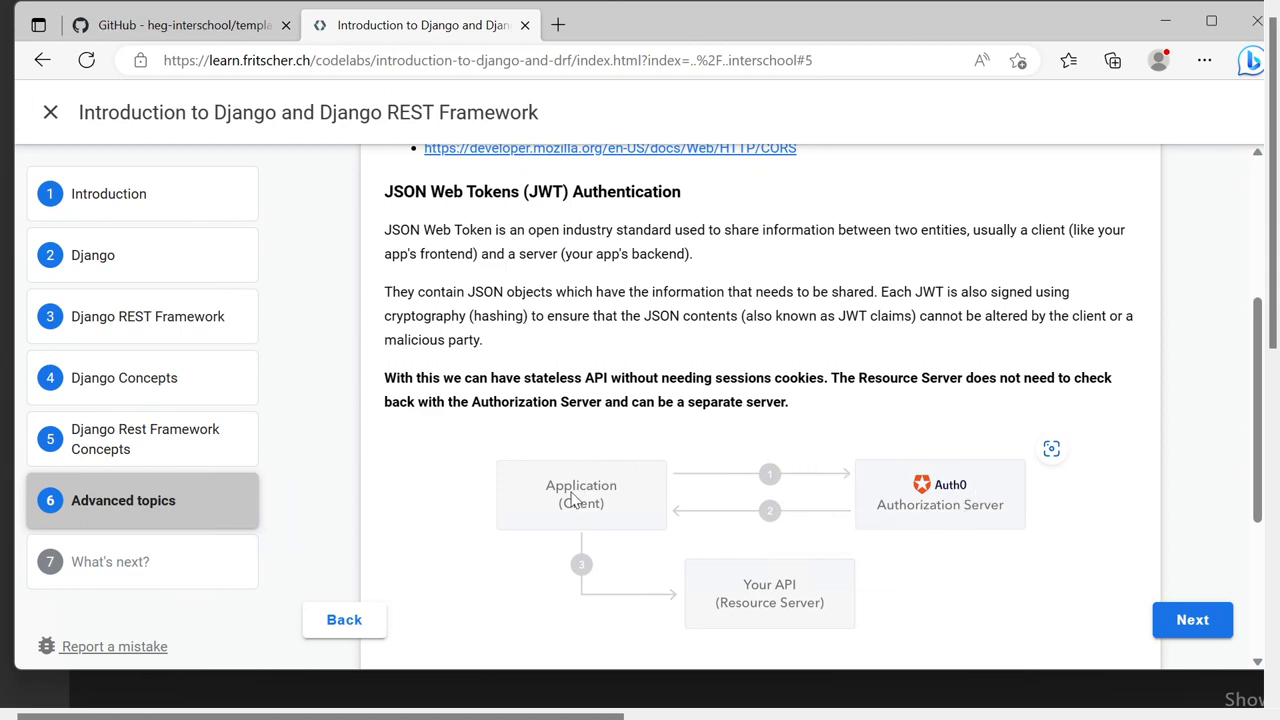
pyautogui.moveTo(584, 558)
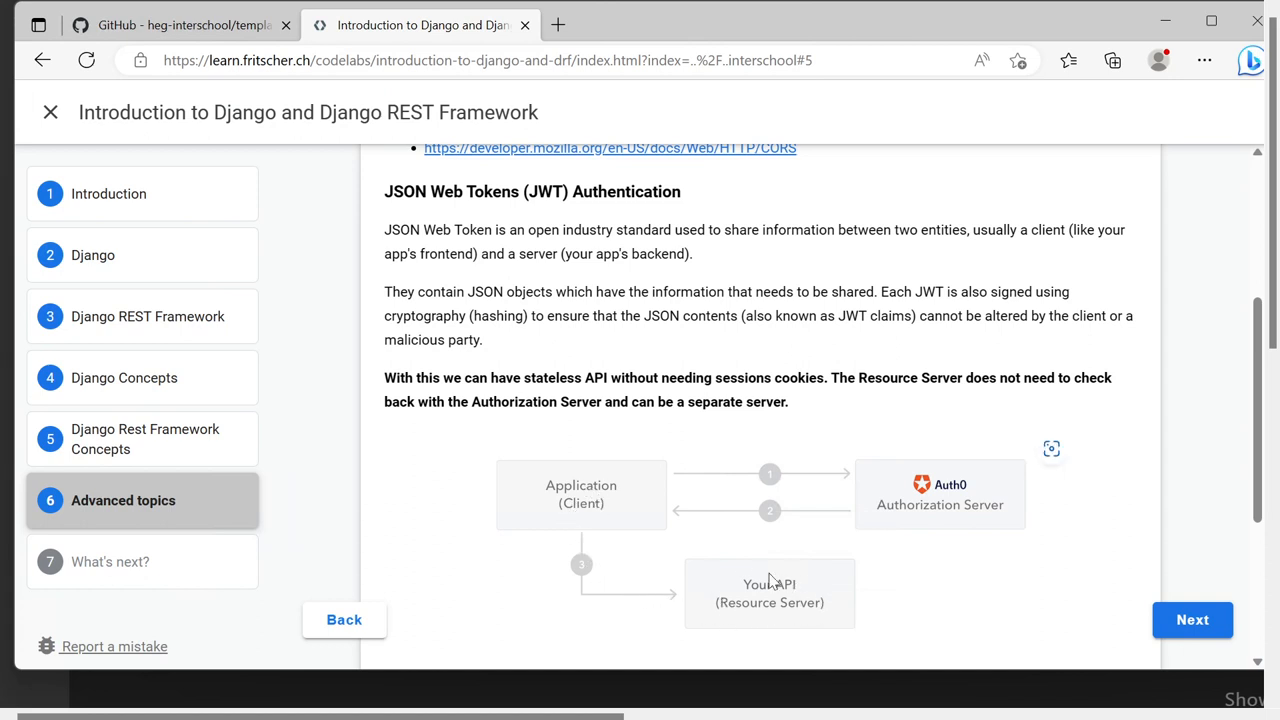
pyautogui.moveTo(520, 596)
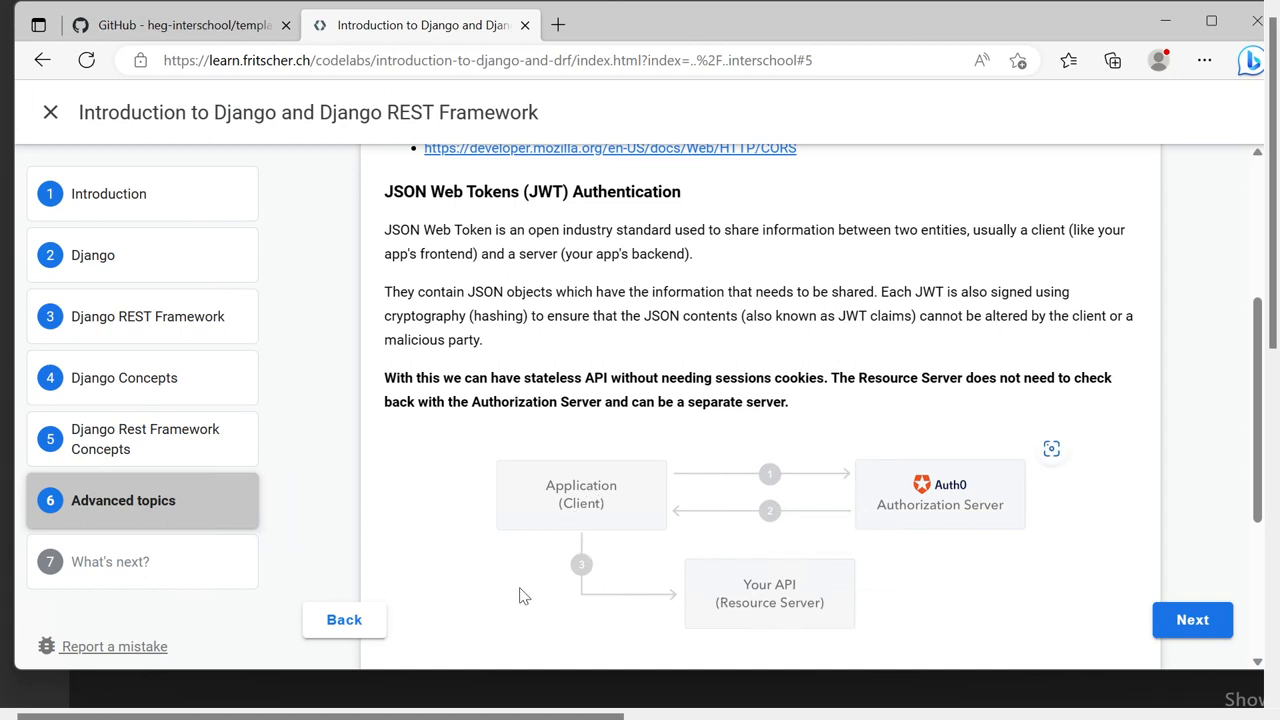
pyautogui.moveTo(570, 502)
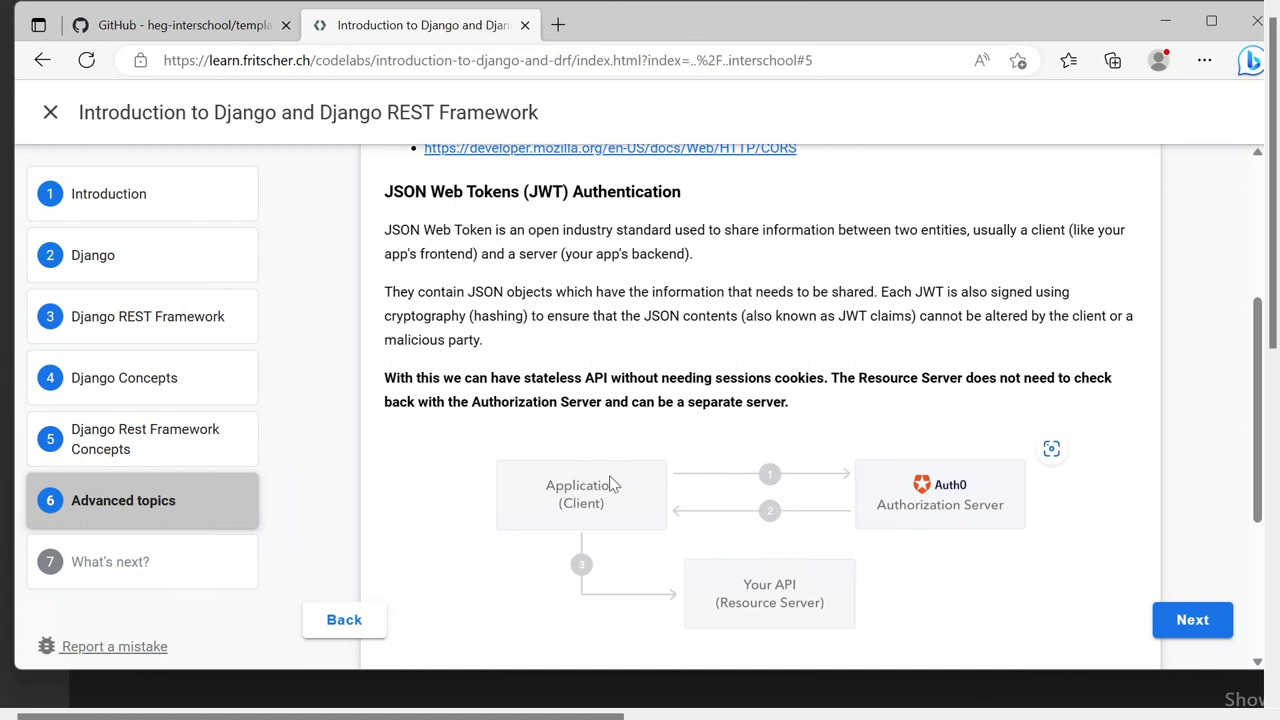
pyautogui.moveTo(644, 512)
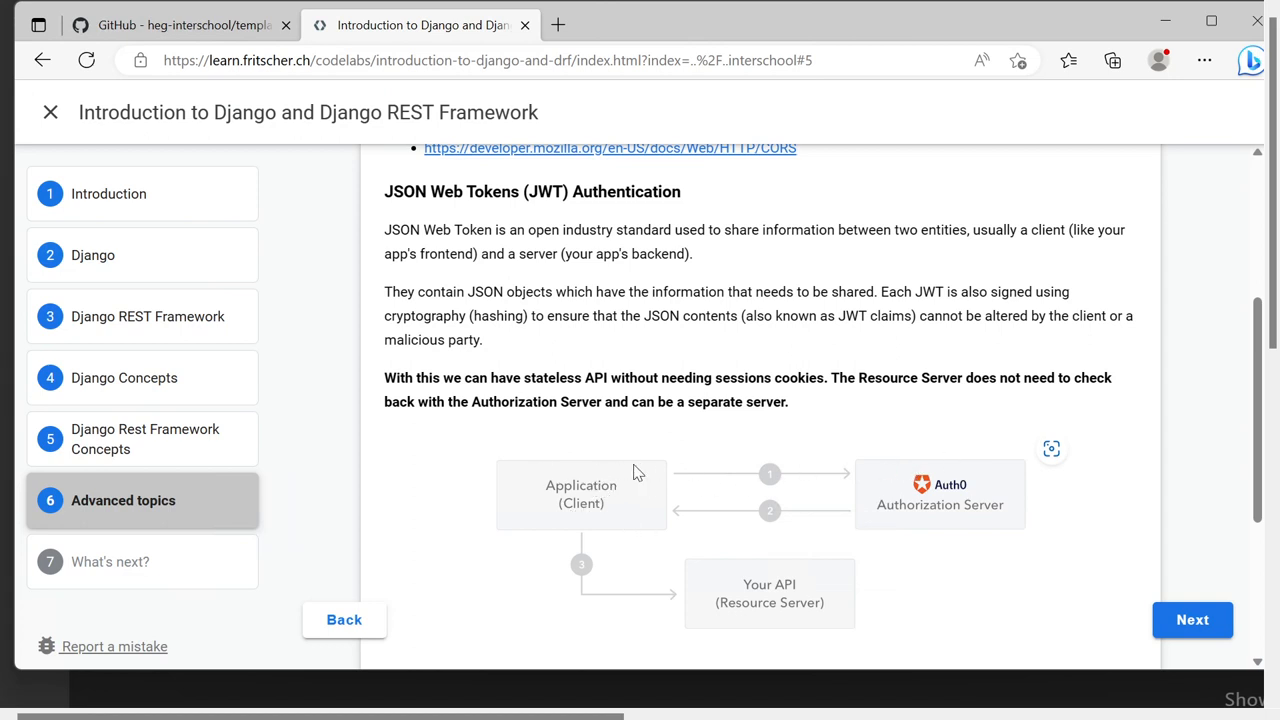
pyautogui.moveTo(568, 512)
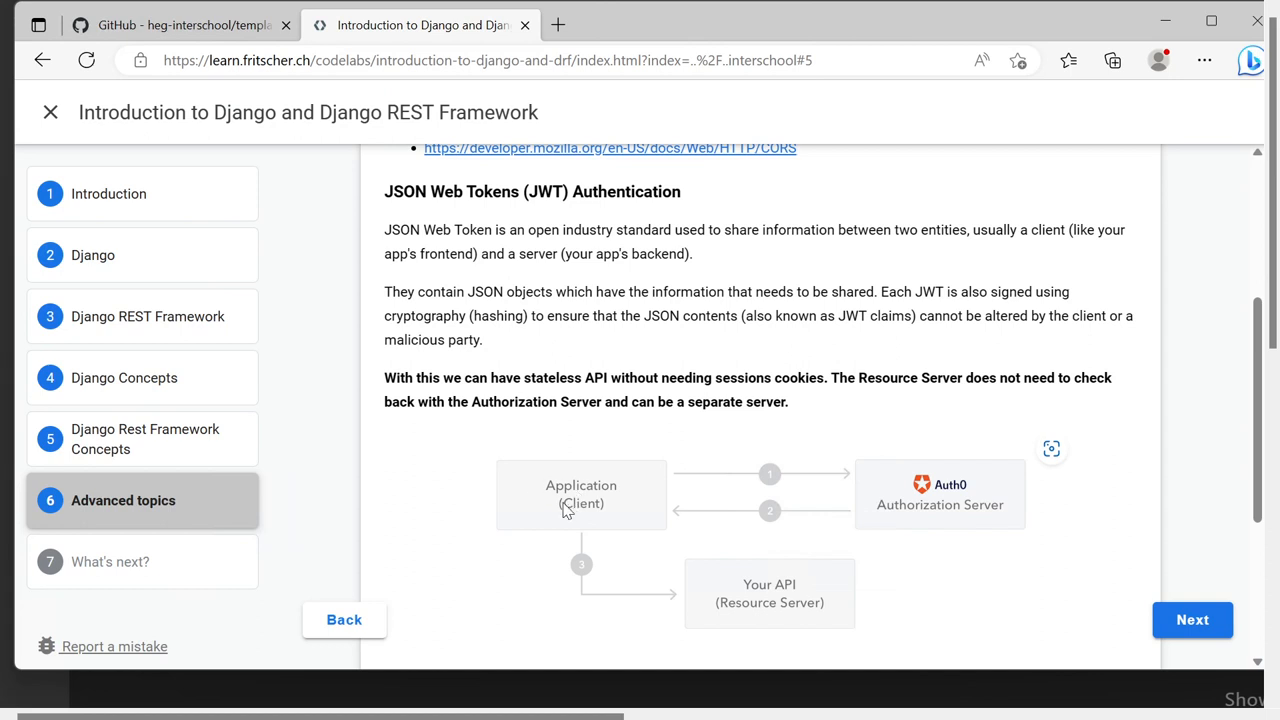
pyautogui.moveTo(586, 490)
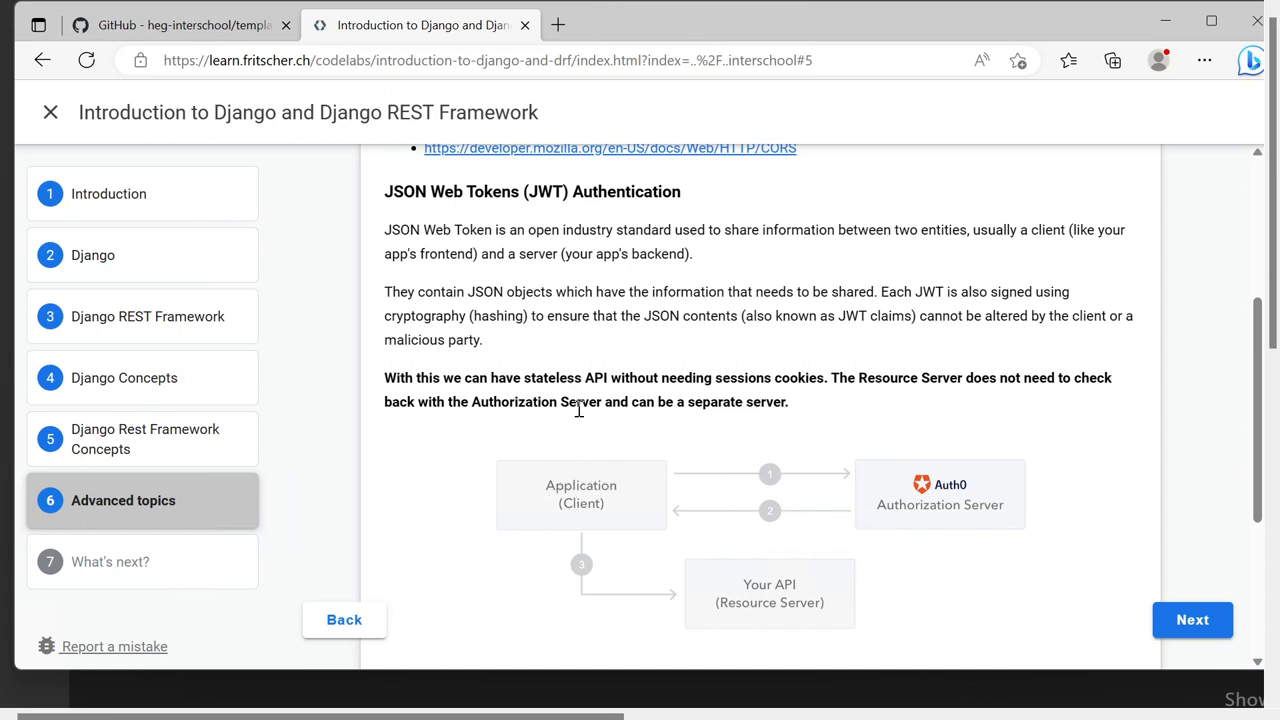
pyautogui.moveTo(932, 460)
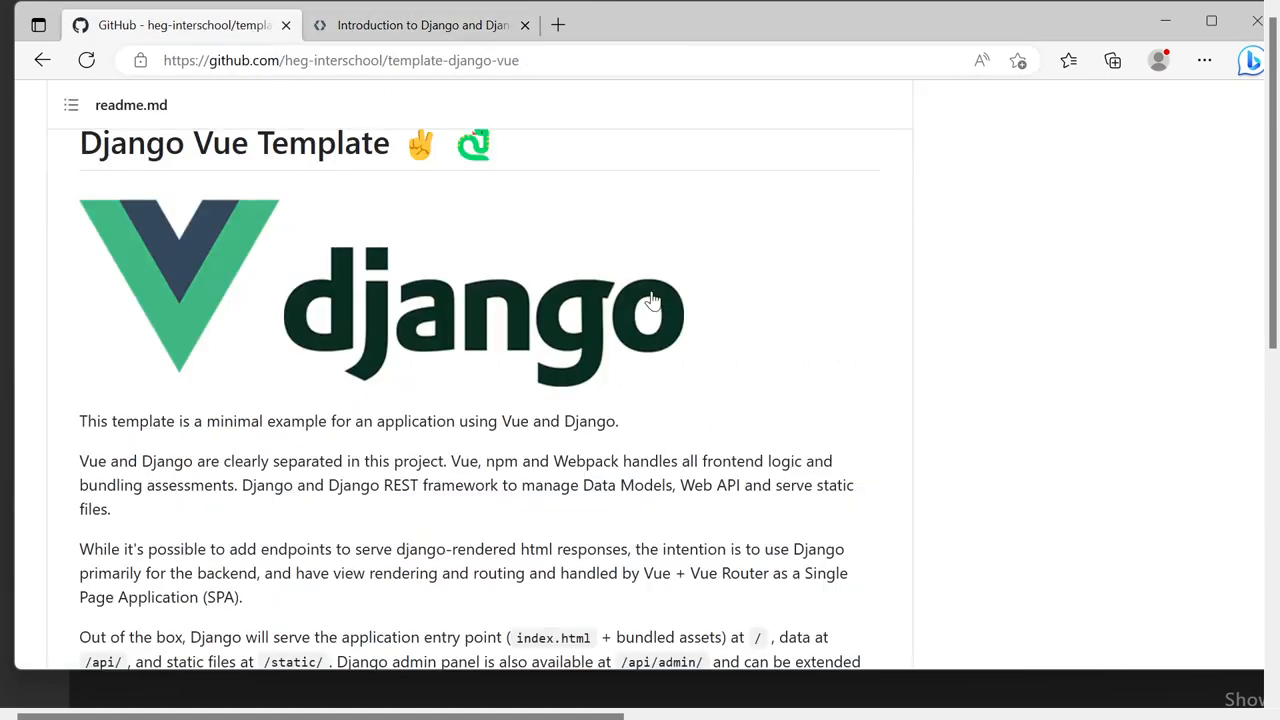
pyautogui.moveTo(610, 316)
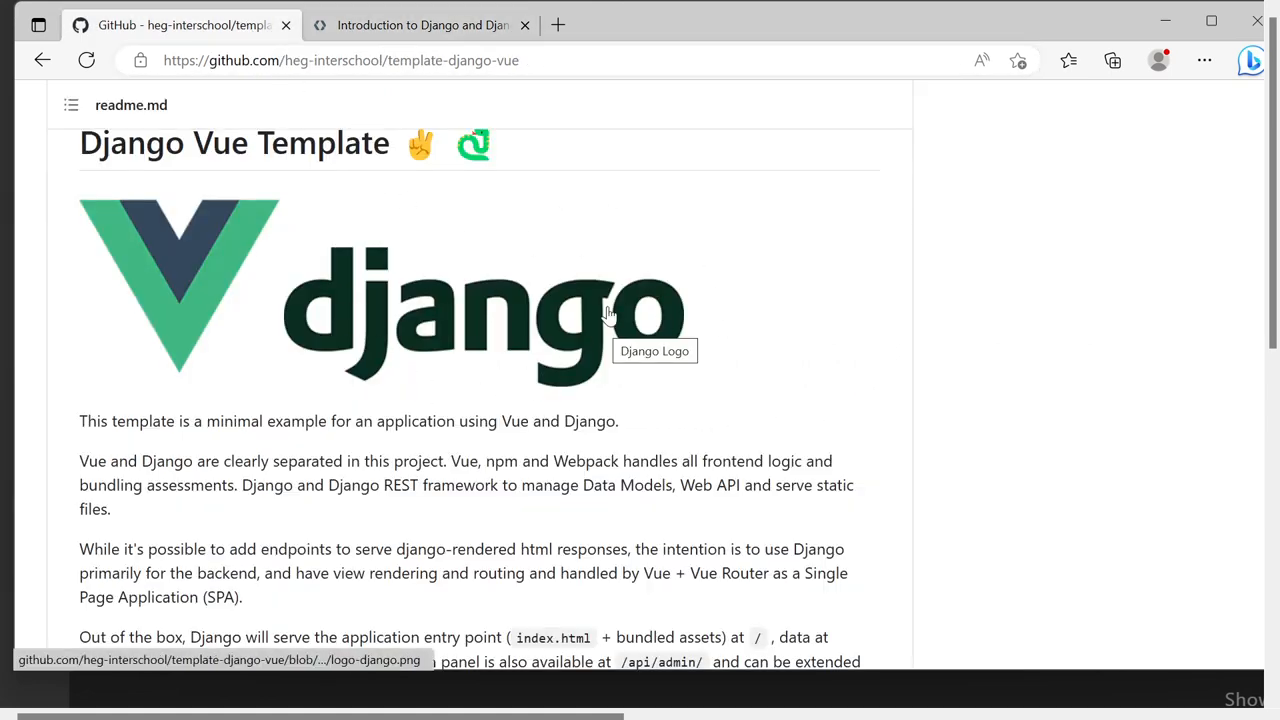
pyautogui.moveTo(492, 376)
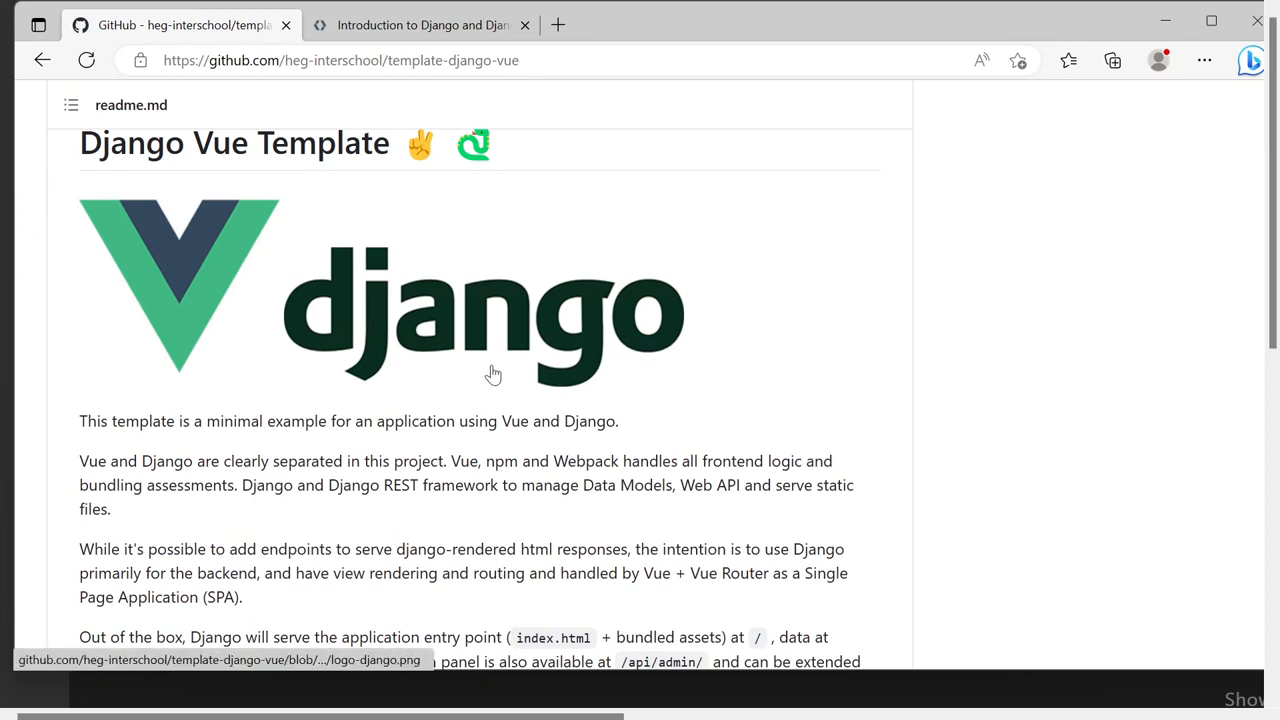
pyautogui.moveTo(724, 438)
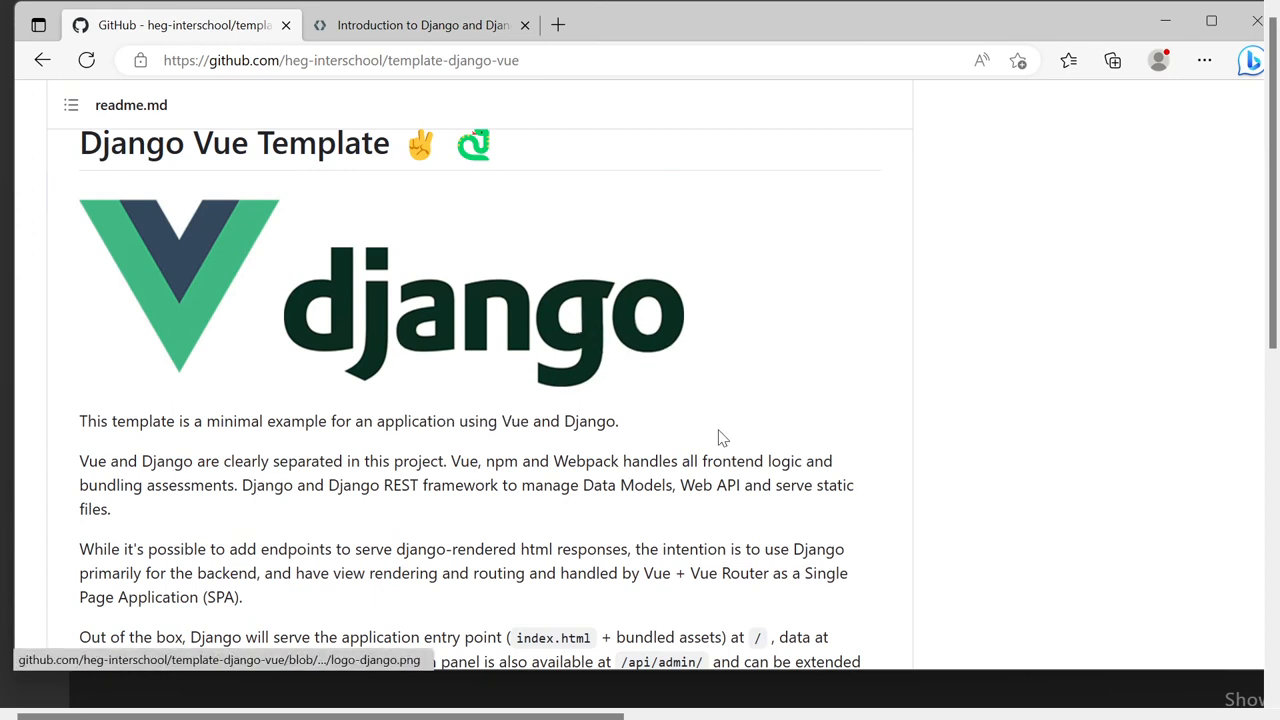
# - Scroll the readme through its introduction and Includes list down to Template Structure
pyautogui.scroll(-3)
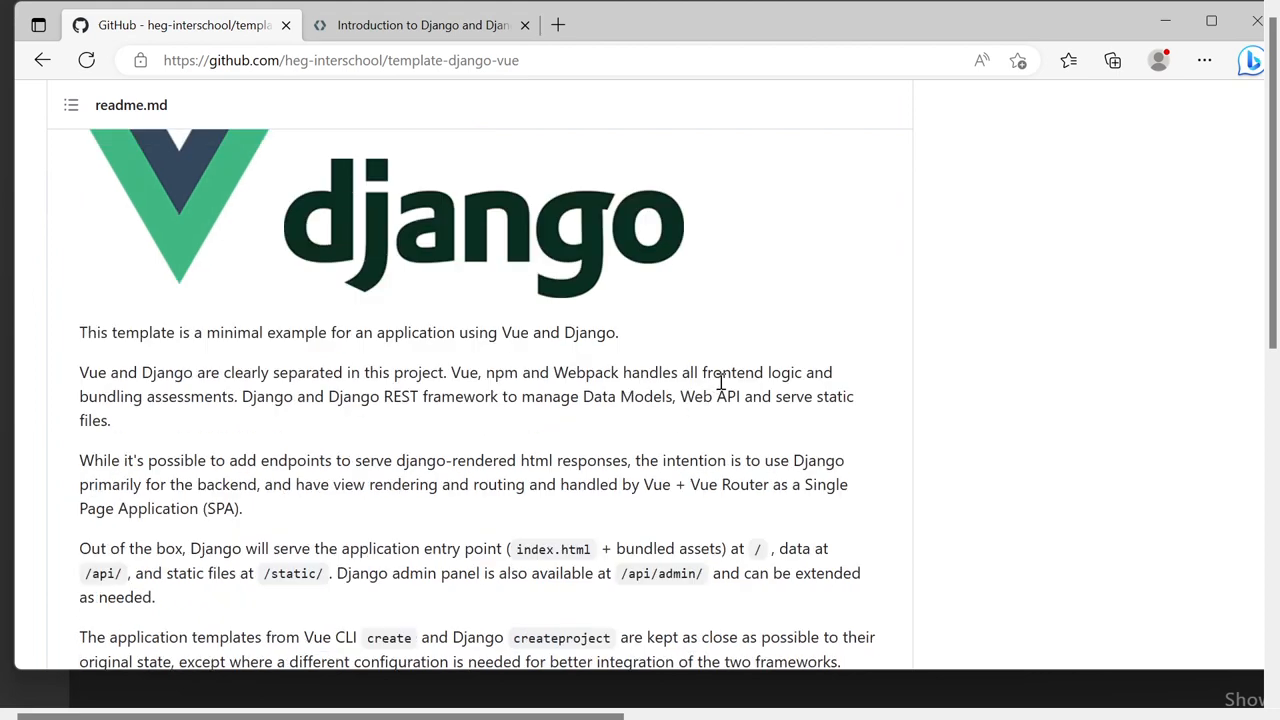
pyautogui.scroll(-3)
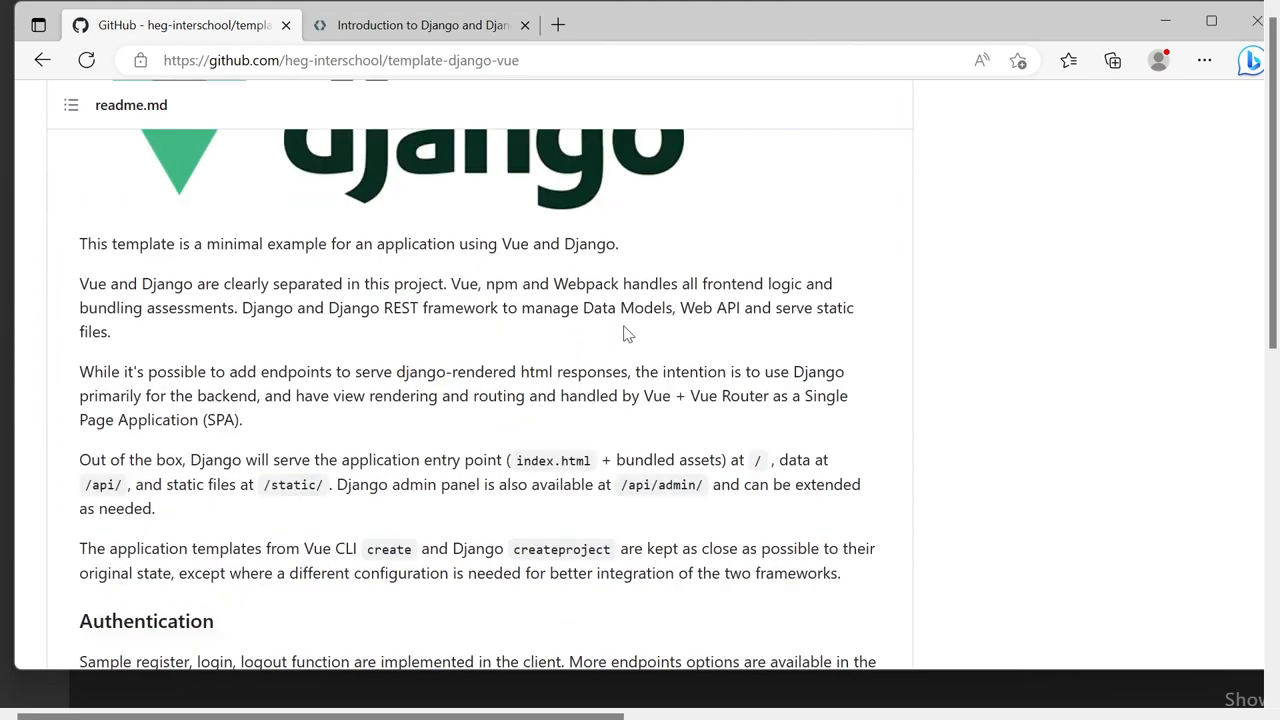
pyautogui.scroll(-3)
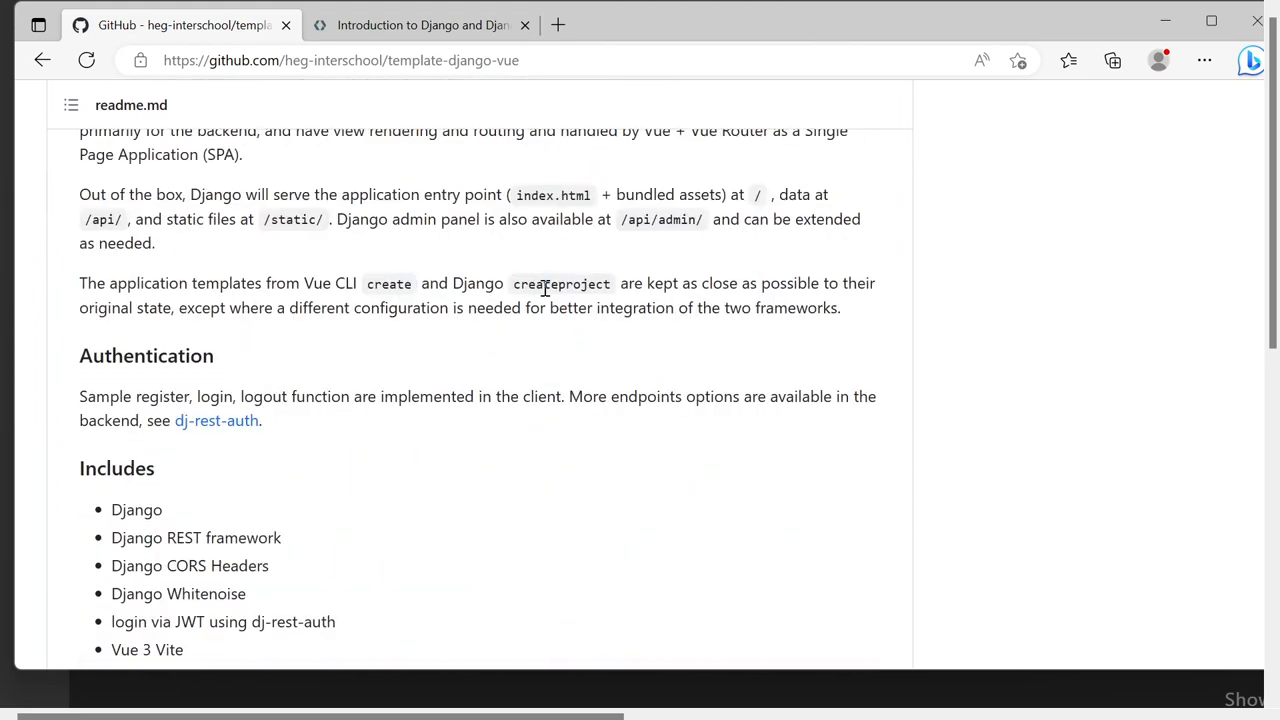
pyautogui.scroll(-3)
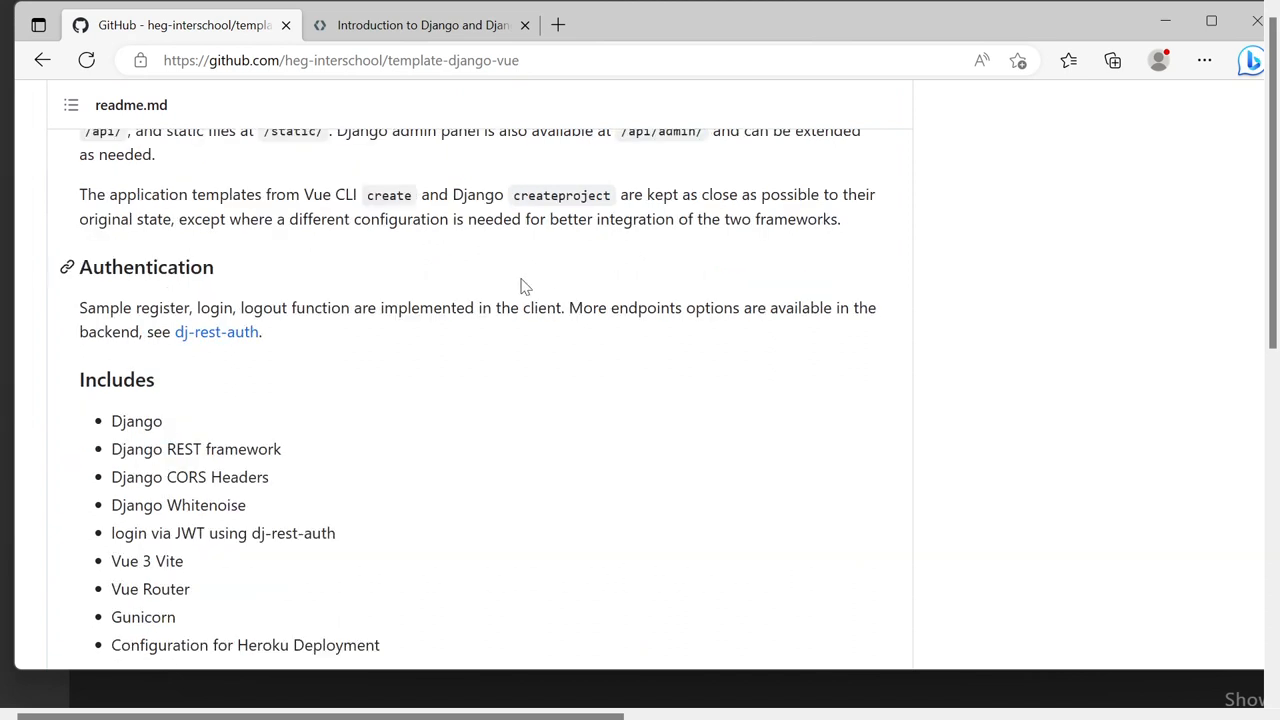
pyautogui.scroll(-3)
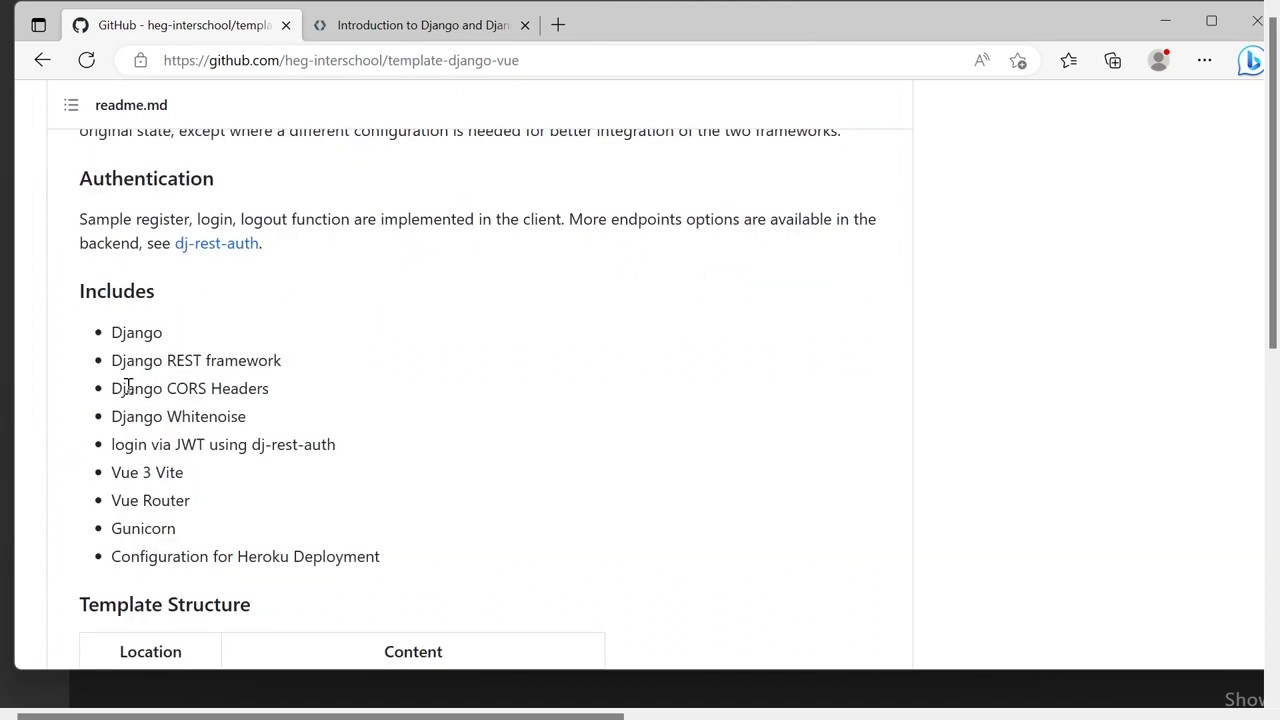
pyautogui.moveTo(120, 388); pyautogui.dragTo(182, 472)
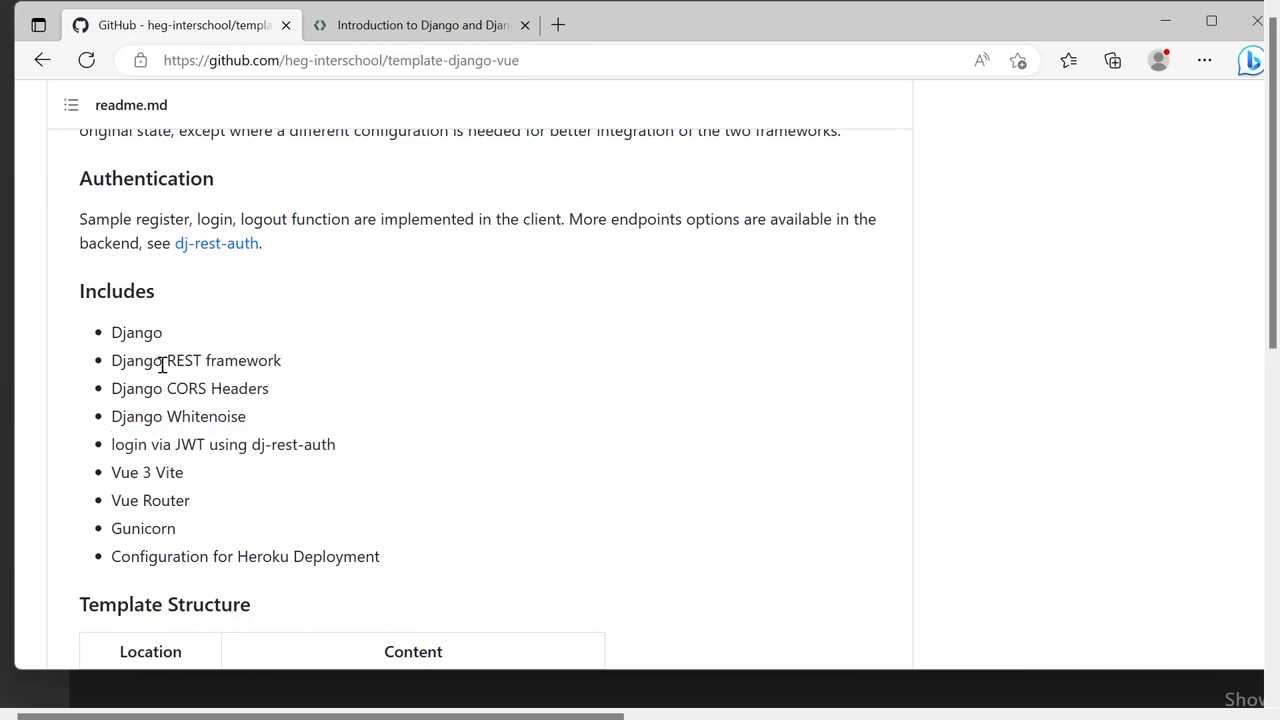
pyautogui.scroll(-3)
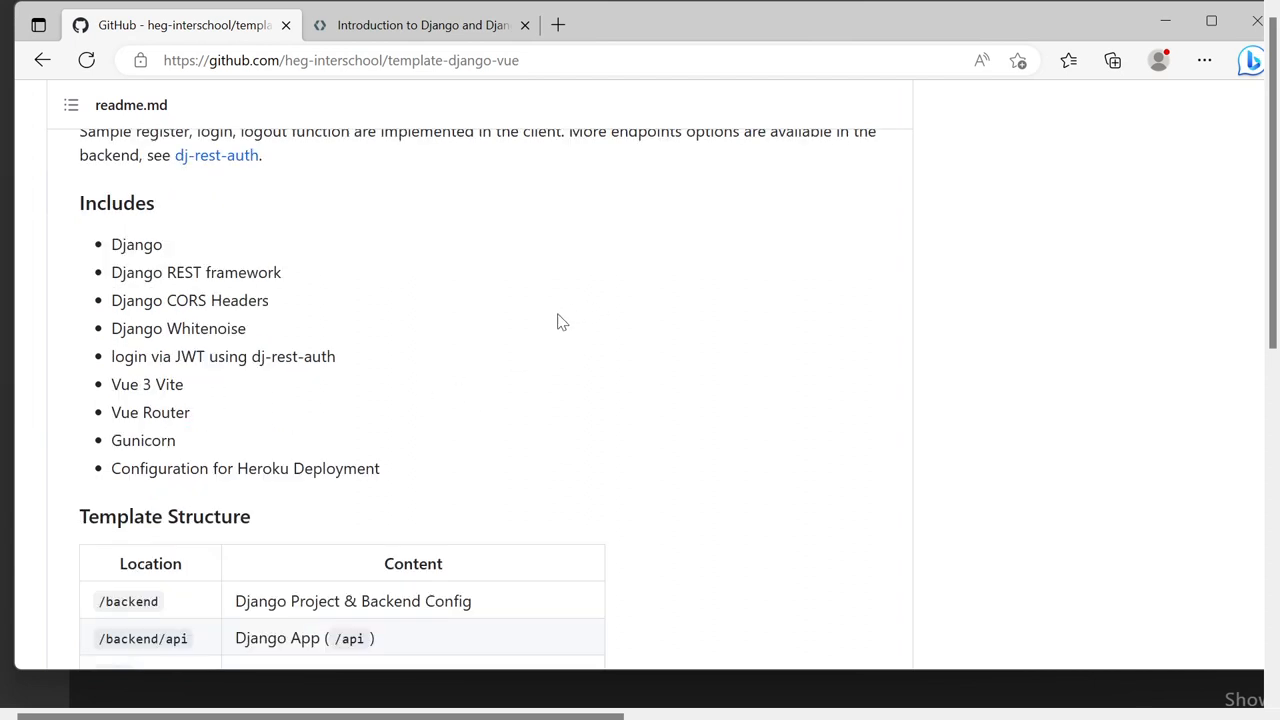
pyautogui.scroll(-3)
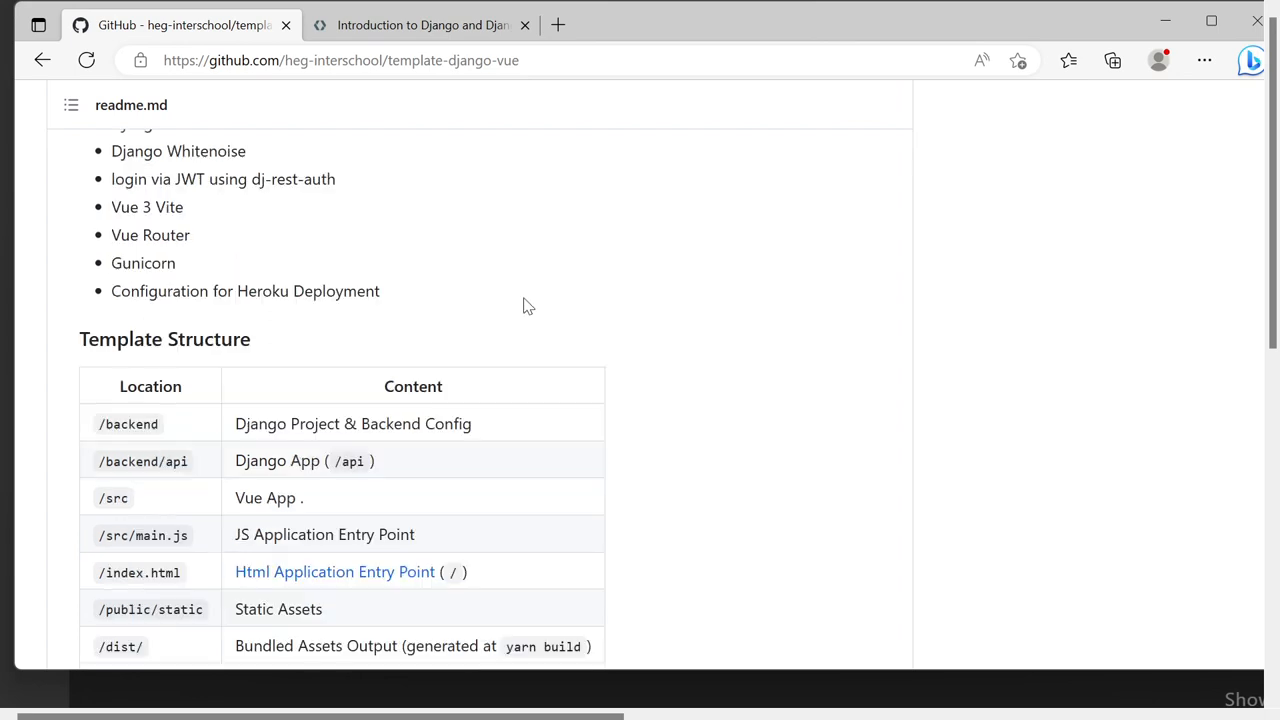
pyautogui.scroll(-3)
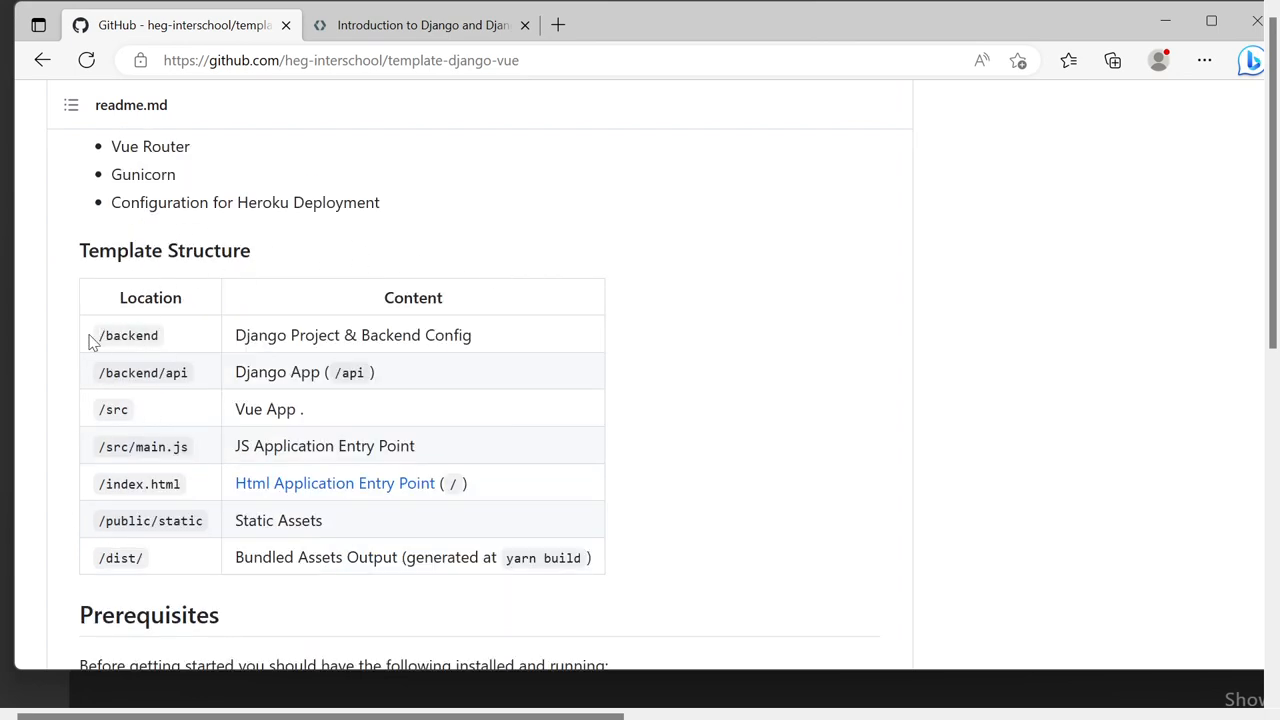
# - Highlight the /backend and /src entries in the Template Structure table, then reach Prerequisites
pyautogui.doubleClick(128, 336)
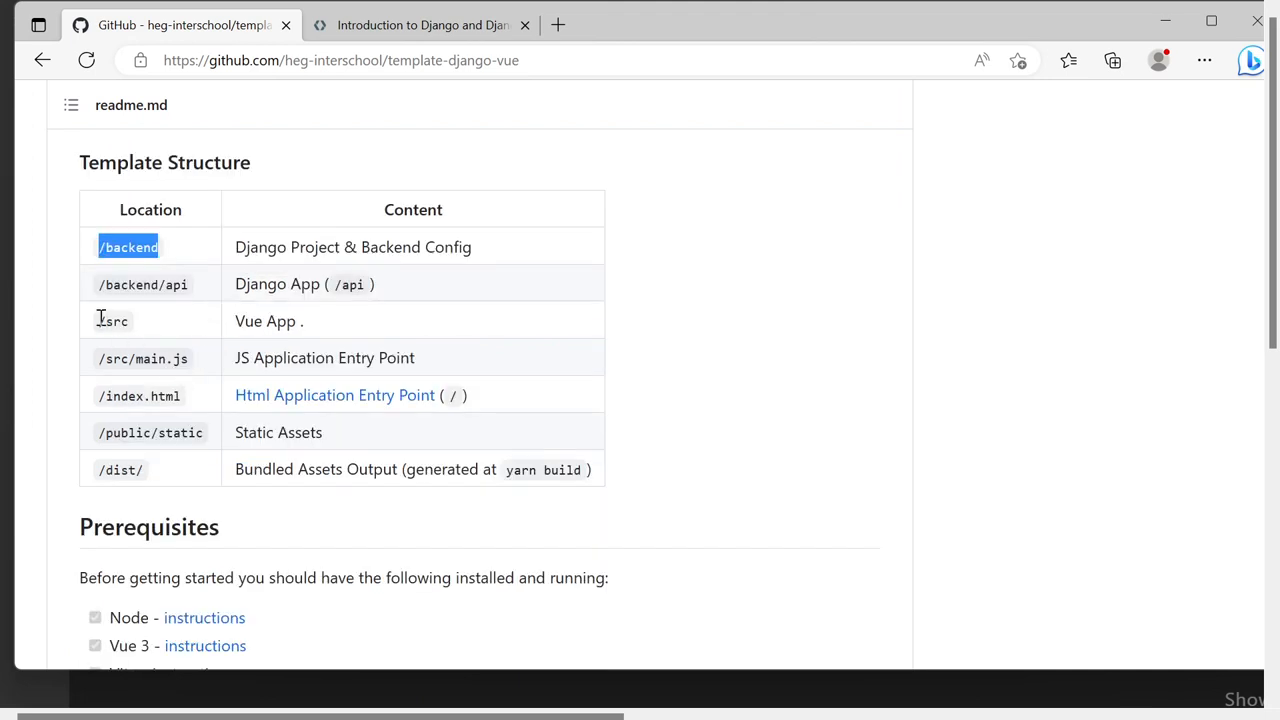
pyautogui.doubleClick(112, 320)
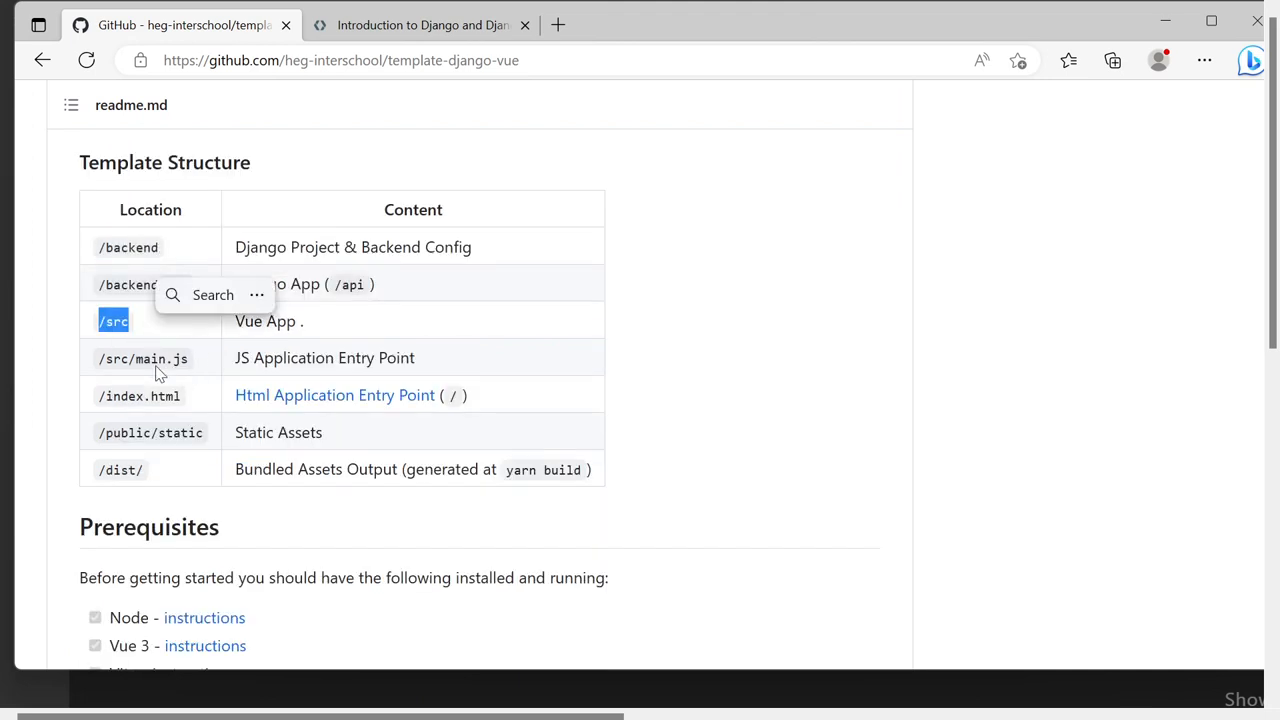
pyautogui.scroll(-3)
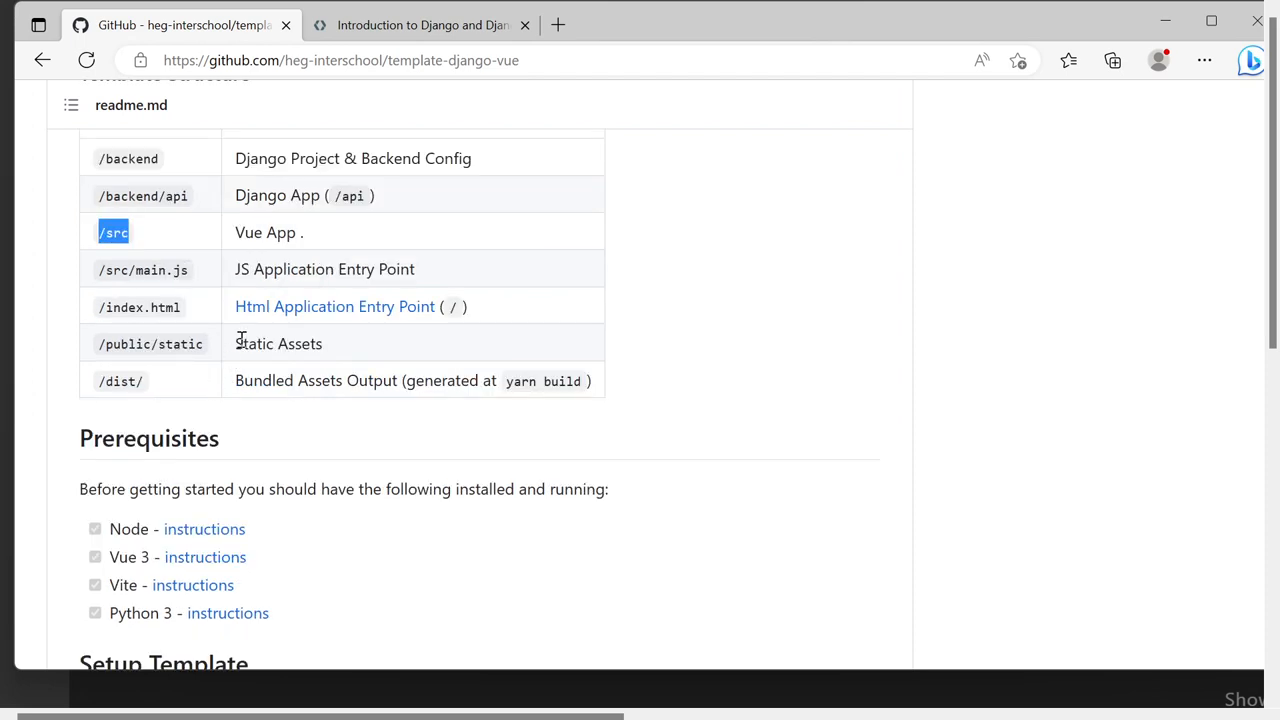
pyautogui.moveTo(340, 476)
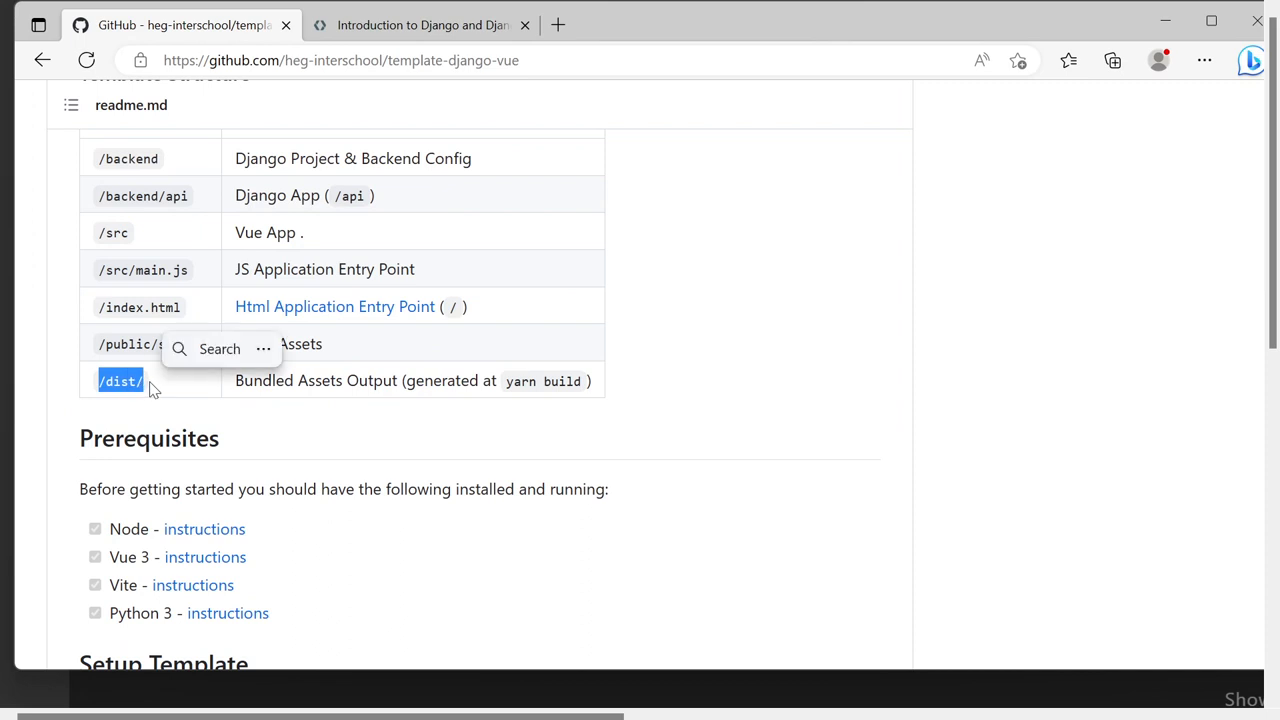
pyautogui.moveTo(96, 196)
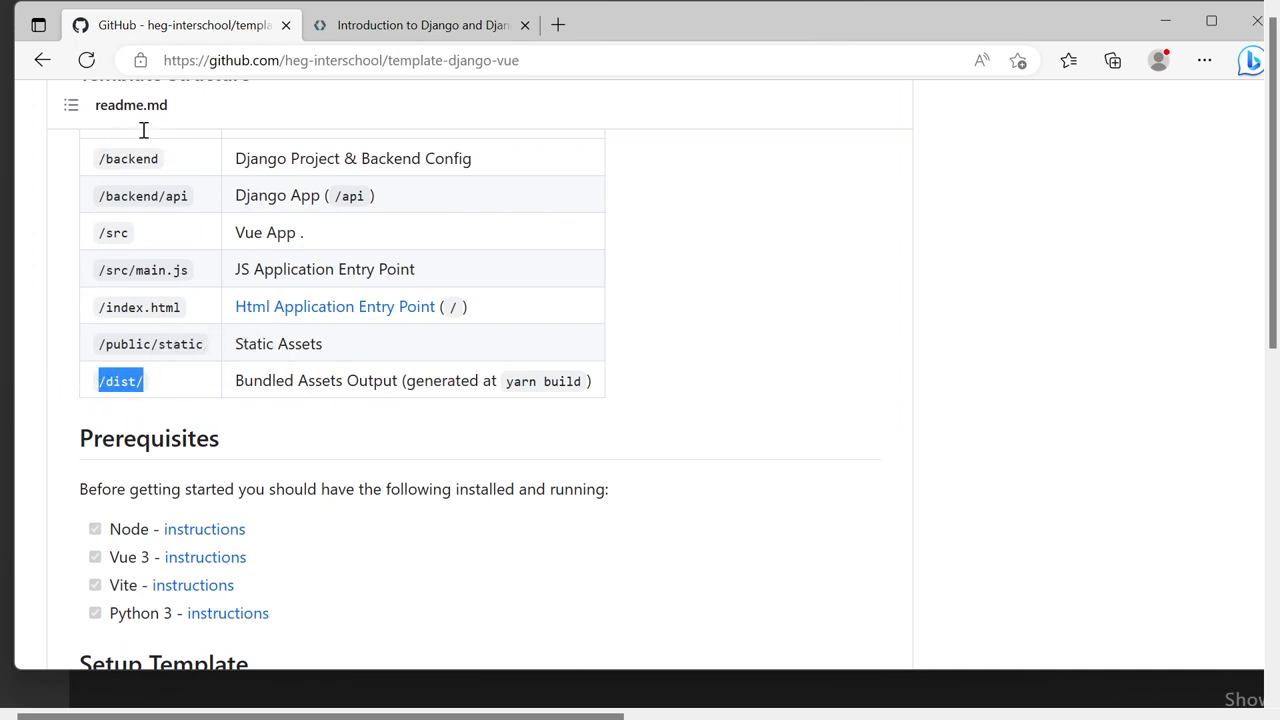
pyautogui.moveTo(82, 374)
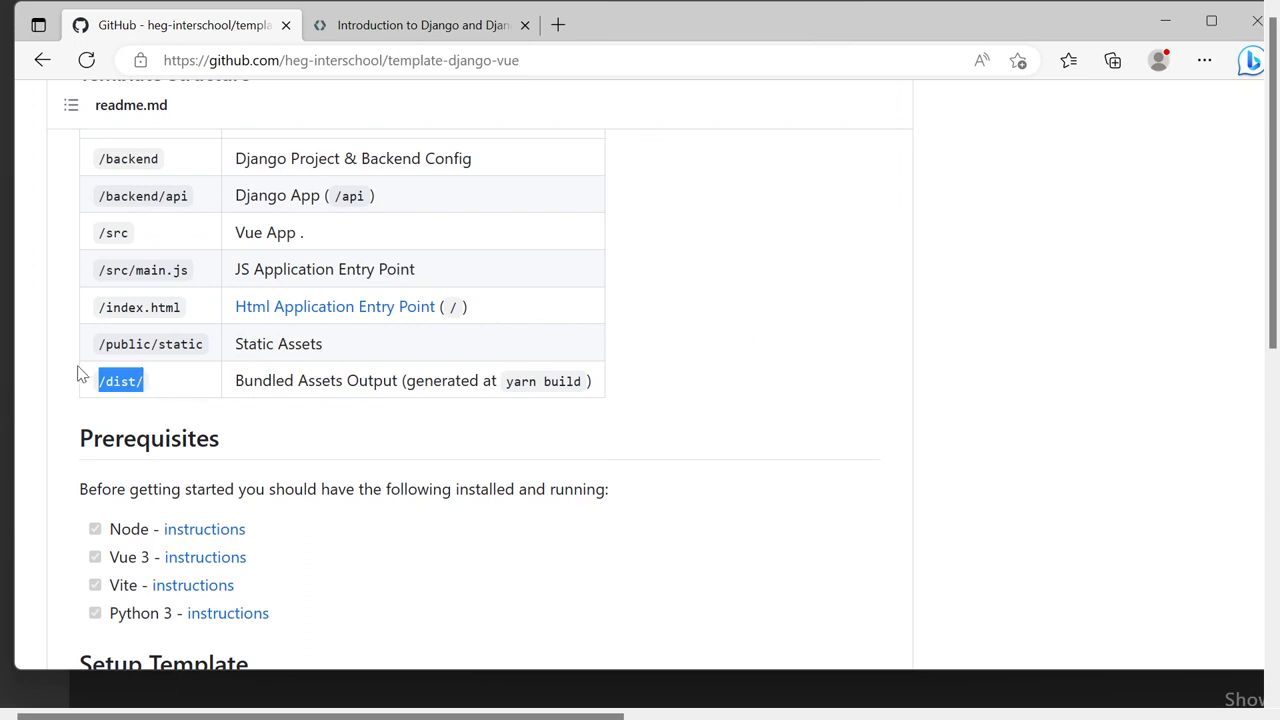
pyautogui.scroll(-3)
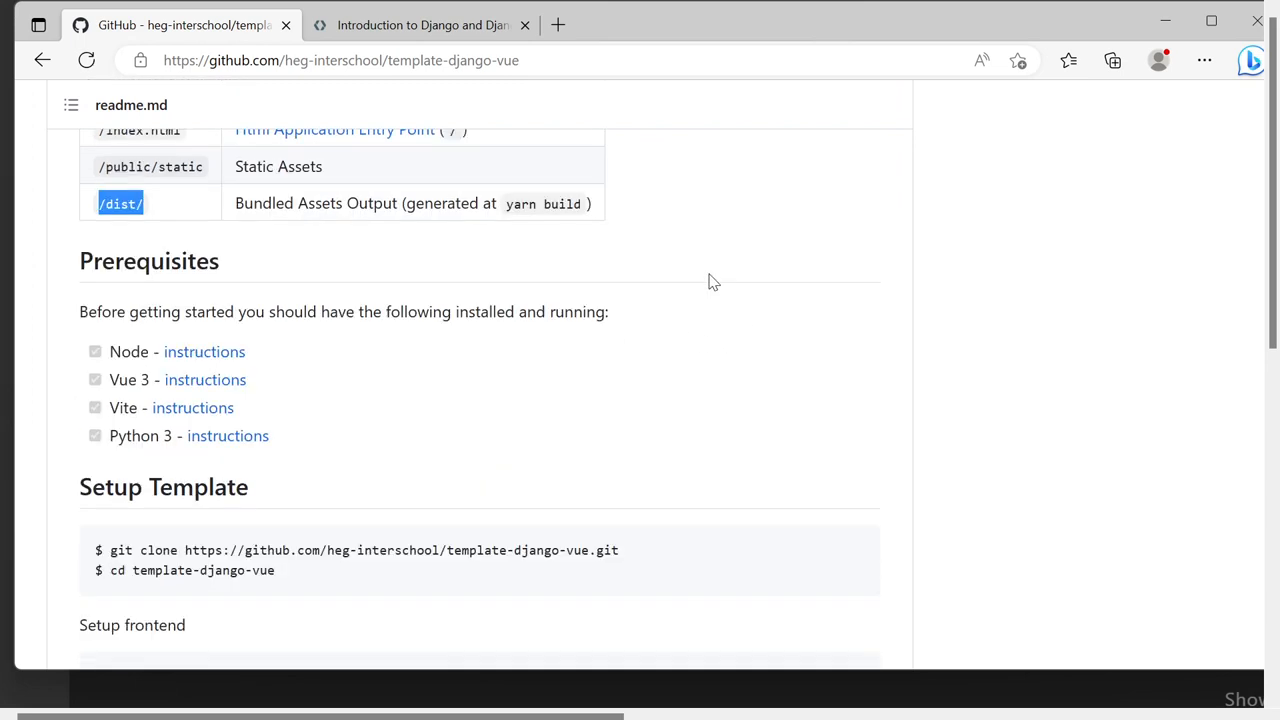
pyautogui.scroll(-3)
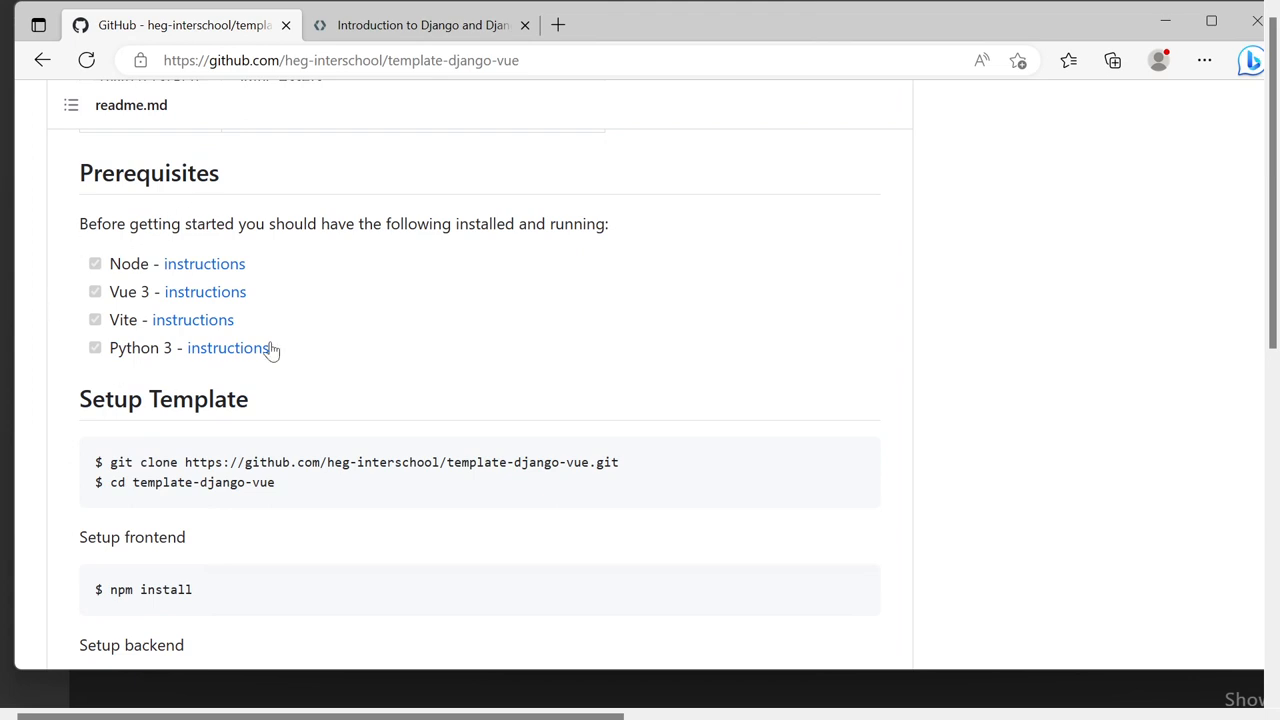
pyautogui.moveTo(116, 252)
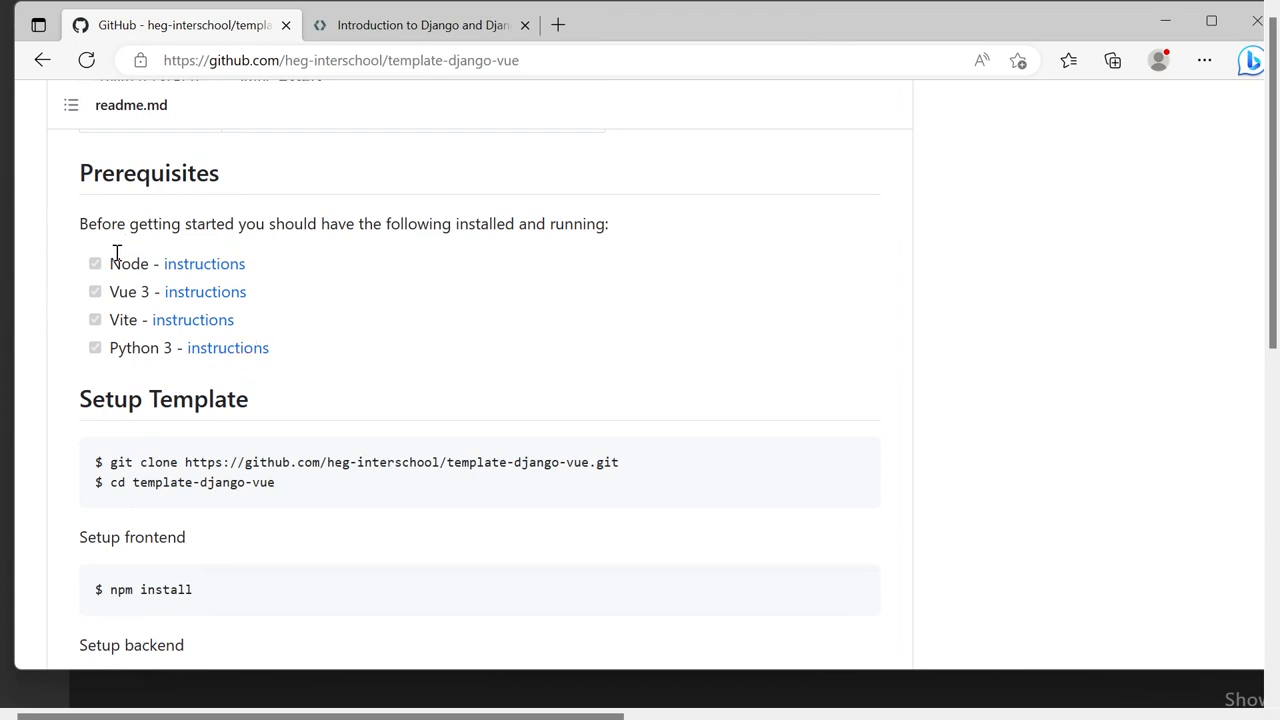
pyautogui.moveTo(104, 310)
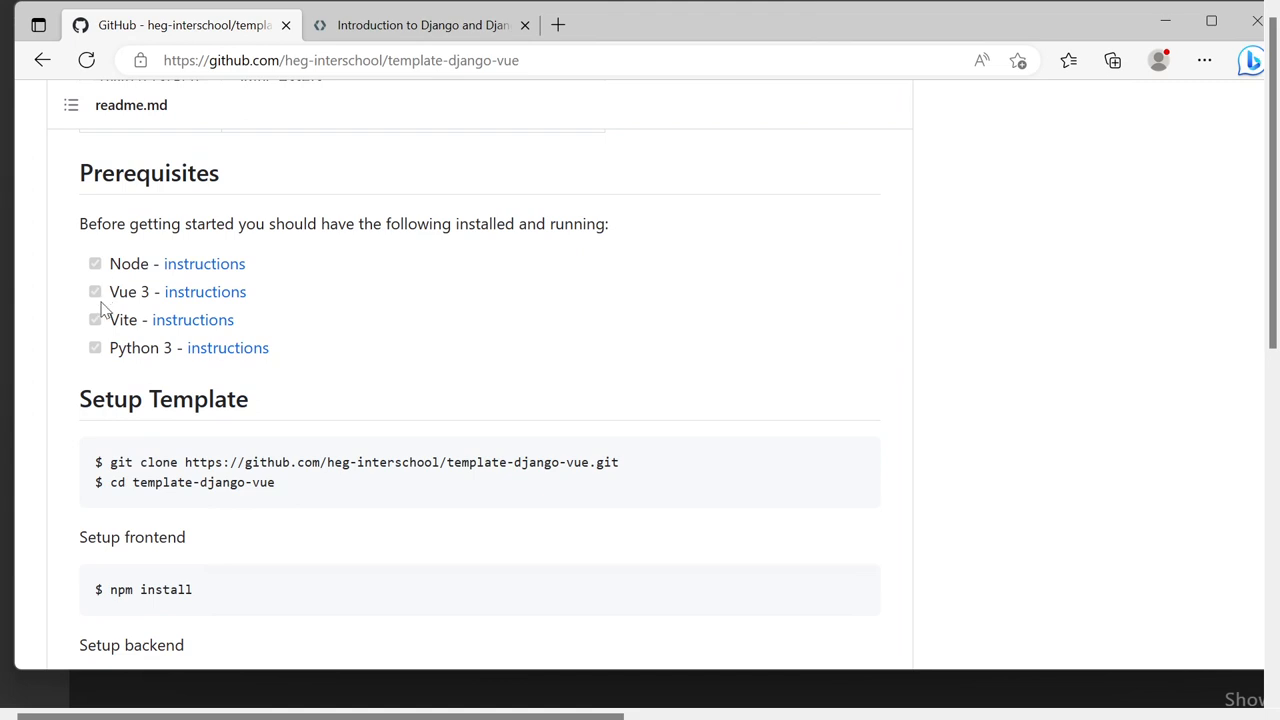
pyautogui.moveTo(228, 362)
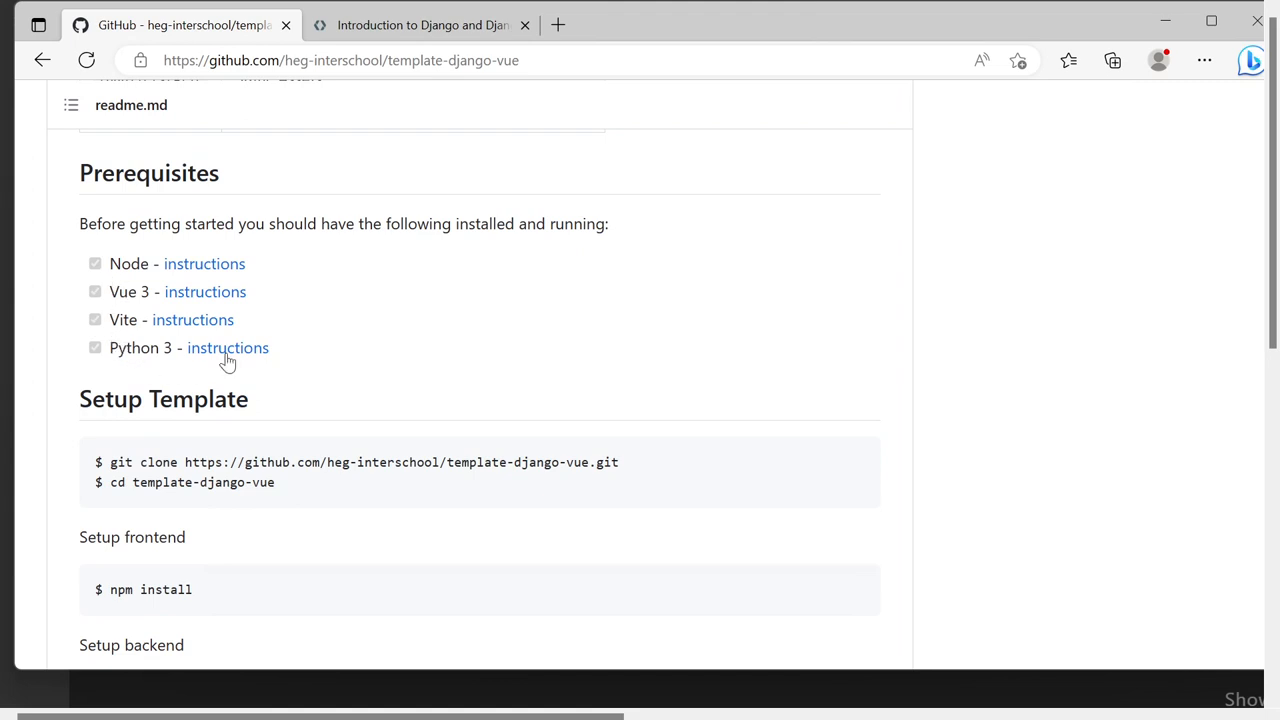
pyautogui.scroll(-3)
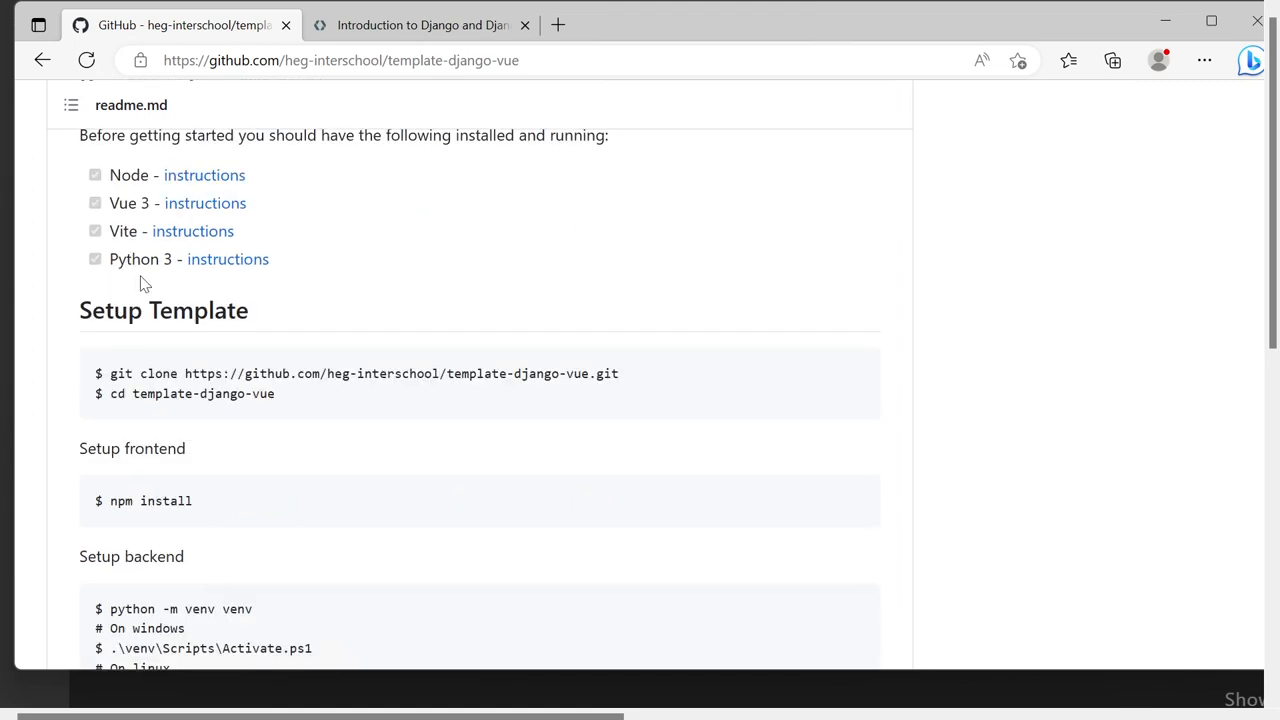
pyautogui.moveTo(596, 234)
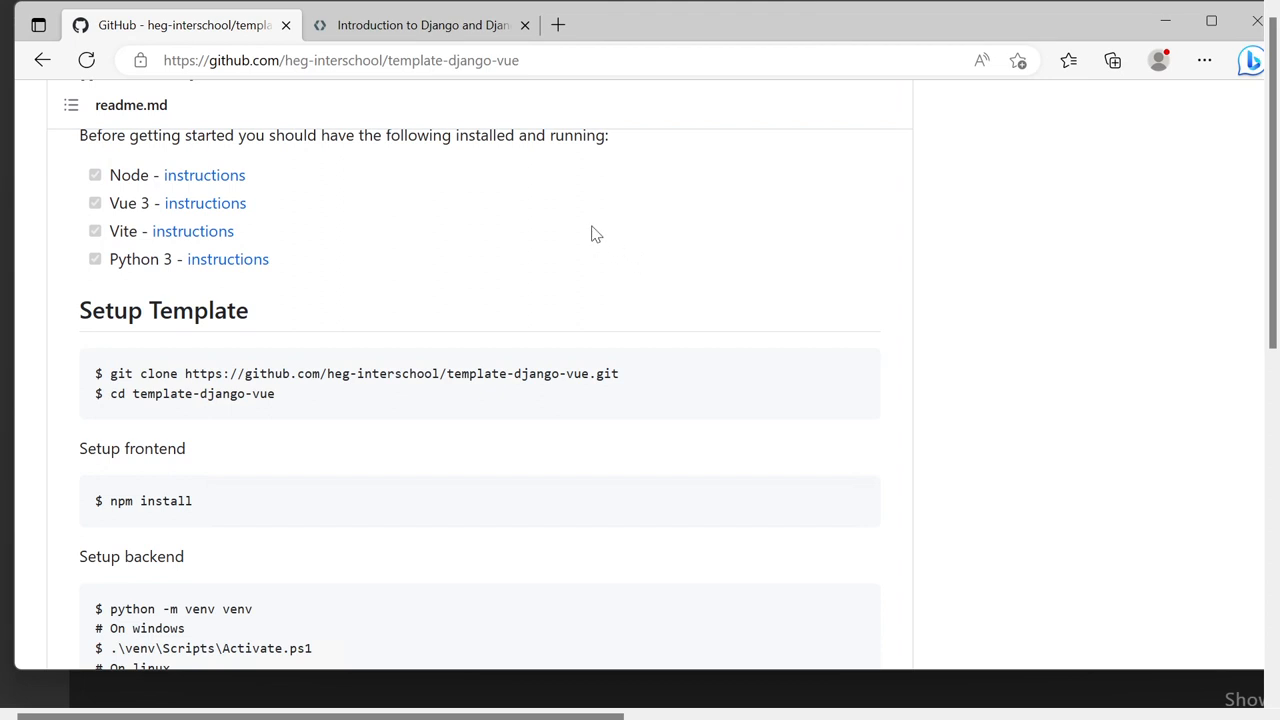
pyautogui.moveTo(572, 224)
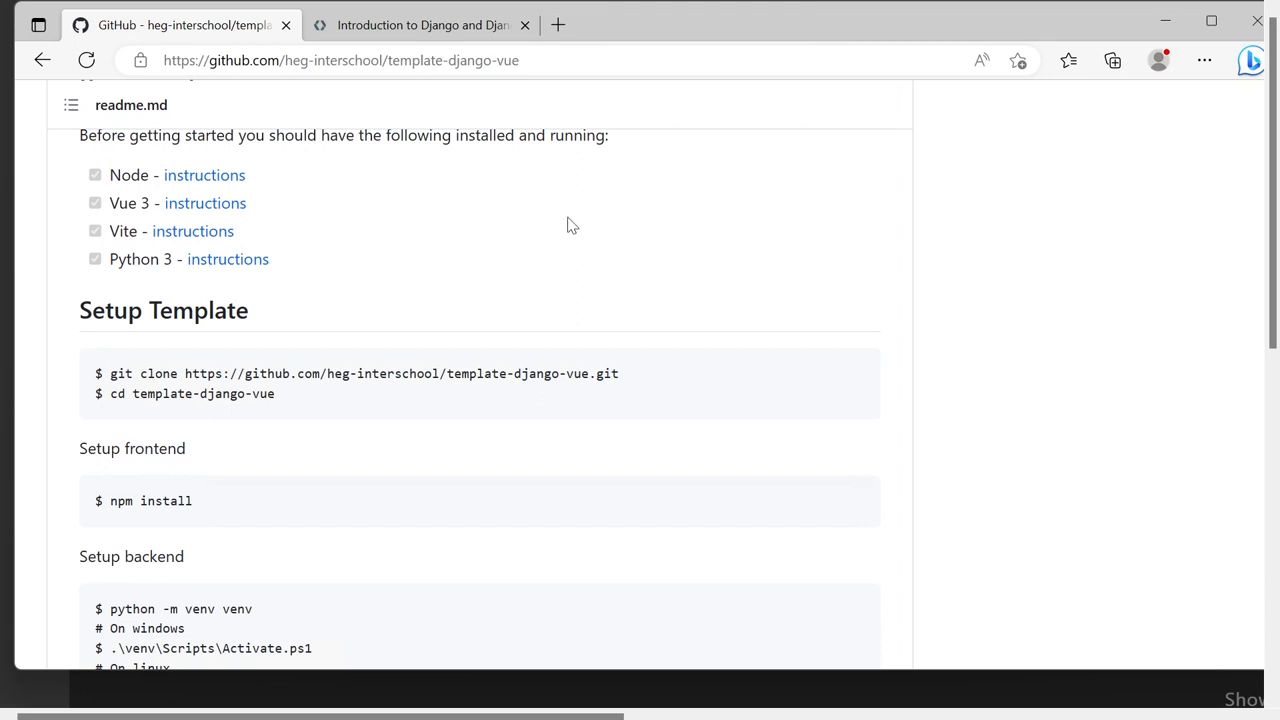
pyautogui.moveTo(334, 310)
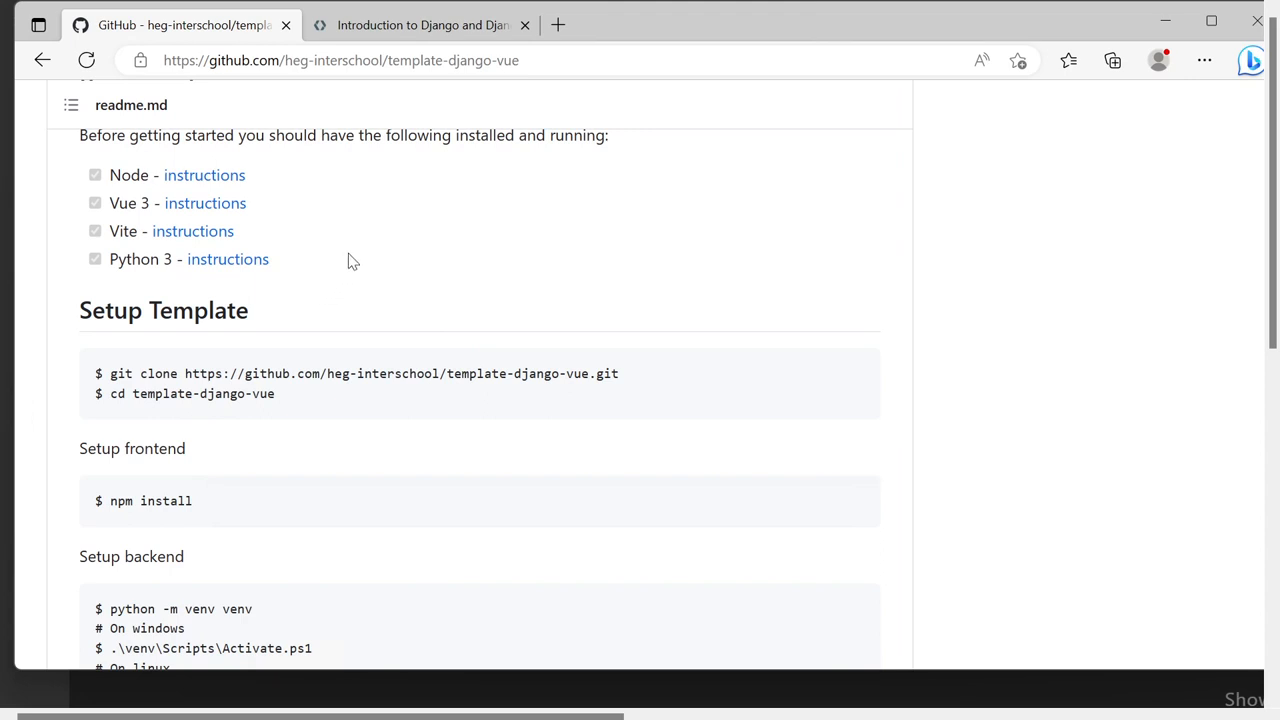
pyautogui.scroll(-3)
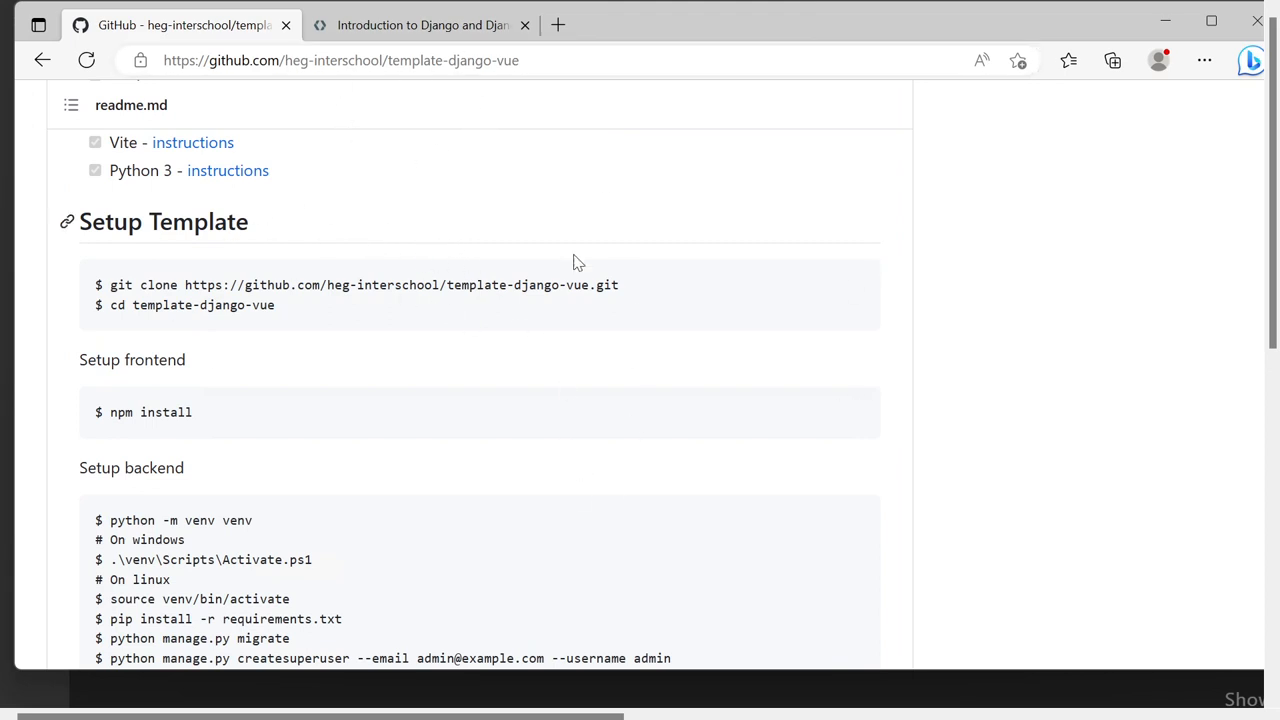
pyautogui.moveTo(552, 176)
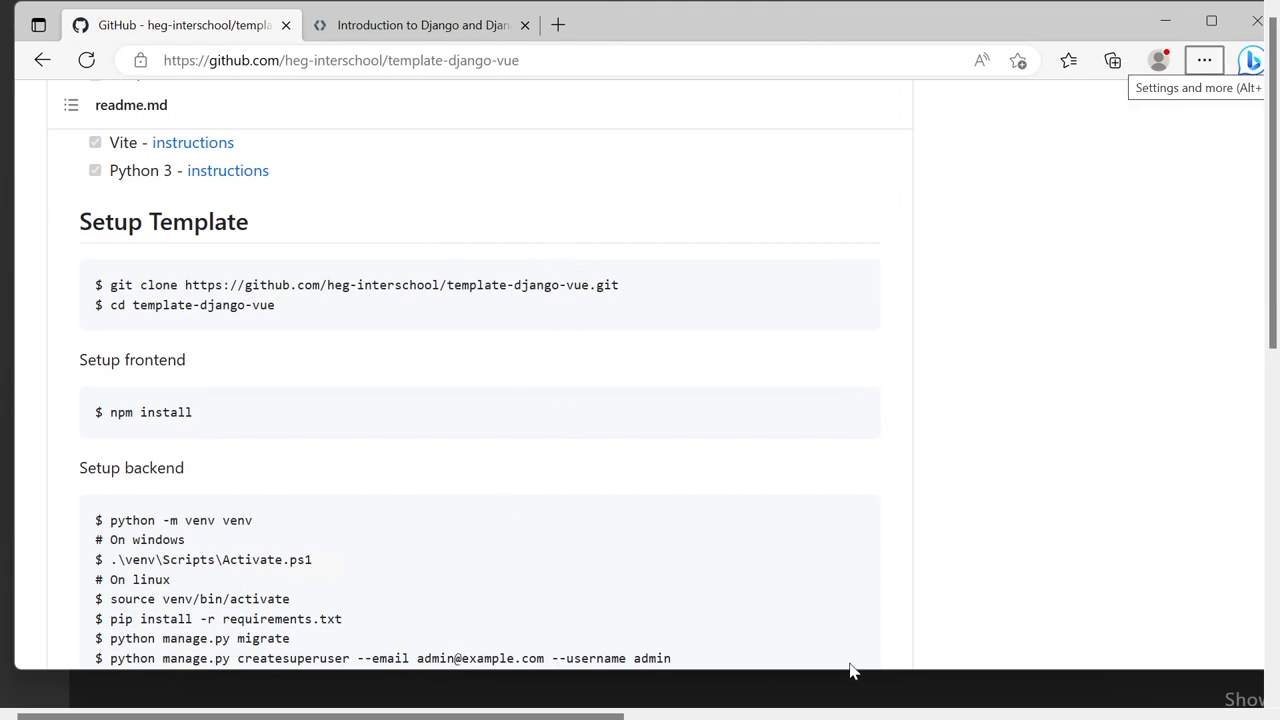
pyautogui.scroll(-3)
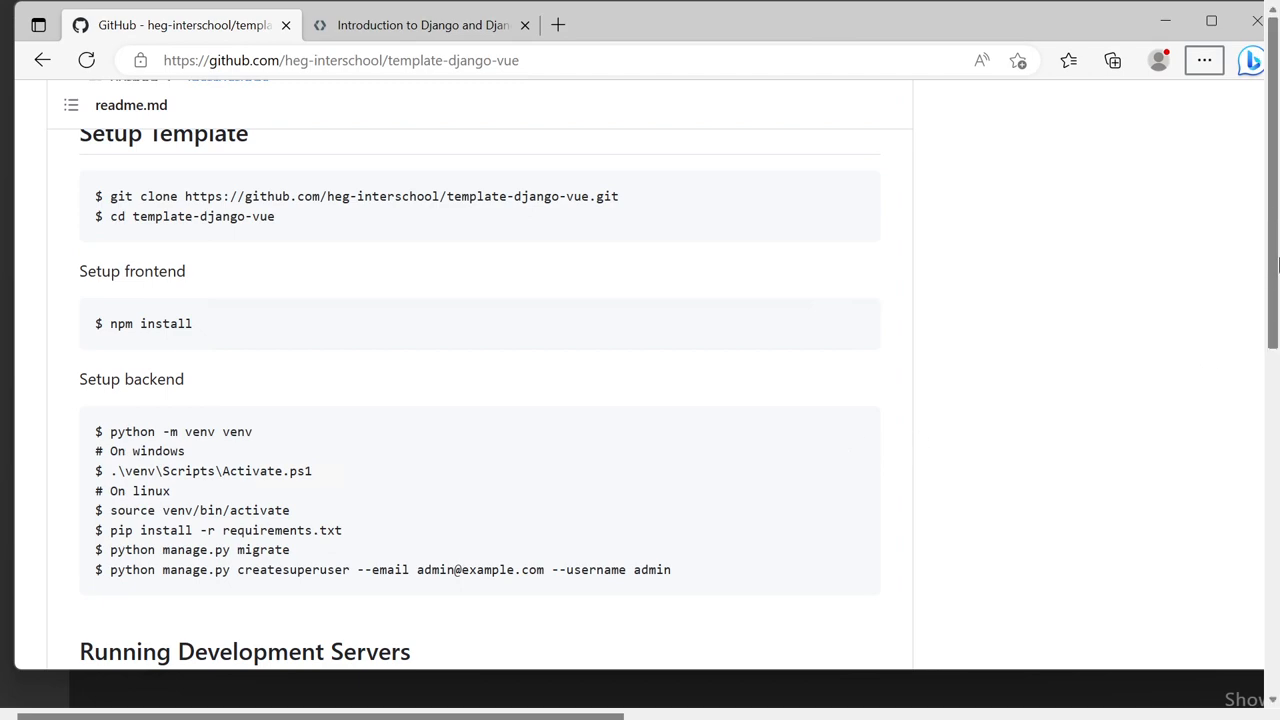
pyautogui.moveTo(736, 328)
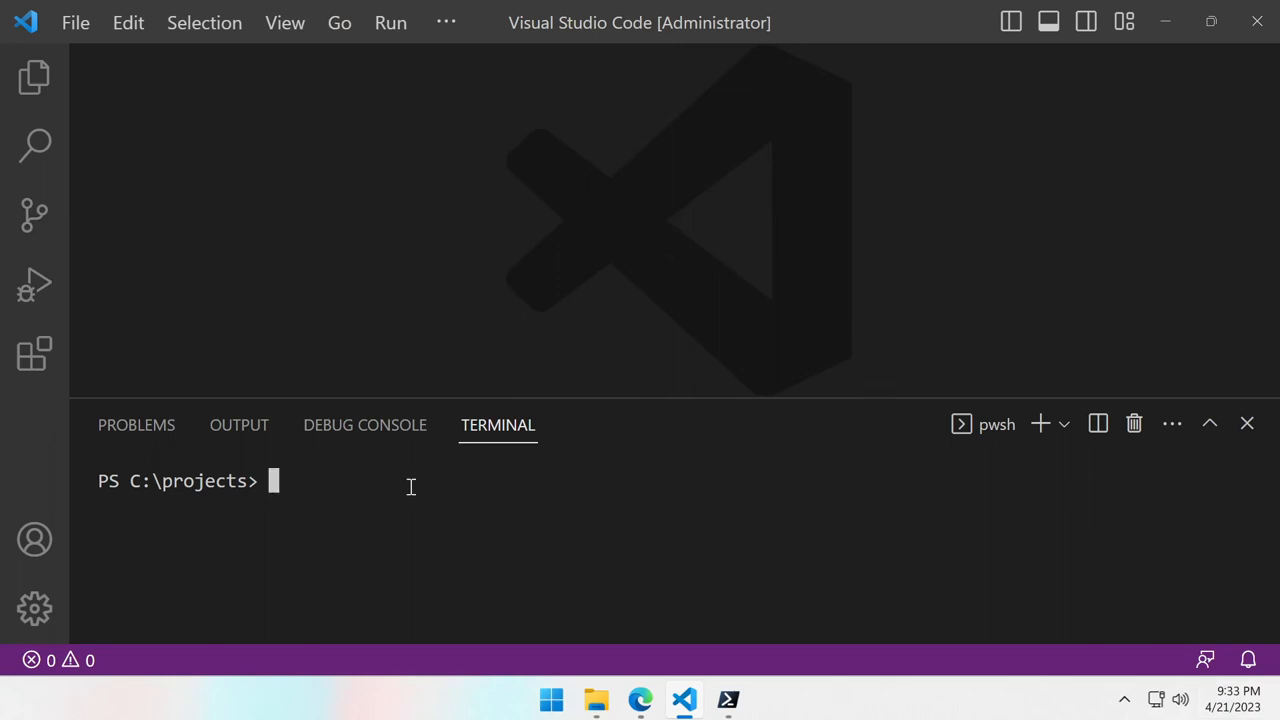
# - Get the repository's clone URL from GitHub's Code dropdown and return to the terminal
pyautogui.click(640, 700)
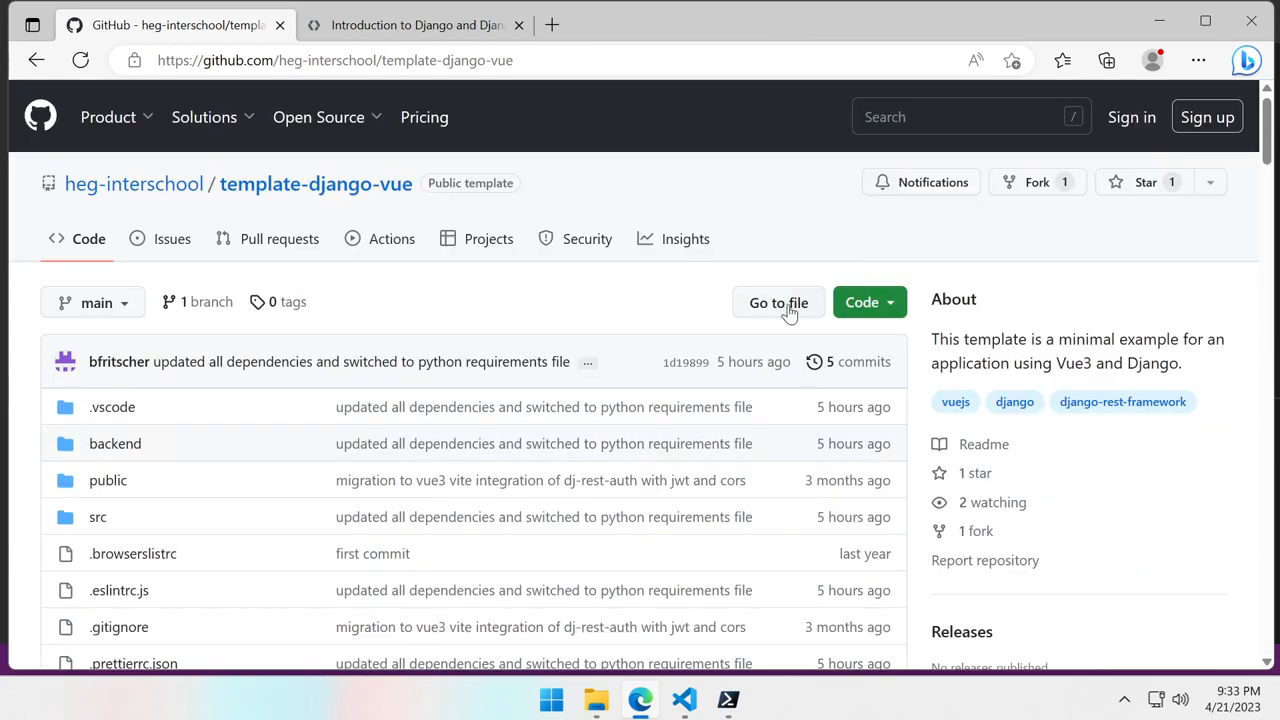
pyautogui.click(862, 302)
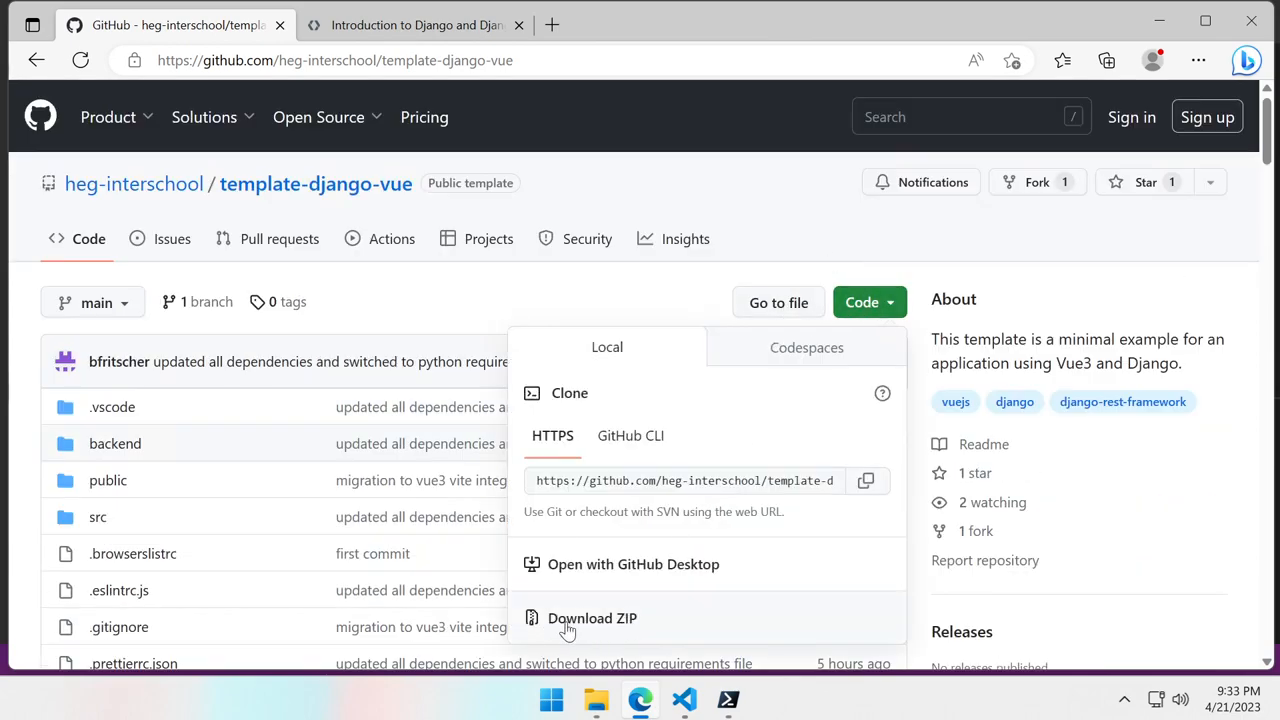
pyautogui.scroll(-3)
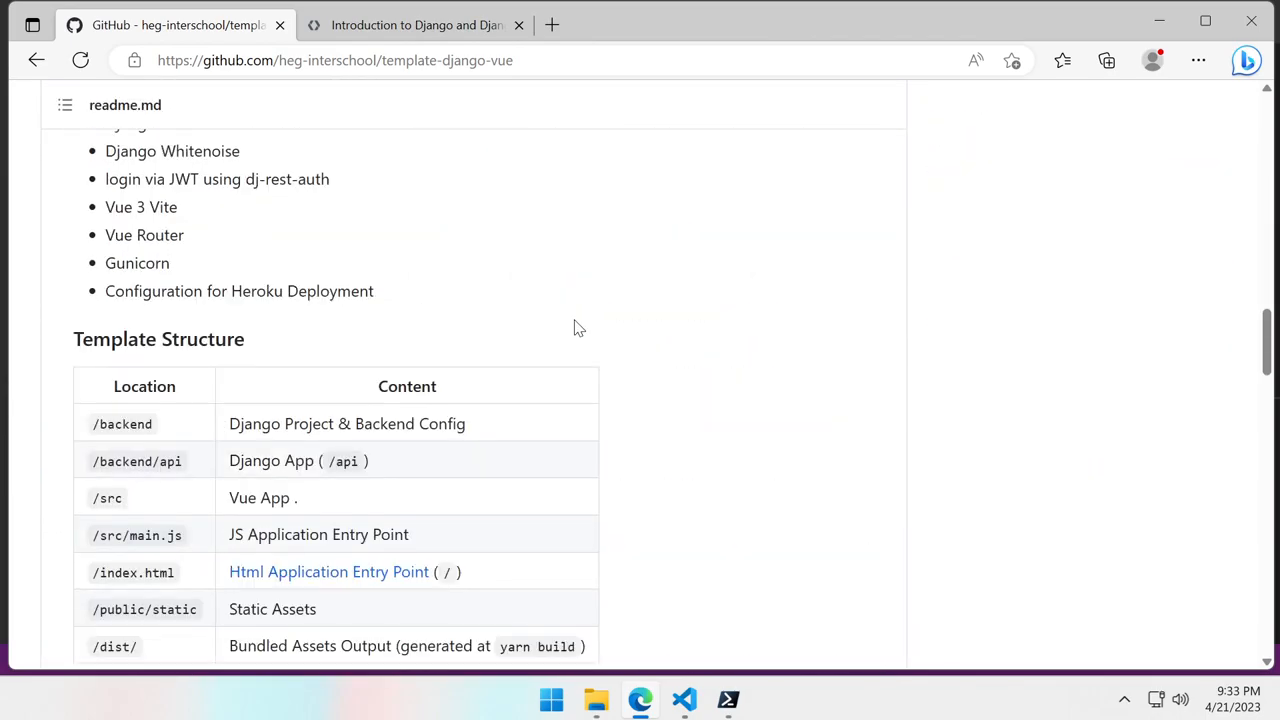
pyautogui.click(684, 700)
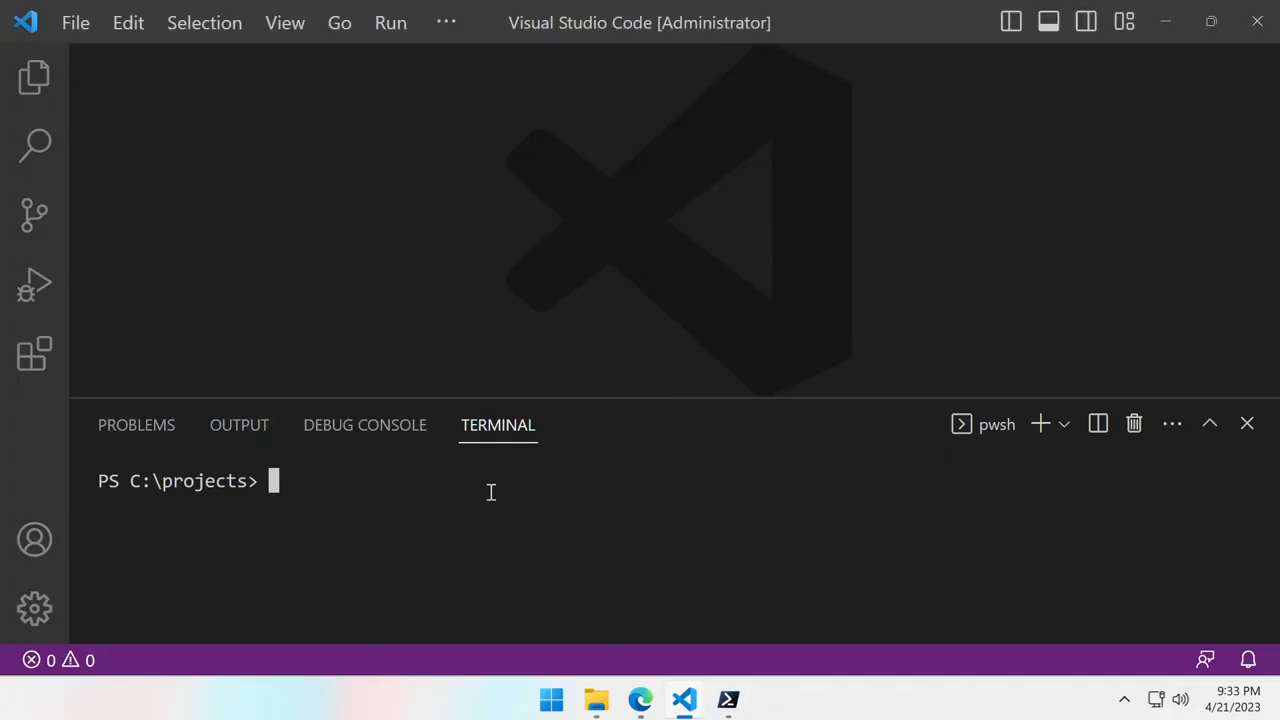
pyautogui.write('git clone https://github.com/heg-interschool/template-django-vue.git')
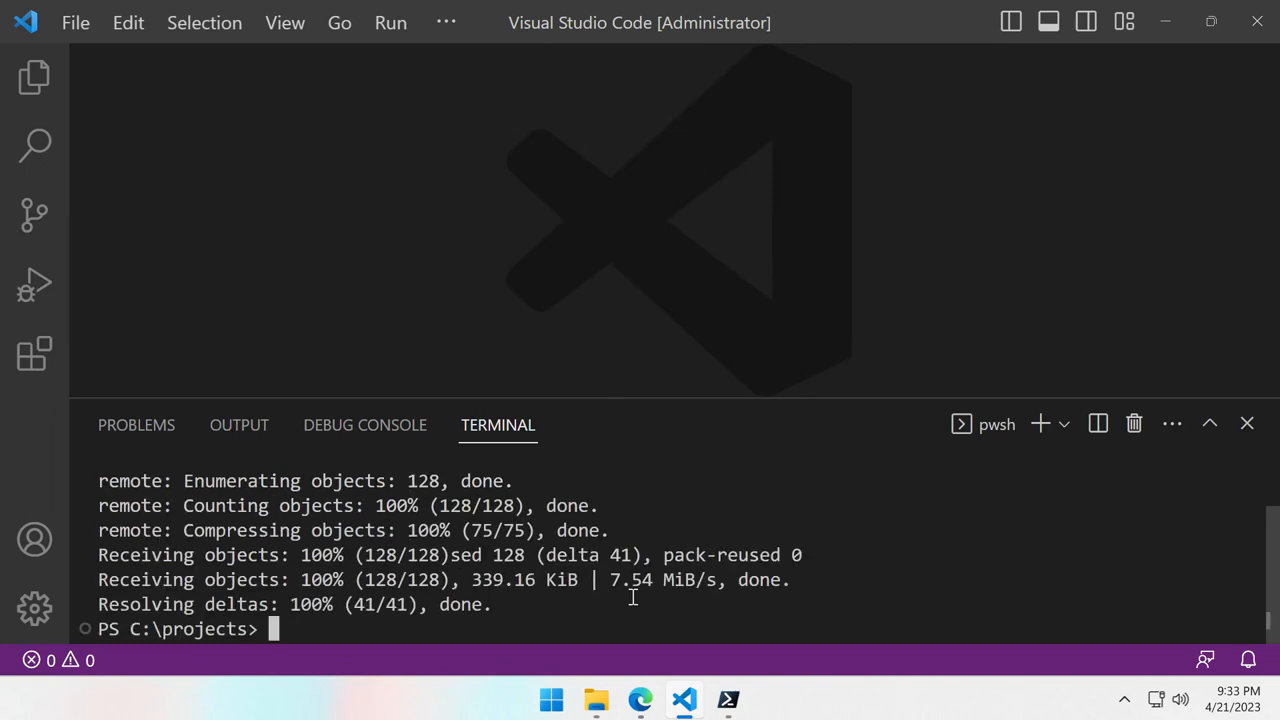
pyautogui.moveTo(600, 280)
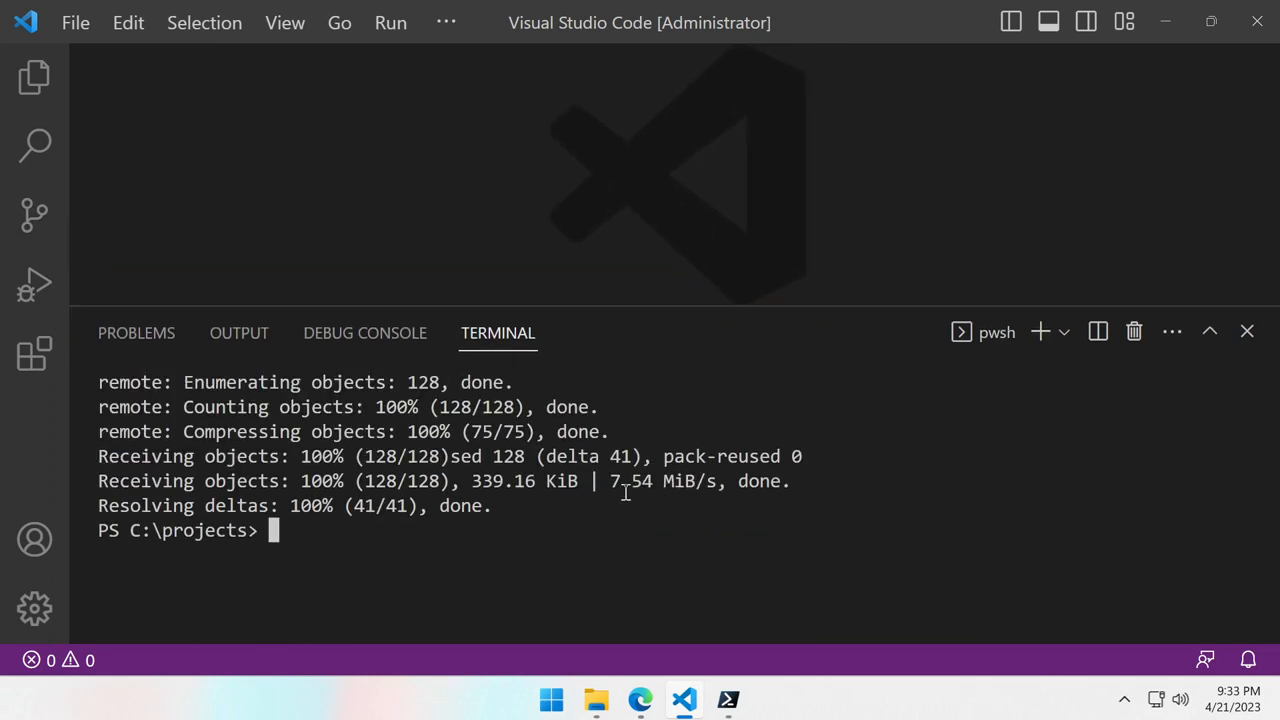
pyautogui.moveTo(620, 456)
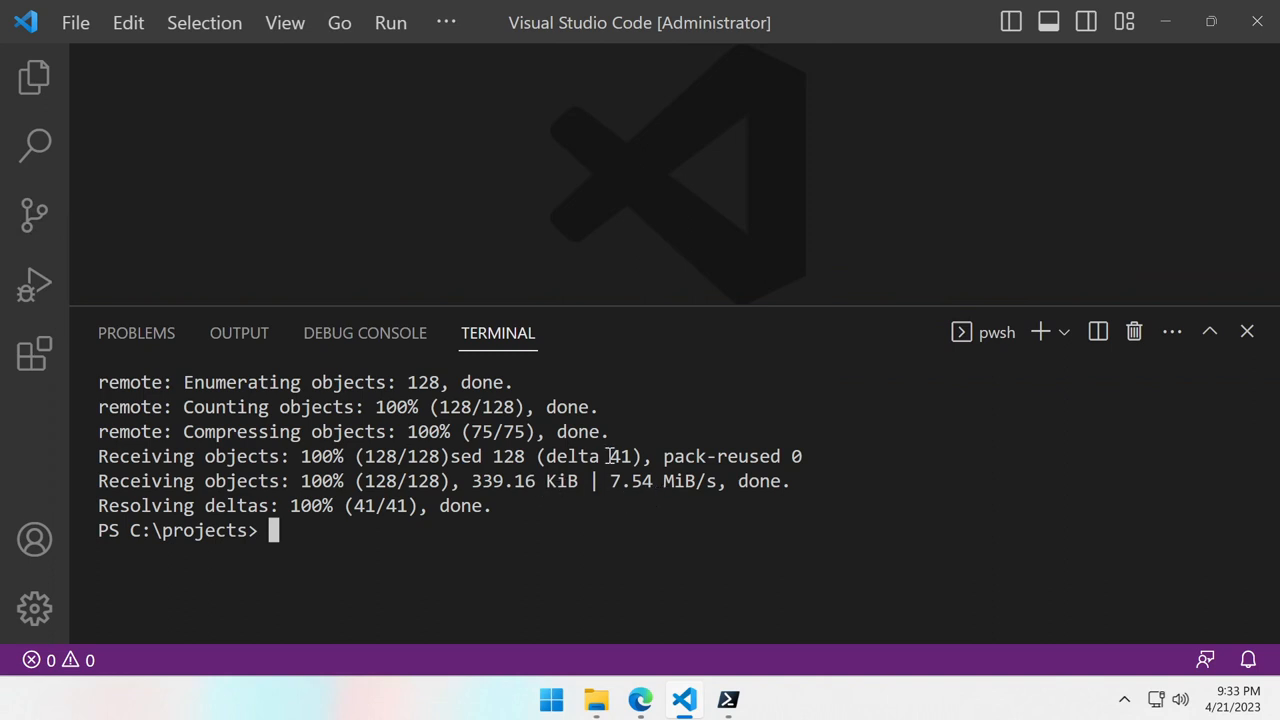
pyautogui.moveTo(560, 486)
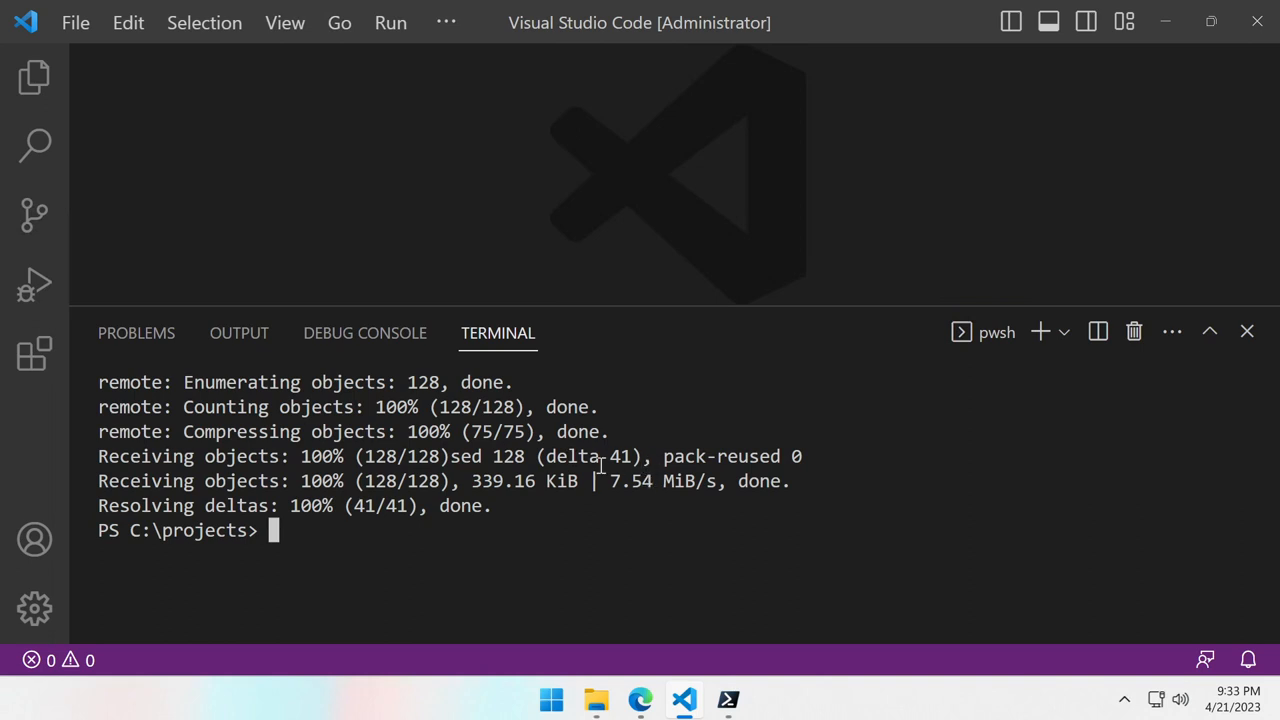
# - List the projects folder, cd into template-django-vue and enter code . to open it
pyautogui.write('ls')
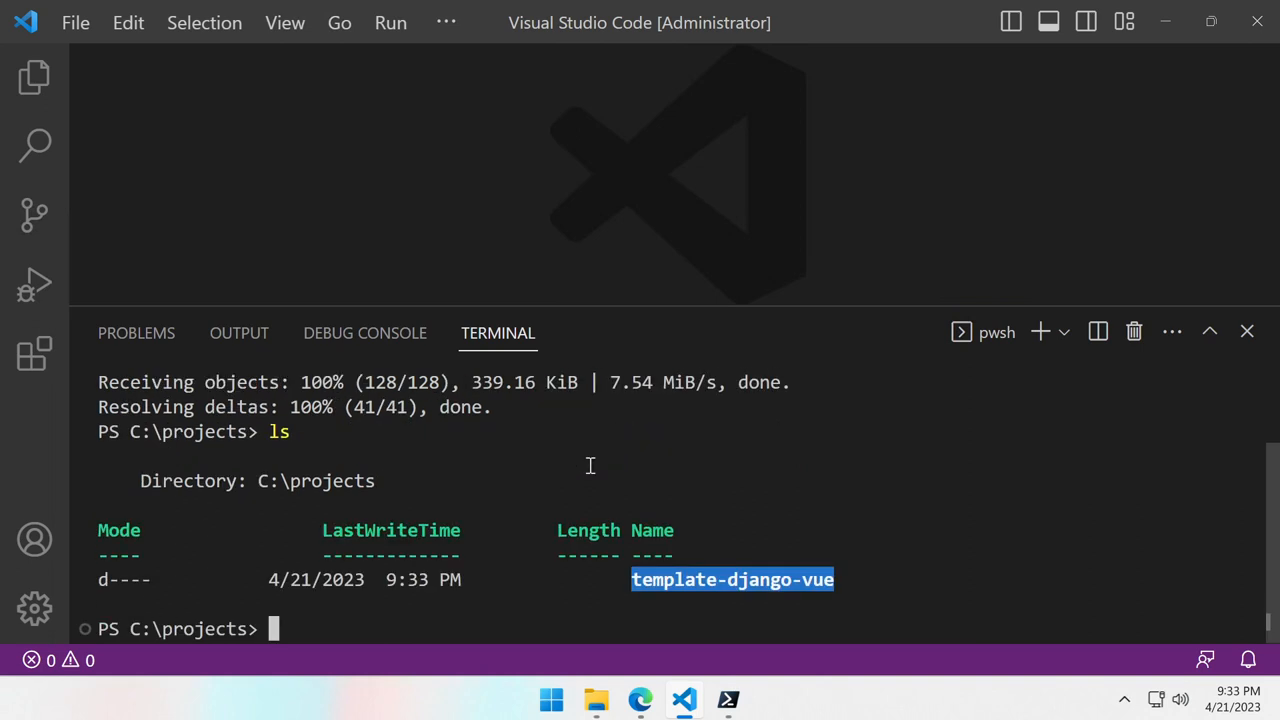
pyautogui.write('cd .\\template-django-vue\\')
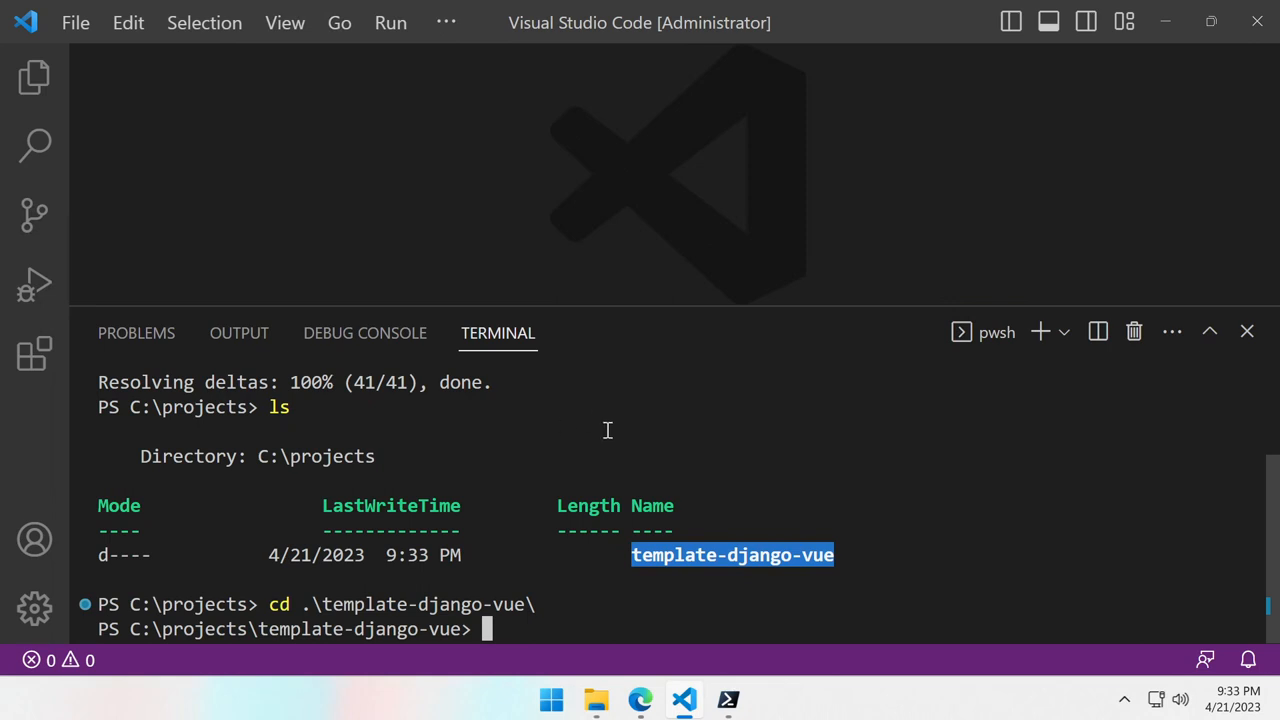
pyautogui.moveTo(420, 596)
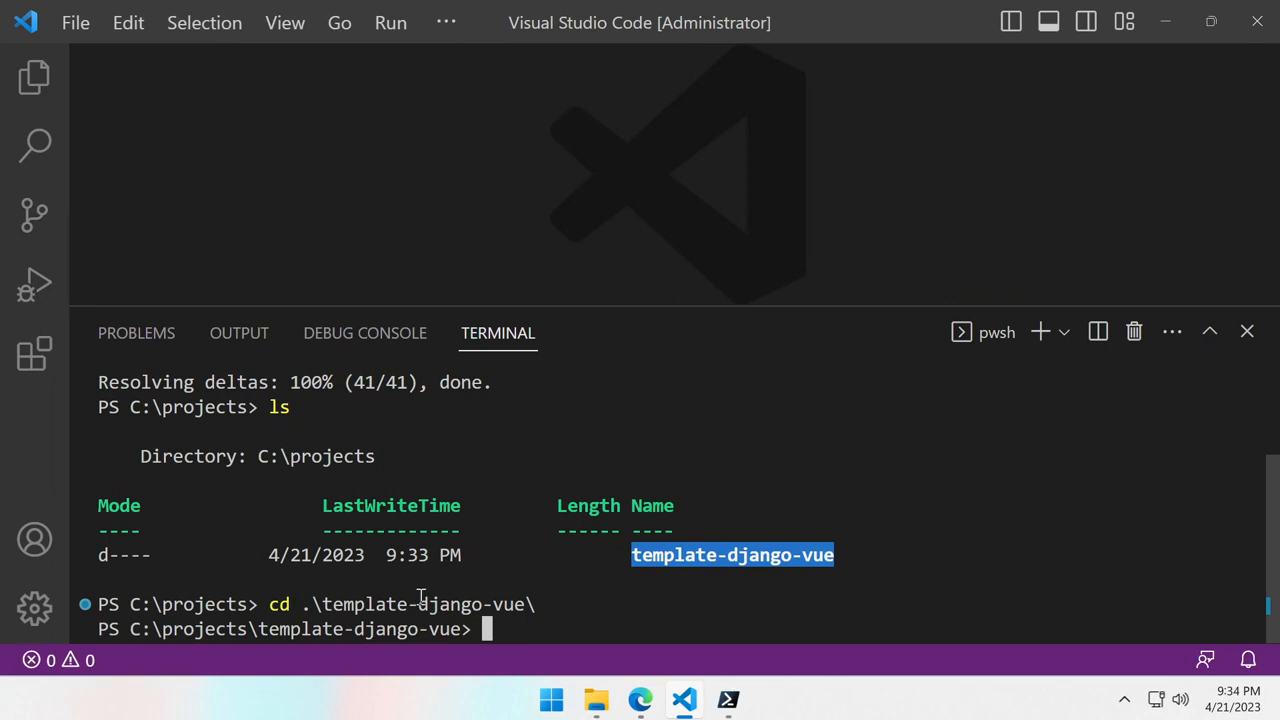
pyautogui.moveTo(614, 588)
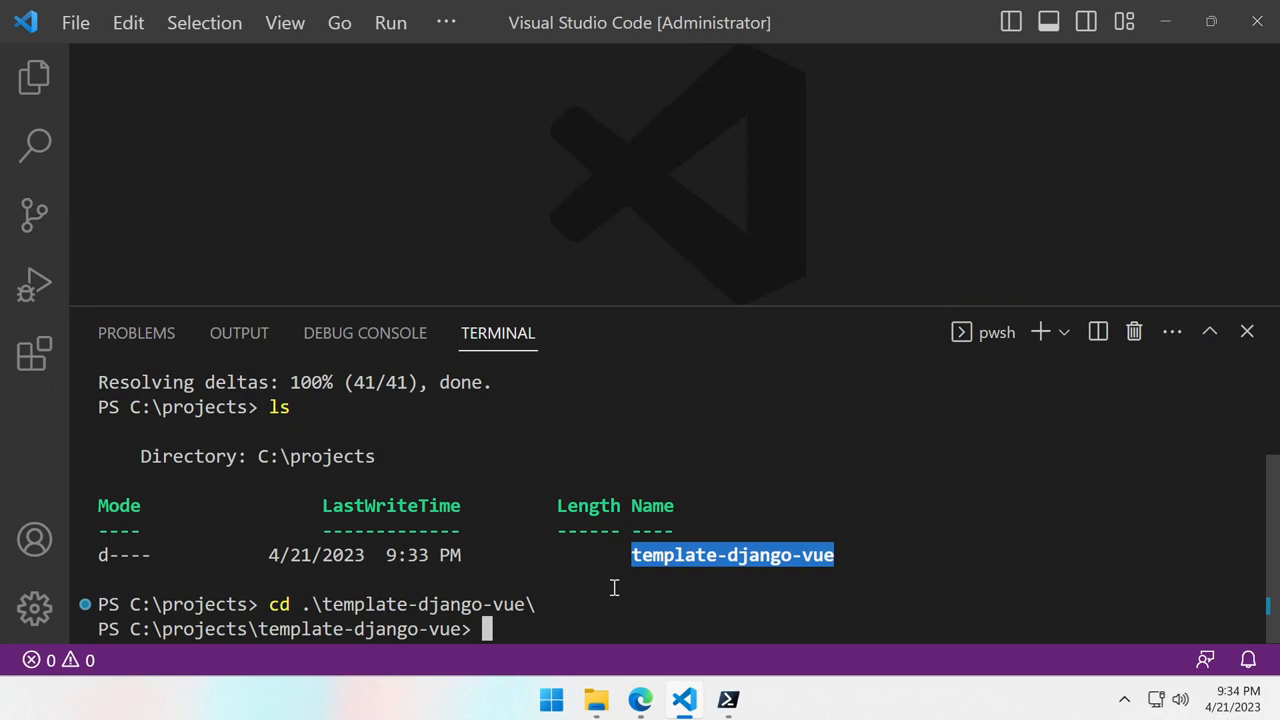
pyautogui.write('code .')
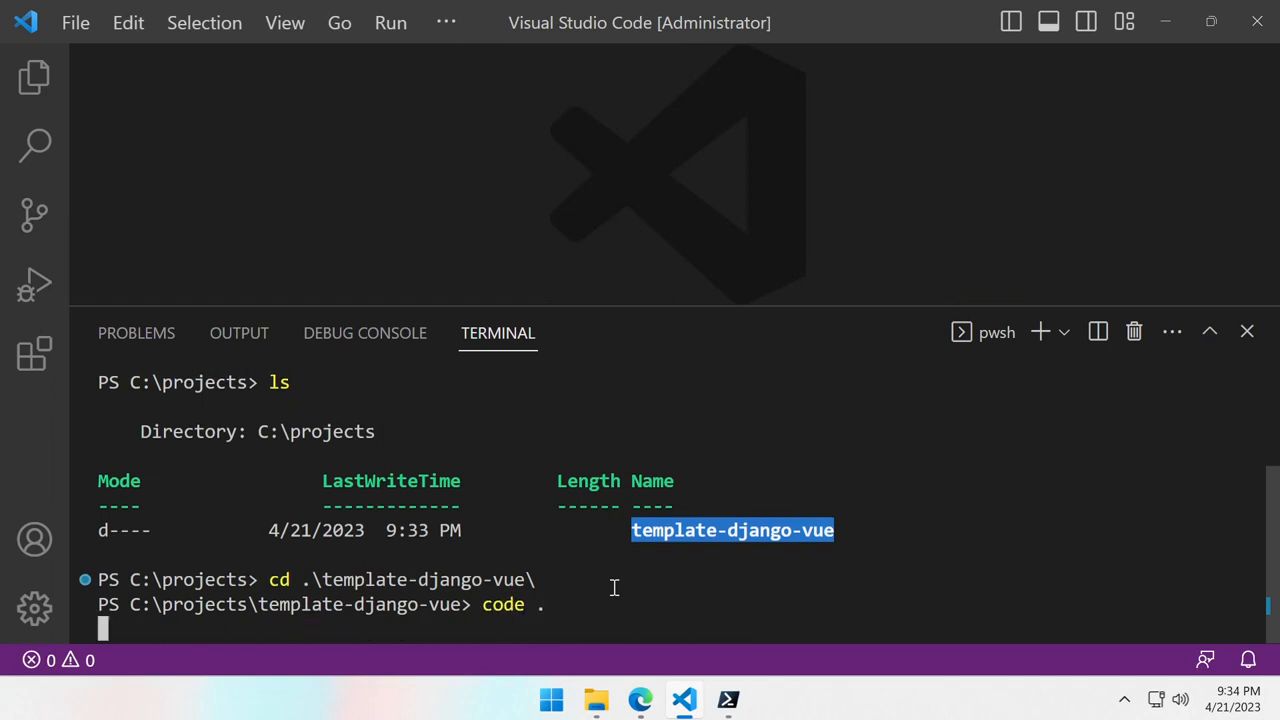
# - Open the project in a new window, trust its authors, and peek into the src folder
pyautogui.press('Enter')
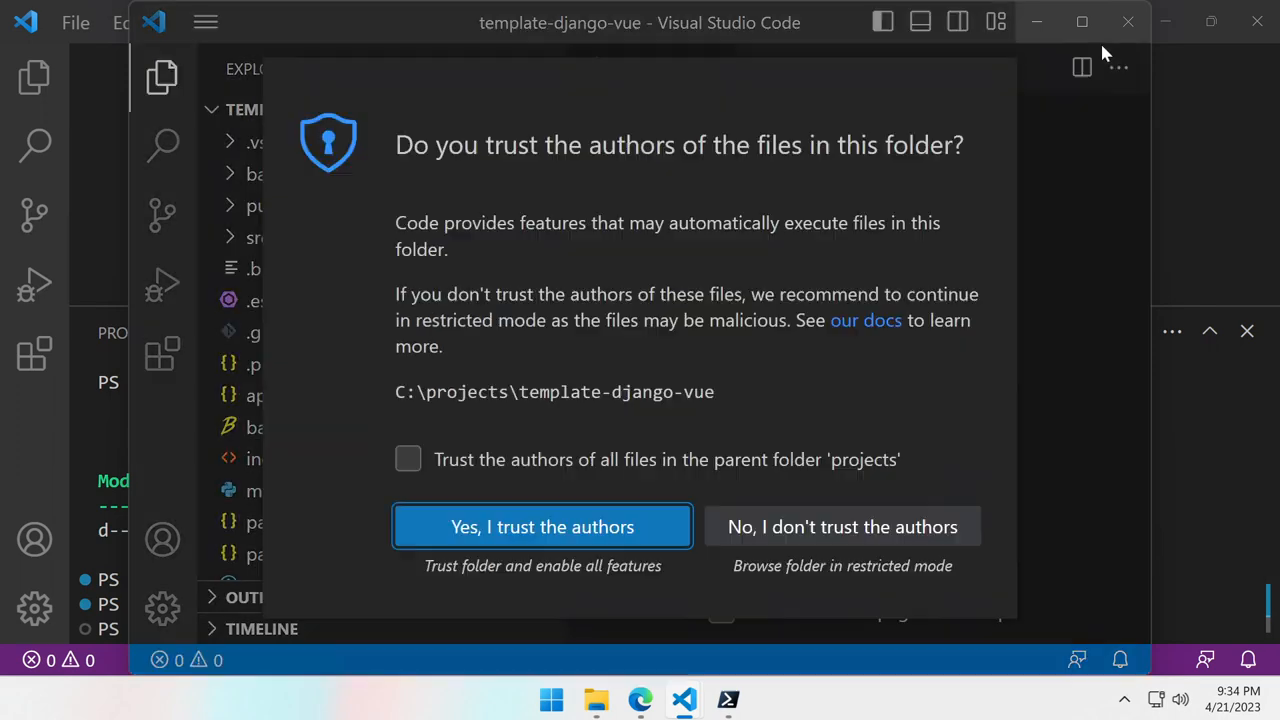
pyautogui.click(542, 528)
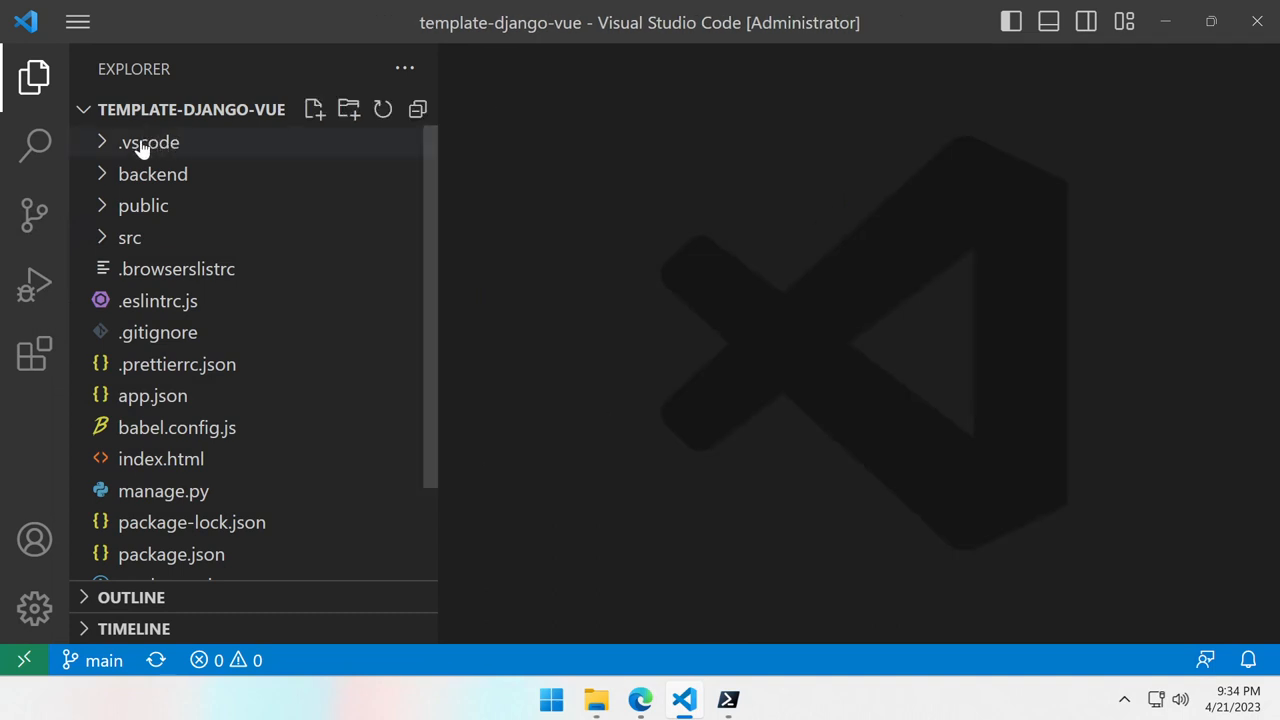
pyautogui.click(152, 172)
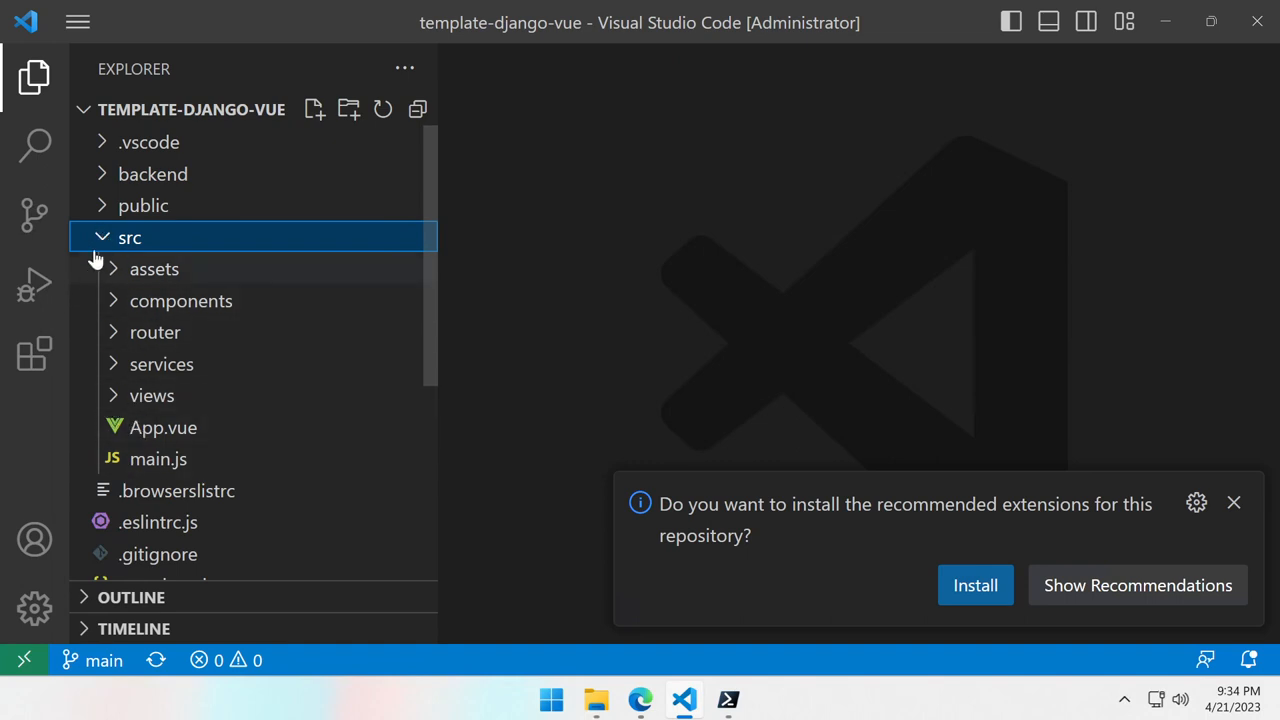
pyautogui.click(130, 236)
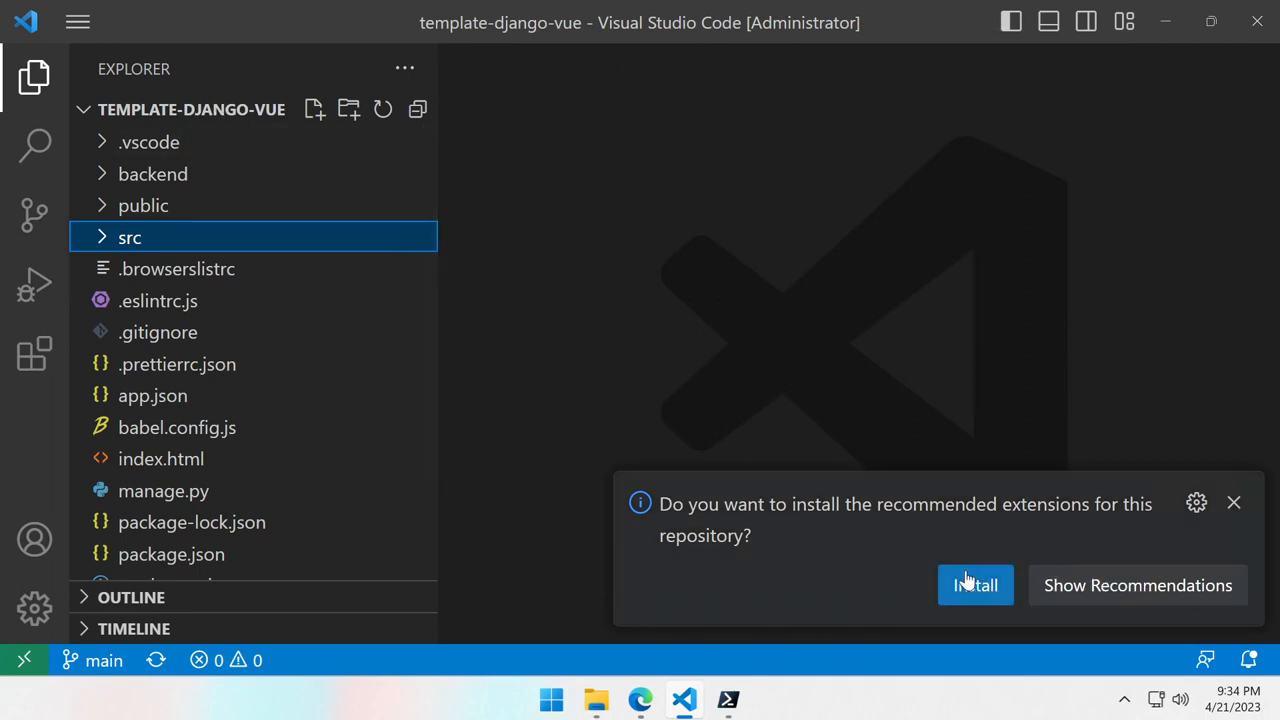
# - Install the recommended extensions, then show the project file tree in the Explorer
pyautogui.click(974, 584)
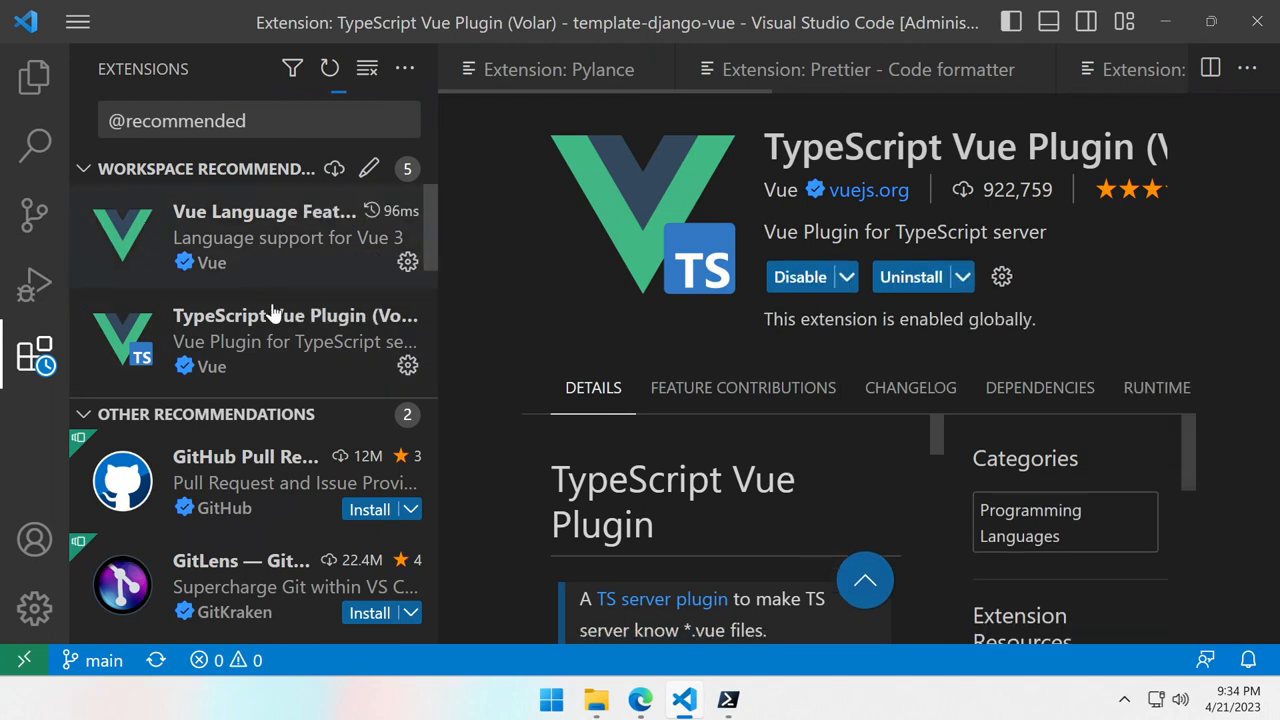
pyautogui.moveTo(628, 68)
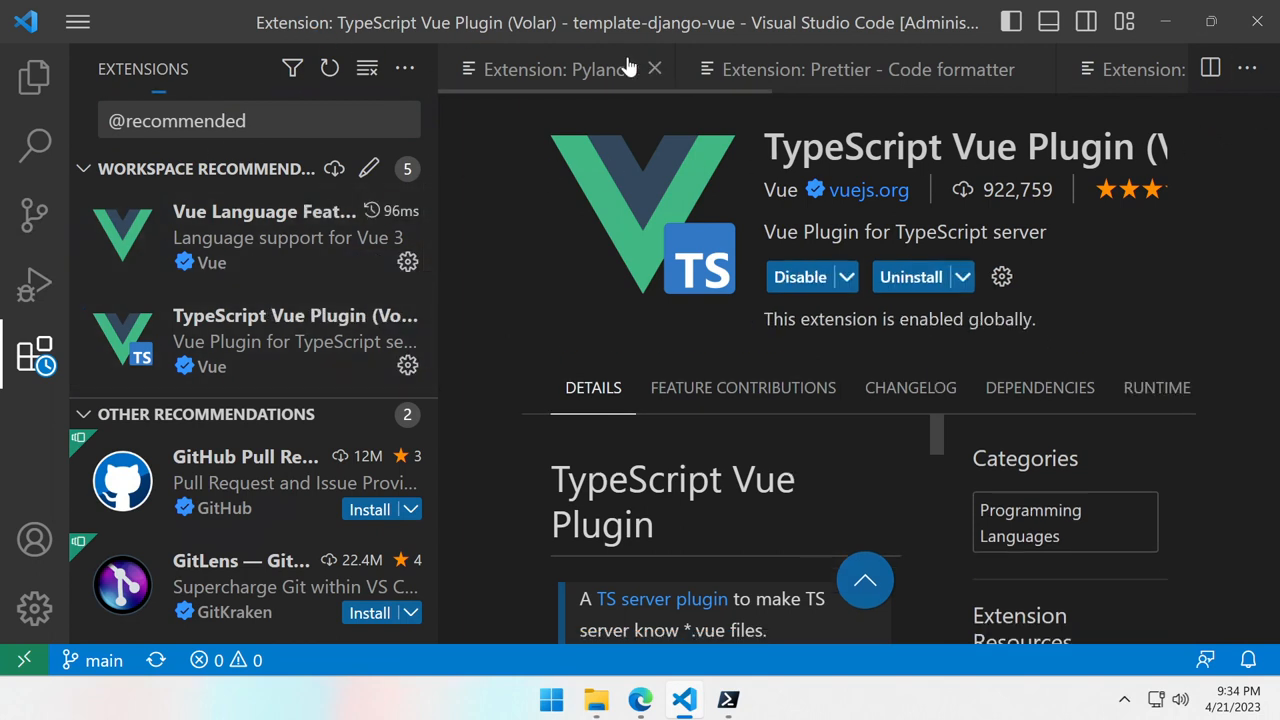
pyautogui.click(34, 76)
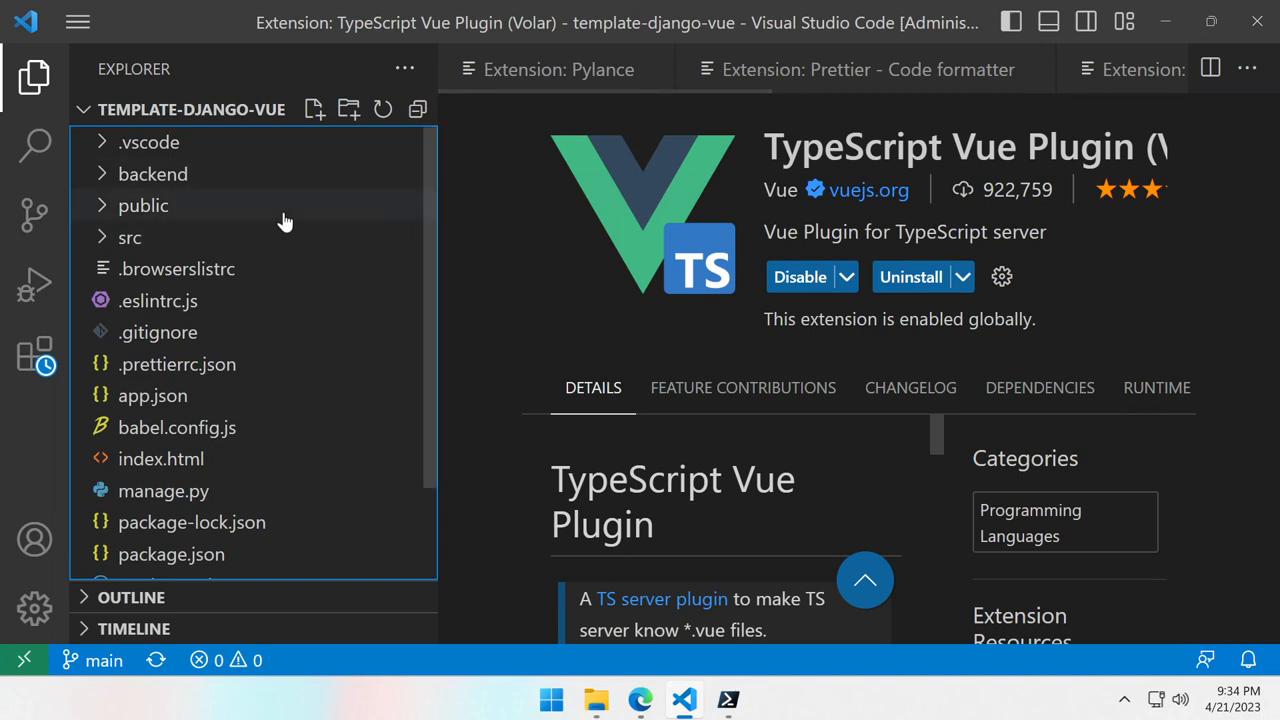
pyautogui.scroll(-3)
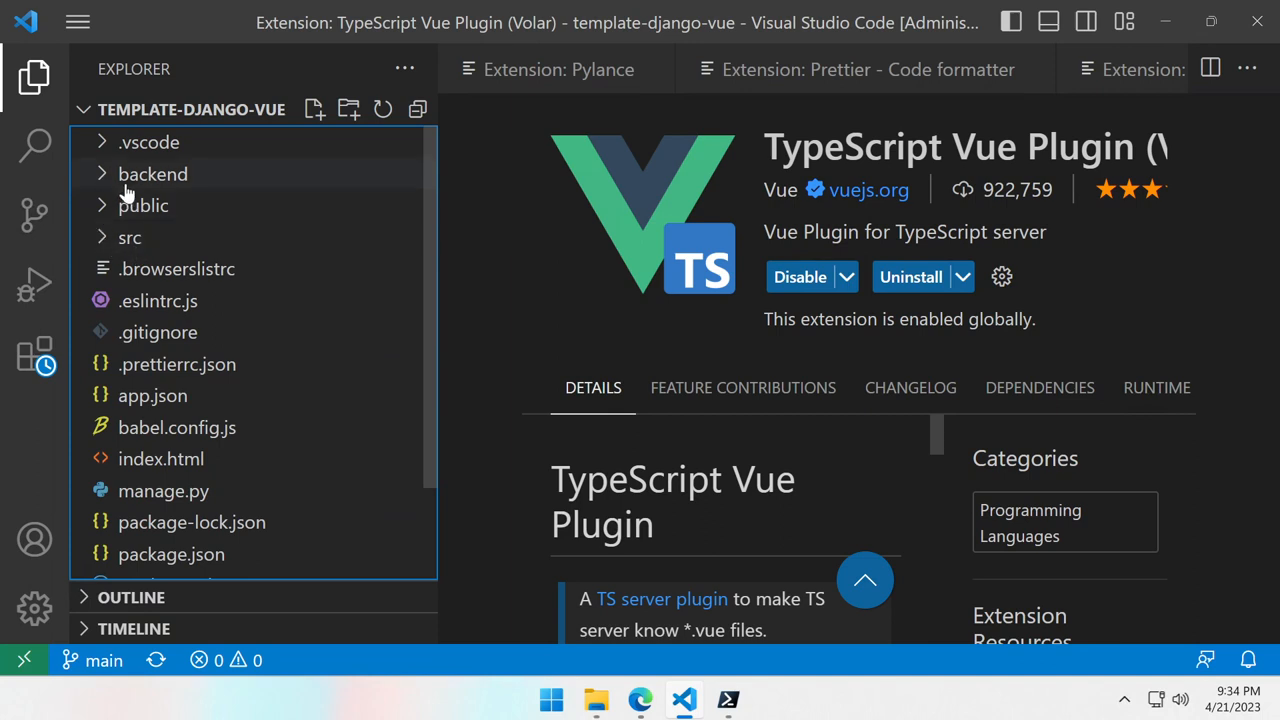
pyautogui.scroll(-3)
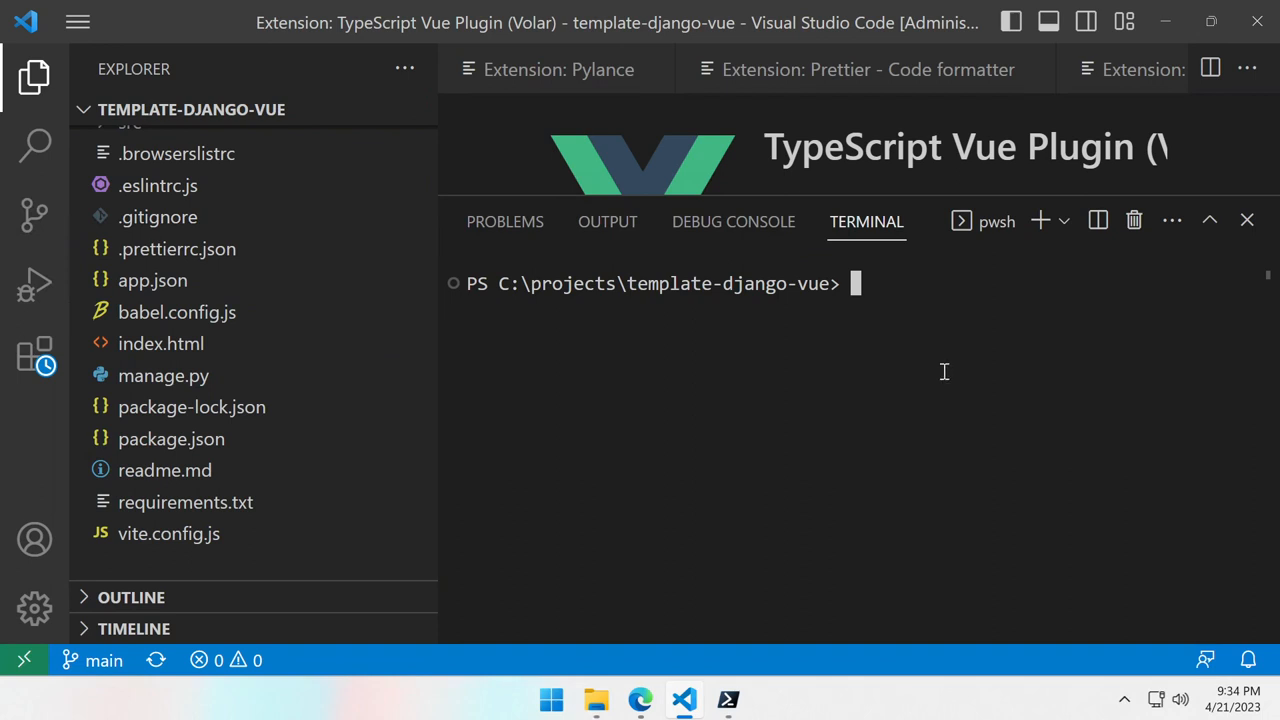
# - Update npm to 9.6.5 globally and start the Vite dev server with npm run dev on port 5173
pyautogui.write('npm run dev')
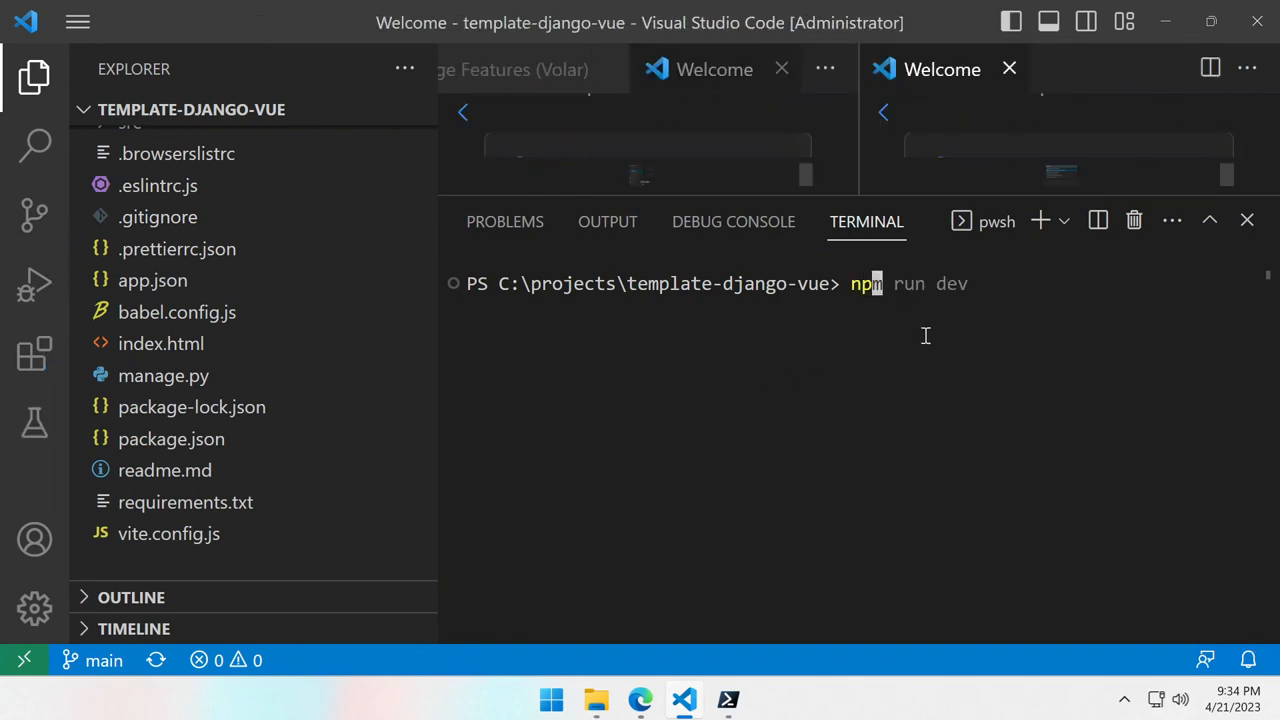
pyautogui.write('npm install -g npm@9.6.5')
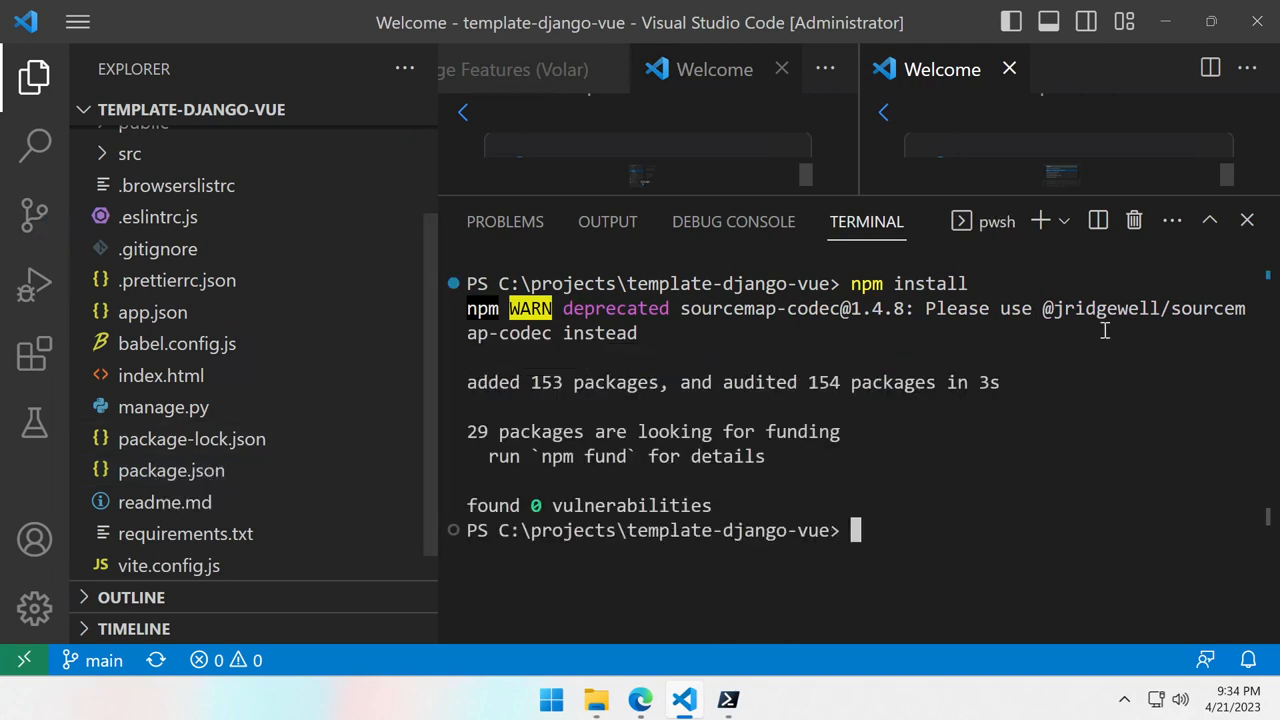
pyautogui.moveTo(940, 492)
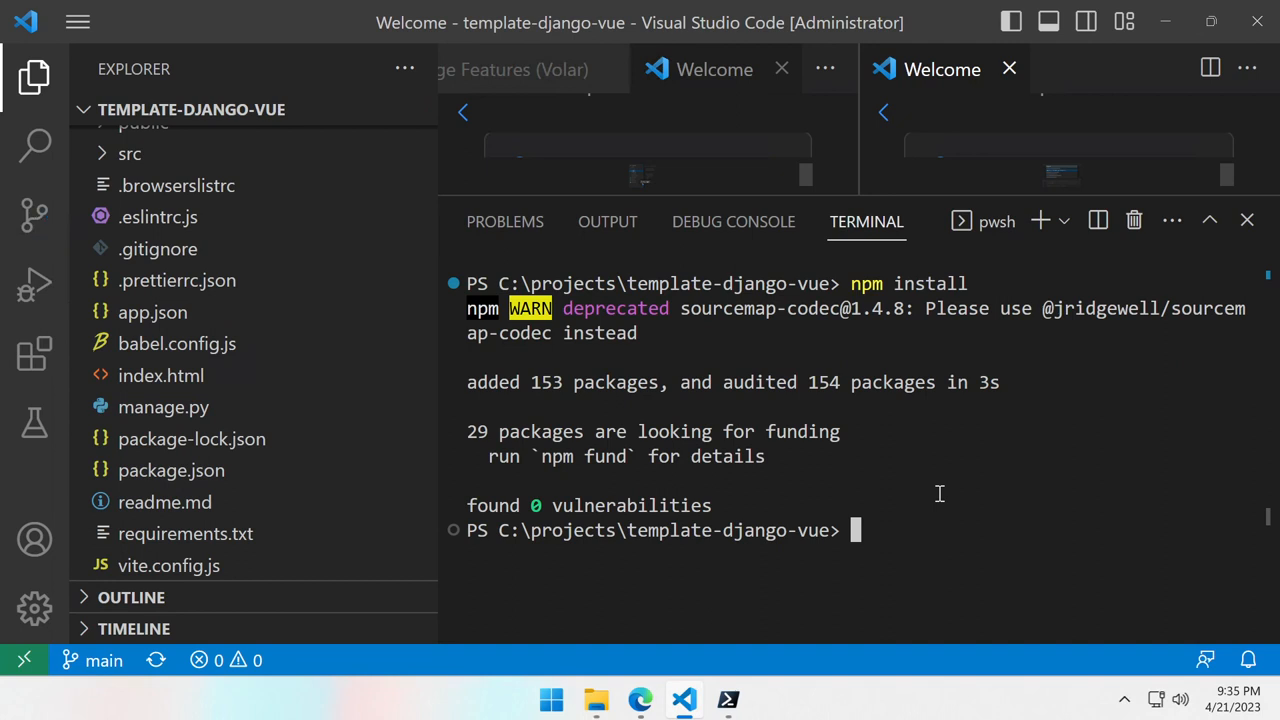
pyautogui.write('npm run dev')
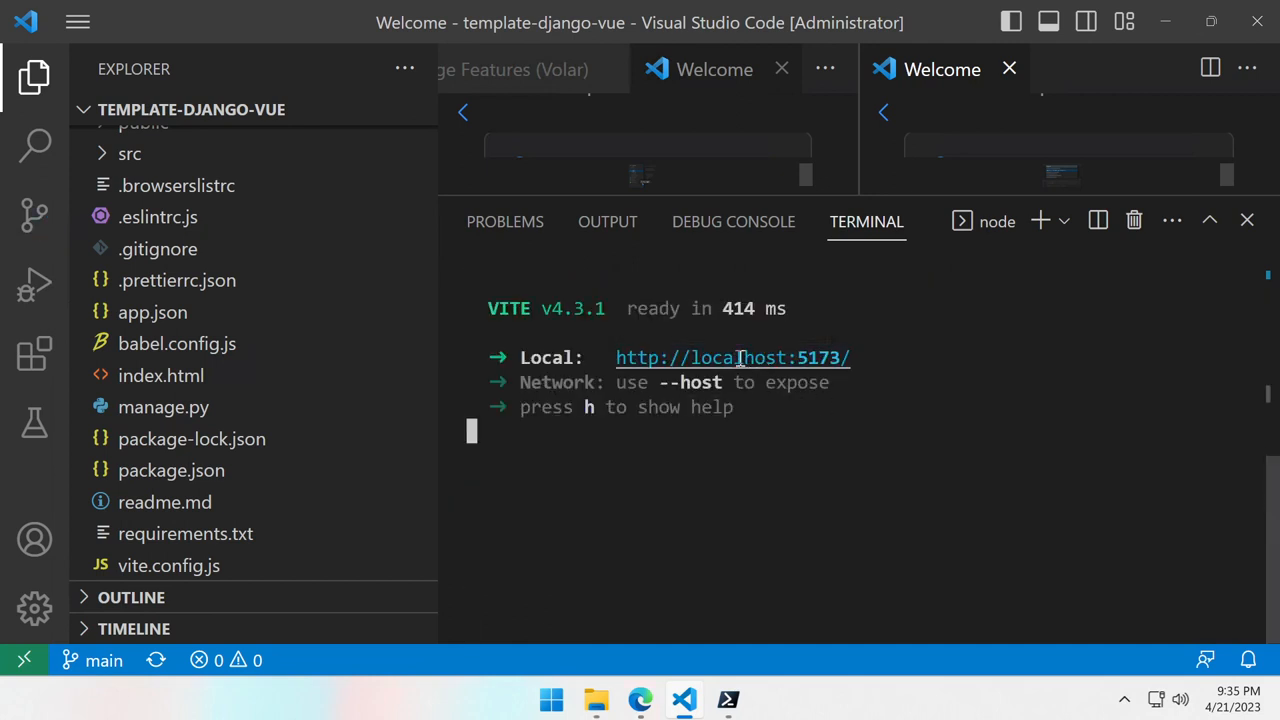
pyautogui.moveTo(676, 370)
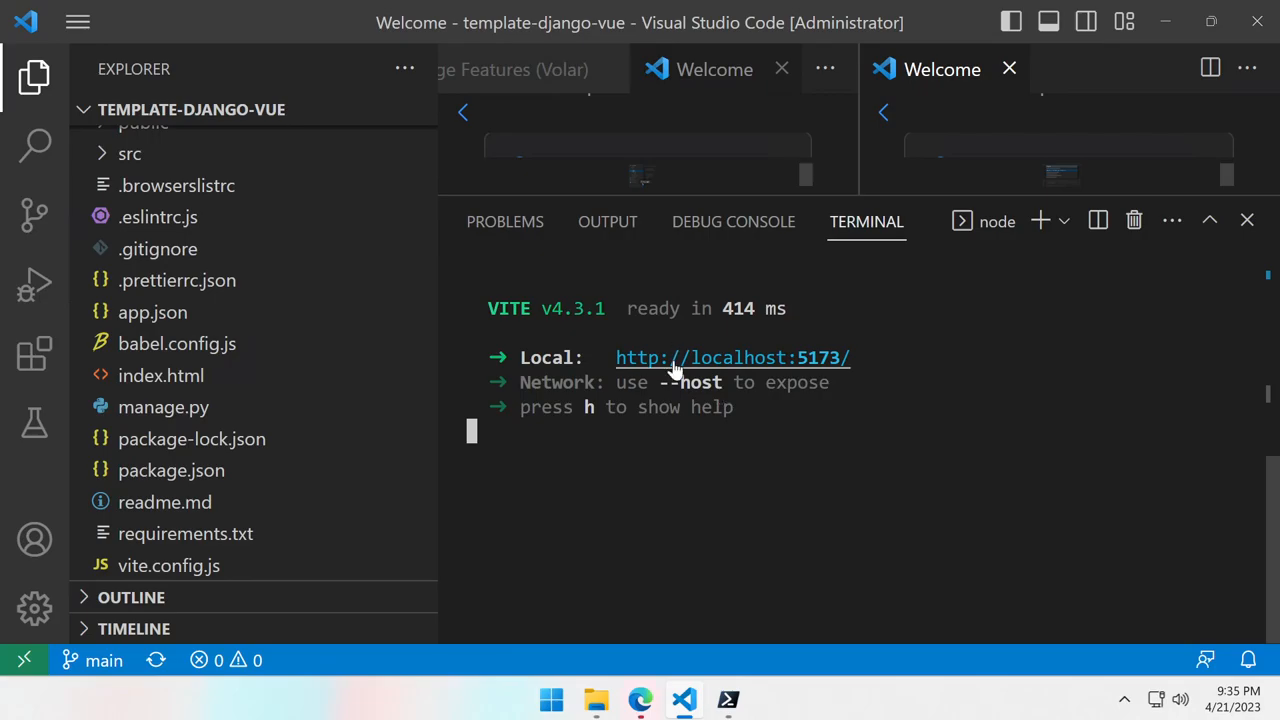
# - Open the Vite app at localhost:5173 in Edge and go to its Django Rest page
pyautogui.click(732, 356)
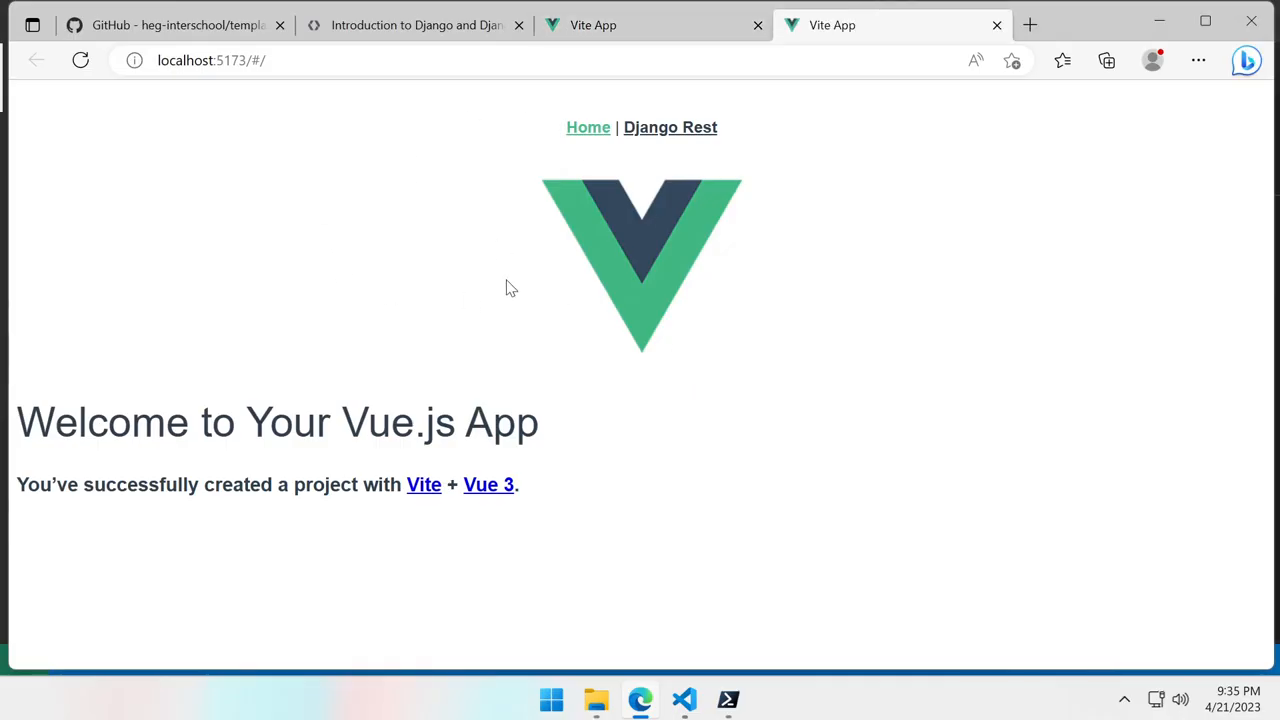
pyautogui.moveTo(548, 288)
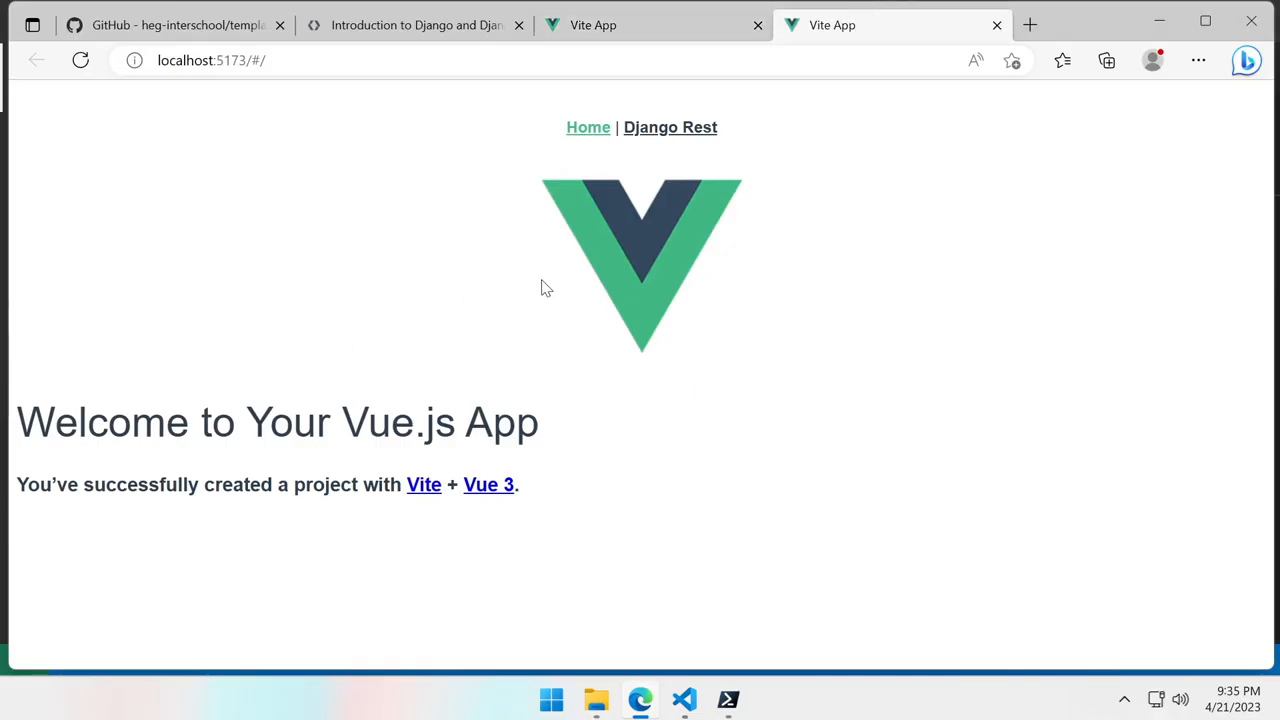
pyautogui.moveTo(670, 136)
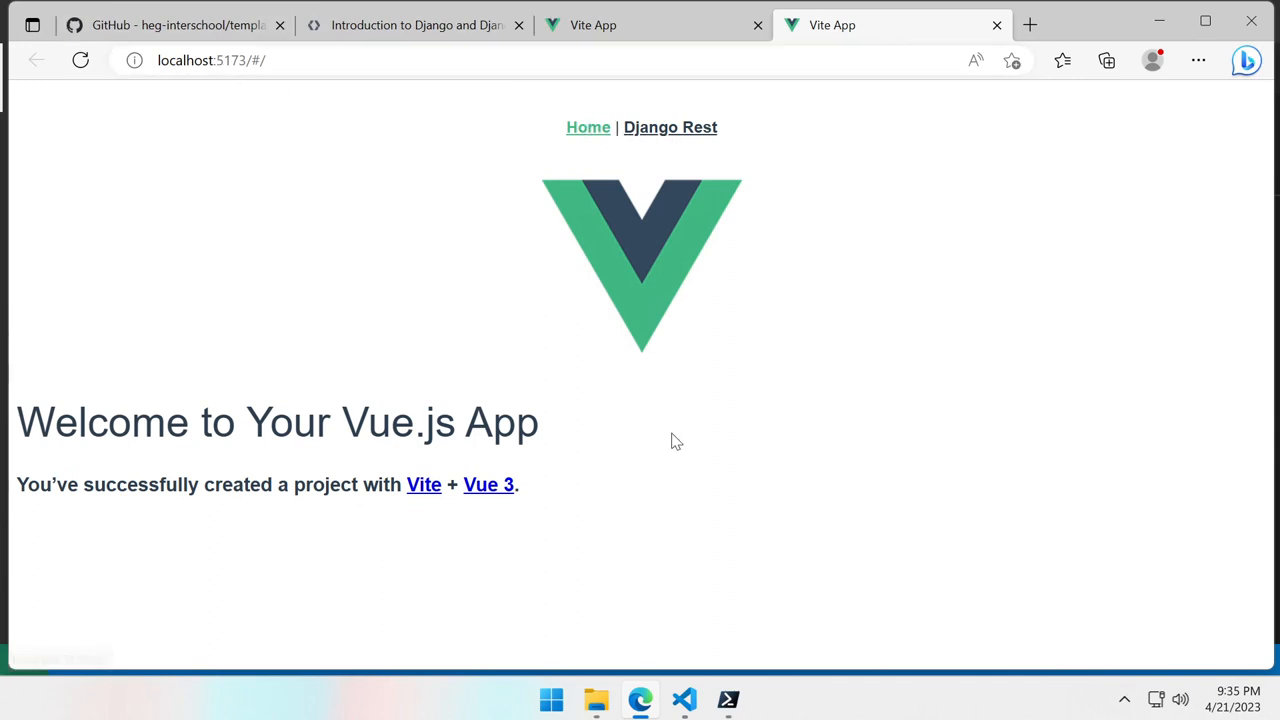
pyautogui.moveTo(652, 136)
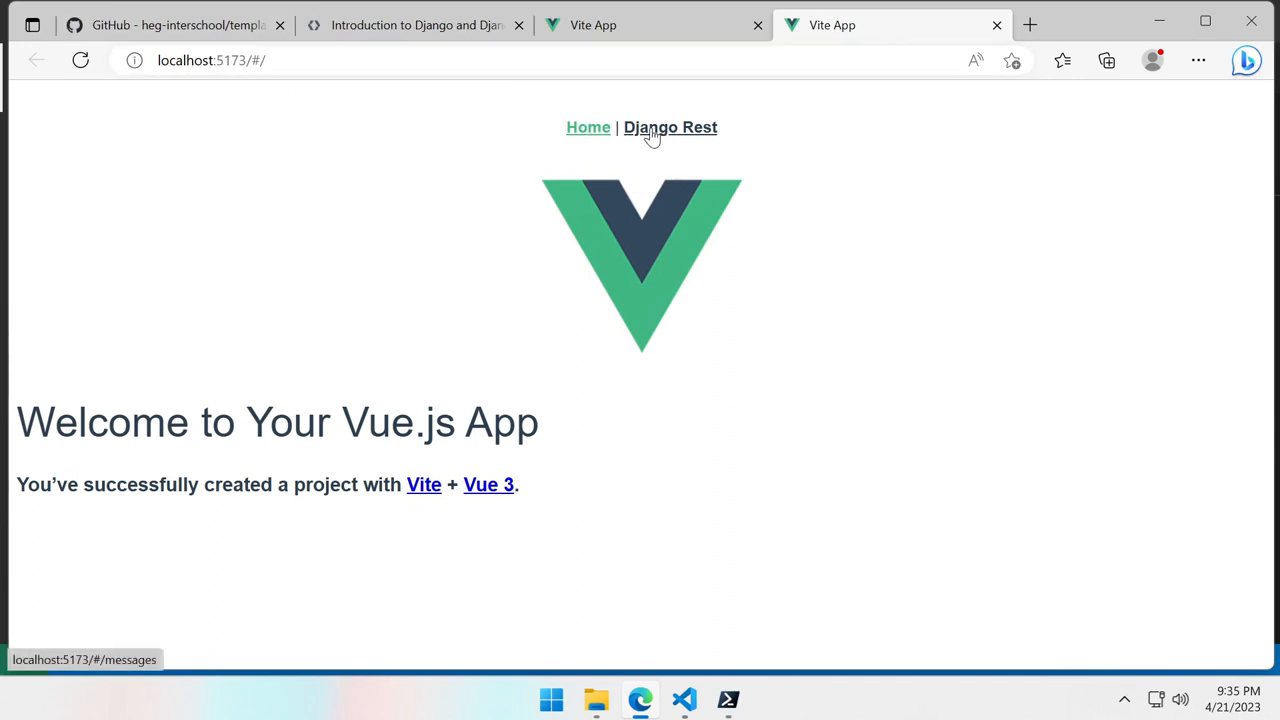
pyautogui.click(670, 128)
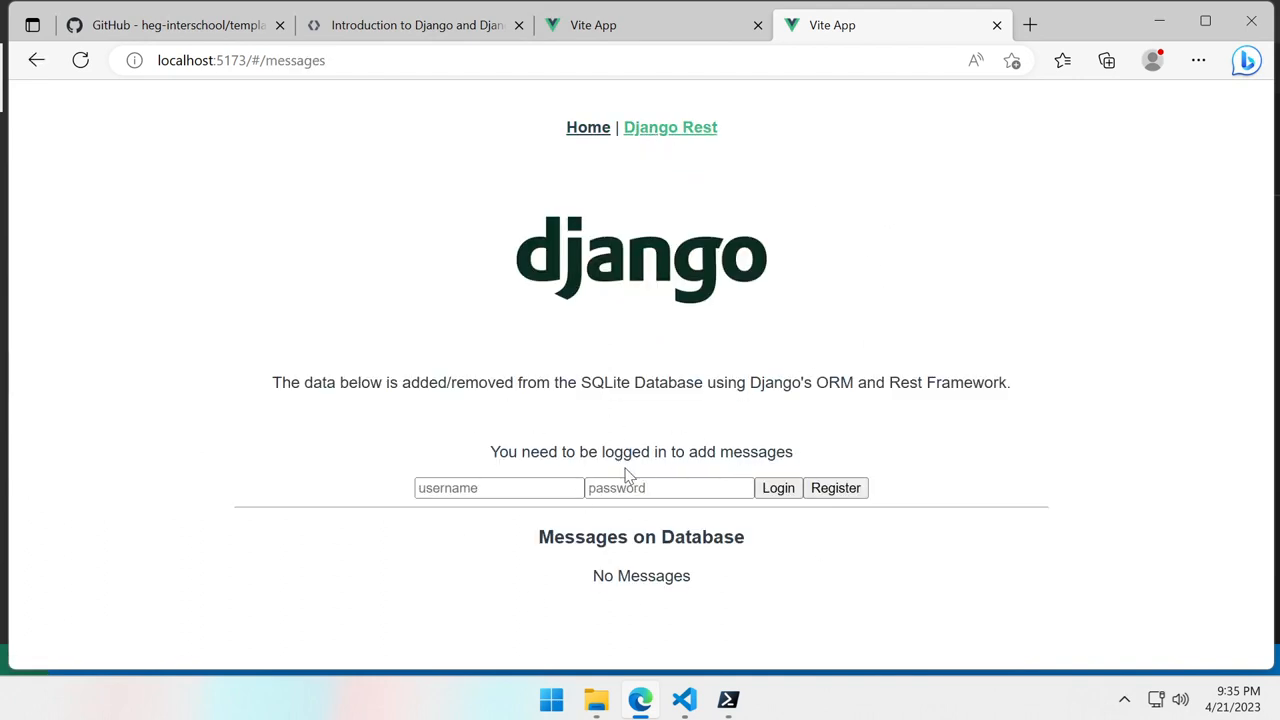
pyautogui.moveTo(588, 476)
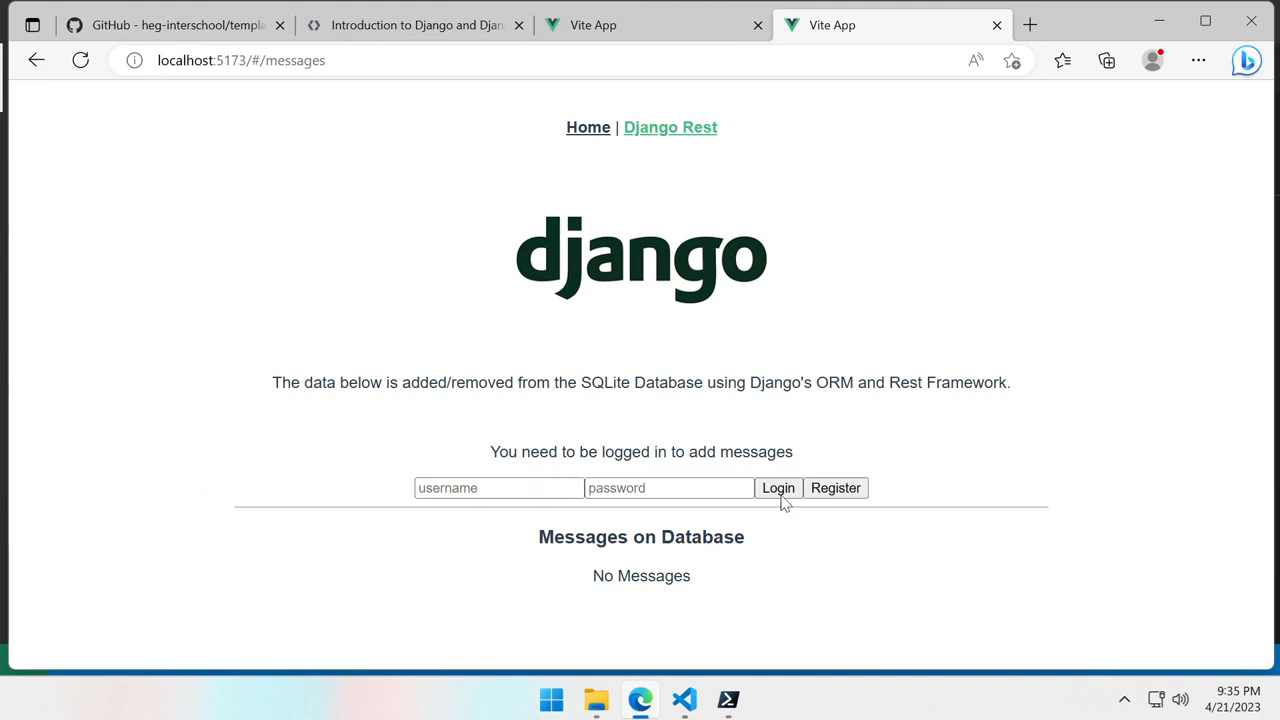
pyautogui.moveTo(896, 292)
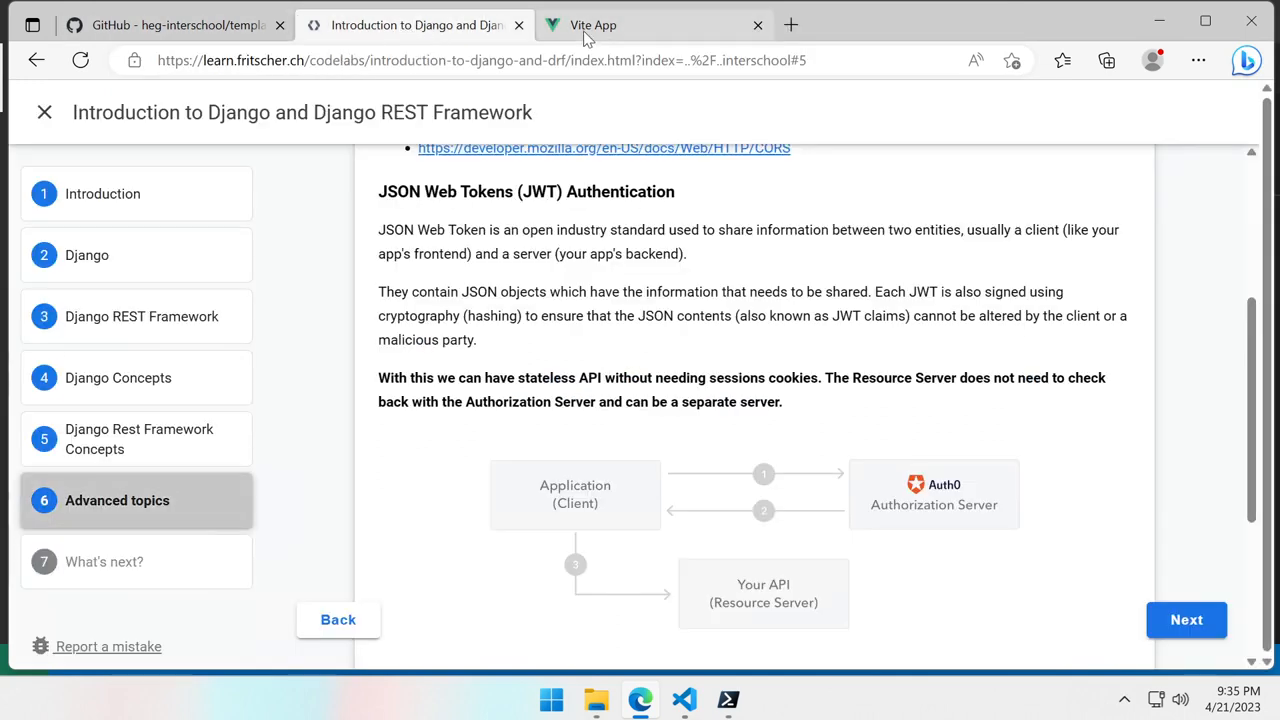
# - Split the terminal to get a second PowerShell next to the running Vite server
pyautogui.click(684, 700)
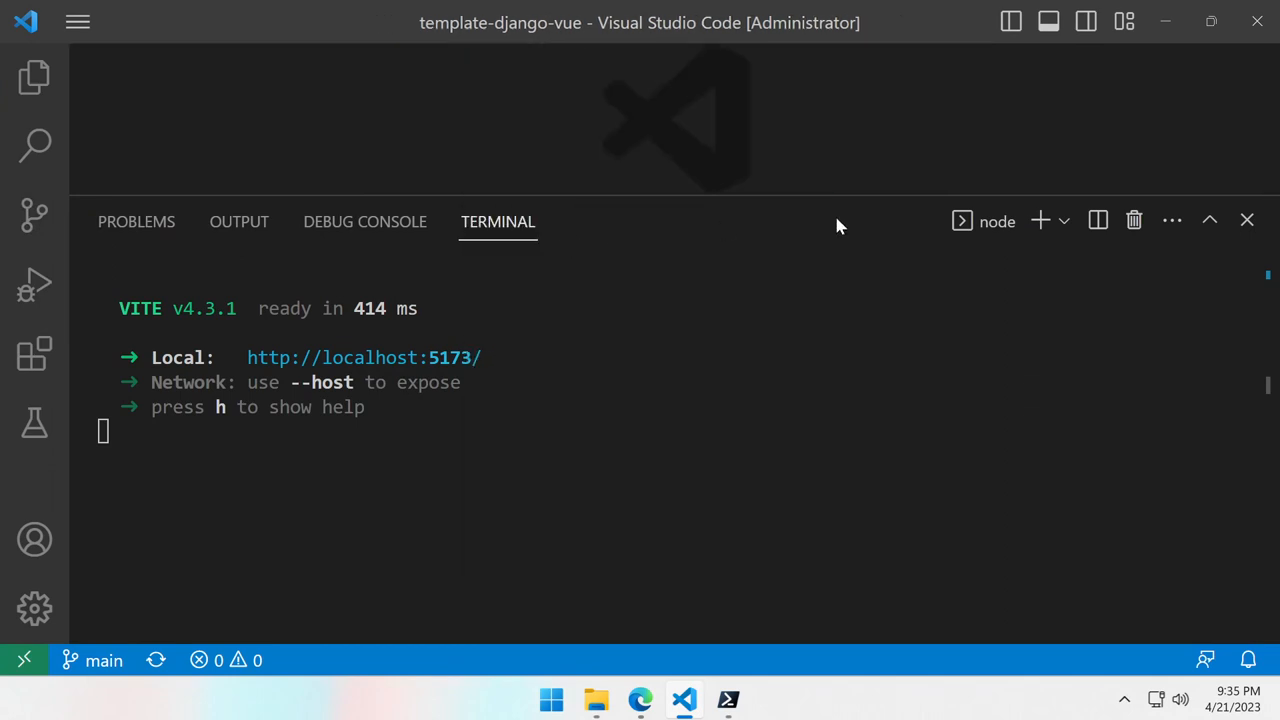
pyautogui.moveTo(1096, 220)
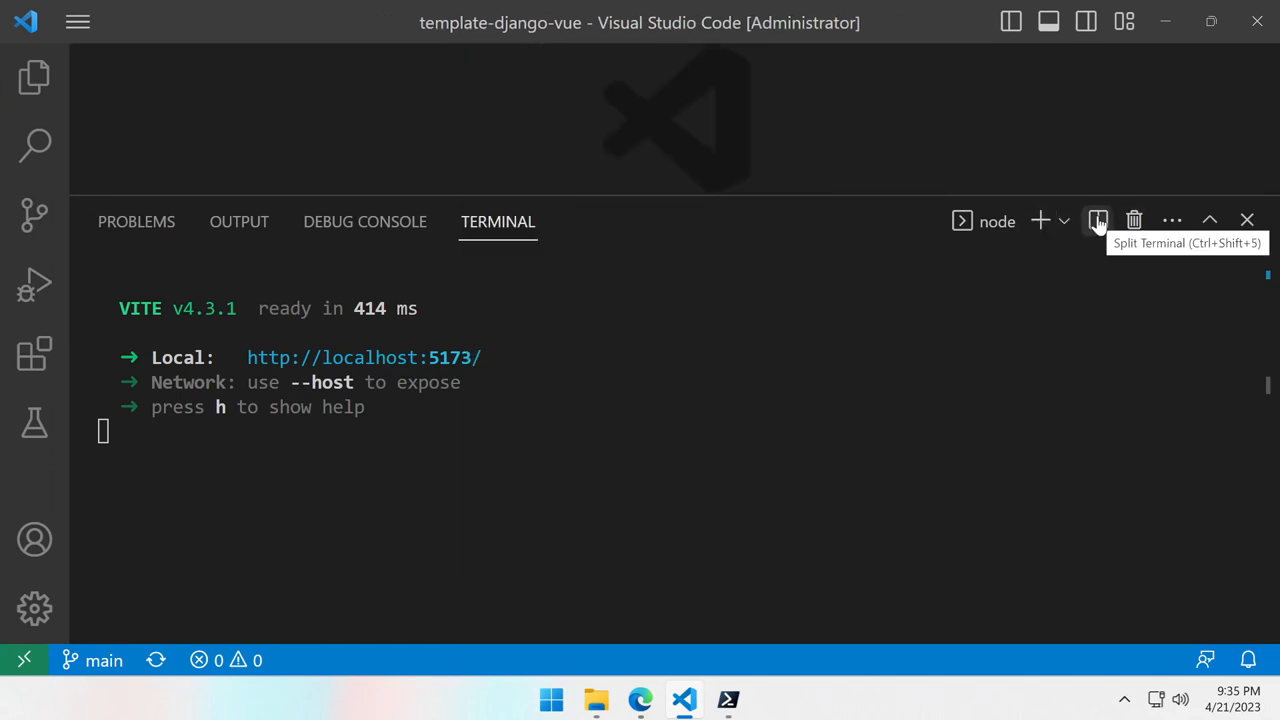
pyautogui.click(1096, 220)
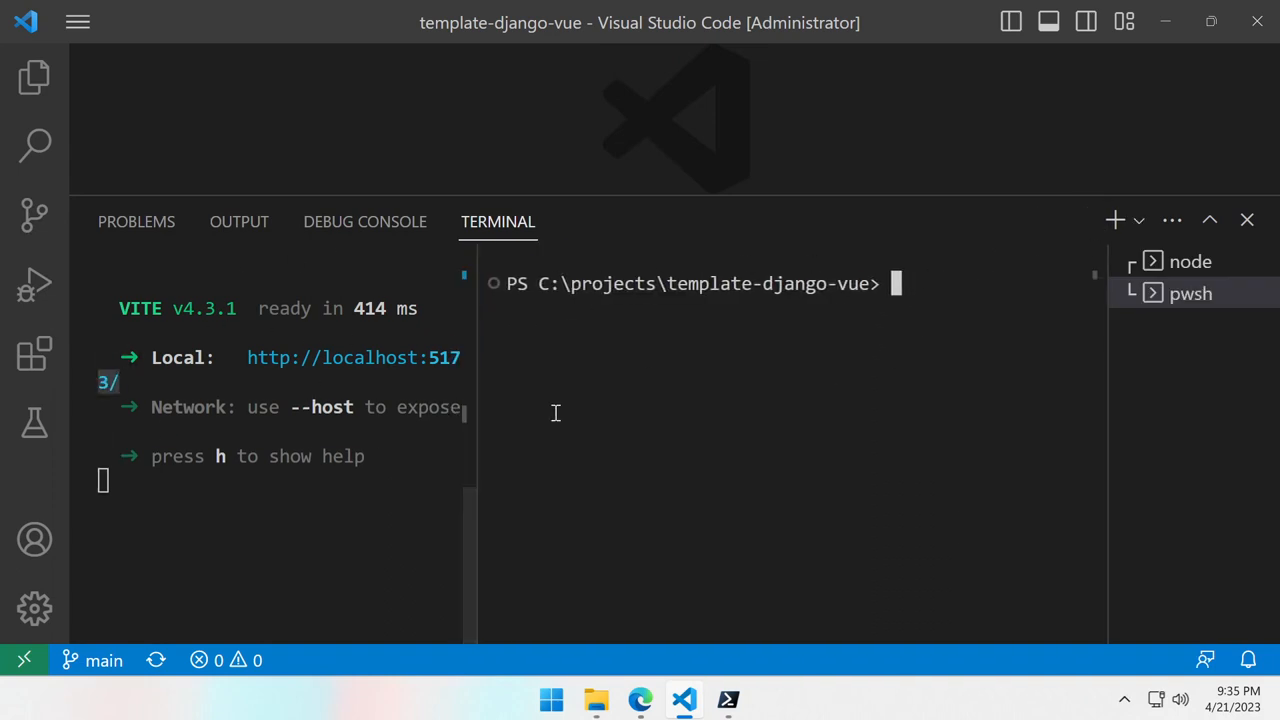
pyautogui.moveTo(846, 366)
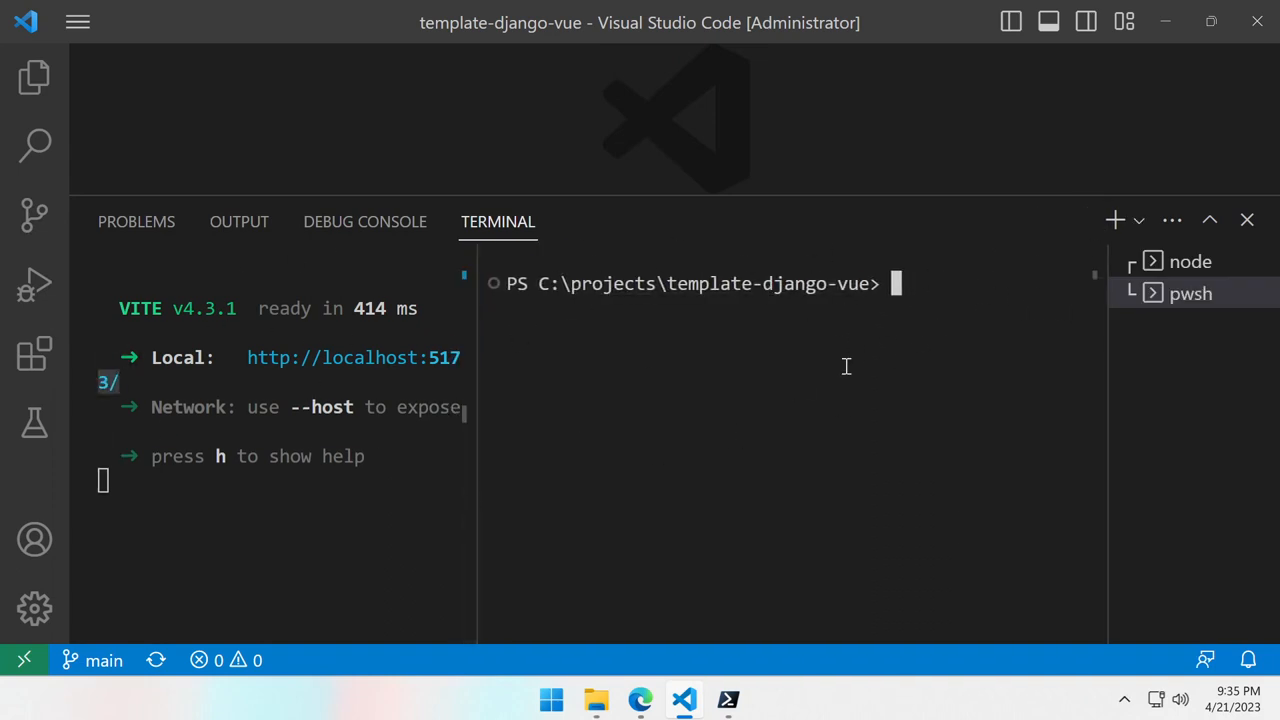
pyautogui.click(640, 700)
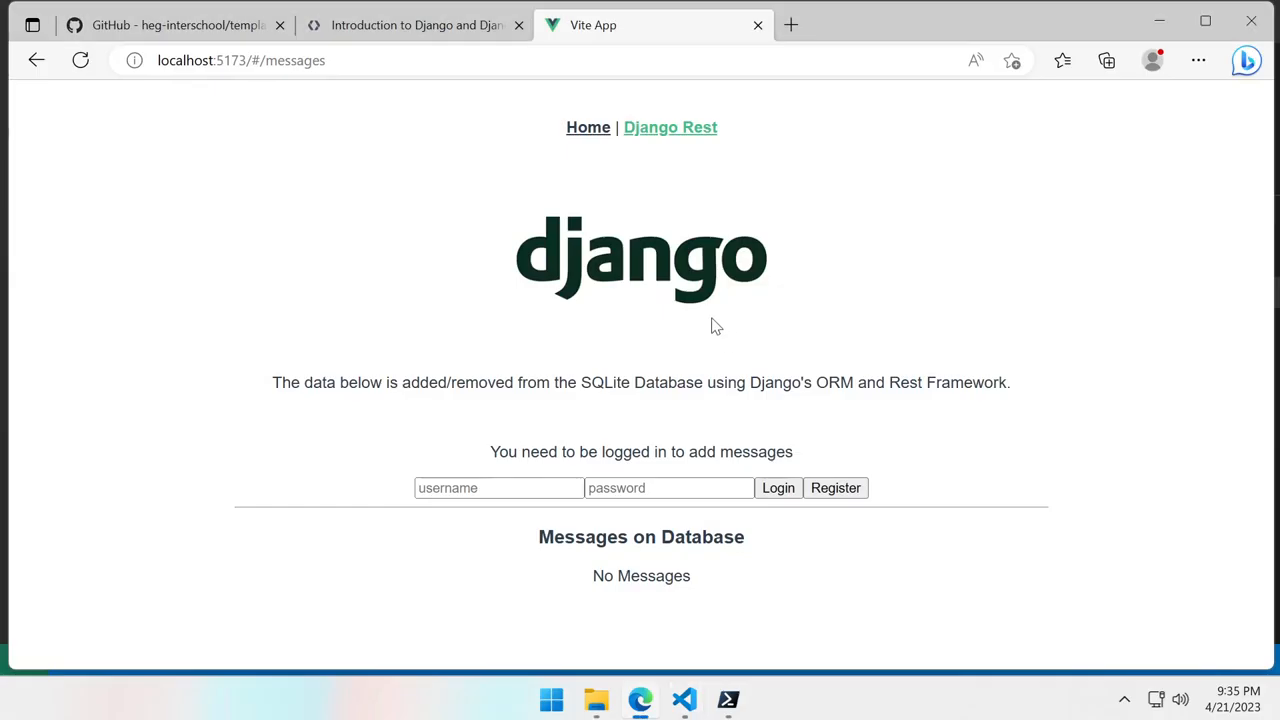
pyautogui.click(170, 24)
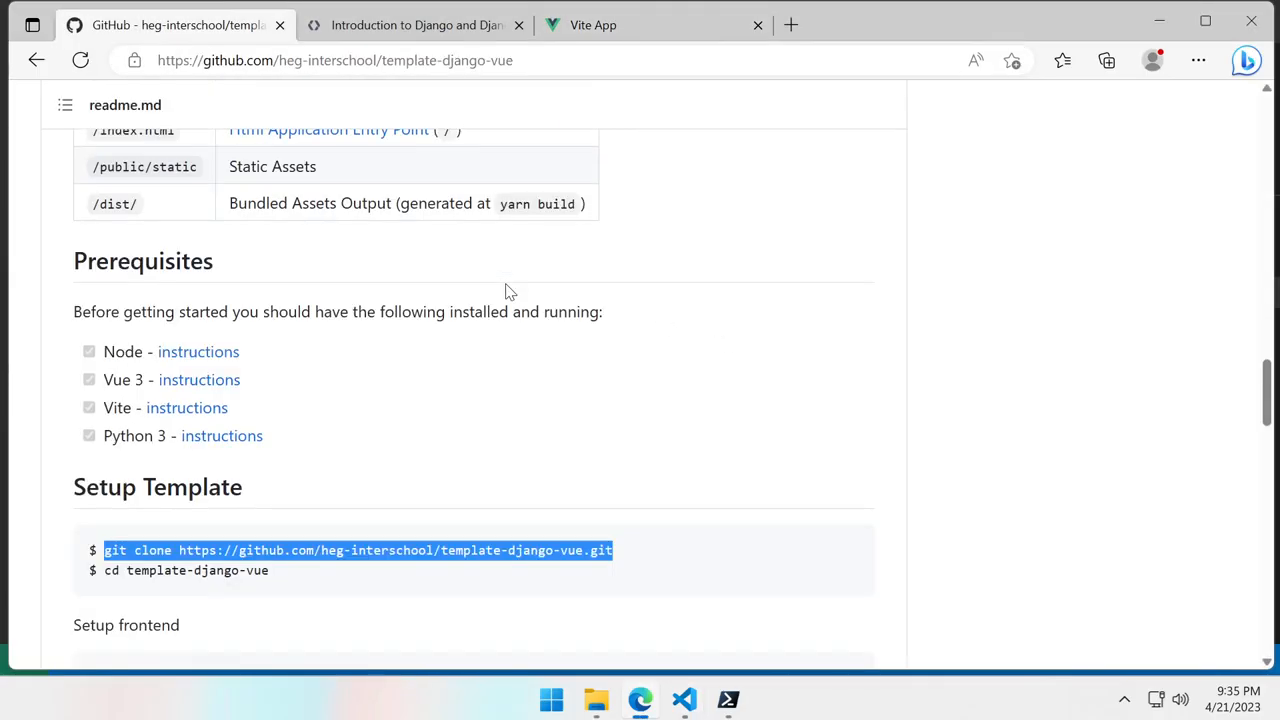
pyautogui.scroll(-3)
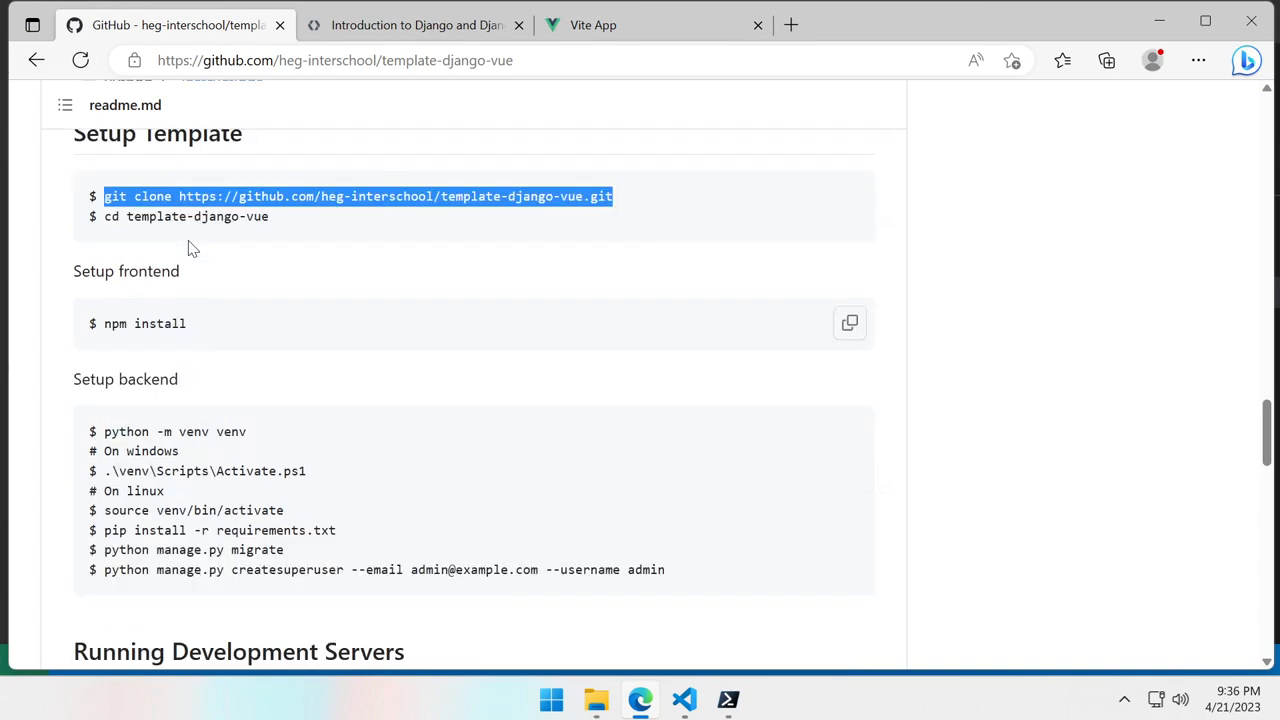
pyautogui.scroll(-3)
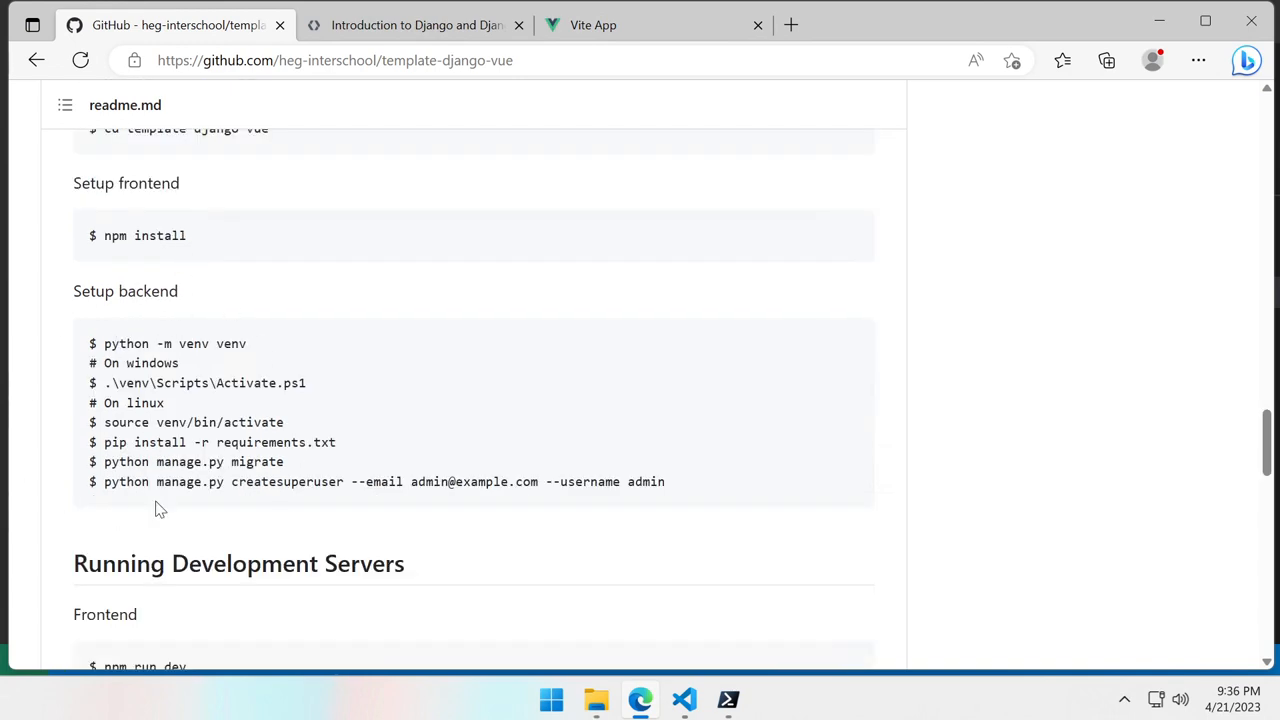
pyautogui.moveTo(258, 374)
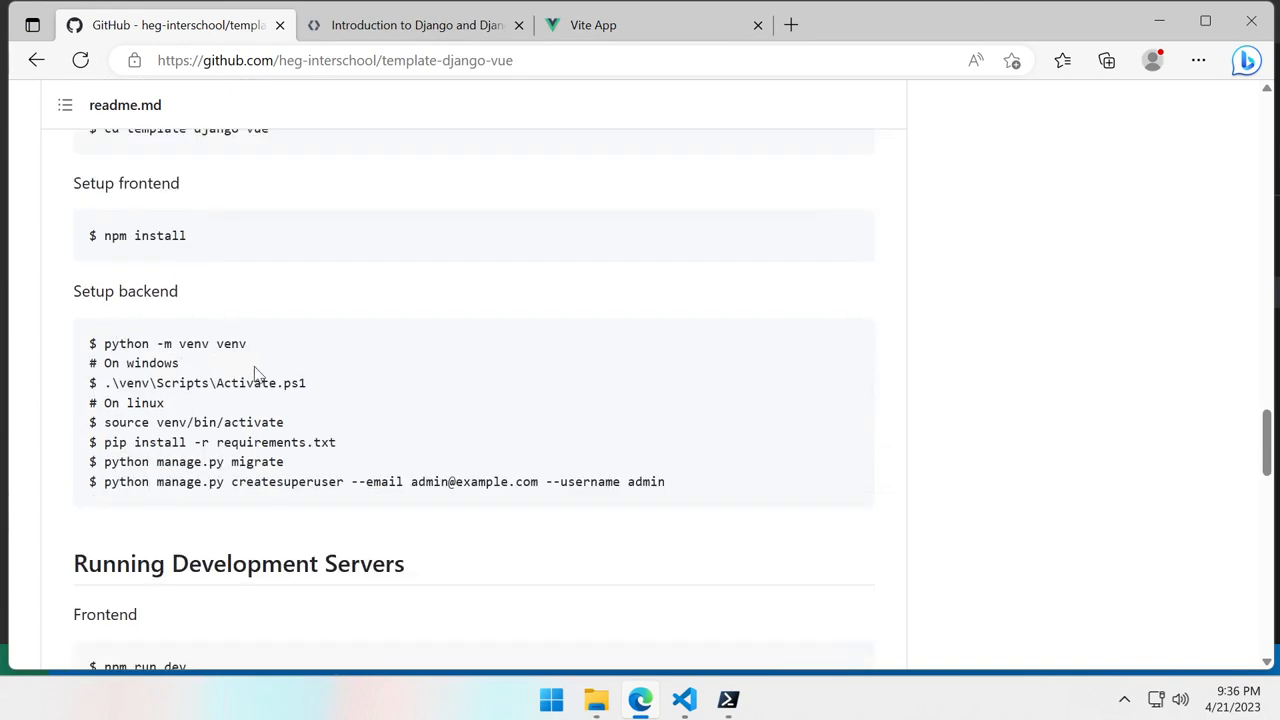
pyautogui.moveTo(408, 448)
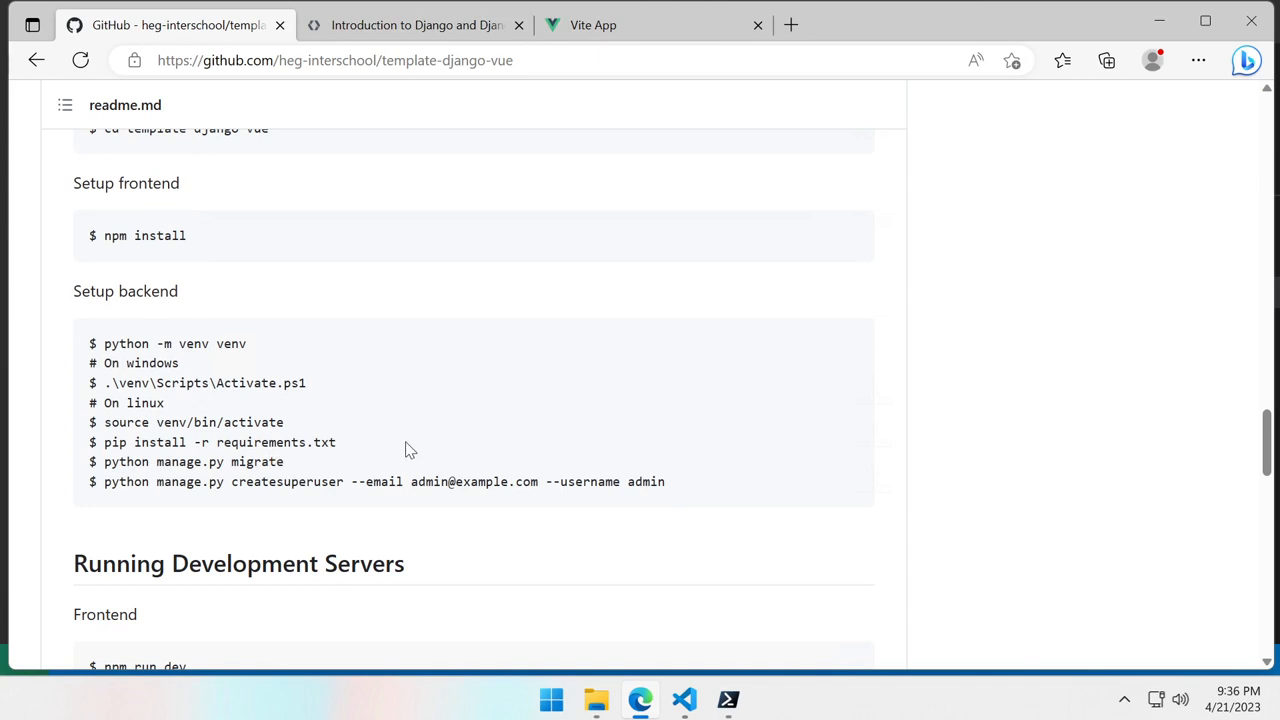
pyautogui.moveTo(1198, 60)
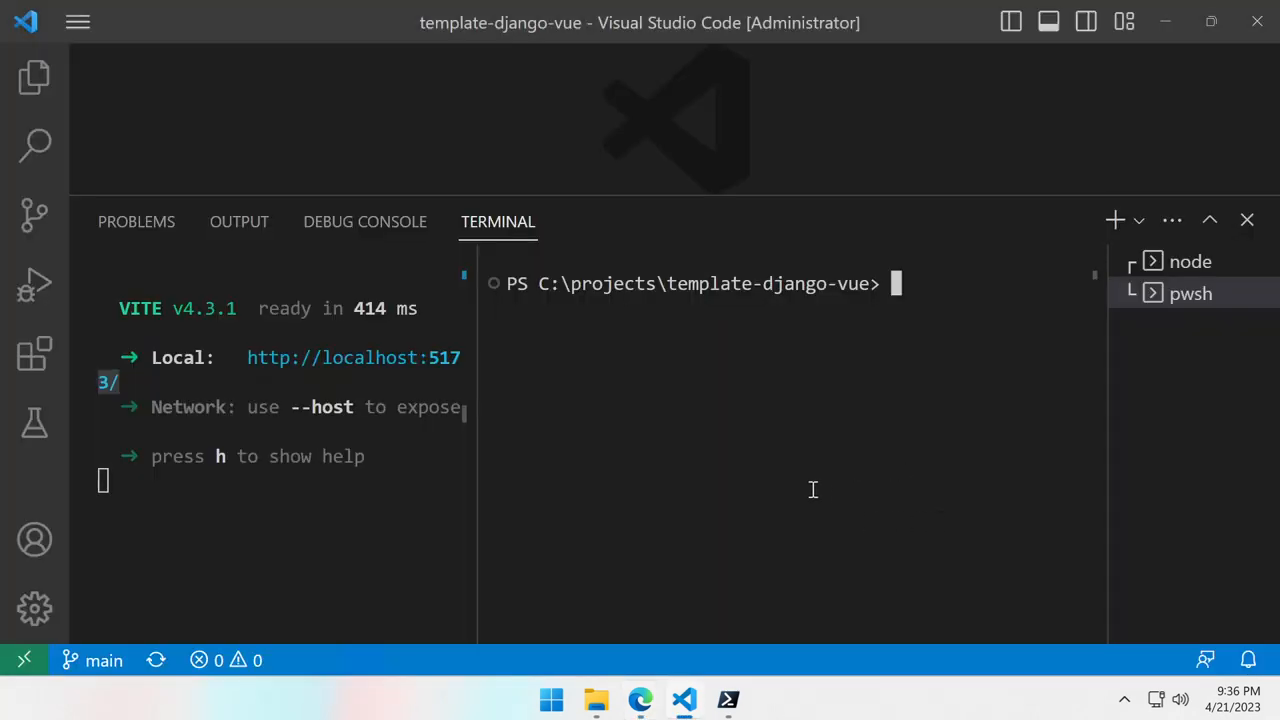
# - Create the venv environment with 'python -m venv venv' and accept it for the workspace
pyautogui.write('python -m venv venv')
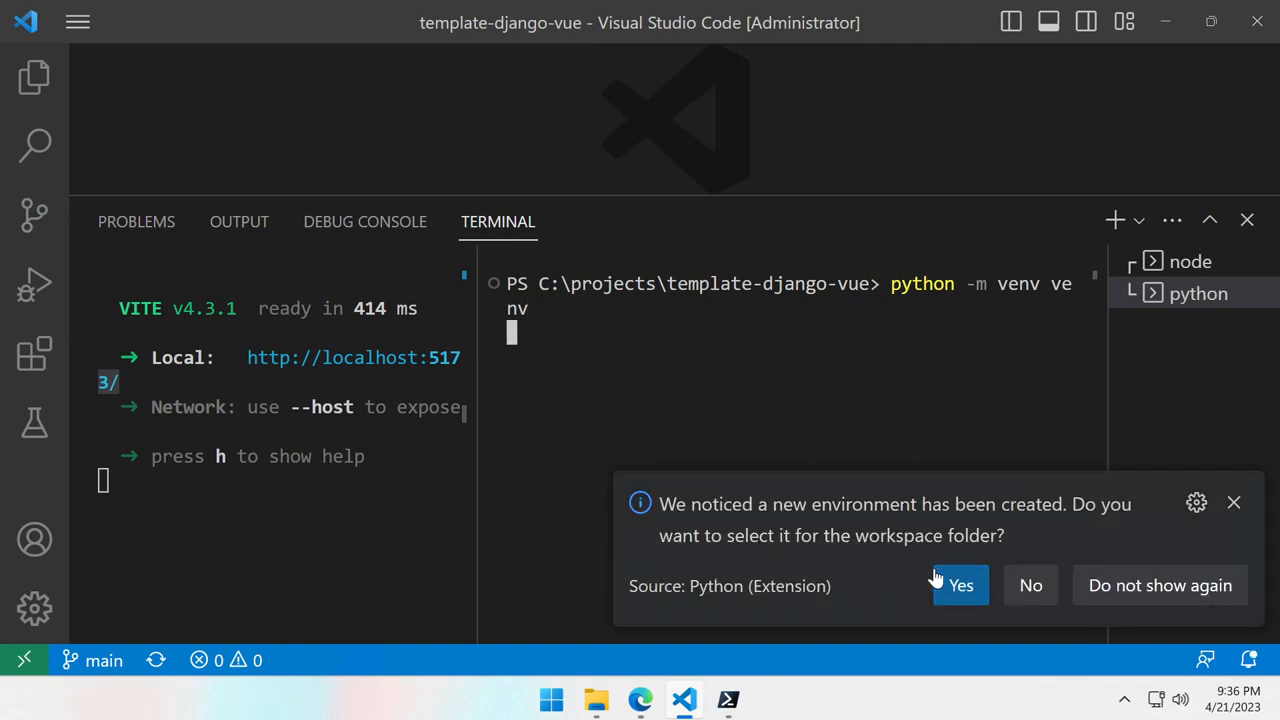
pyautogui.moveTo(938, 558)
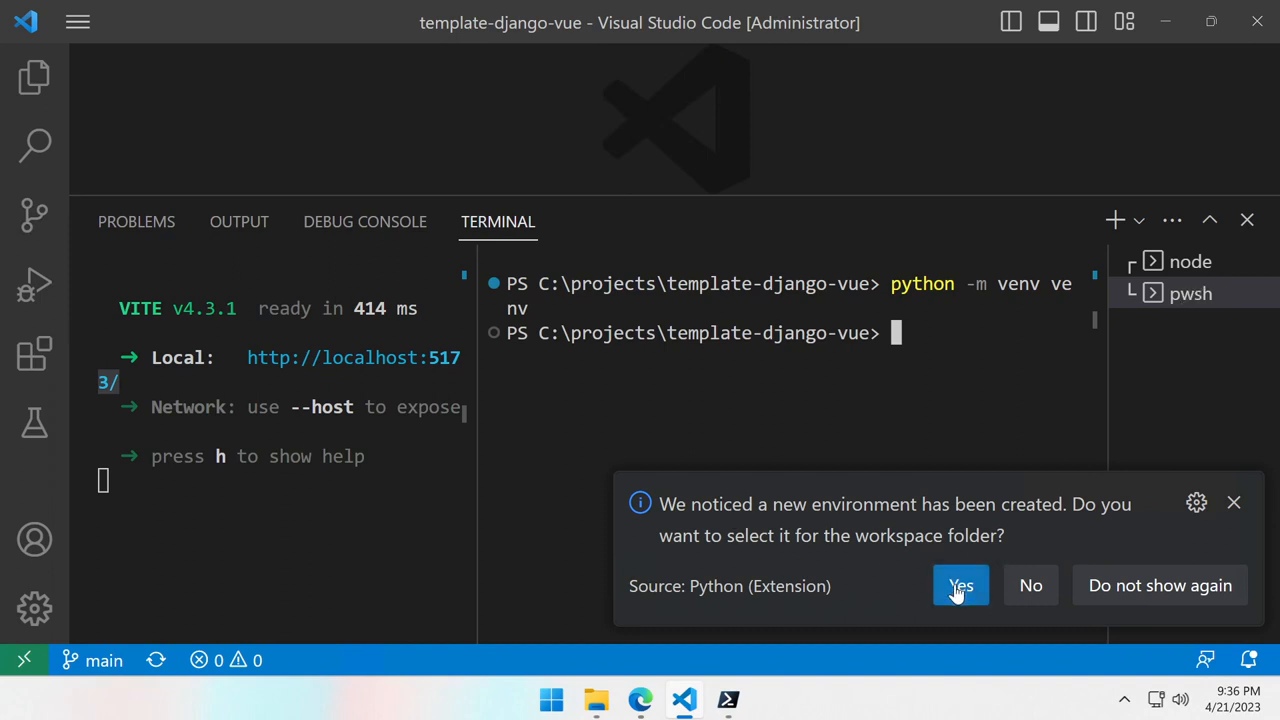
pyautogui.moveTo(960, 584)
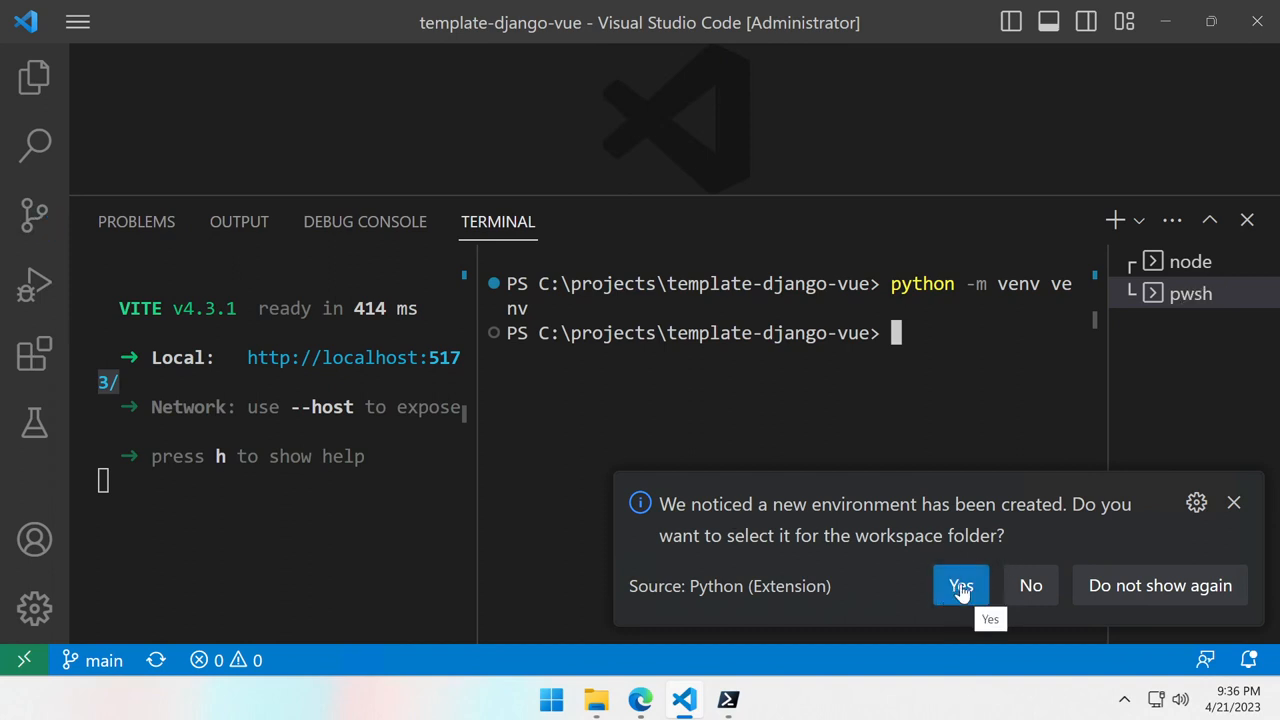
pyautogui.moveTo(966, 584)
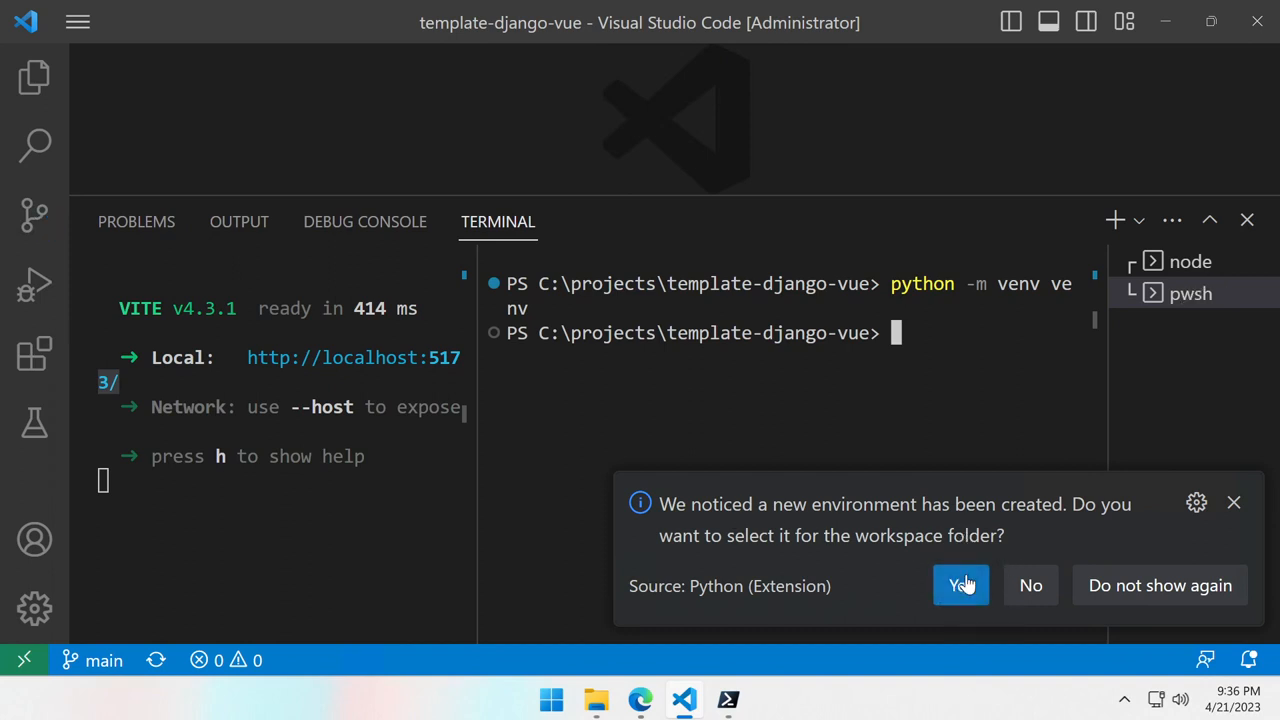
pyautogui.click(960, 584)
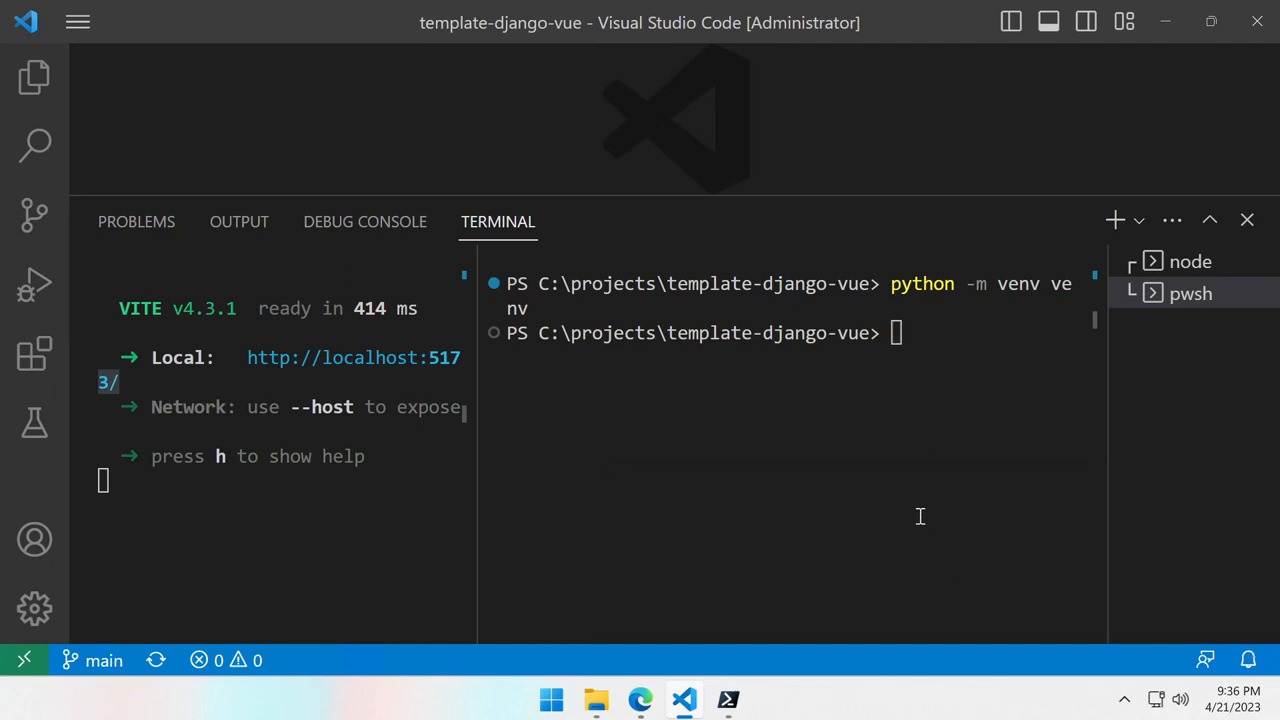
pyautogui.moveTo(932, 380)
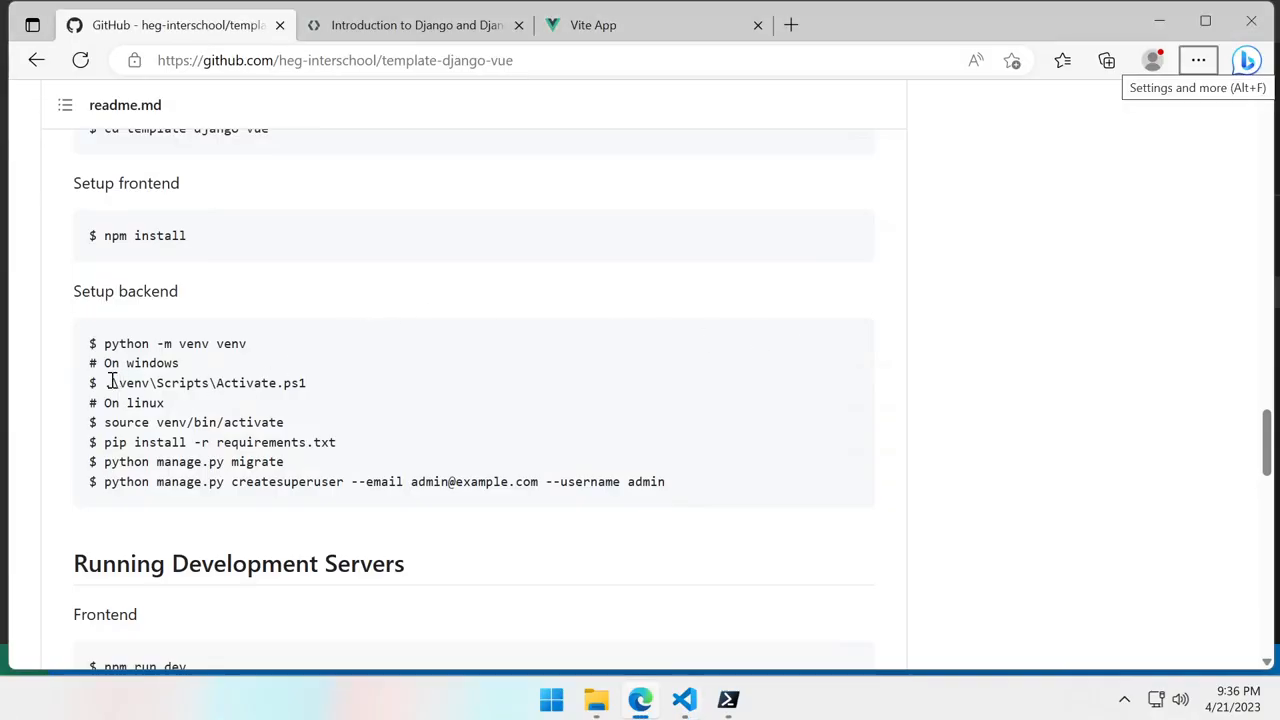
# - Copy '.\venv\Scripts\Activate.ps1' from the readme and return toward the editor
pyautogui.doubleClick(204, 382)
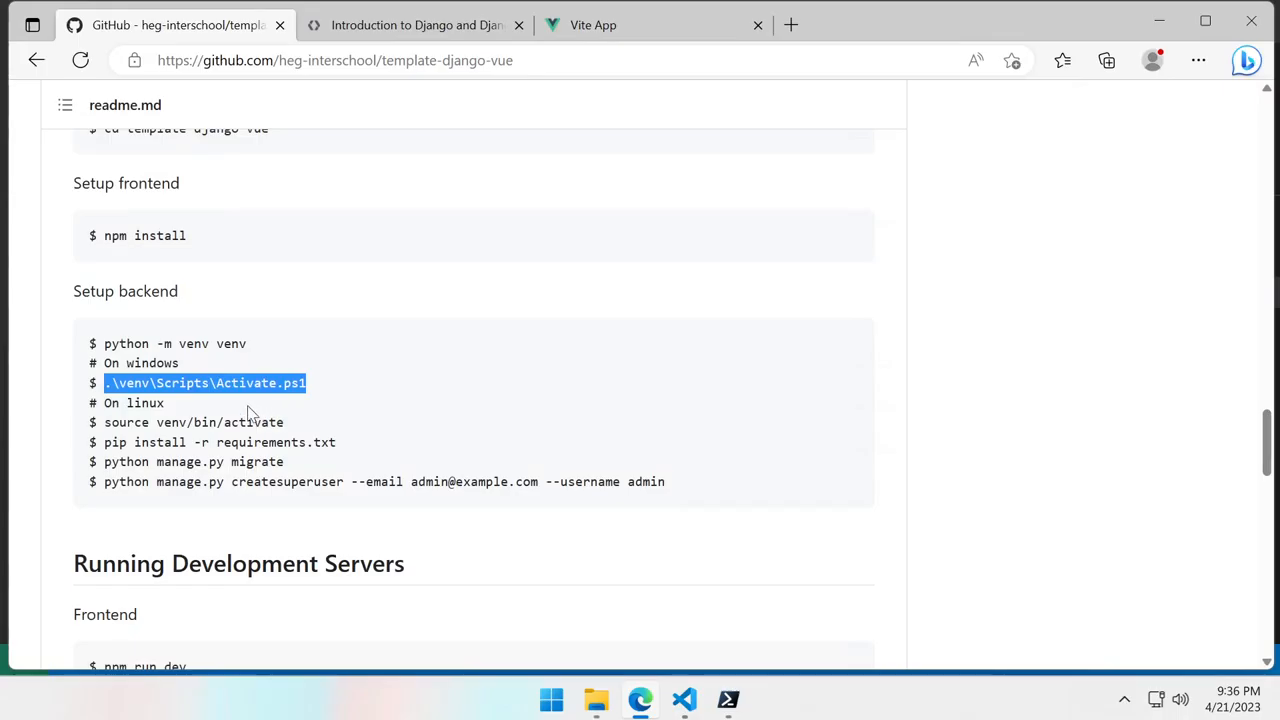
pyautogui.press('alt+tab')
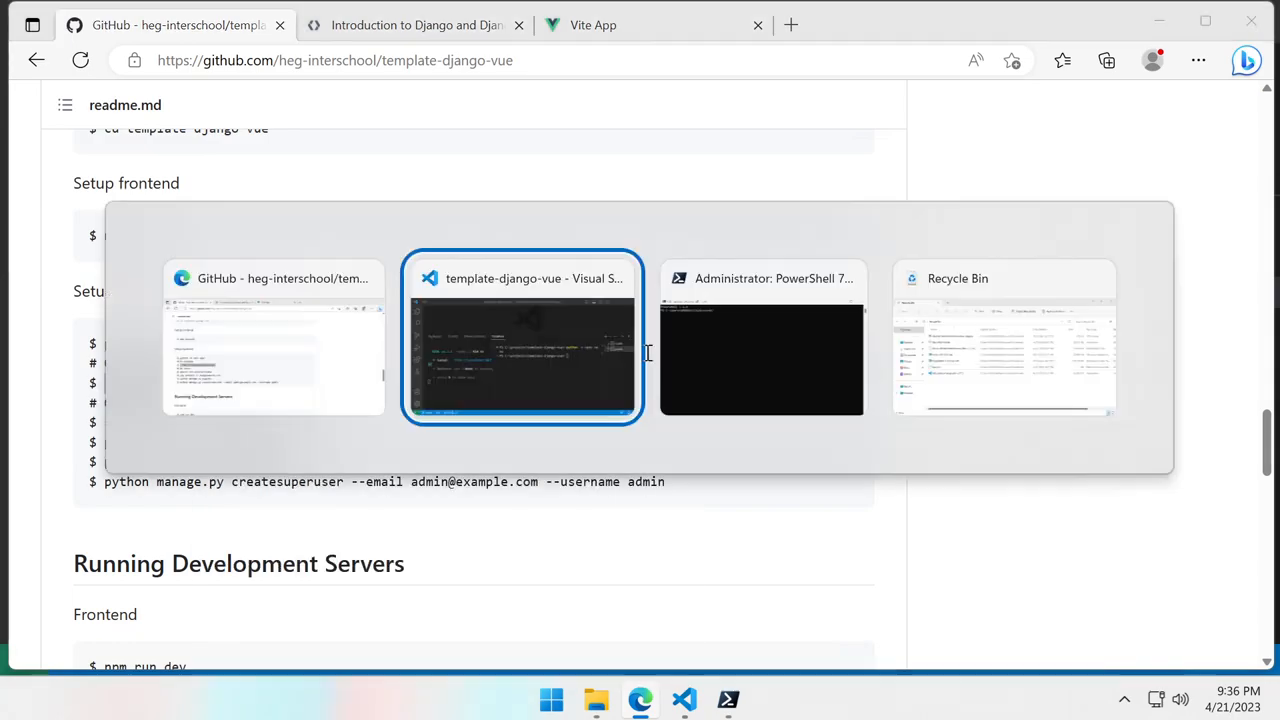
# - Activate venv and run 'pip install -r requirements.txt' until the backend packages install
pyautogui.click(522, 338)
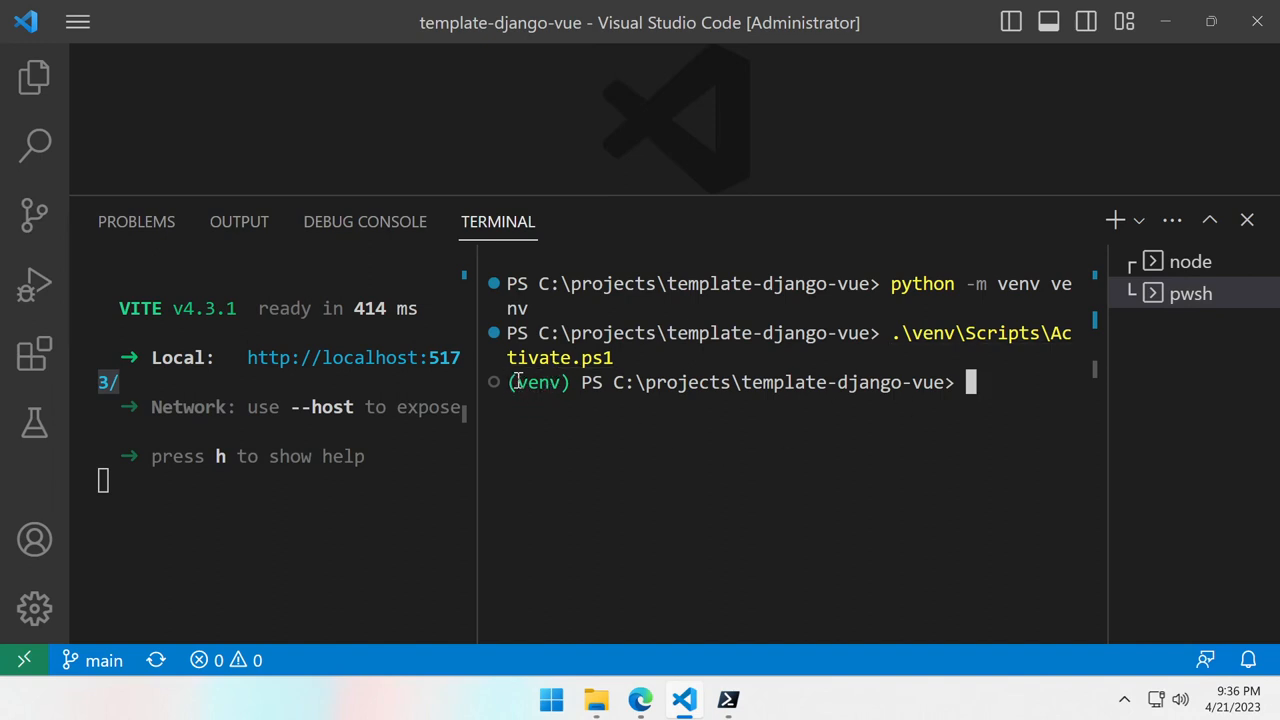
pyautogui.moveTo(644, 456)
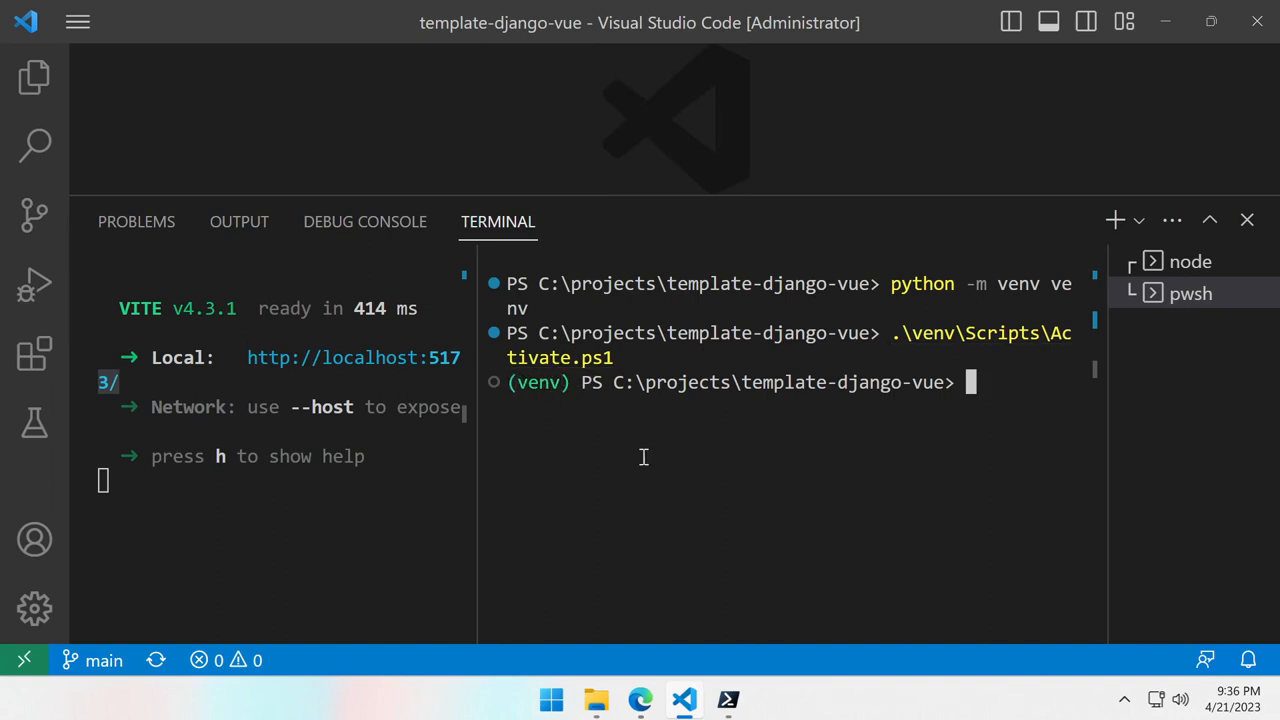
pyautogui.write('pip install -r requirements.txt')
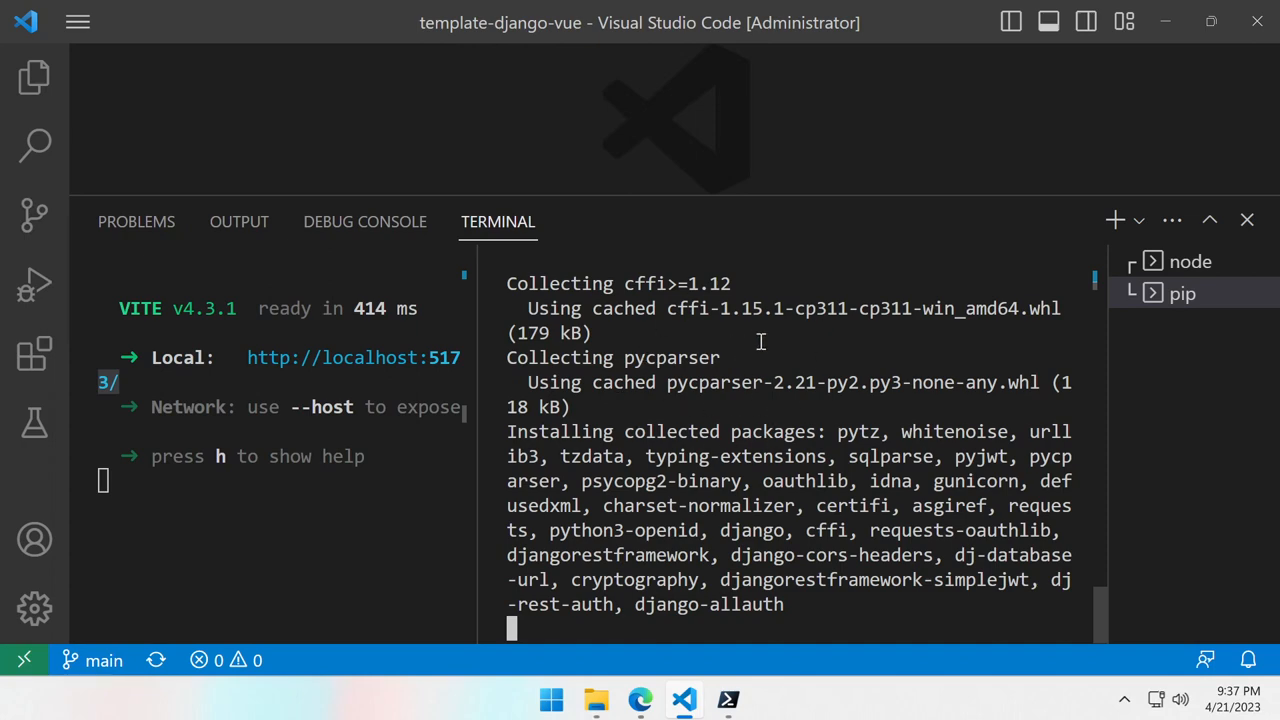
pyautogui.scroll(-3)
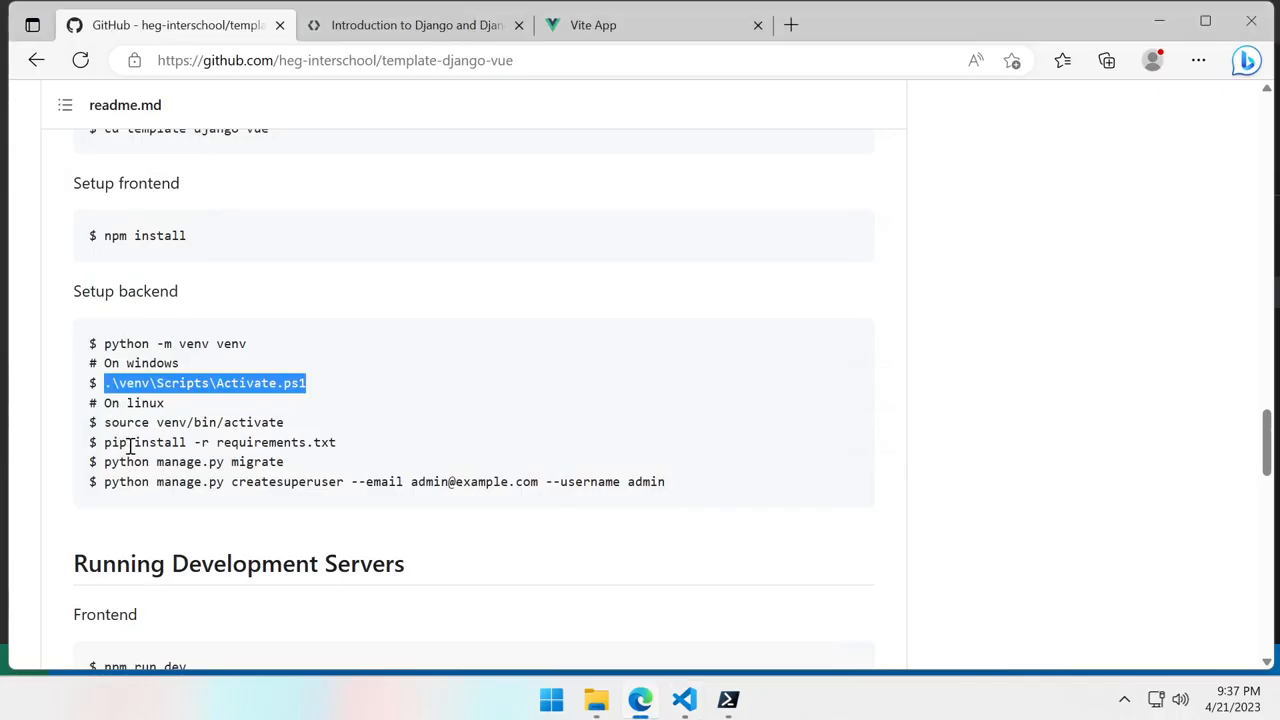
pyautogui.doubleClick(194, 460)
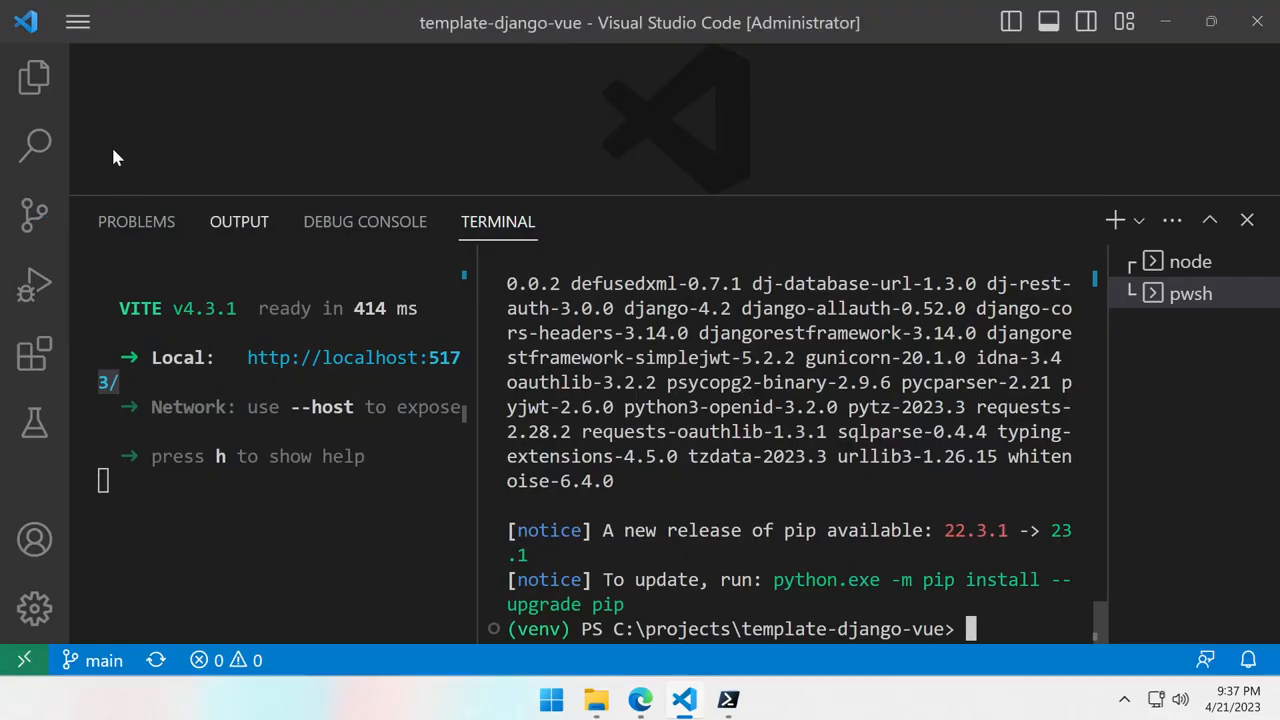
# - Expand backend > api > migrations in the Explorer and select 0001_message.py
pyautogui.click(34, 76)
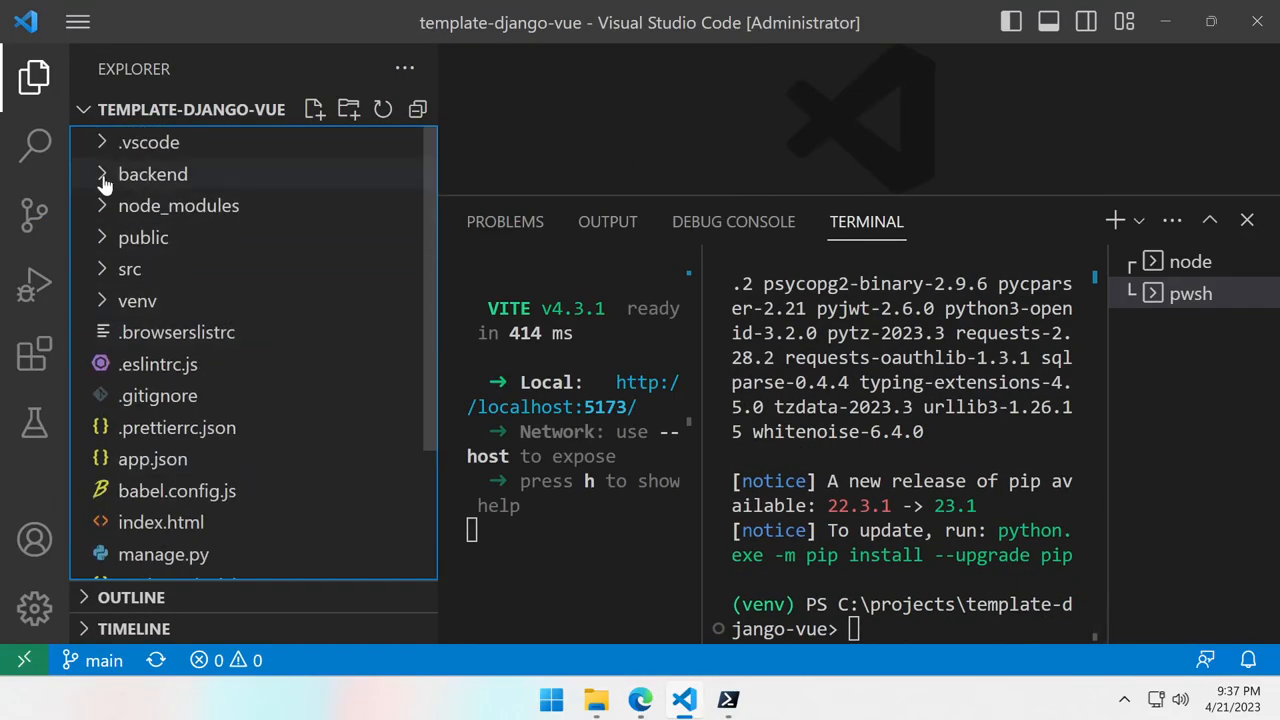
pyautogui.click(152, 172)
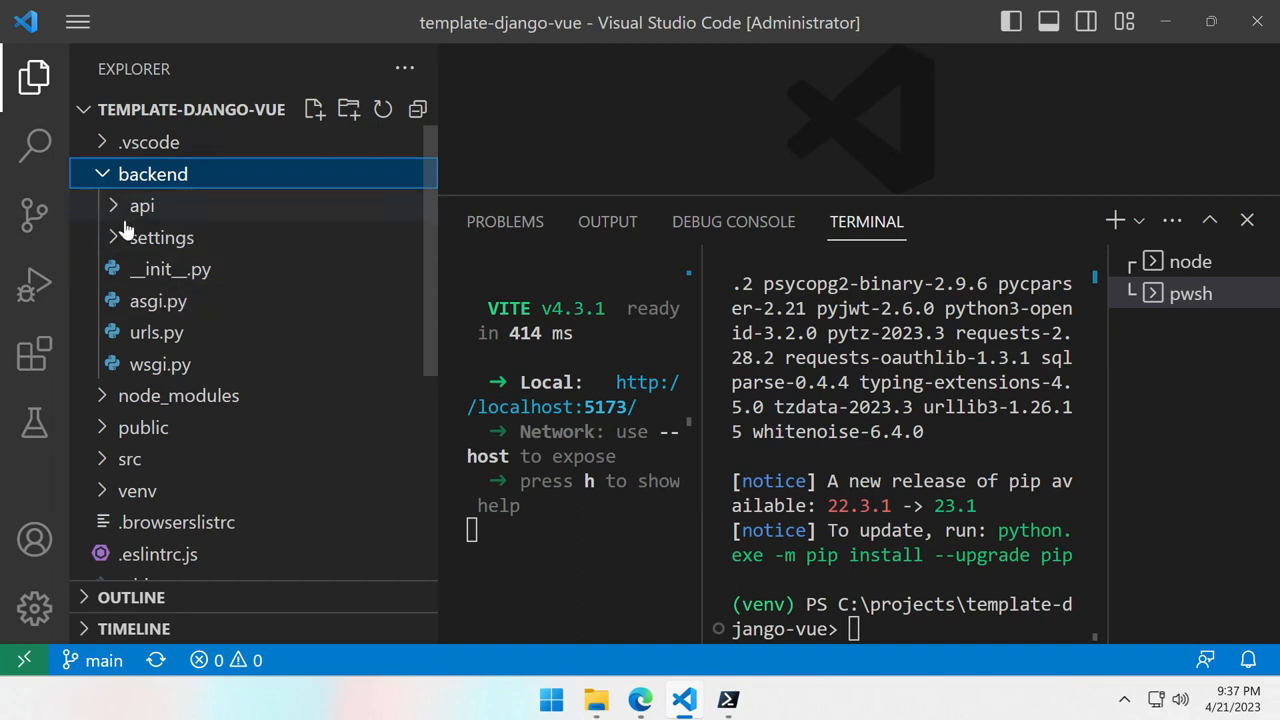
pyautogui.click(140, 204)
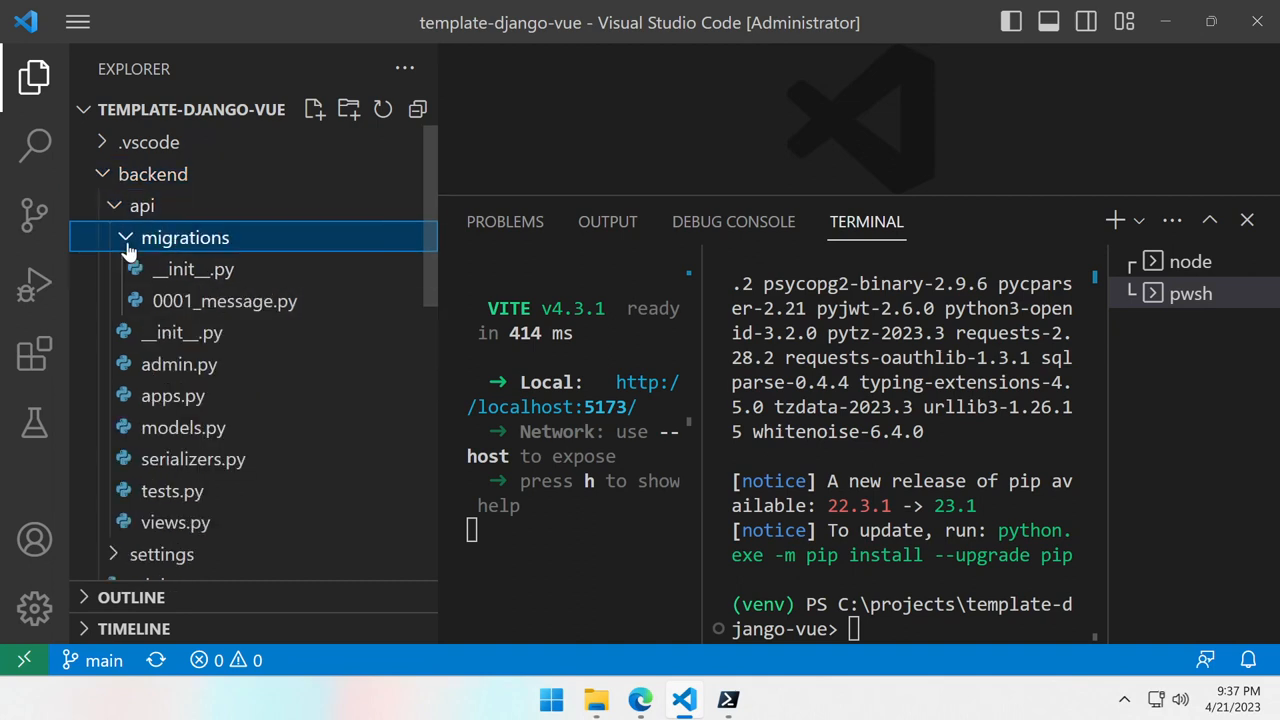
pyautogui.click(184, 428)
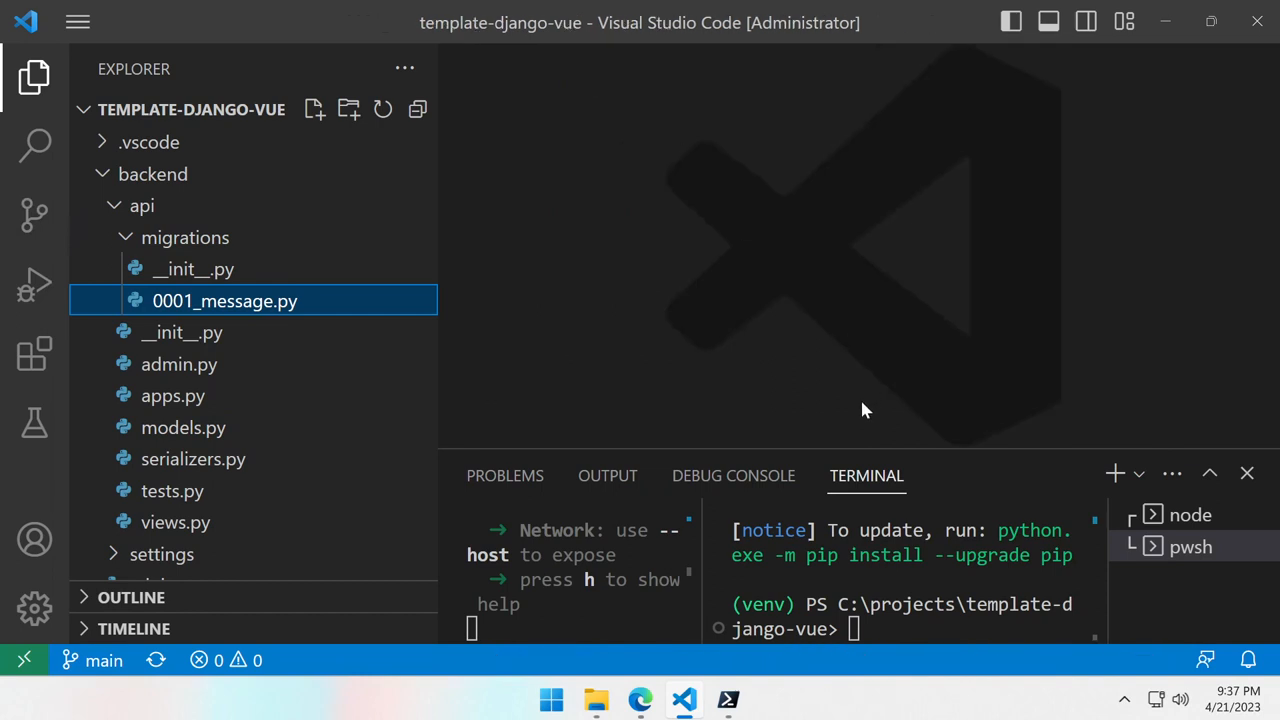
pyautogui.moveTo(802, 446)
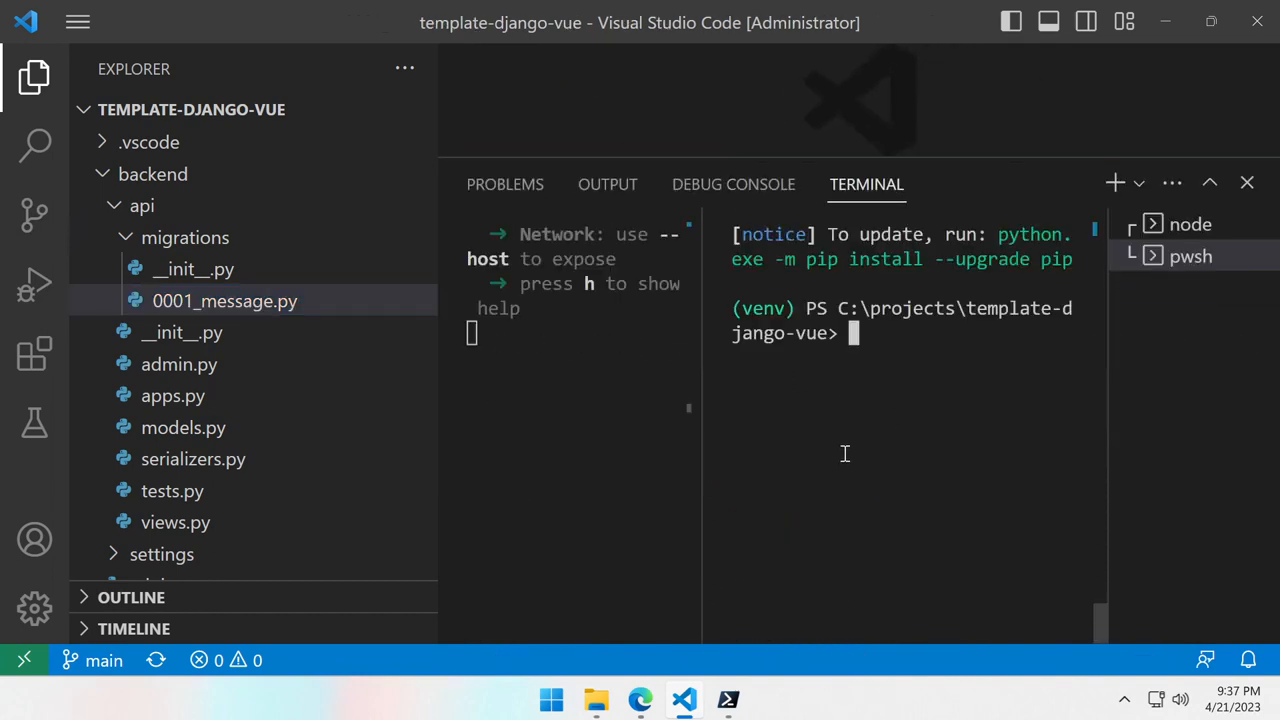
# - Apply the database migrations with 'python manage.py migrate'
pyautogui.write('python manage.py migrate')
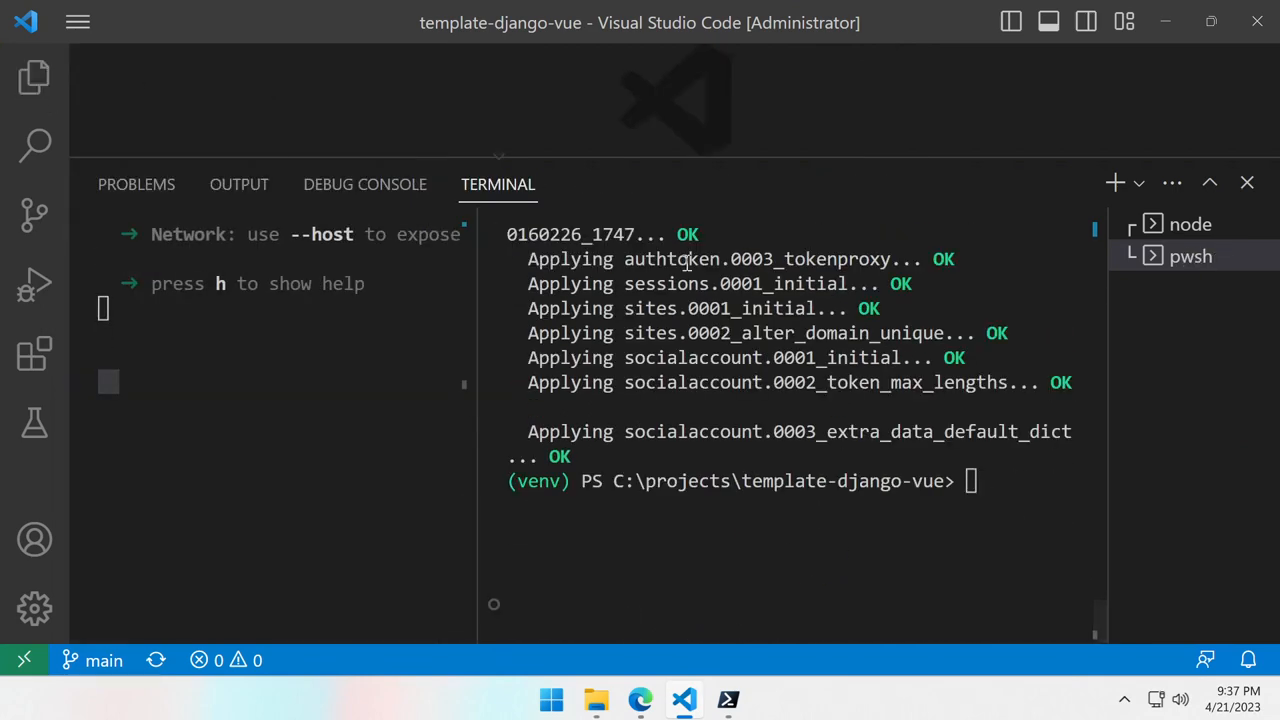
pyautogui.moveTo(824, 224)
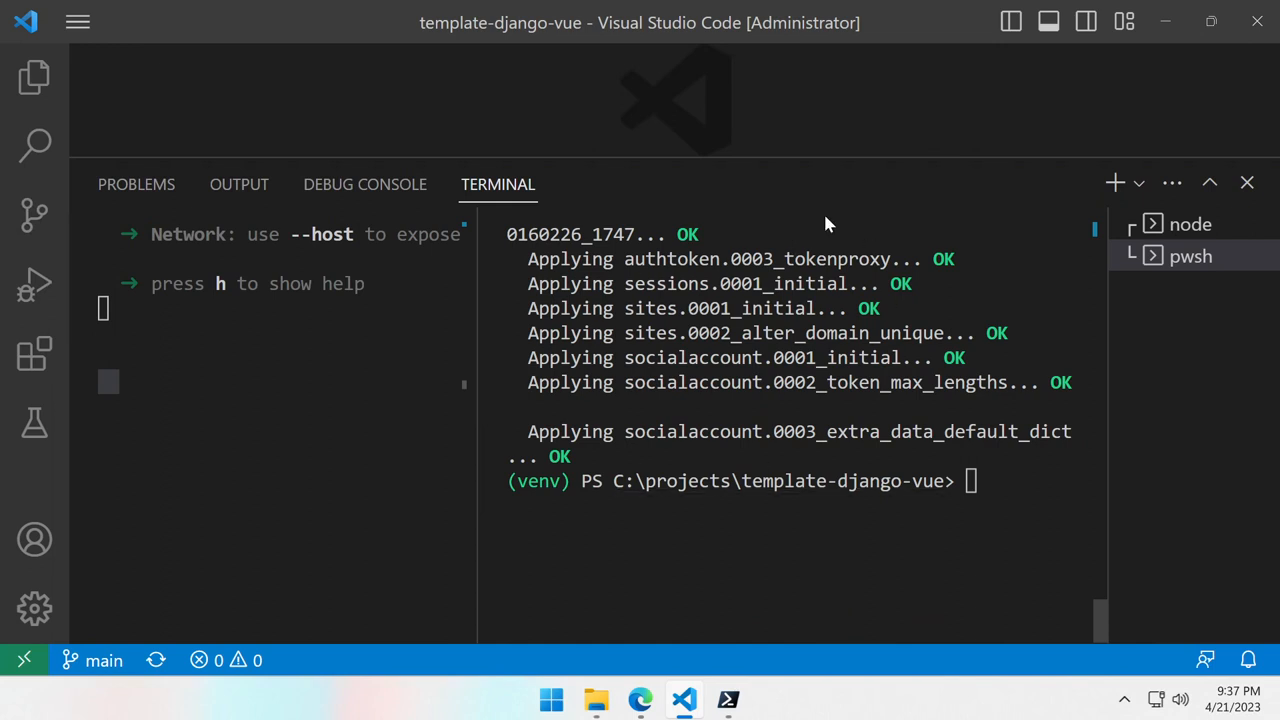
pyautogui.write('python manage.py migrate')
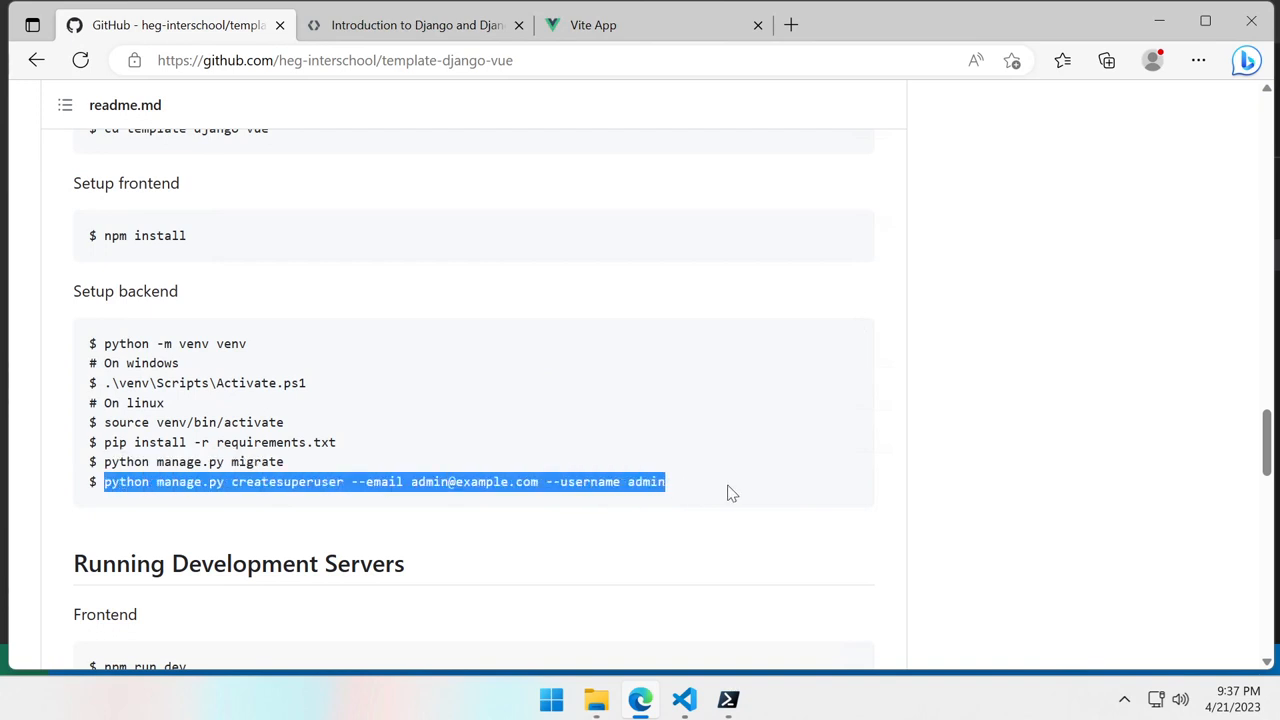
pyautogui.moveTo(720, 458)
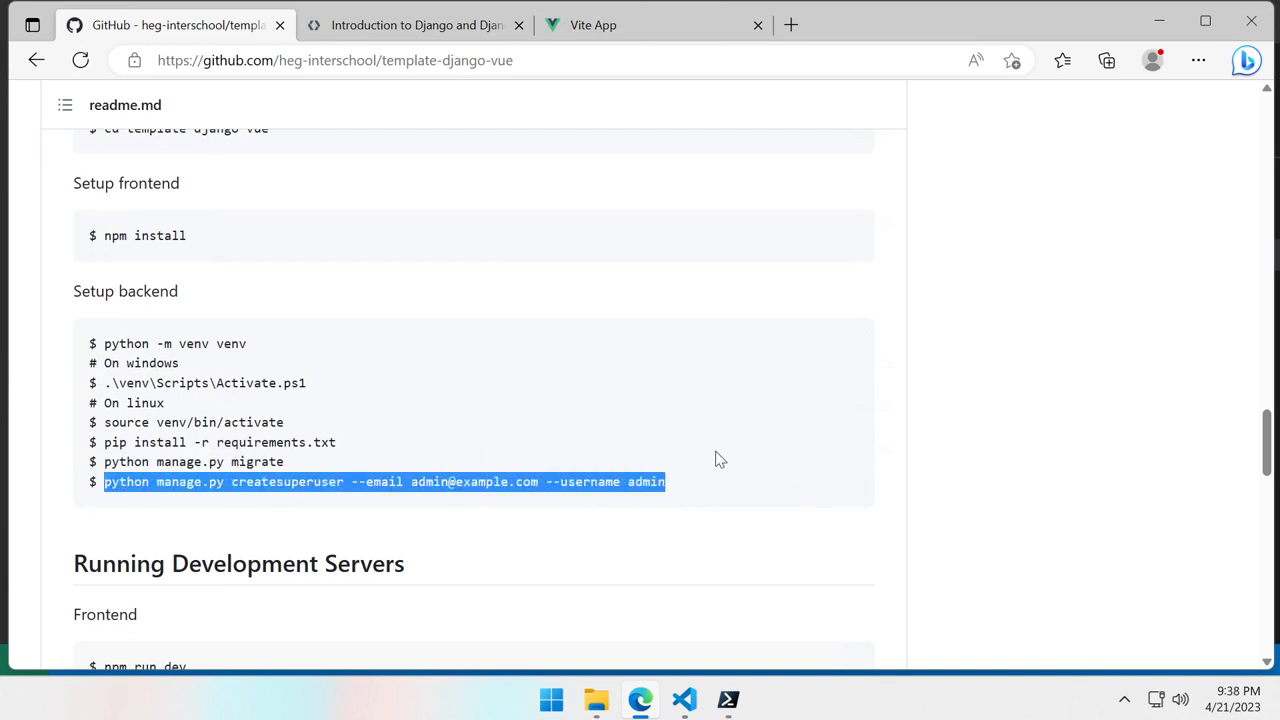
pyautogui.moveTo(608, 482)
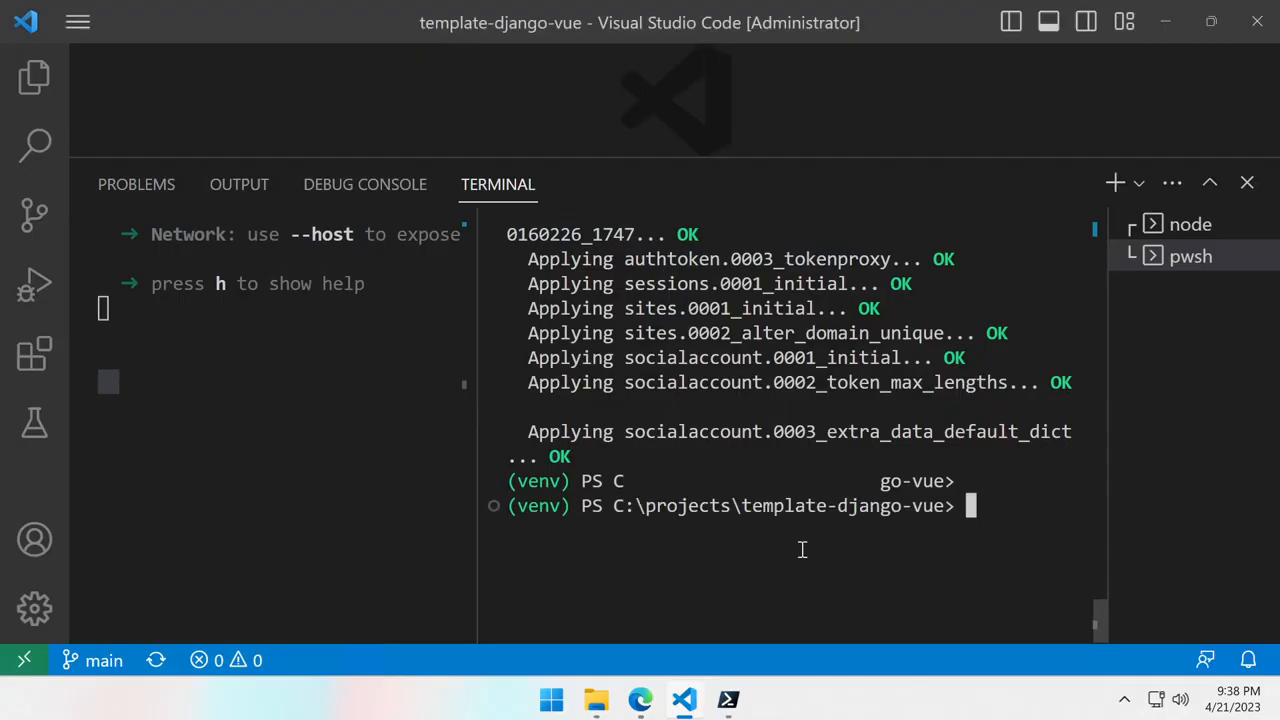
pyautogui.write('python manage.py createsuperuser --email admin@example.com --username admin')
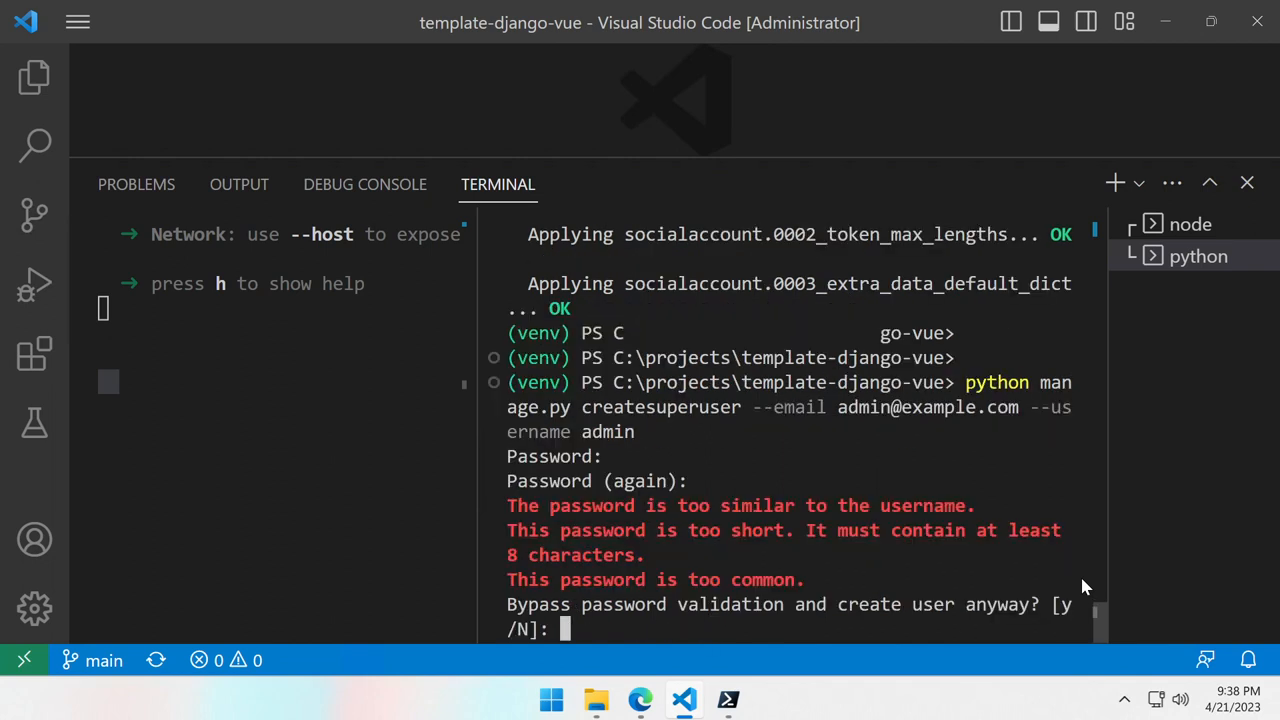
pyautogui.write('y')
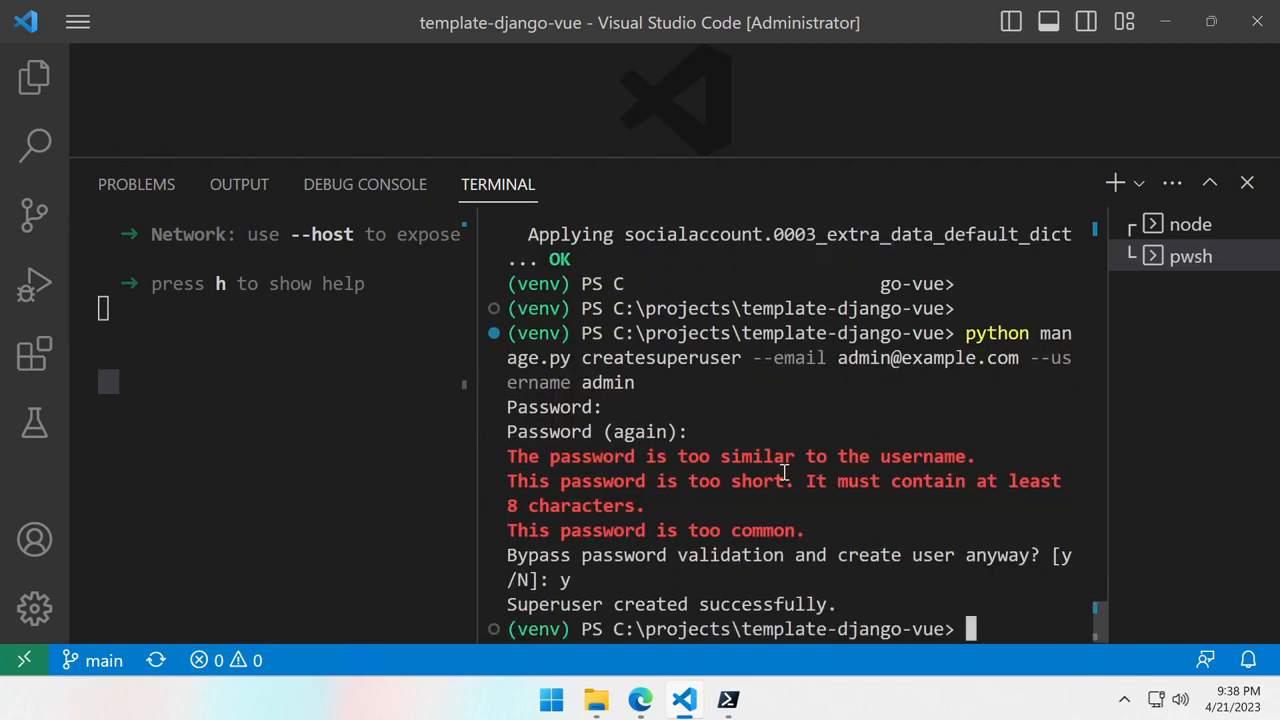
pyautogui.moveTo(656, 496)
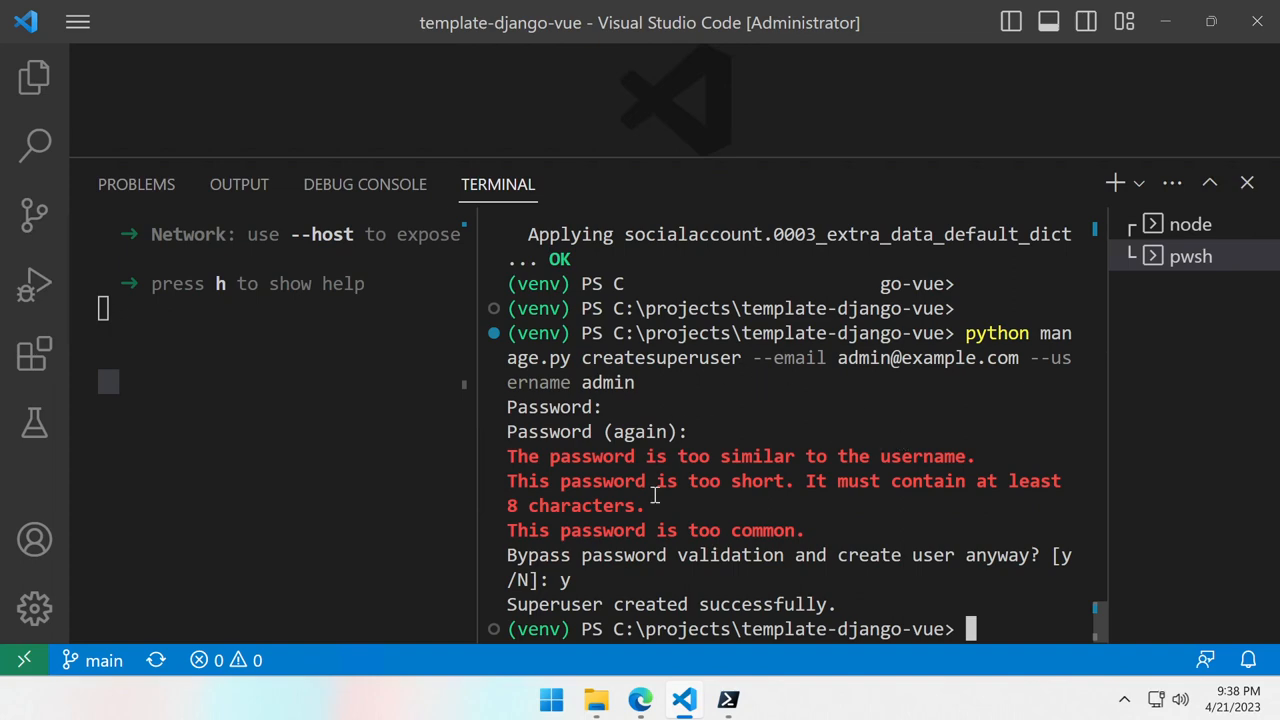
pyautogui.moveTo(752, 440)
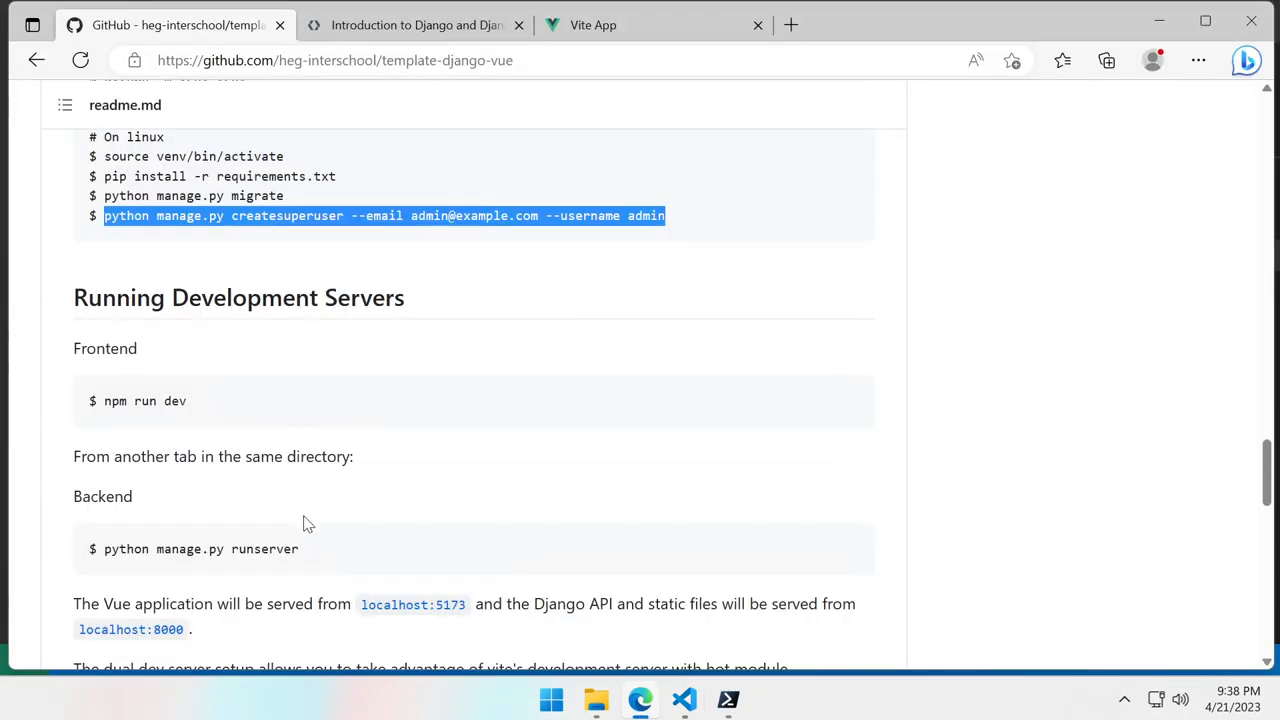
# - Copy 'python manage.py runserver' from the readme and run it in the project terminal
pyautogui.doubleClick(200, 548)
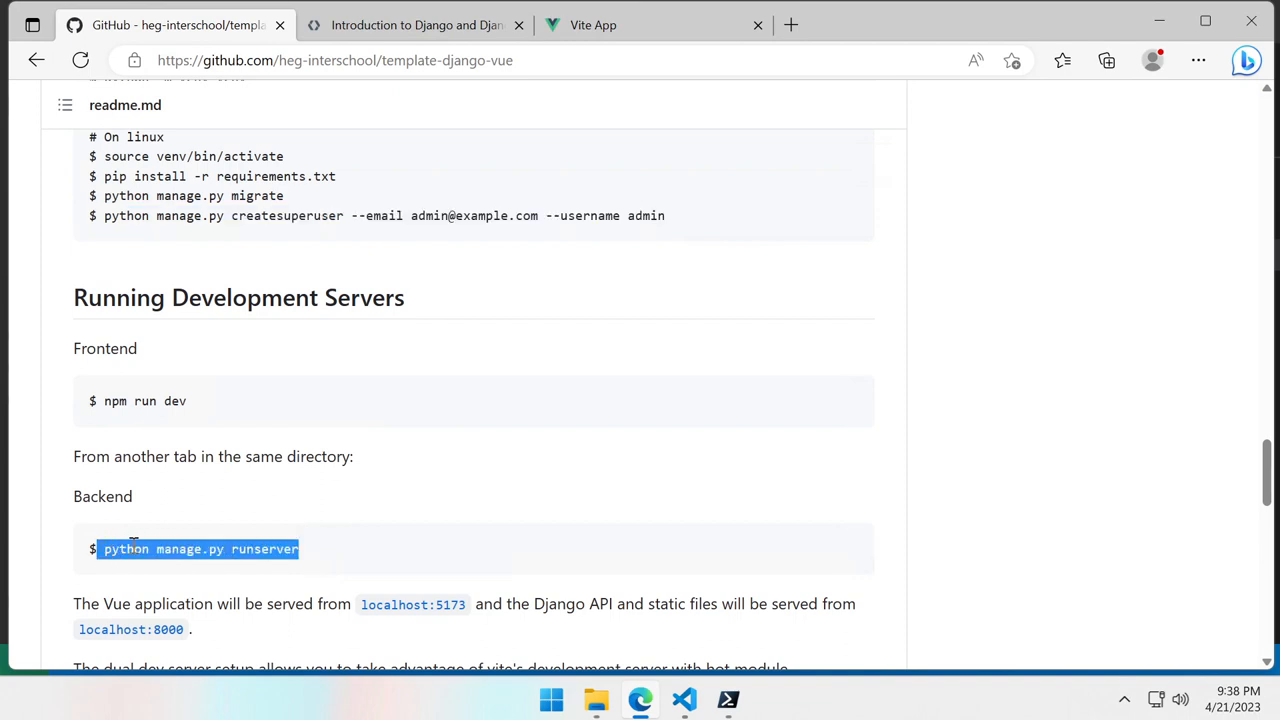
pyautogui.click(684, 700)
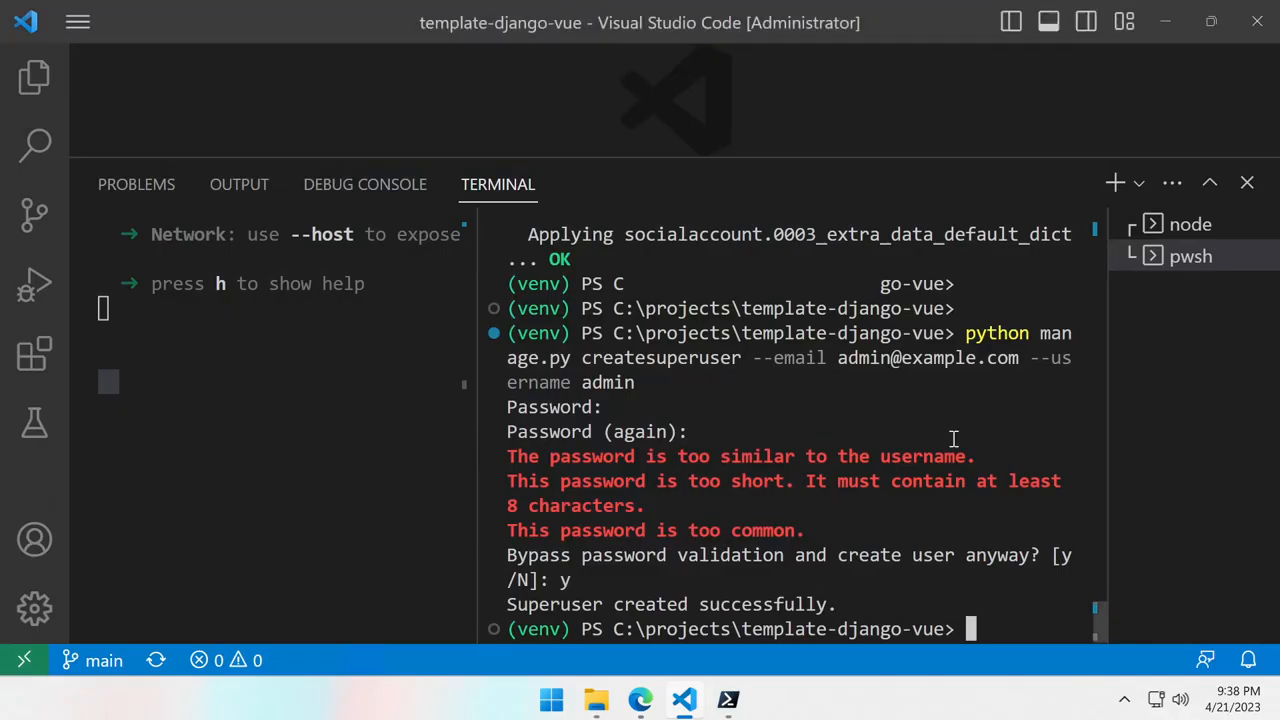
pyautogui.write('python manage.py runserver')
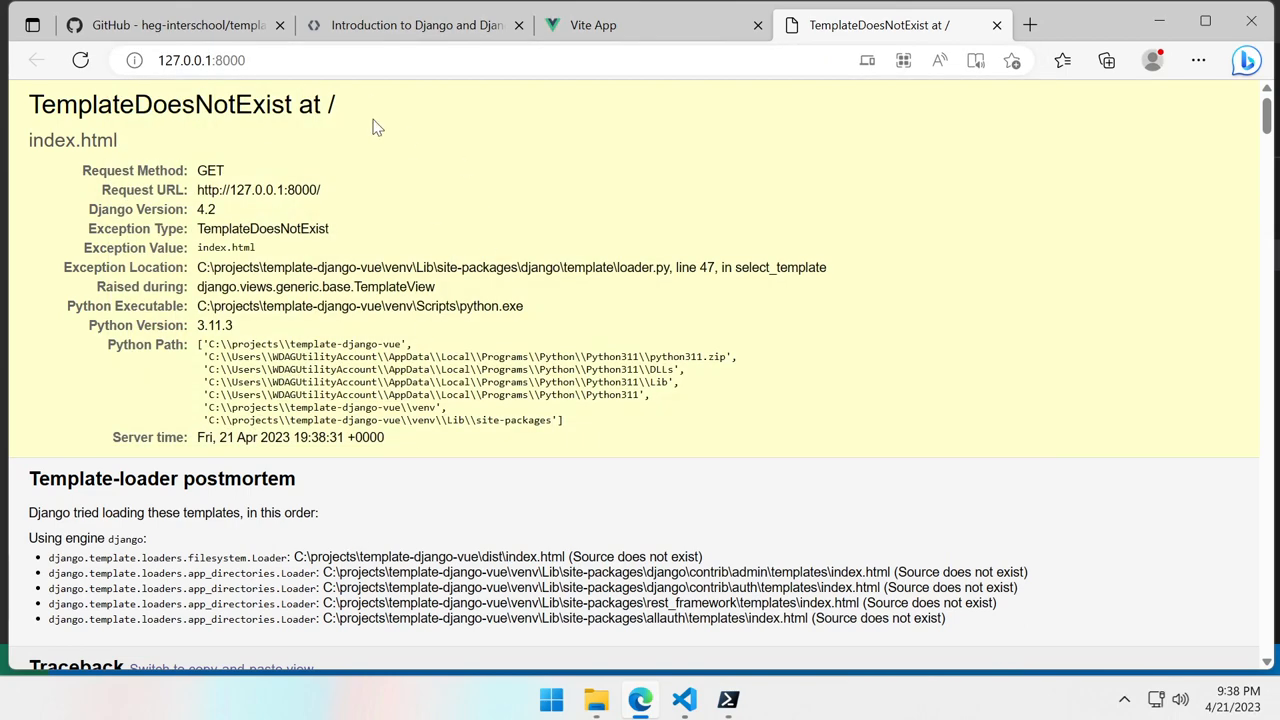
# - Browse to /api/admin/ and log in with the saved admin credentials
pyautogui.click(204, 60)
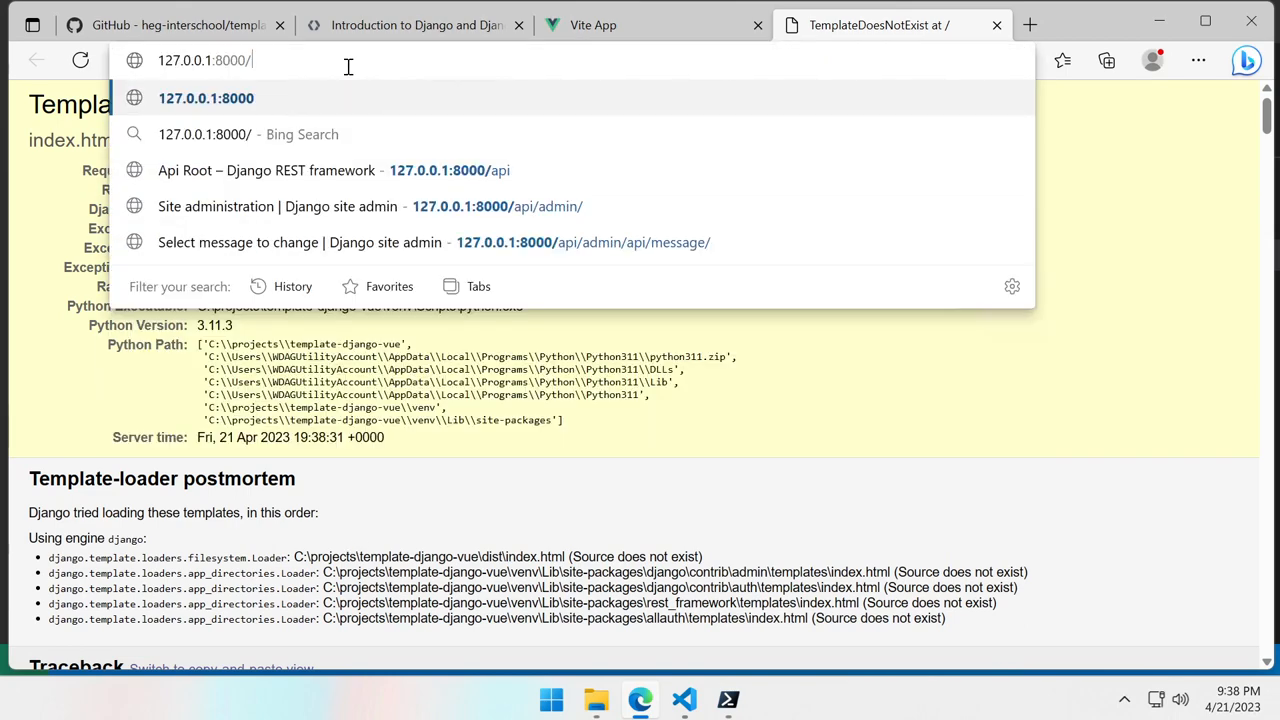
pyautogui.click(268, 170)
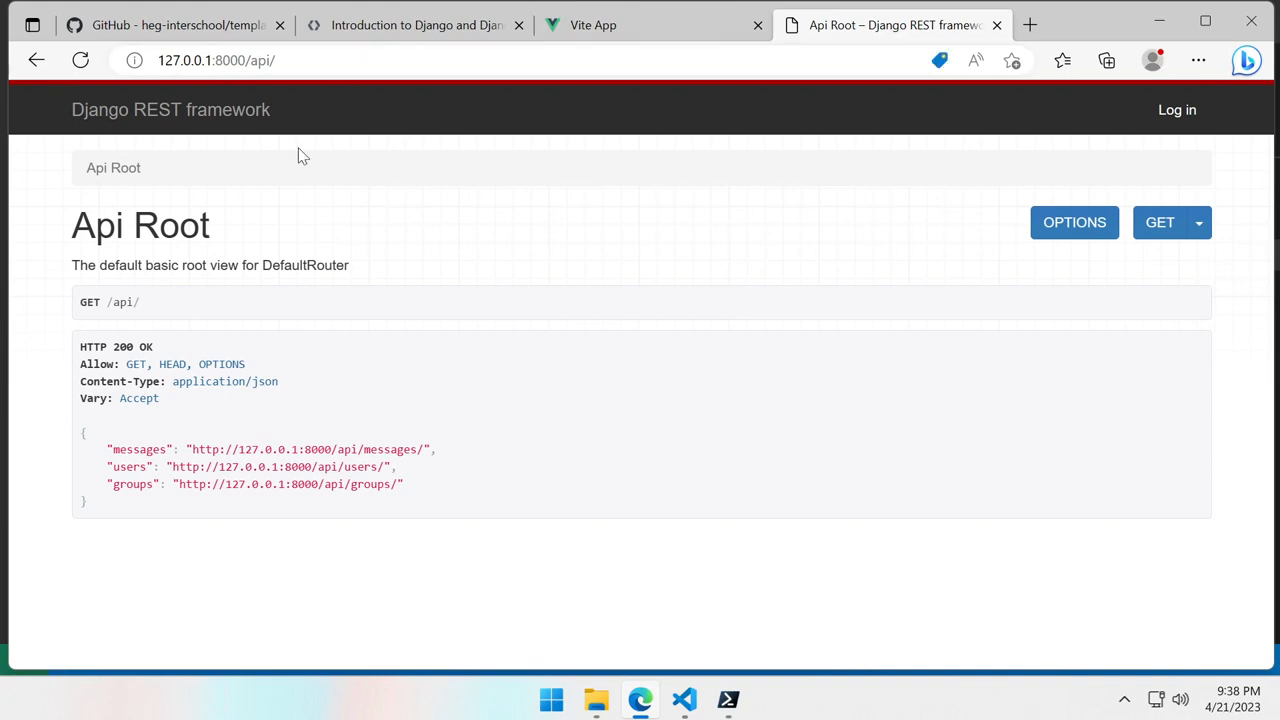
pyautogui.click(328, 60)
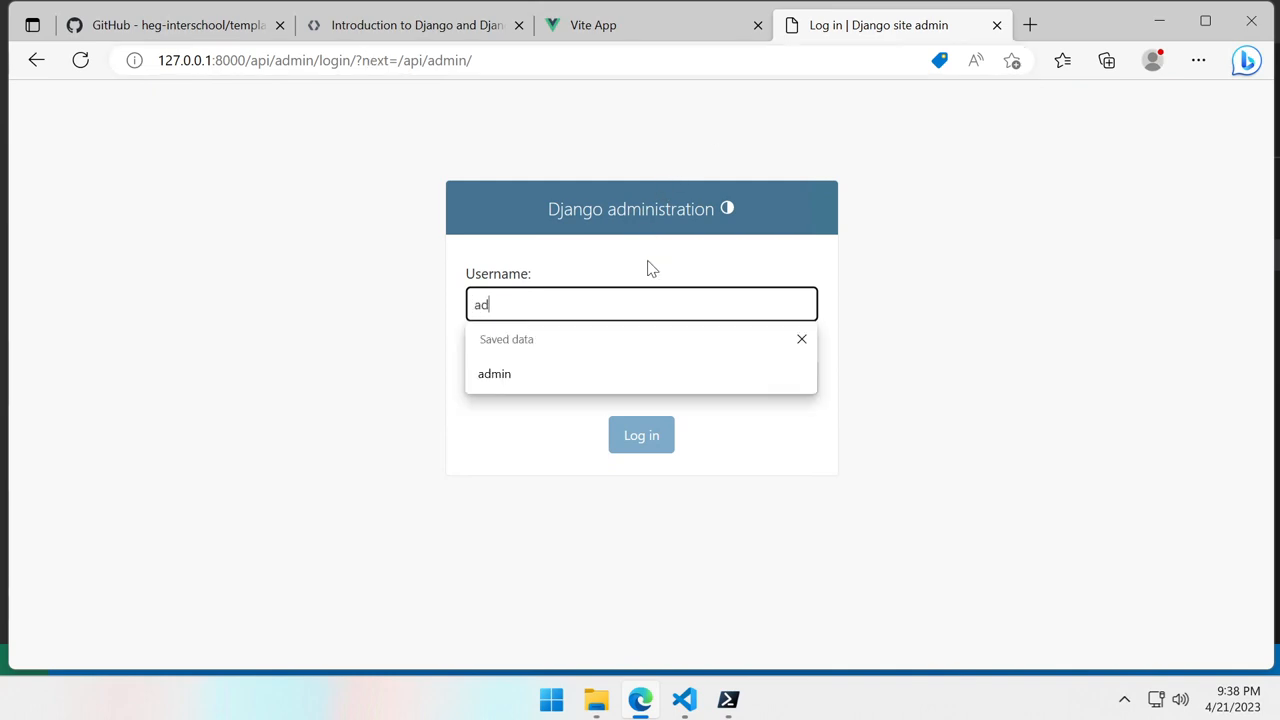
pyautogui.click(494, 374)
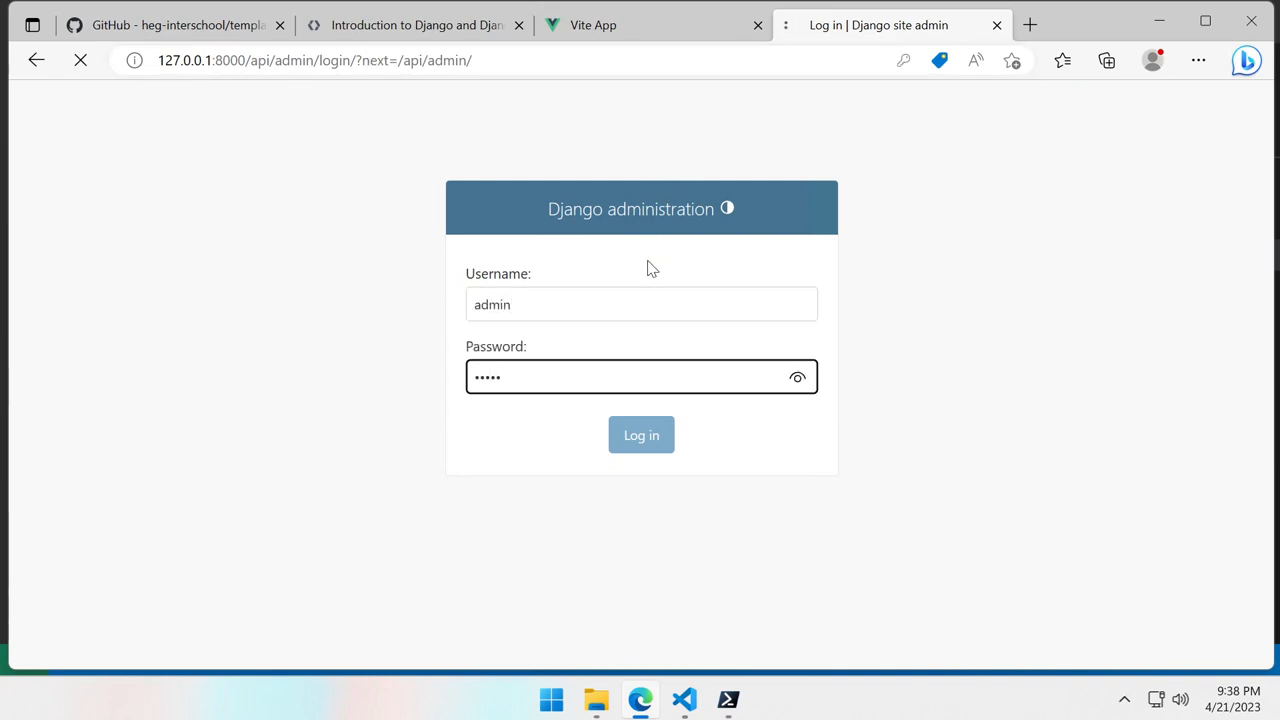
pyautogui.click(640, 434)
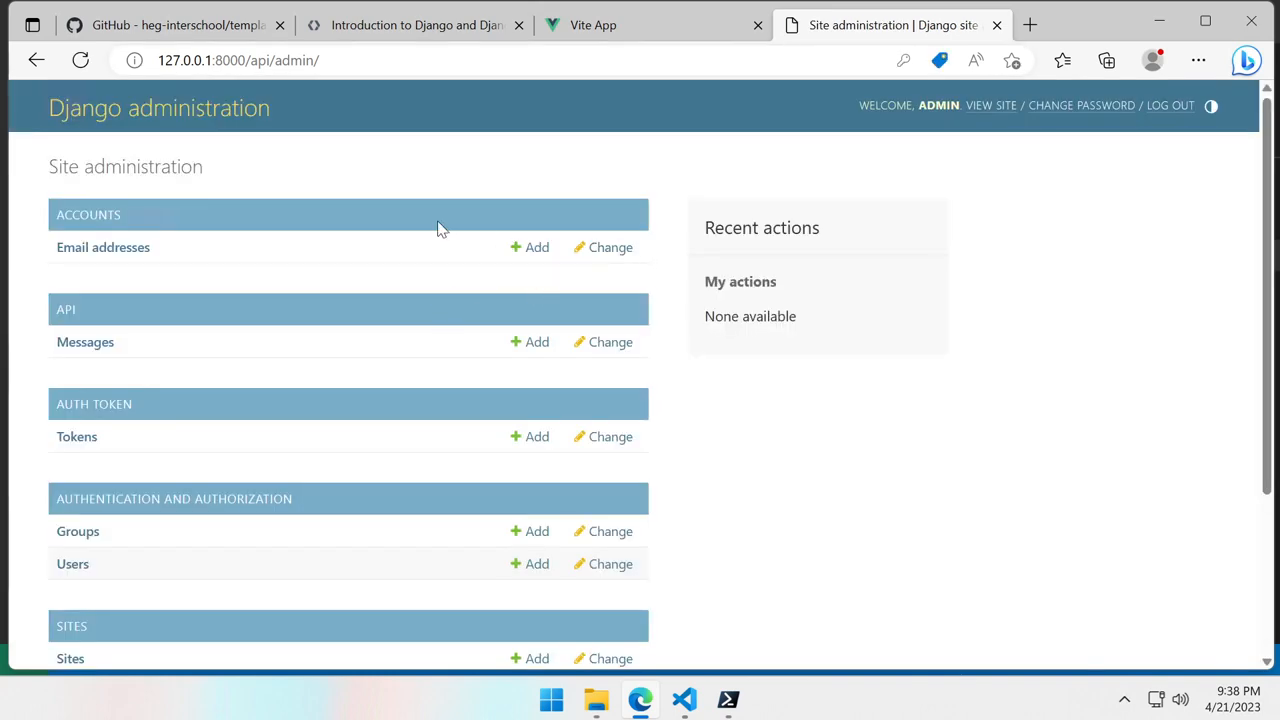
# - Scroll through the site administration dashboard listing Accounts, API Messages, Tokens, Users and Sites
pyautogui.scroll(-3)
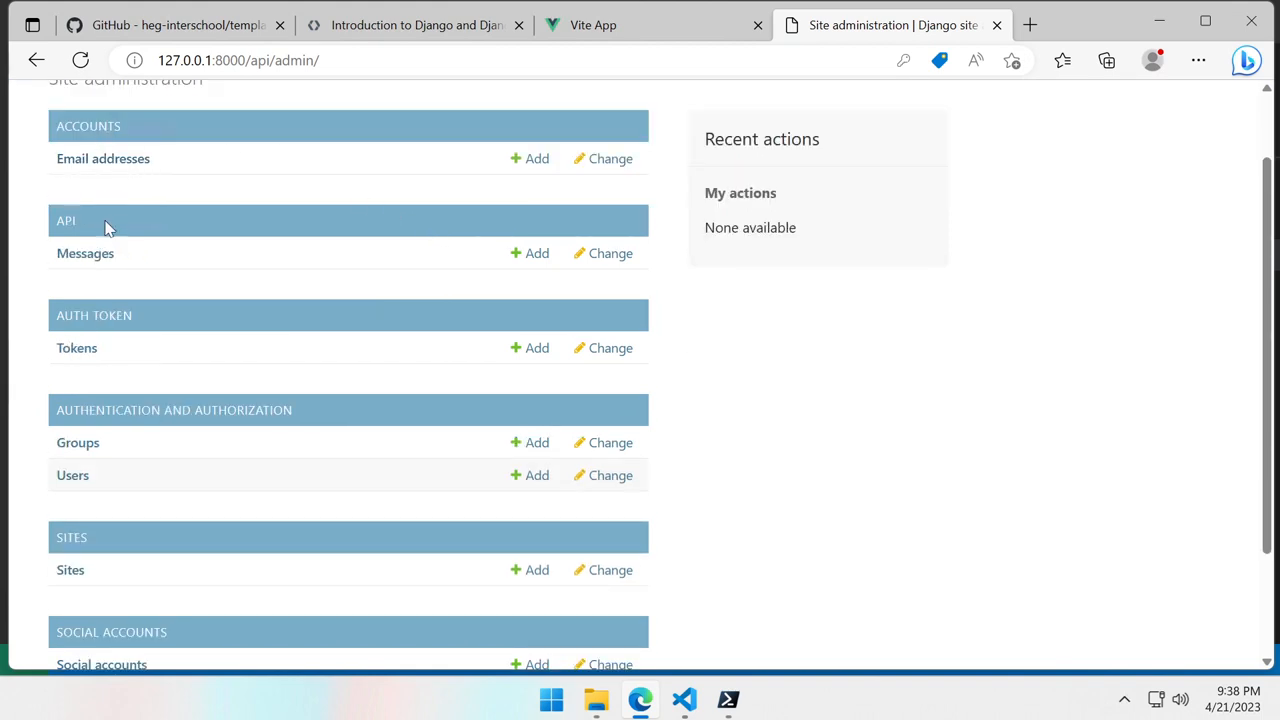
pyautogui.scroll(-3)
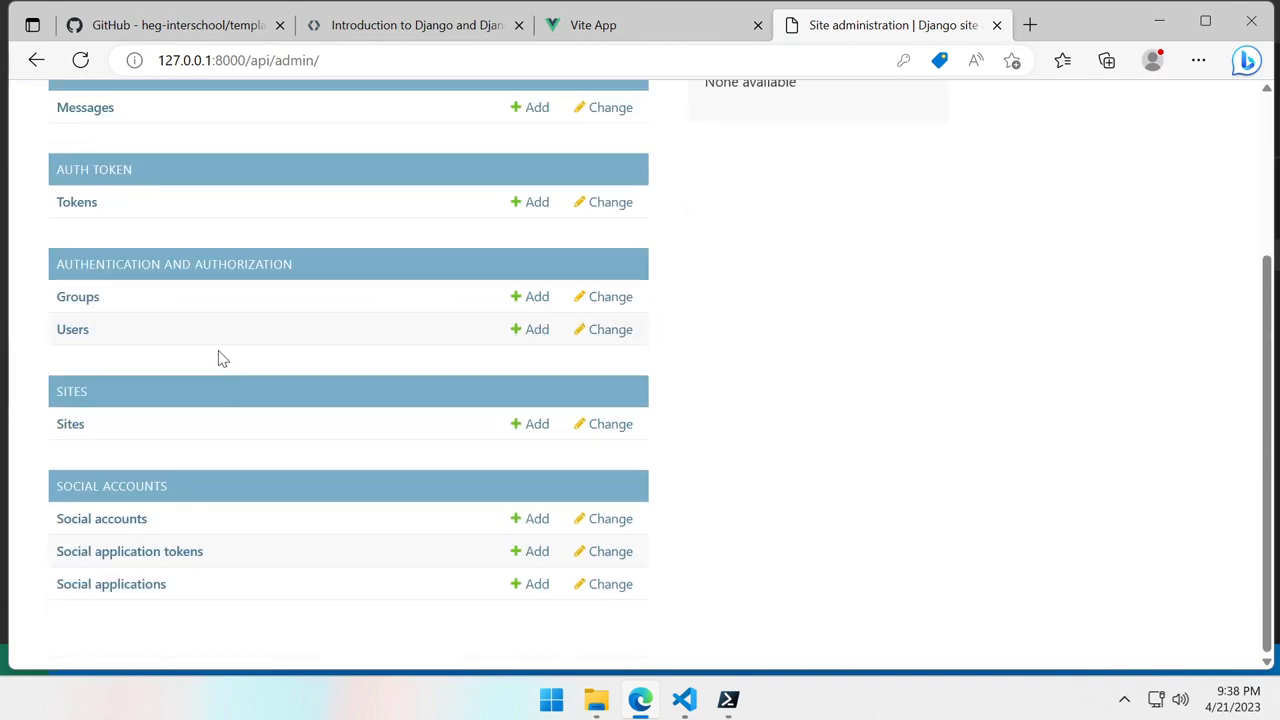
pyautogui.moveTo(144, 512)
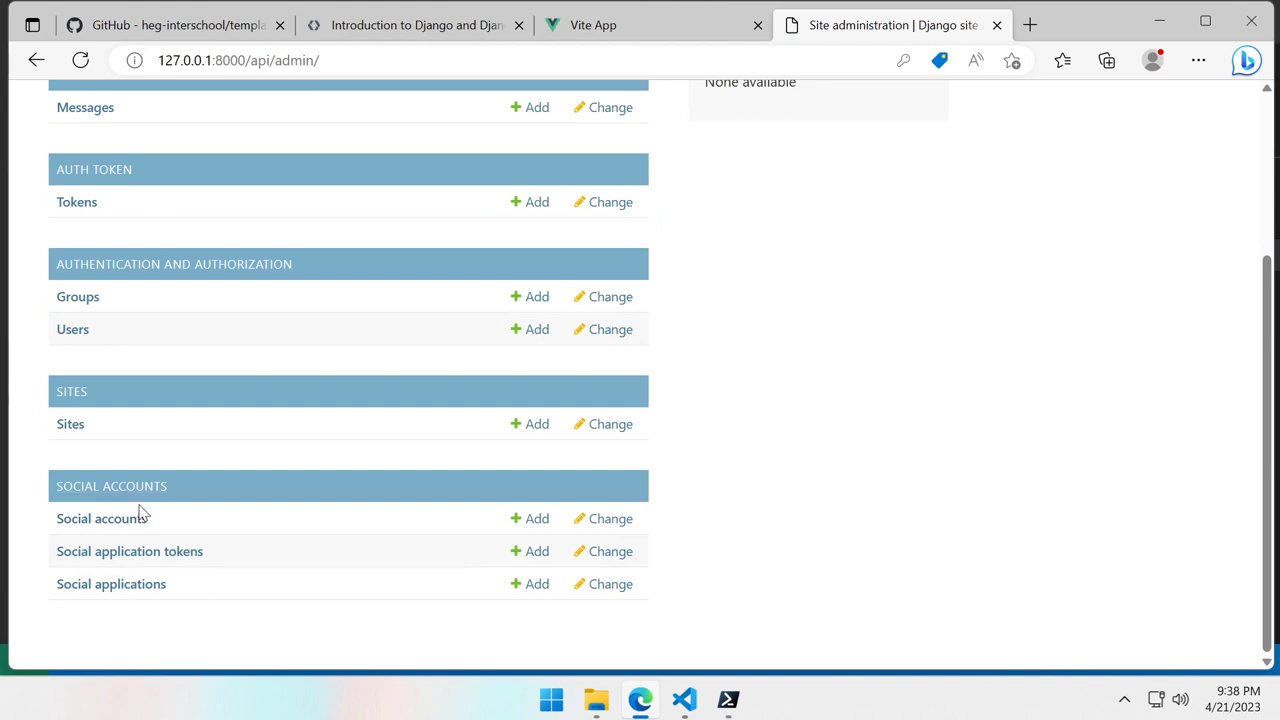
pyautogui.scroll(3)
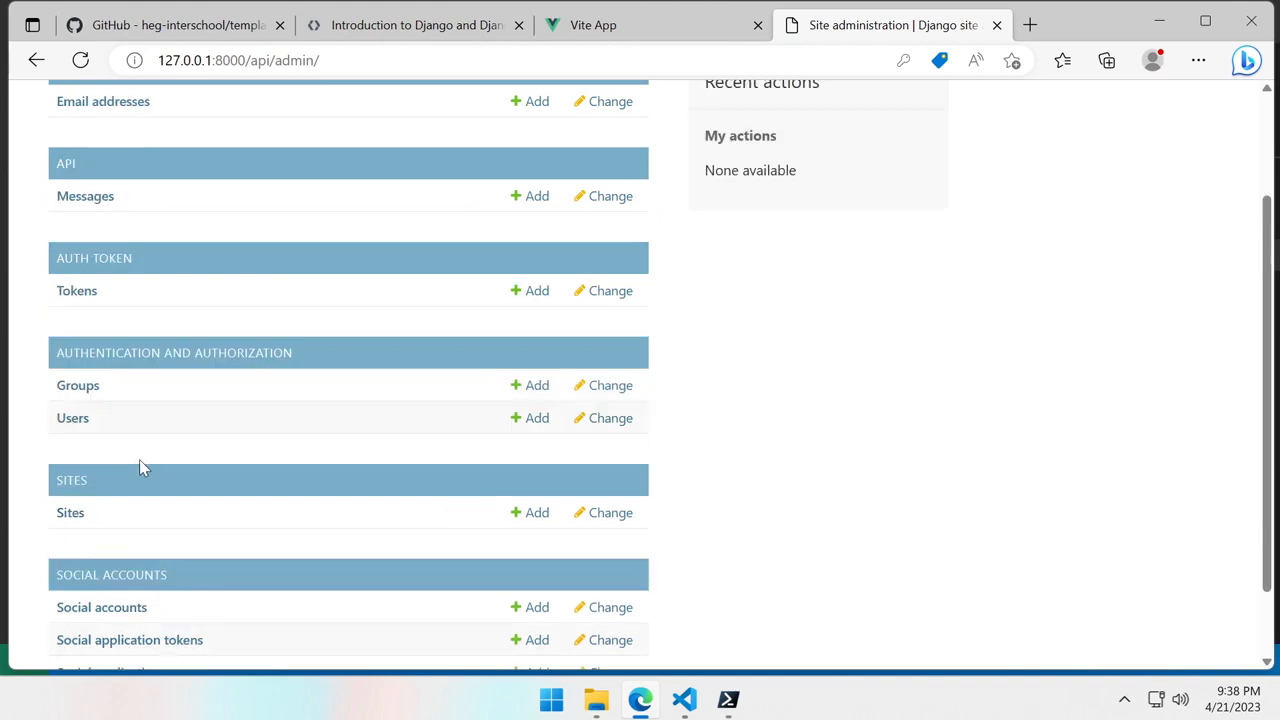
pyautogui.scroll(3)
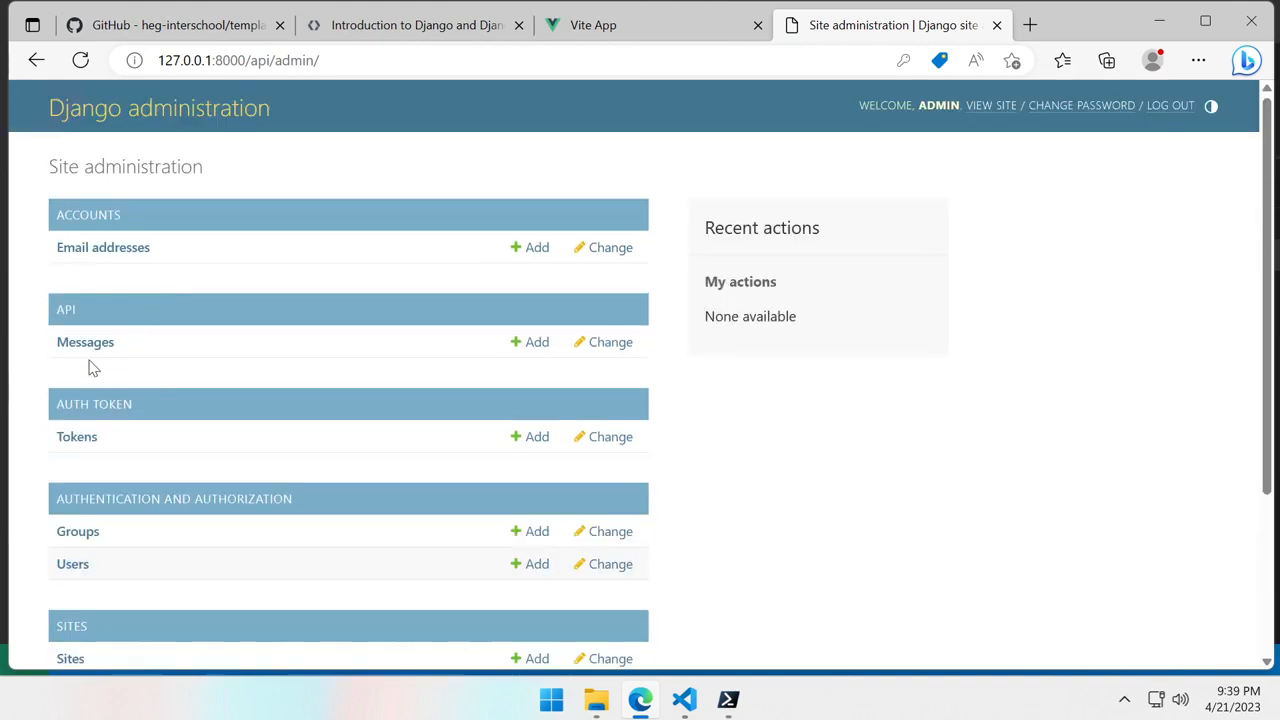
pyautogui.moveTo(84, 342)
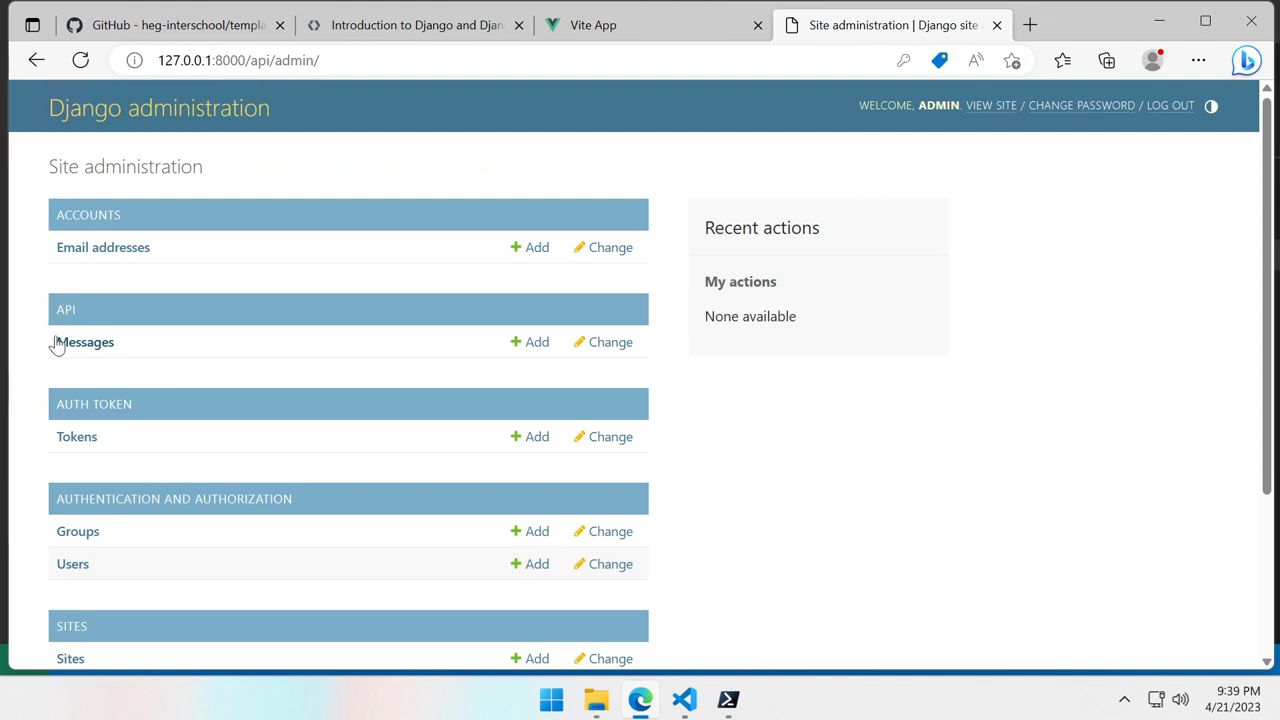
pyautogui.moveTo(88, 350)
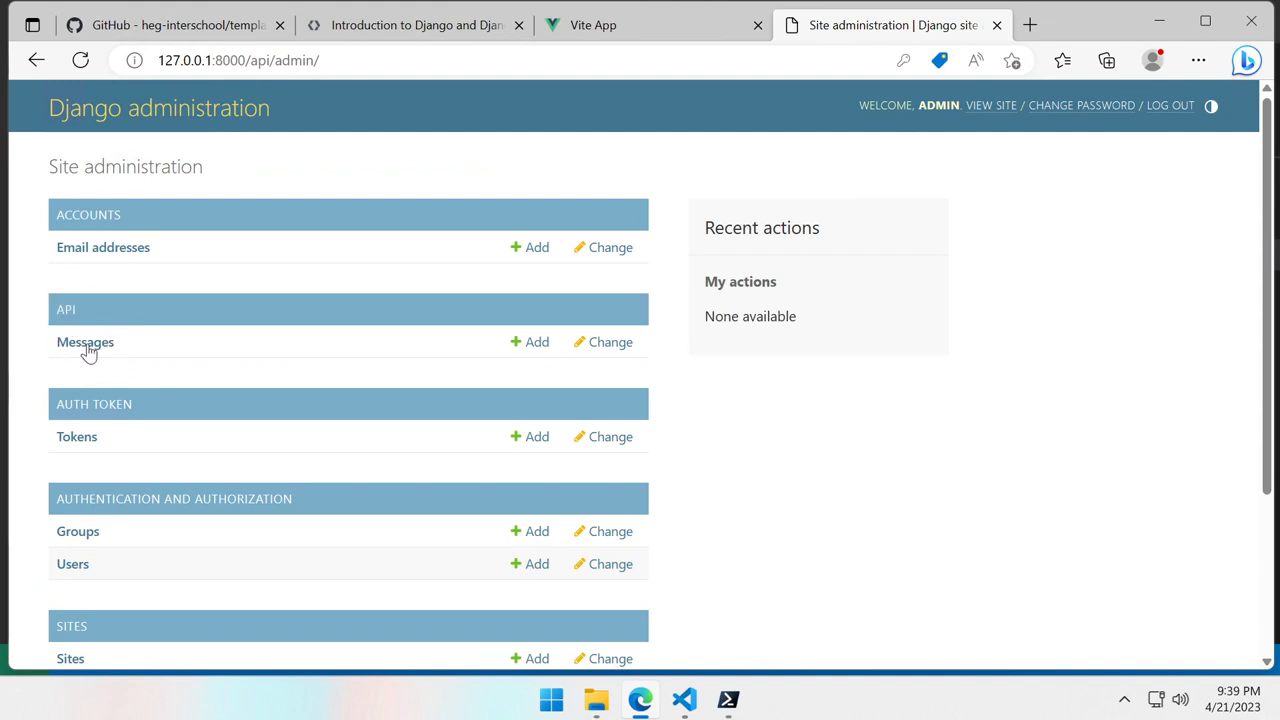
# - Add a message with subject 'Hello from django admin', save it, and switch to the Vue frontend
pyautogui.click(84, 342)
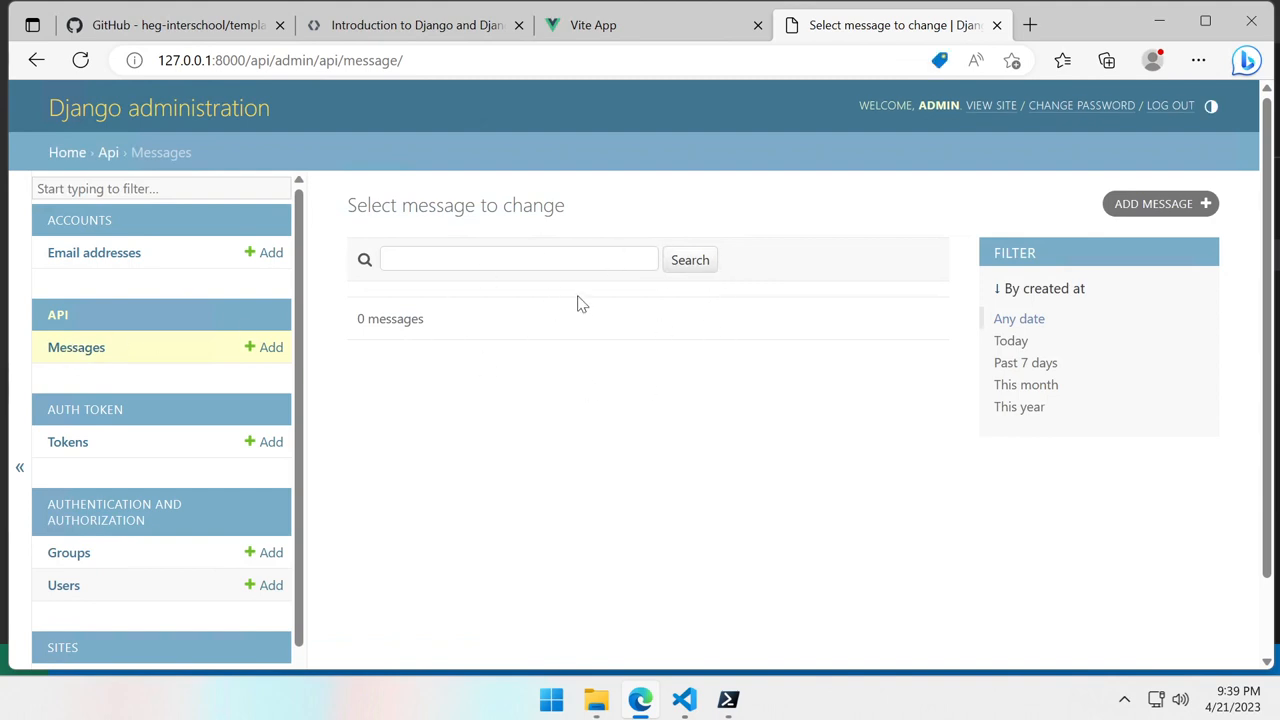
pyautogui.click(1160, 204)
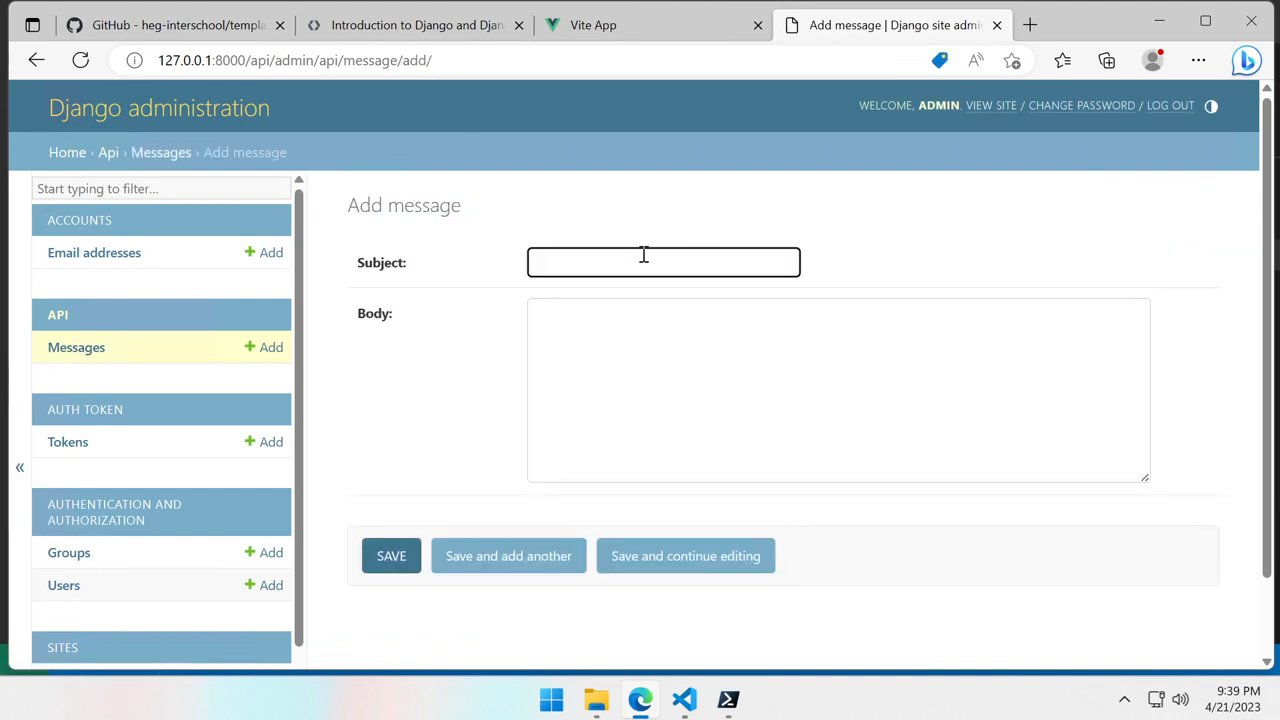
pyautogui.write('Hello')
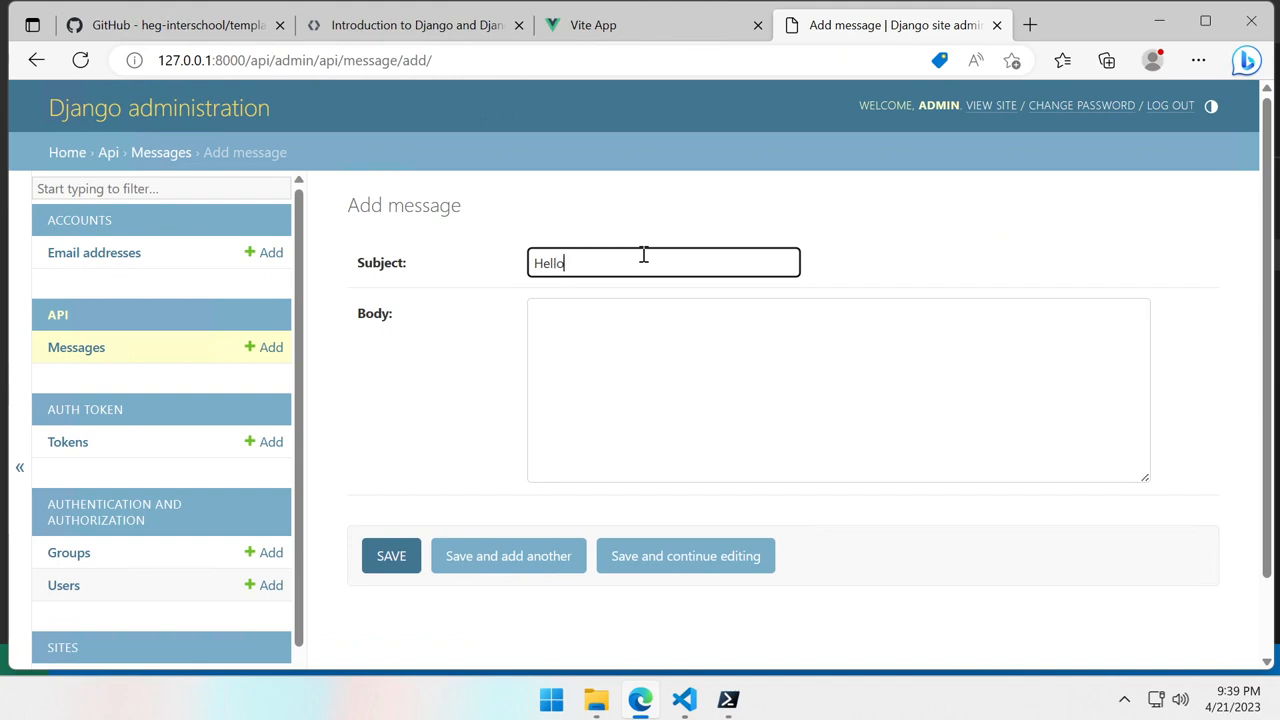
pyautogui.write('from django admin')
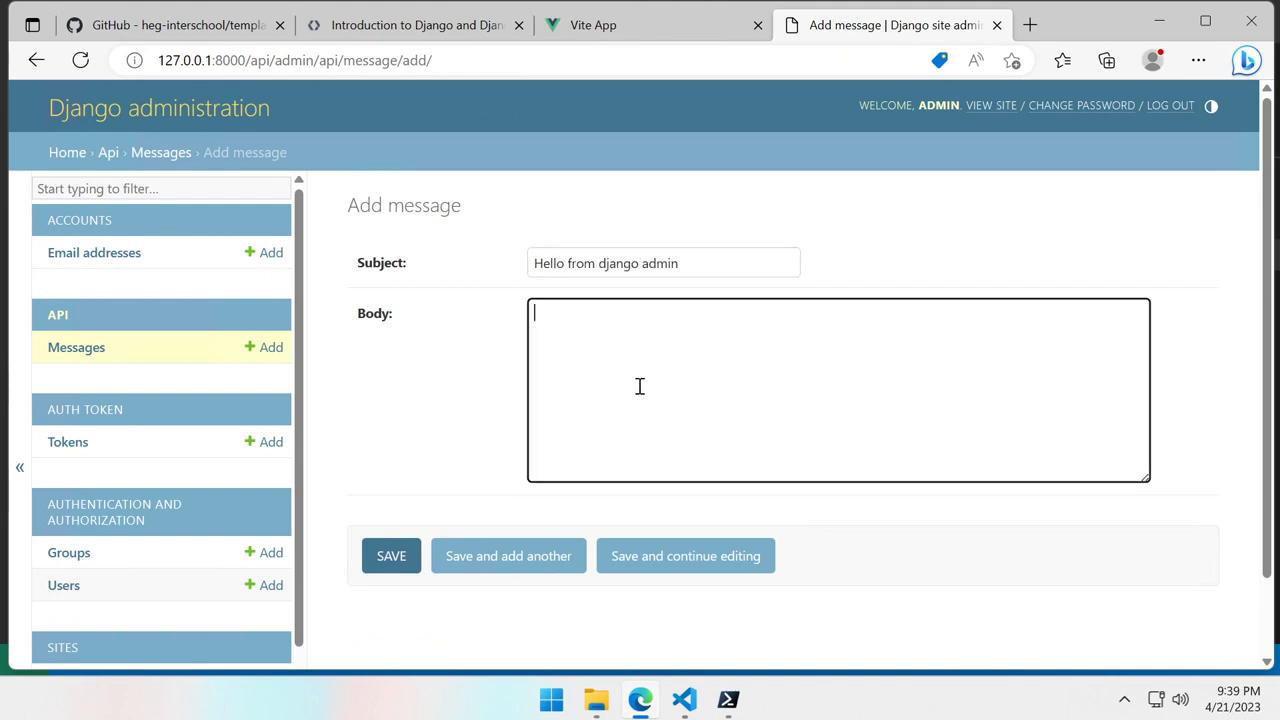
pyautogui.click(392, 556)
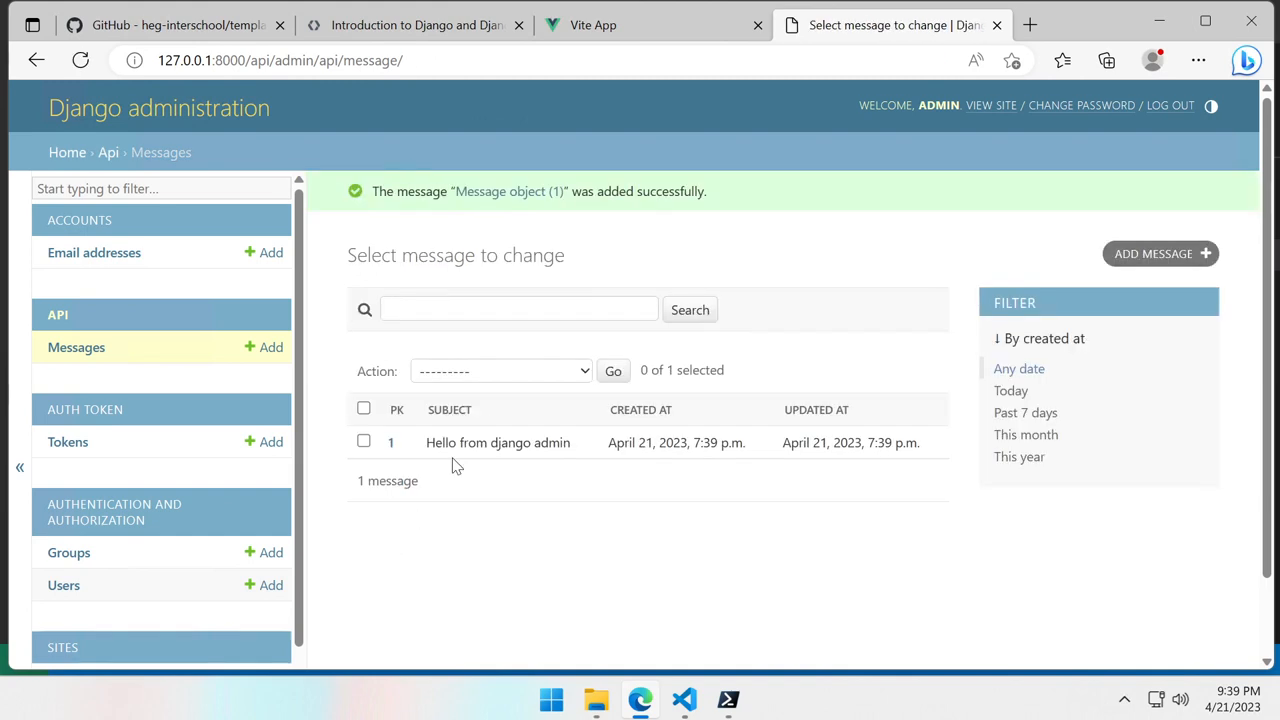
pyautogui.click(592, 24)
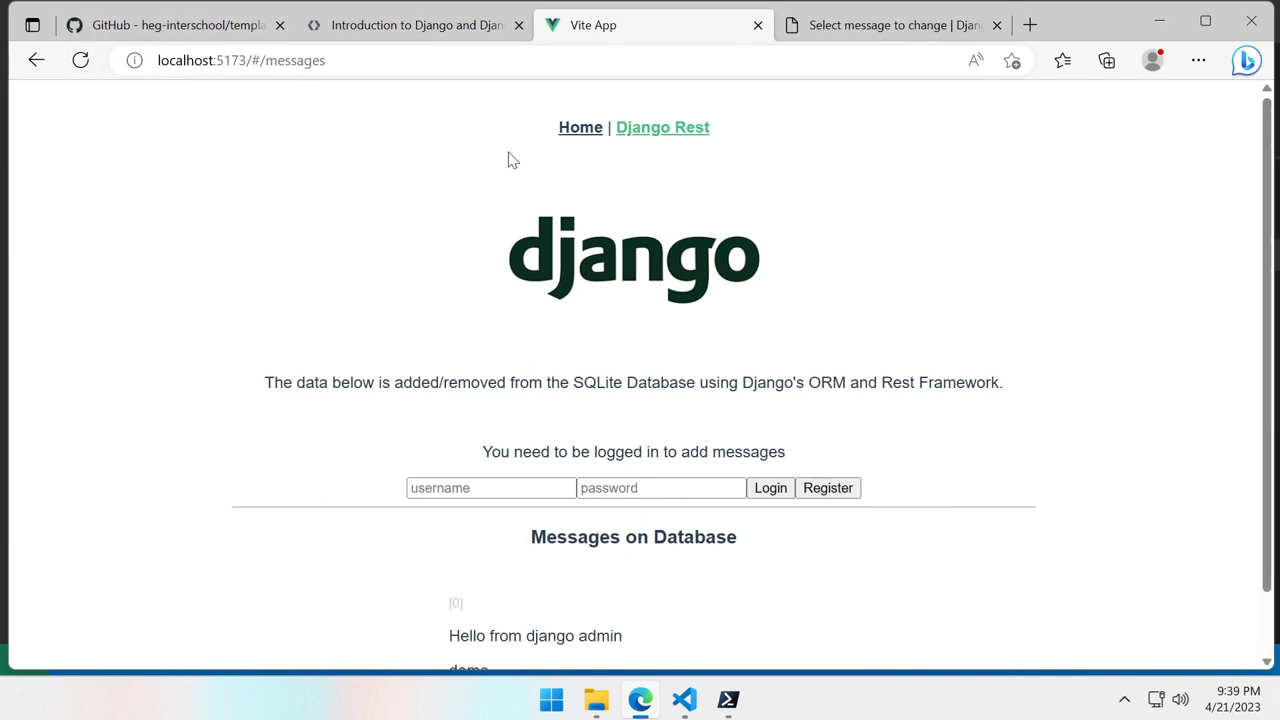
# - Scroll to Messages on Database and enter the admin credentials in the login fields
pyautogui.scroll(-3)
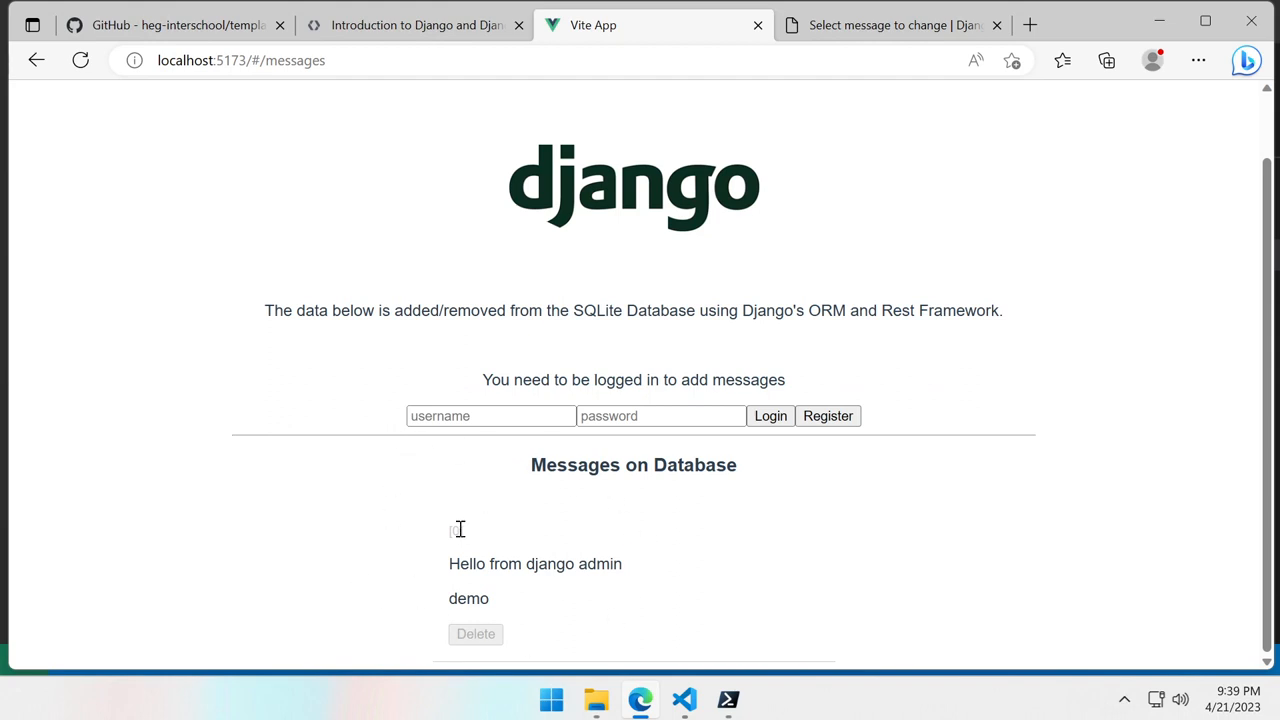
pyautogui.moveTo(596, 536)
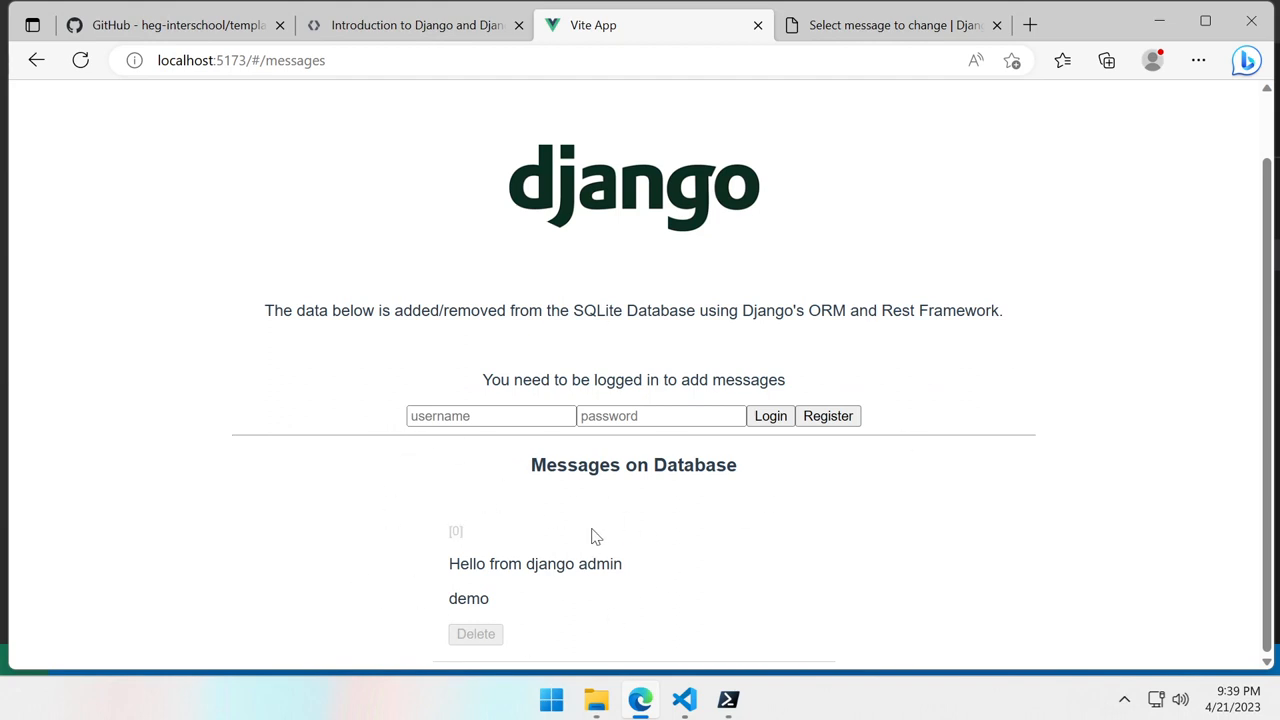
pyautogui.moveTo(688, 564)
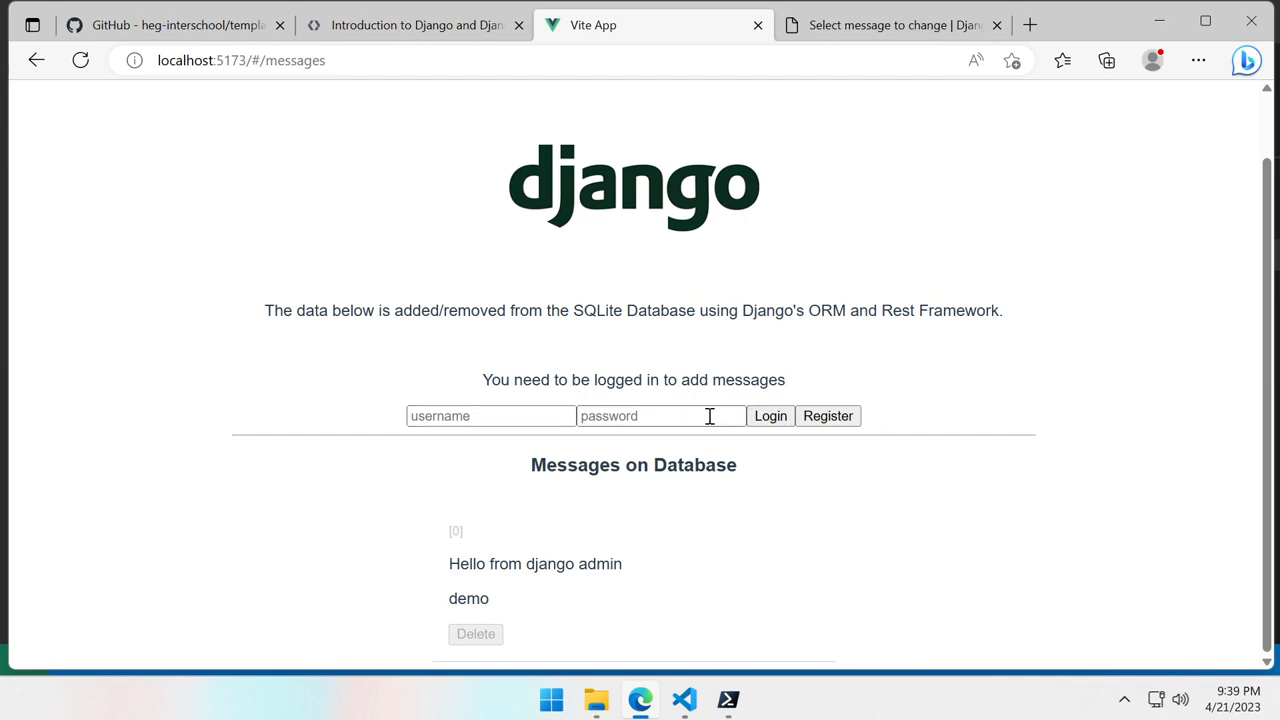
pyautogui.moveTo(528, 380)
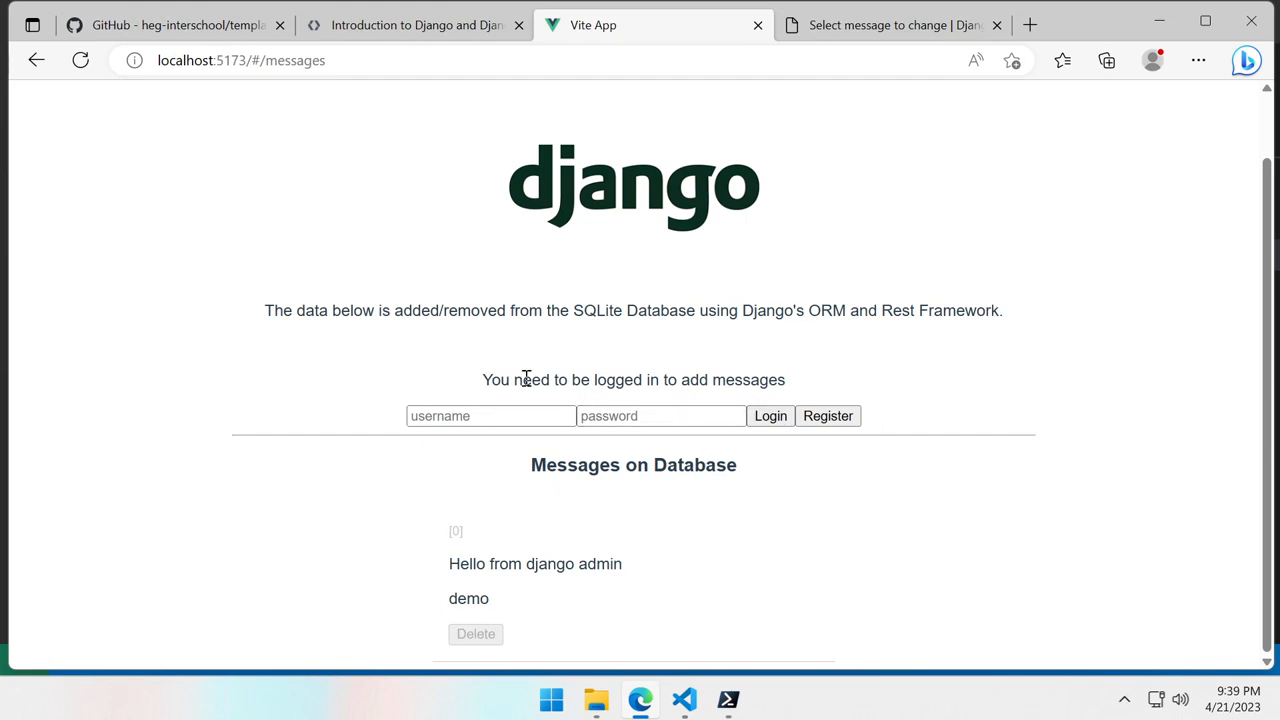
pyautogui.click(490, 416)
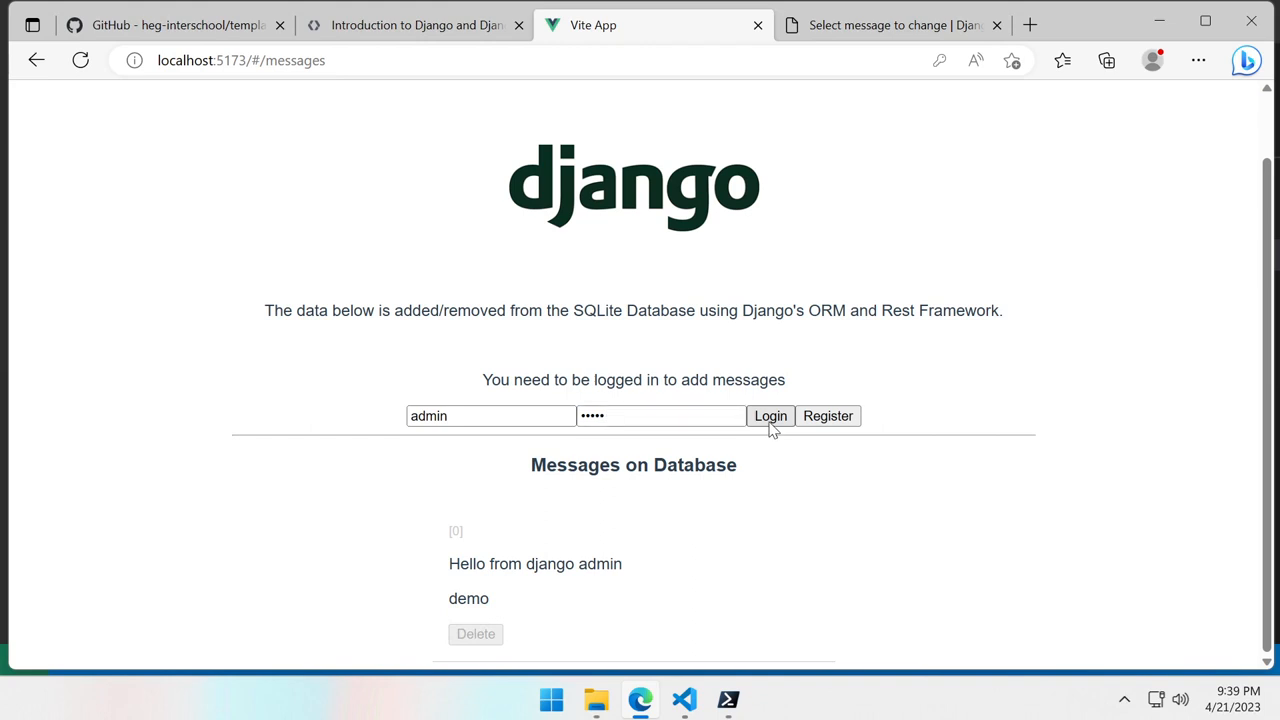
pyautogui.click(770, 416)
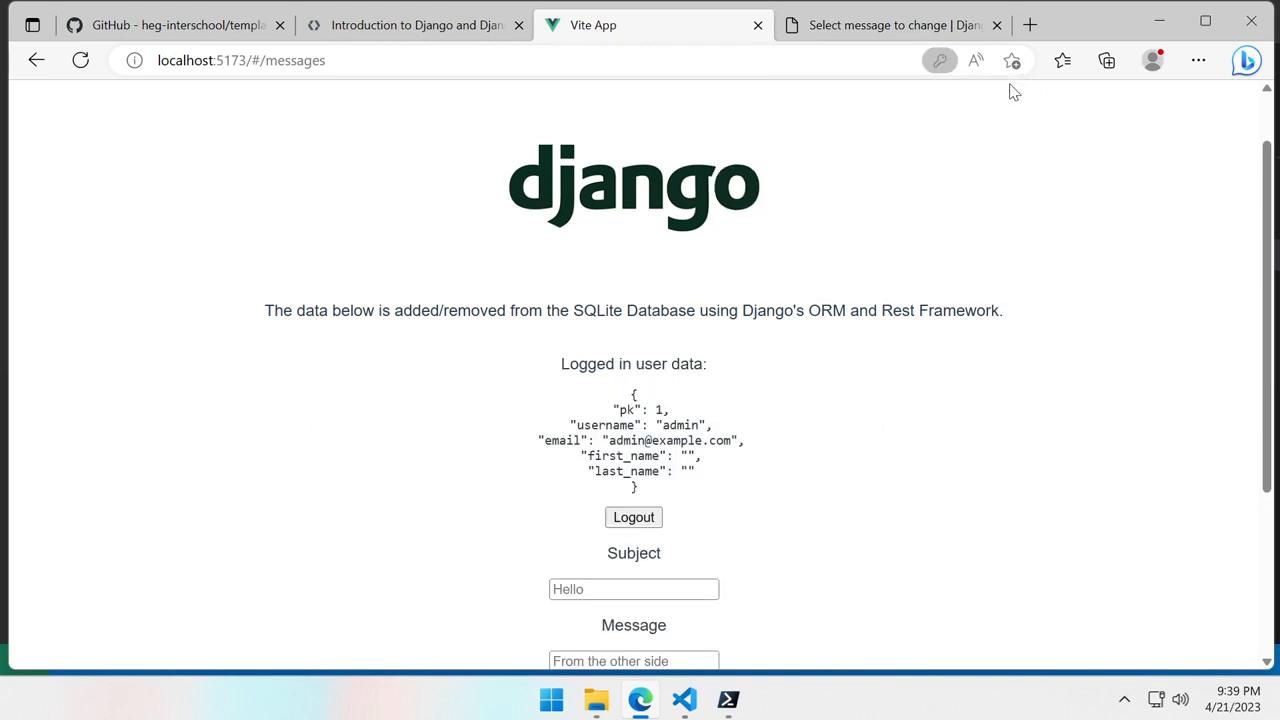
pyautogui.scroll(-3)
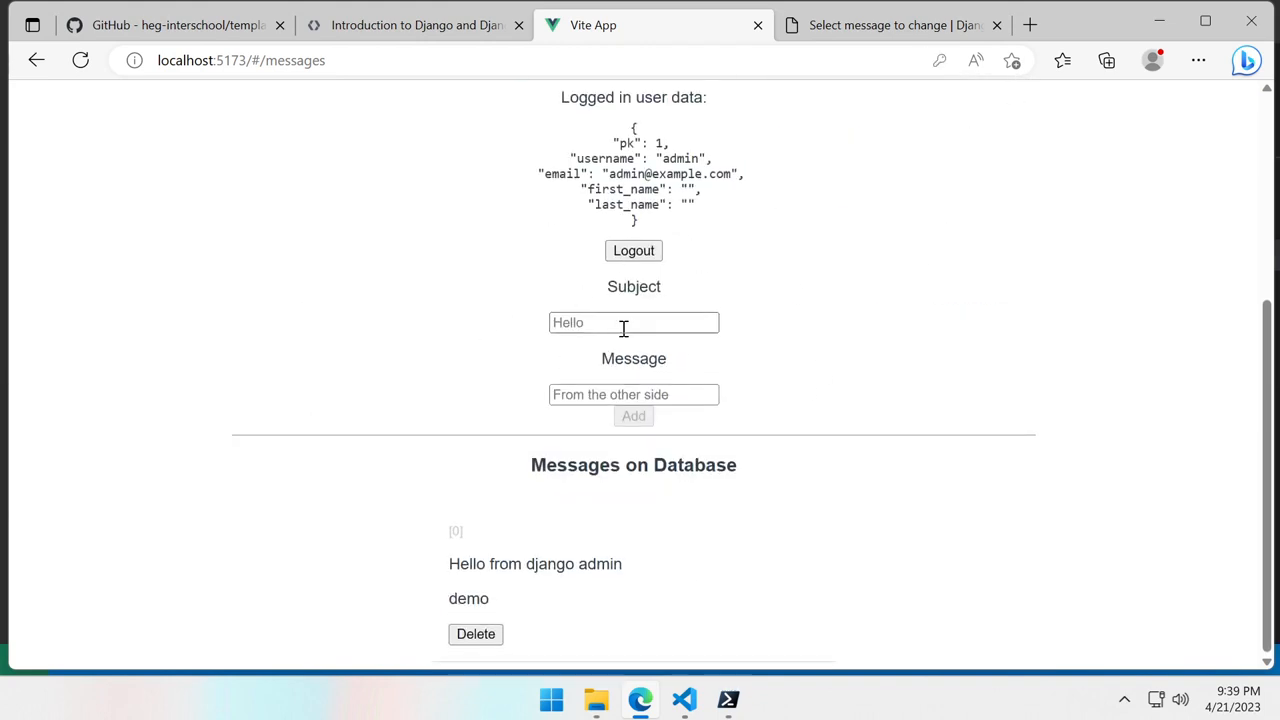
pyautogui.click(632, 322)
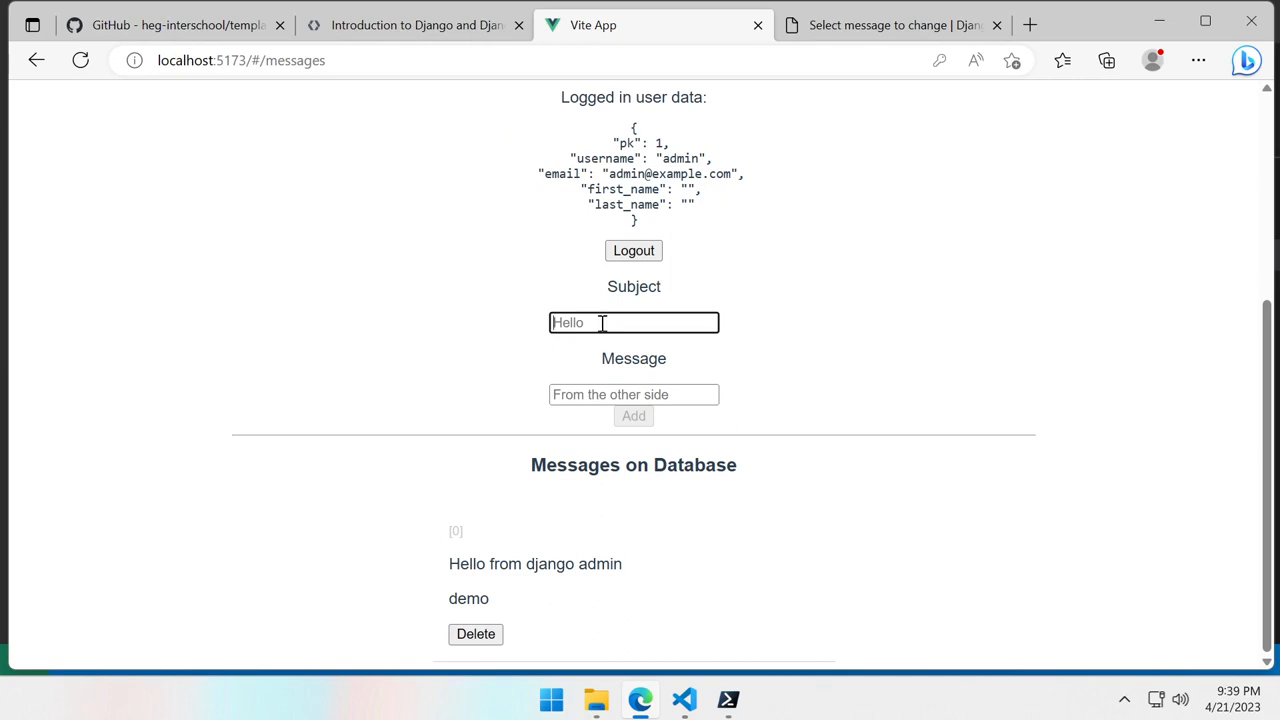
pyautogui.write('from Vue')
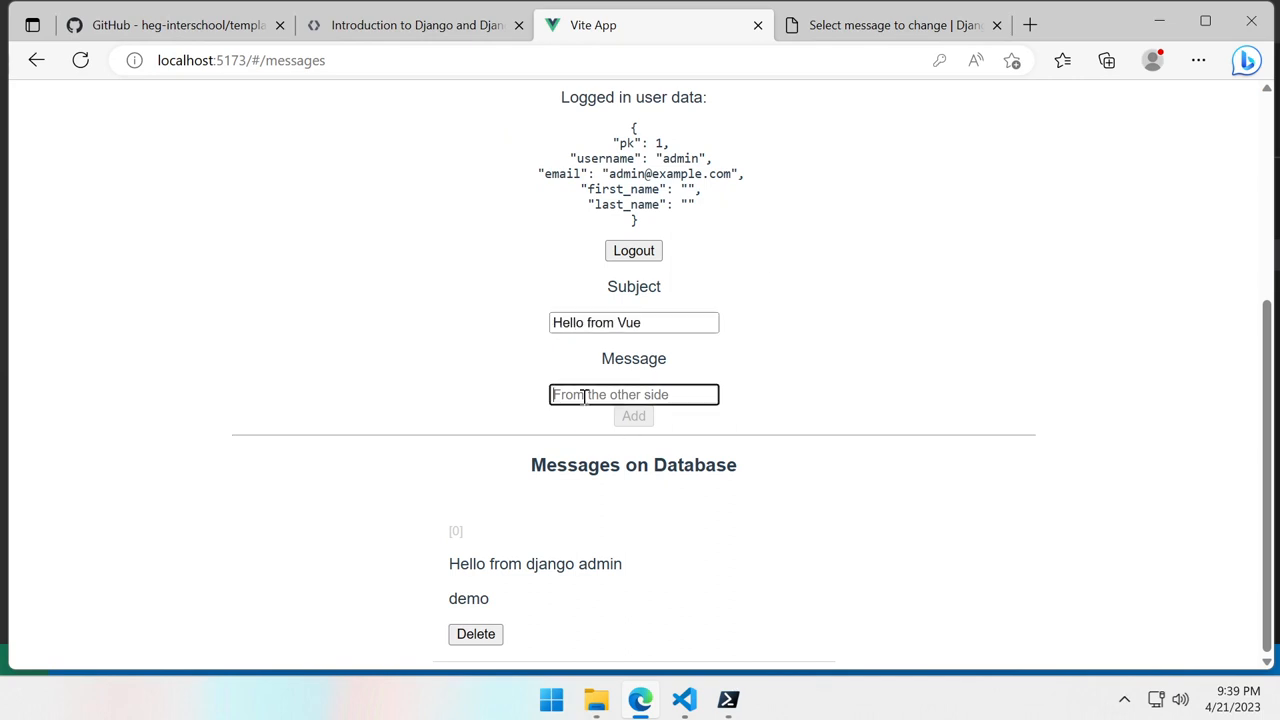
pyautogui.write('Demo')
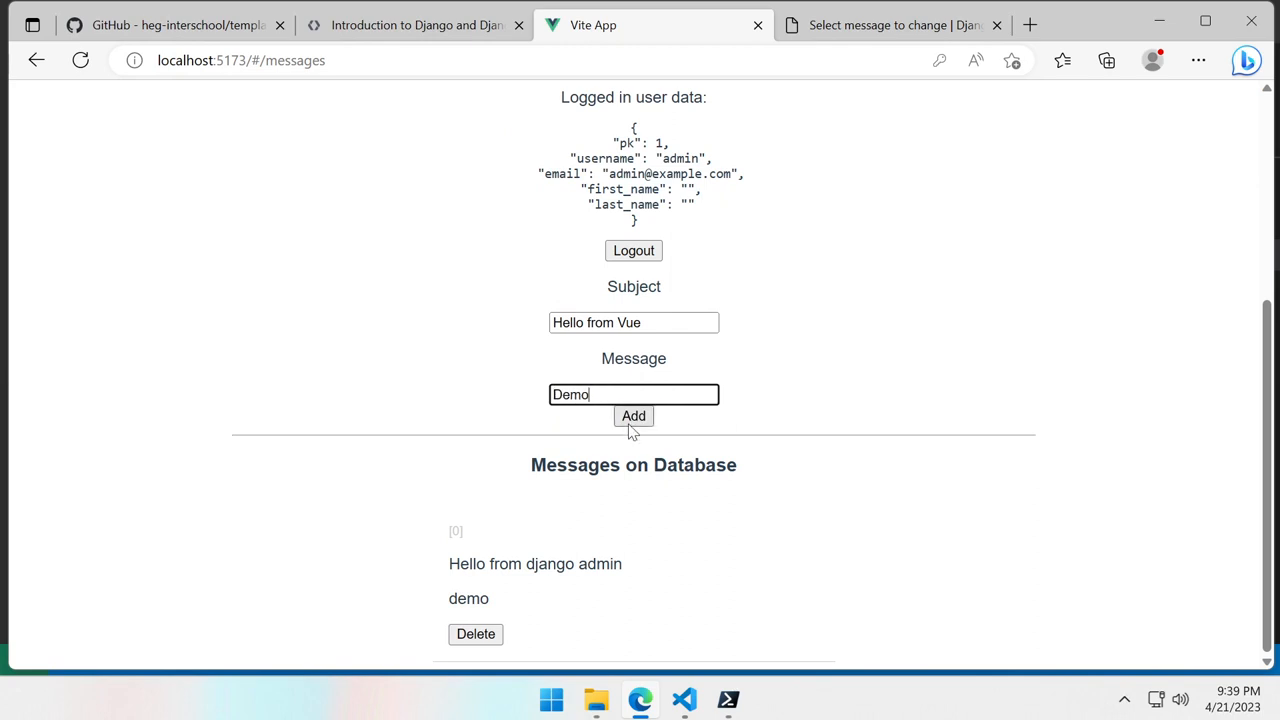
pyautogui.click(632, 414)
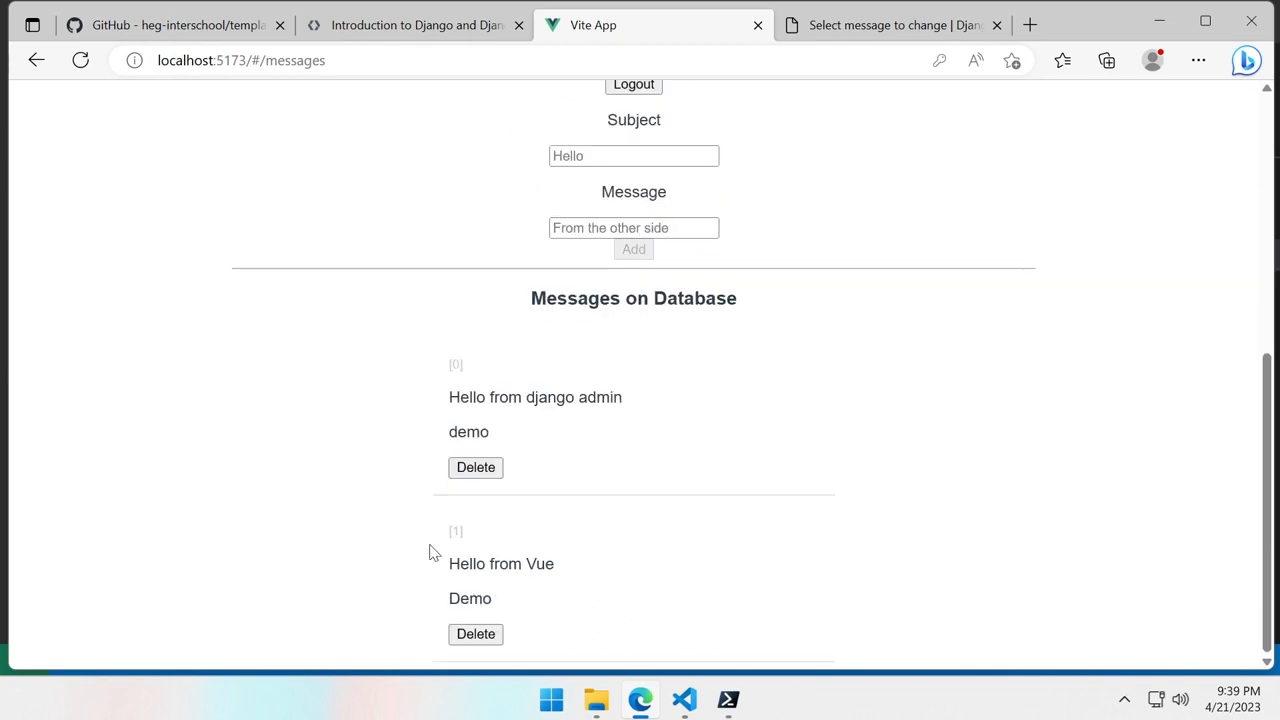
pyautogui.click(80, 60)
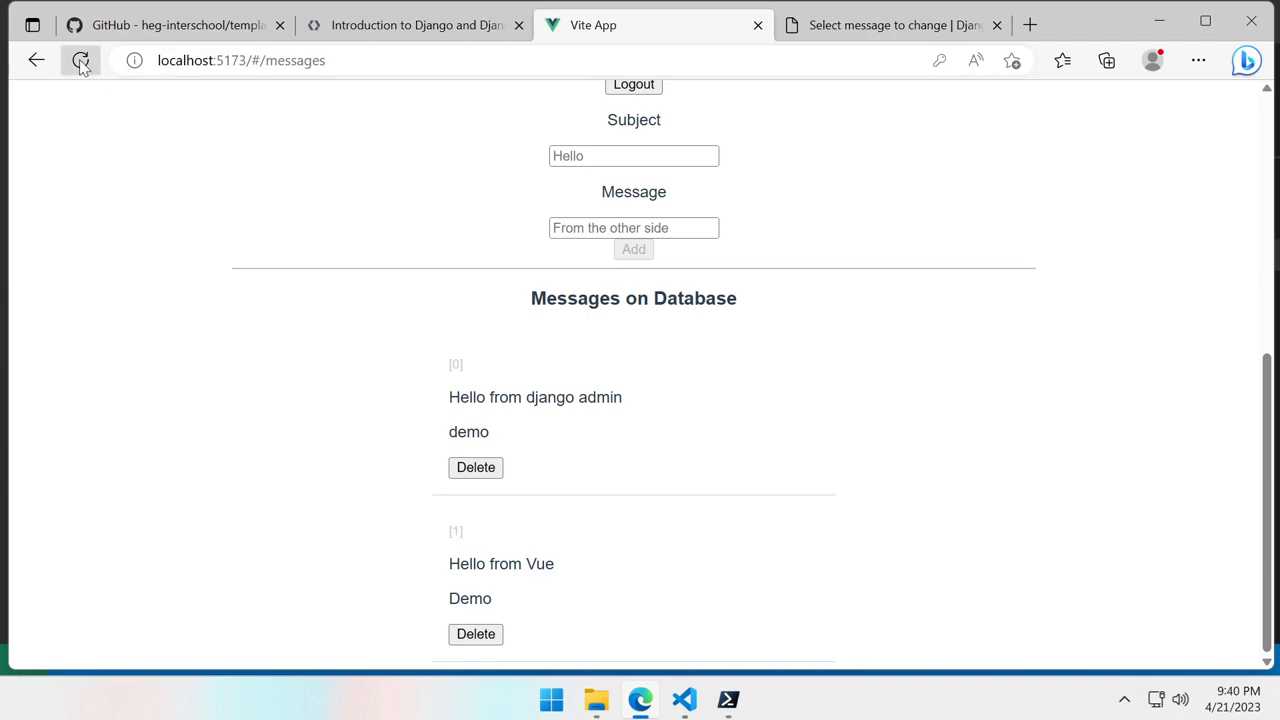
pyautogui.click(80, 60)
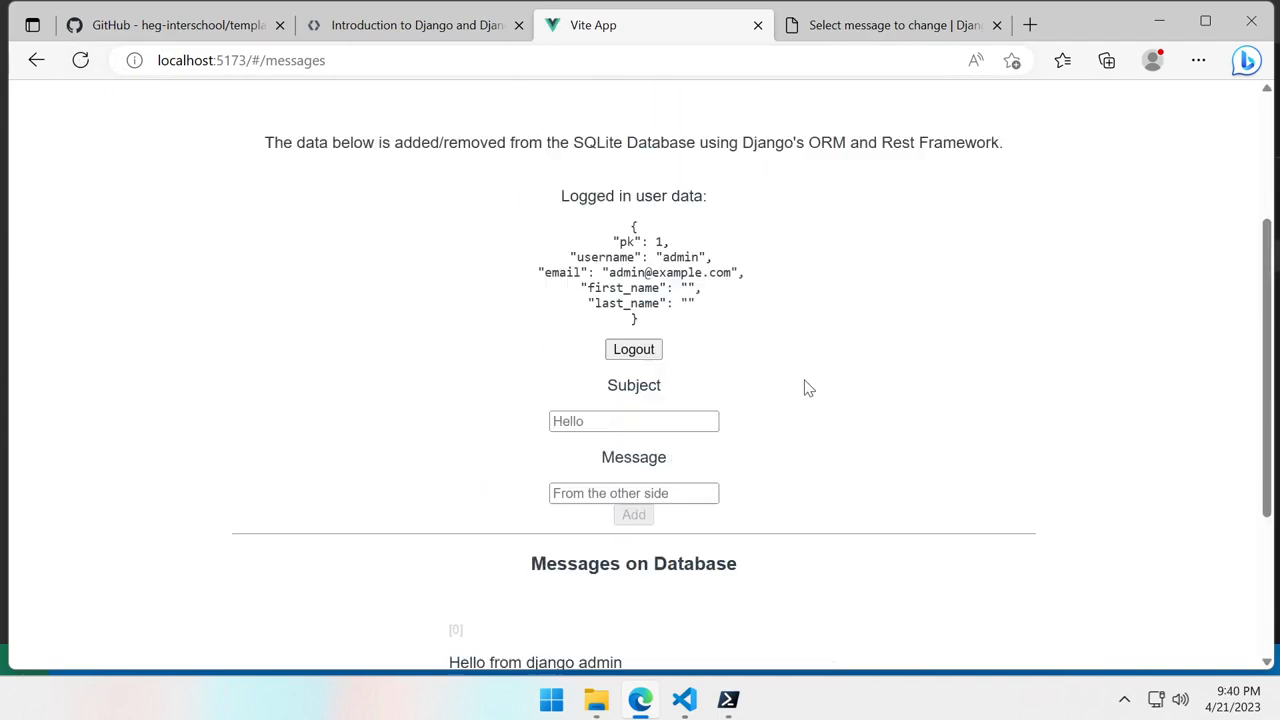
pyautogui.scroll(-3)
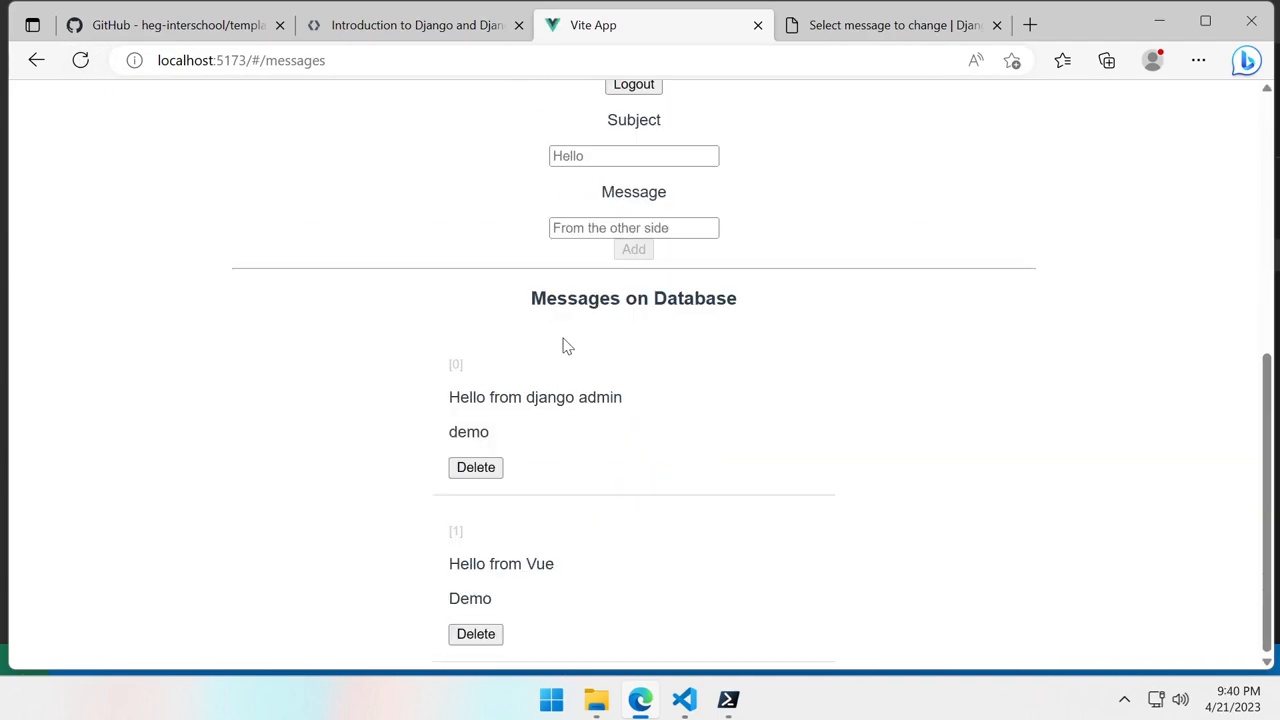
pyautogui.moveTo(488, 632)
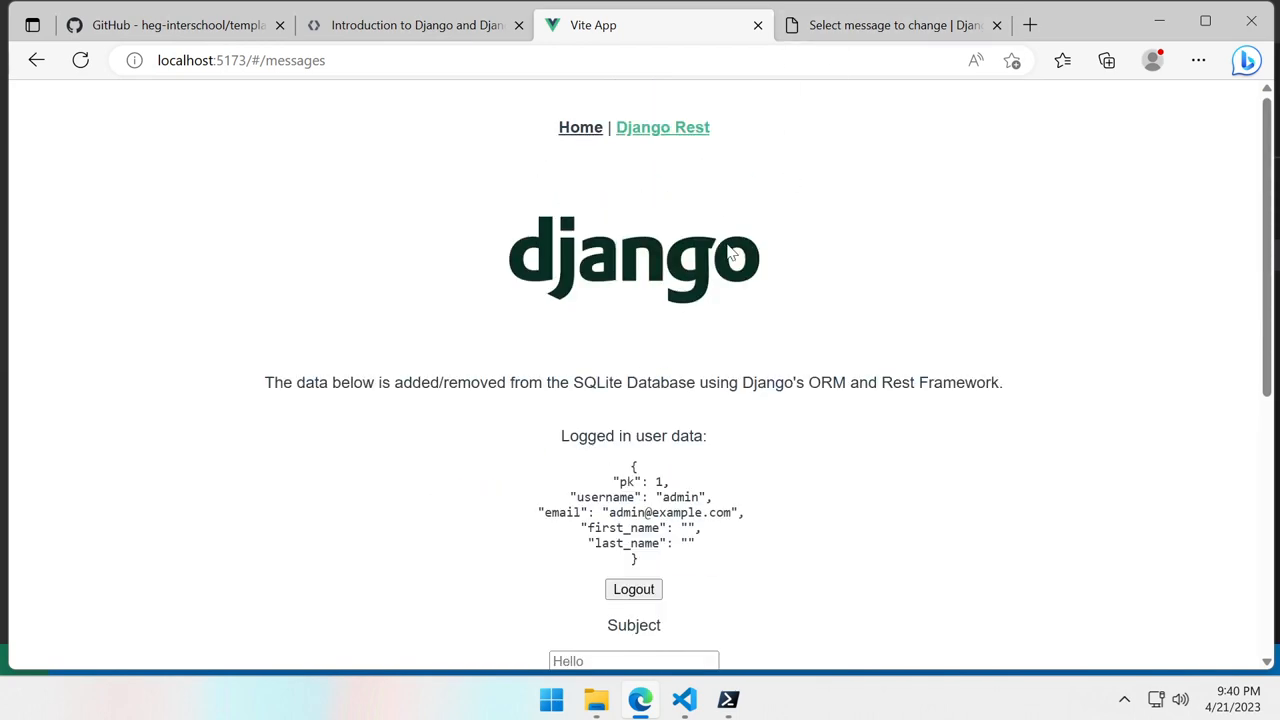
pyautogui.moveTo(616, 460)
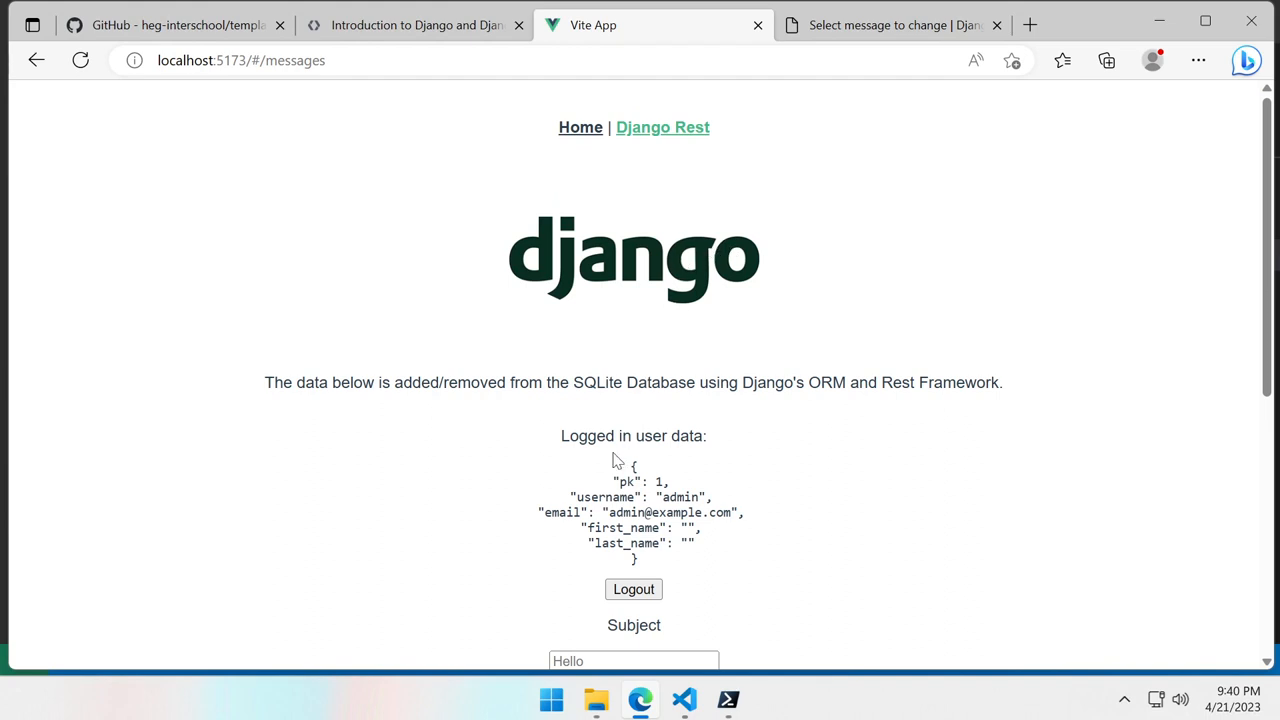
pyautogui.moveTo(828, 120)
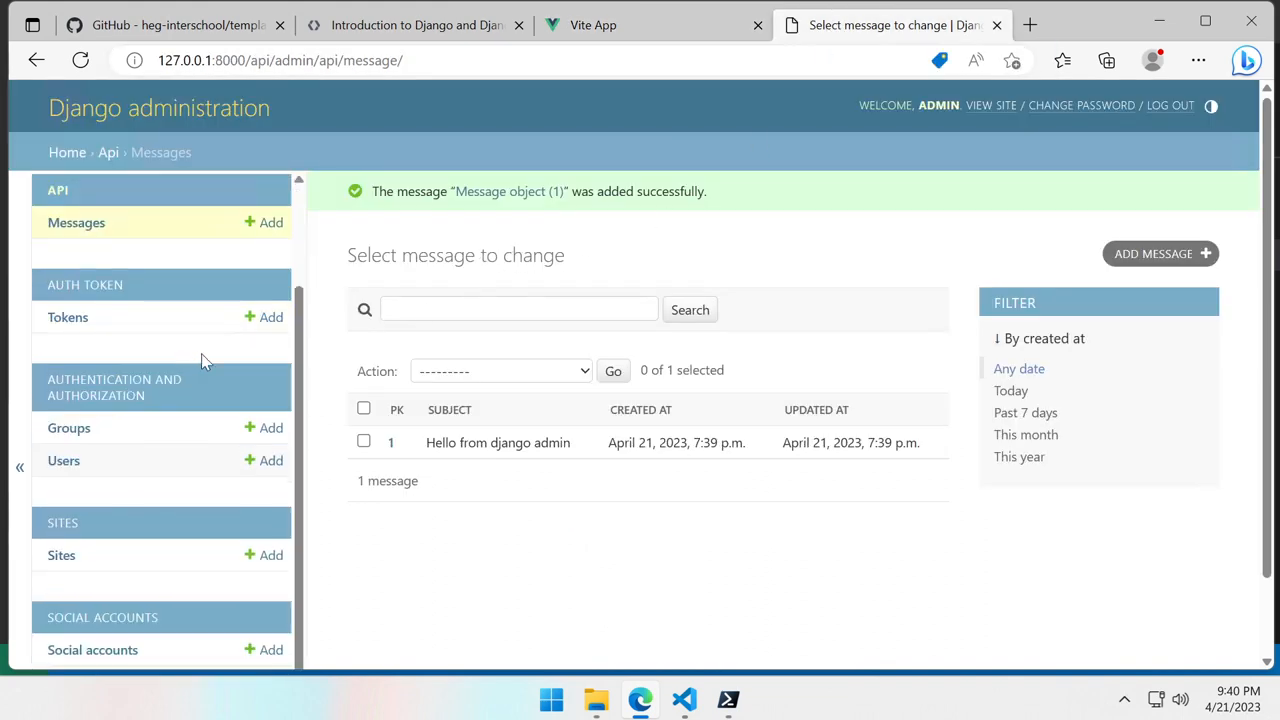
# - From the API root, load /api/messages/ listing both messages and show admin's account options
pyautogui.scroll(-3)
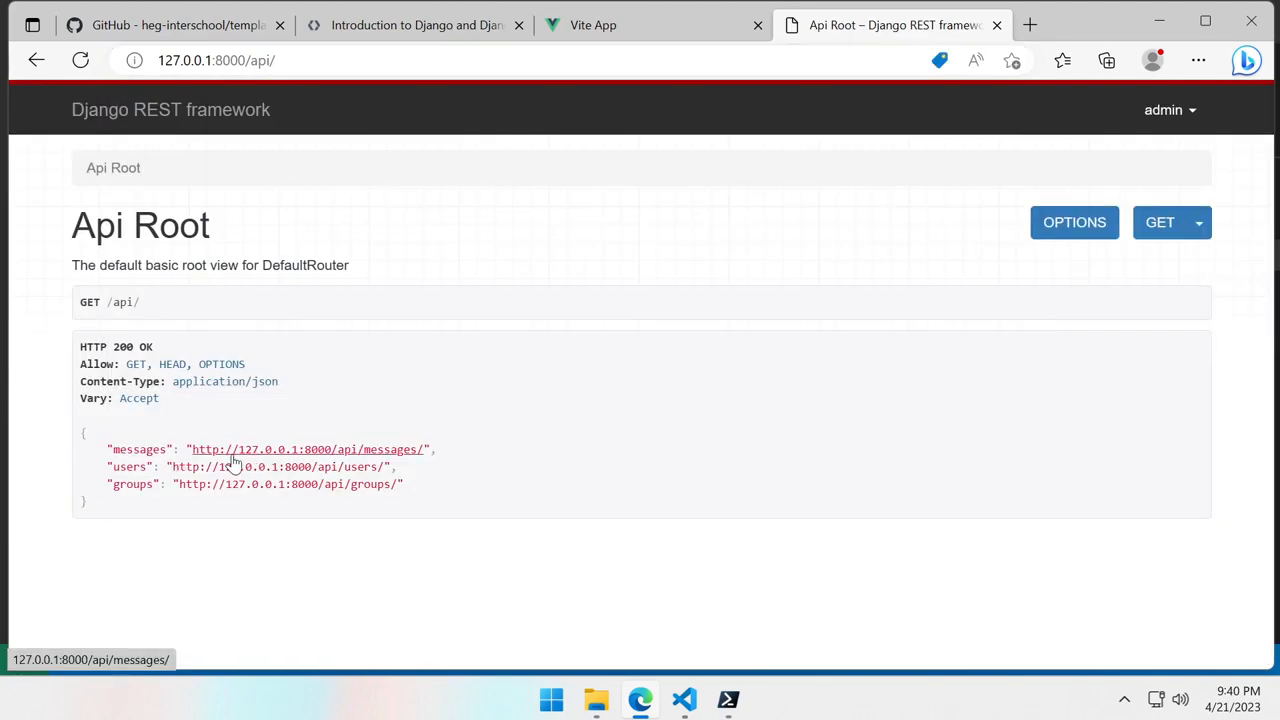
pyautogui.click(308, 448)
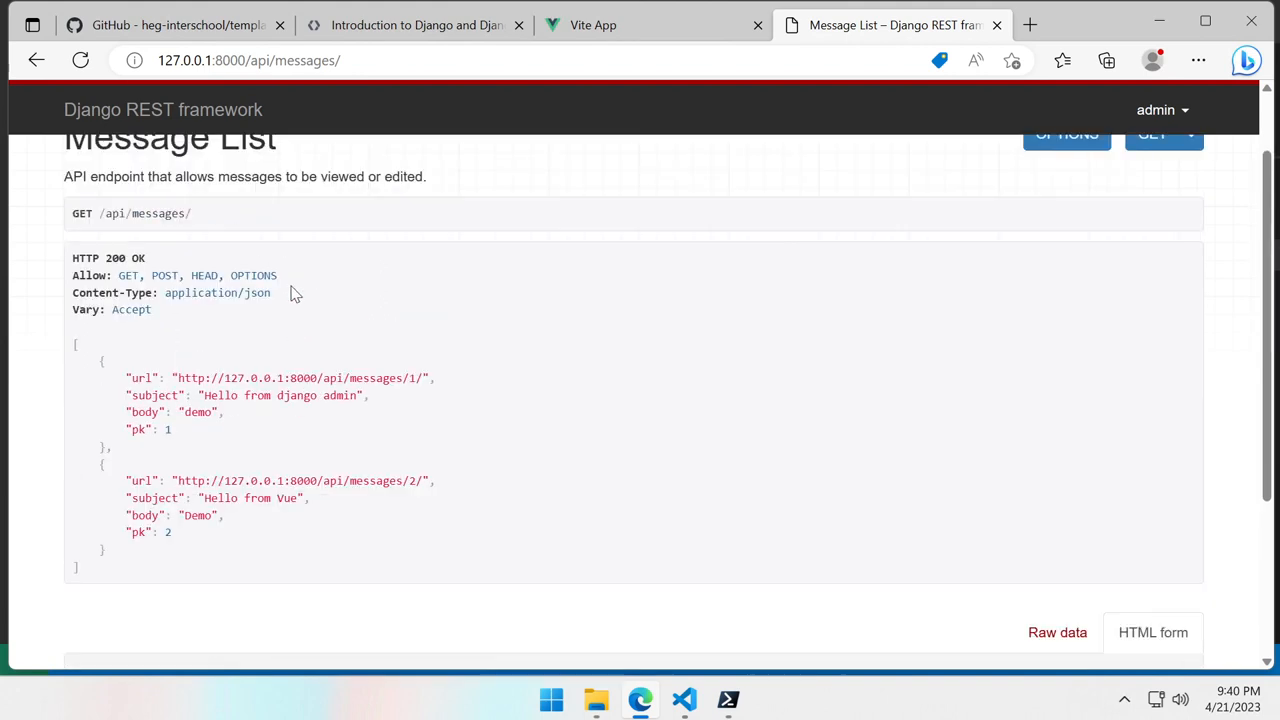
pyautogui.moveTo(300, 436)
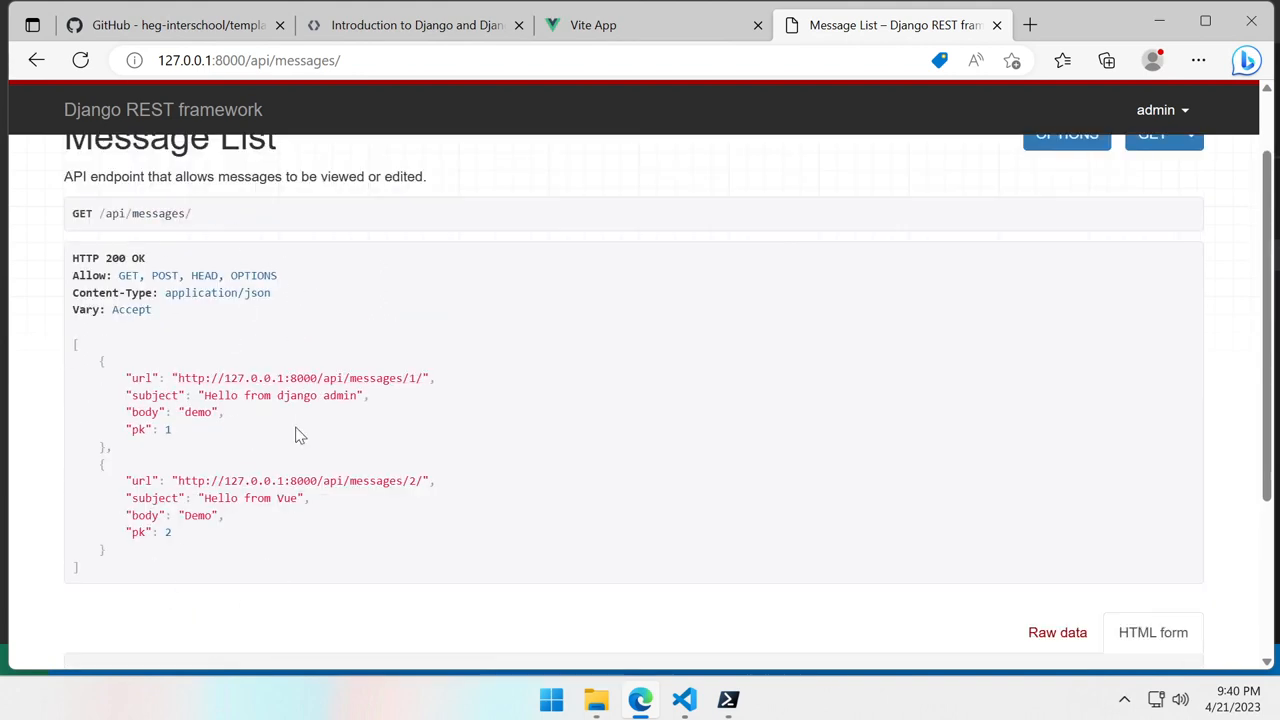
pyautogui.moveTo(238, 262)
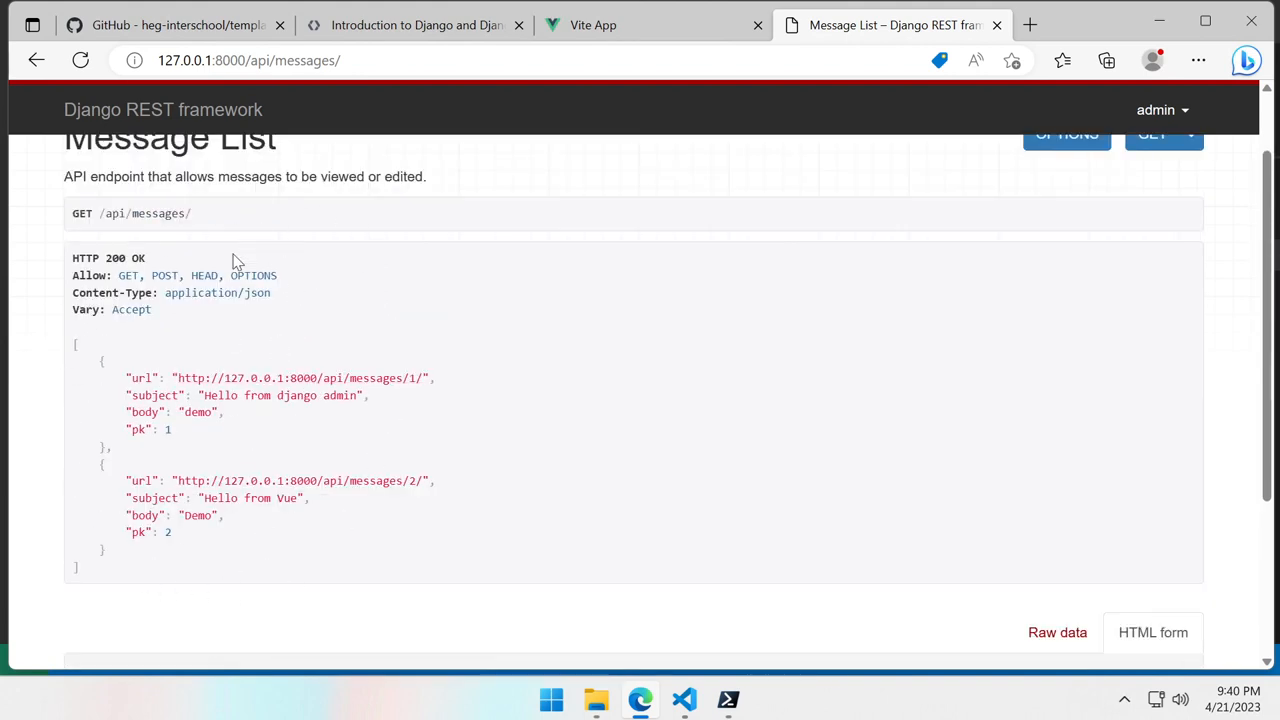
pyautogui.moveTo(458, 368)
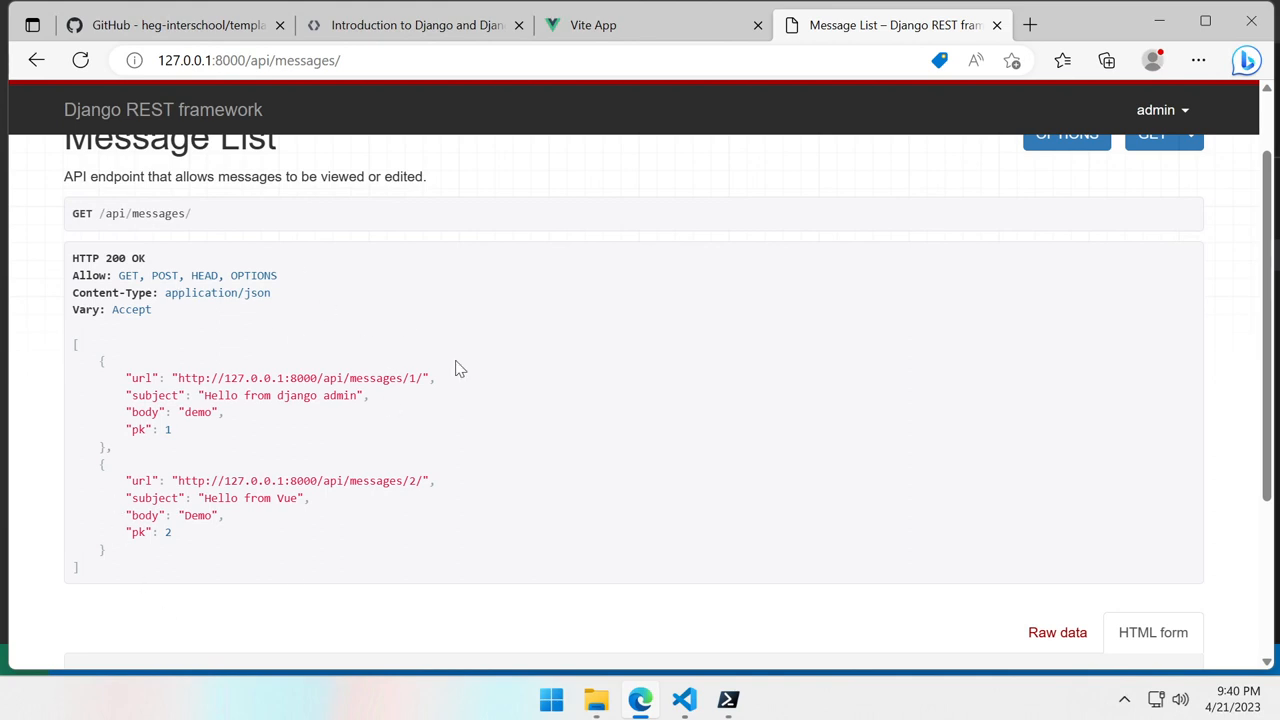
pyautogui.click(1156, 110)
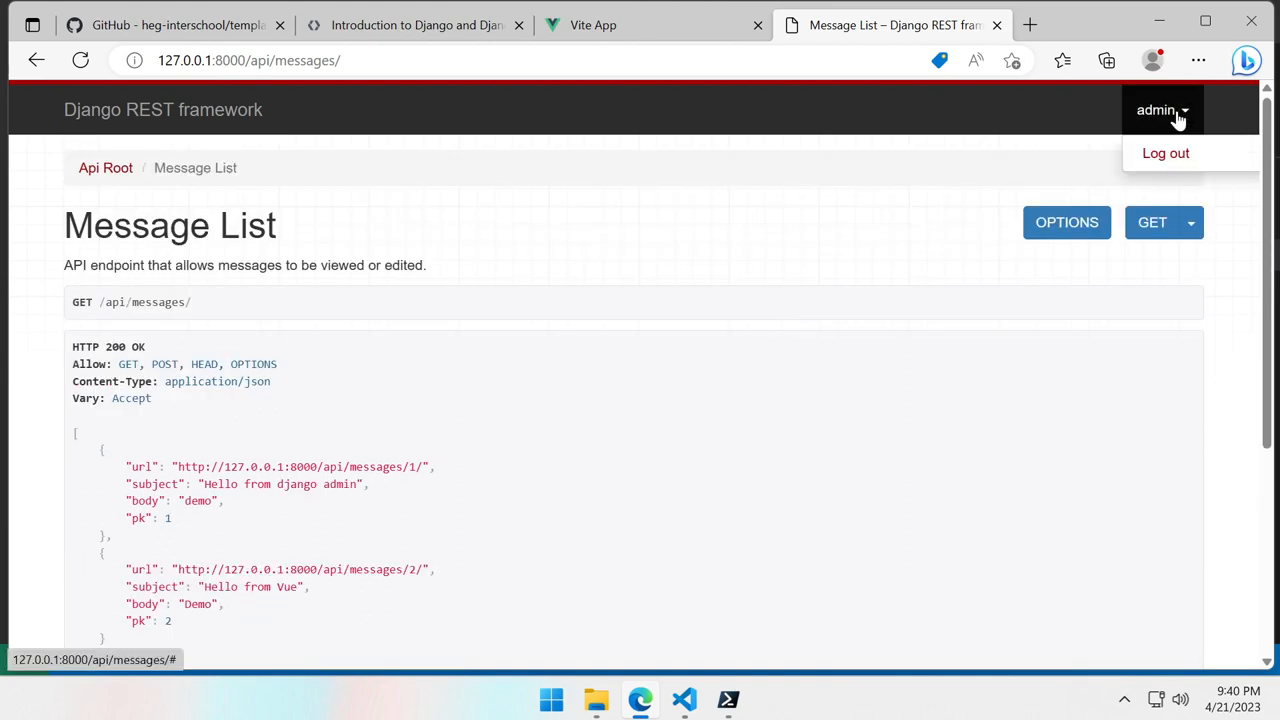
# - Return to the Vue frontend messages page, then move over to the code editor
pyautogui.click(592, 24)
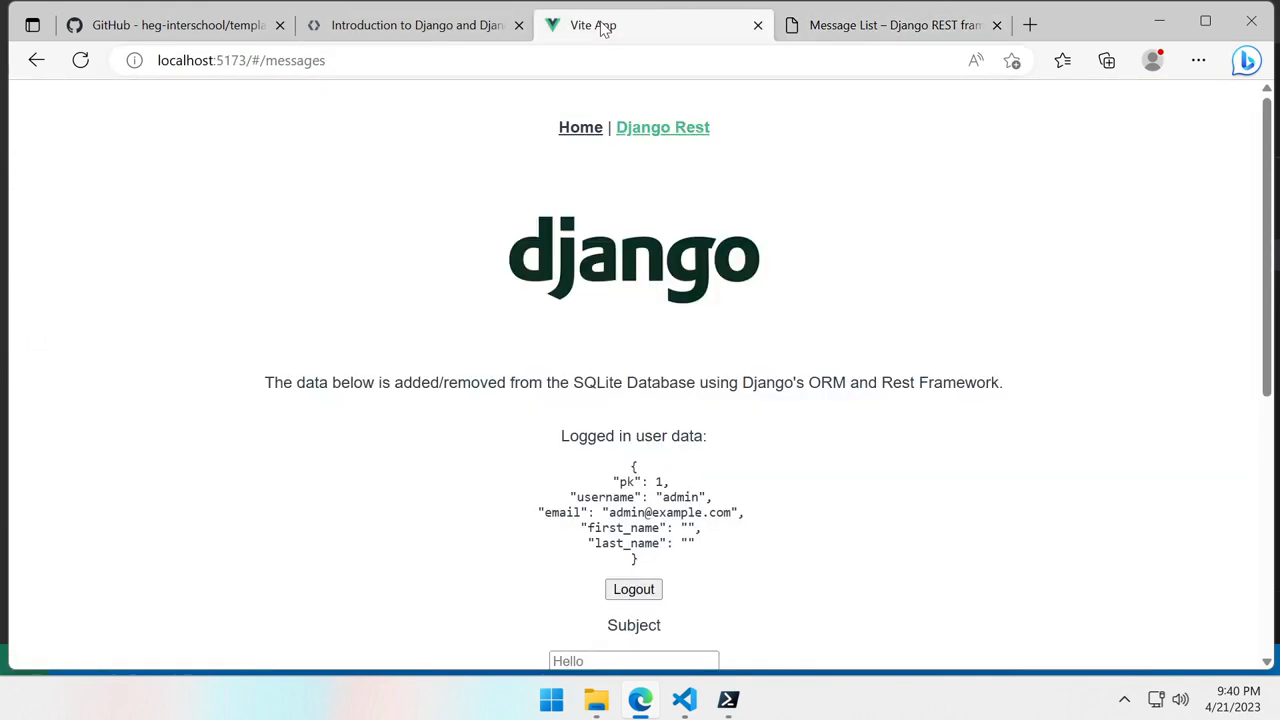
pyautogui.moveTo(824, 52)
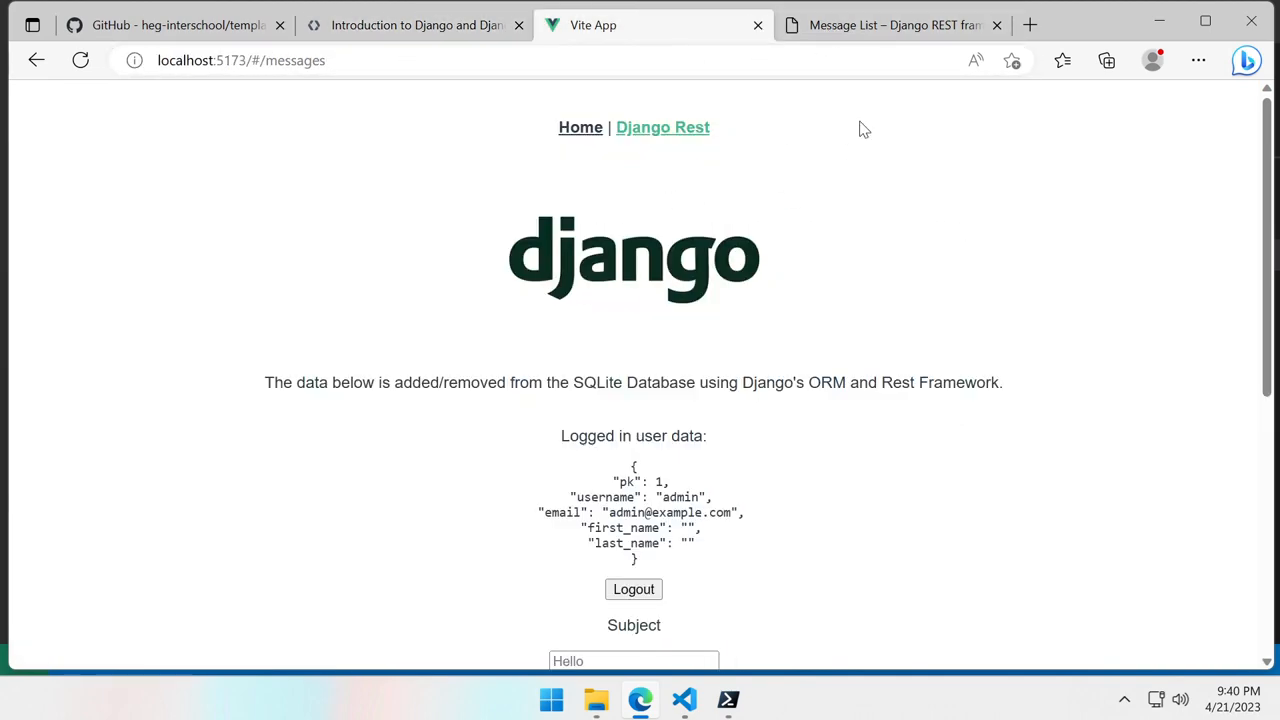
pyautogui.moveTo(696, 160)
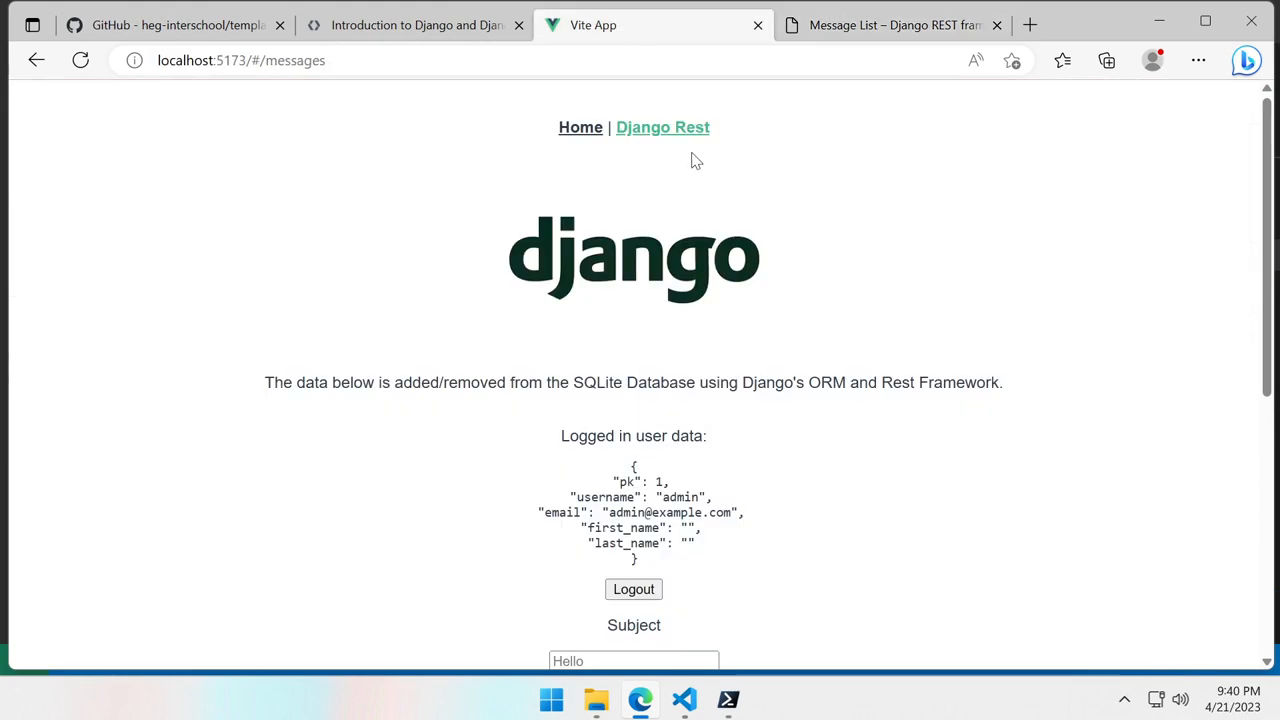
pyautogui.scroll(-3)
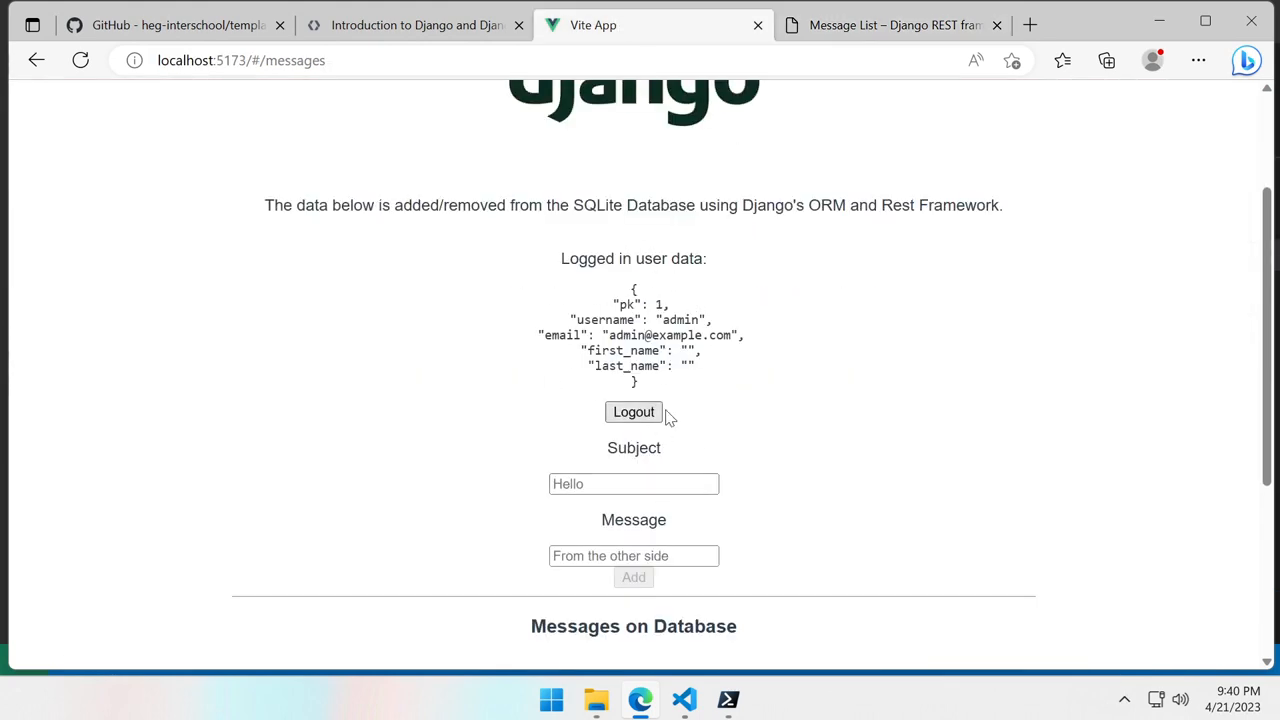
pyautogui.moveTo(392, 110)
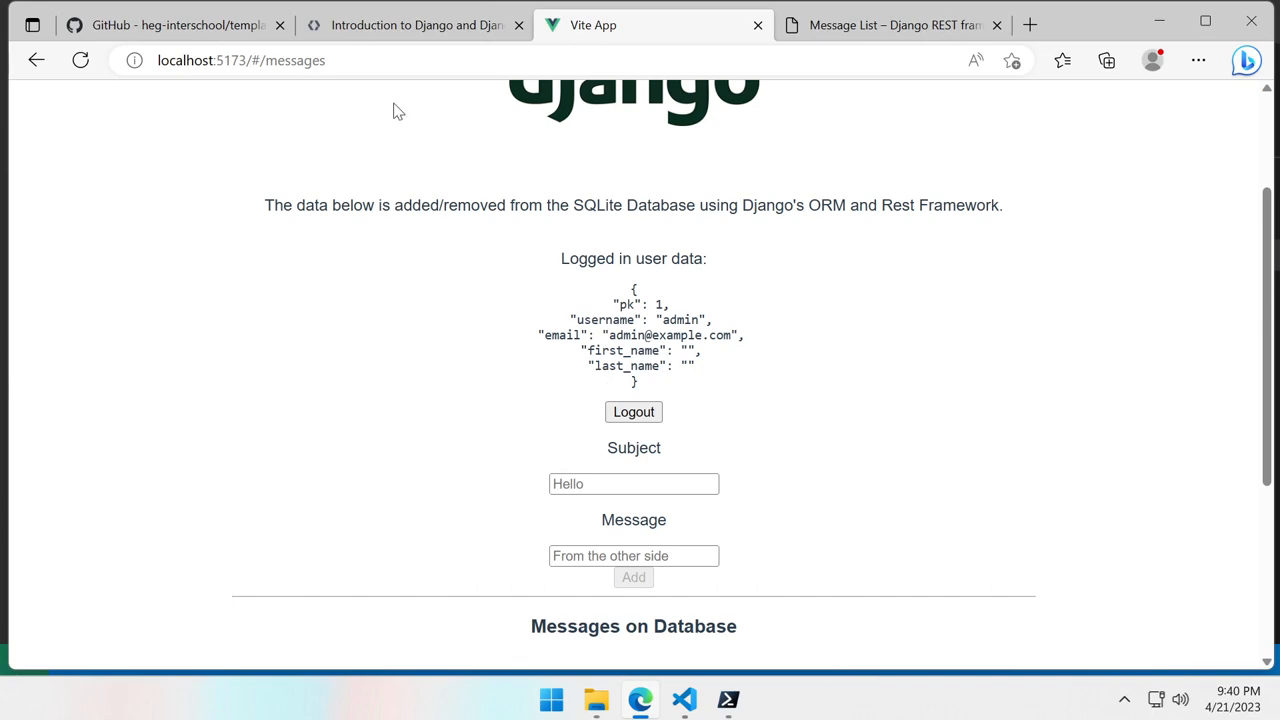
pyautogui.click(684, 700)
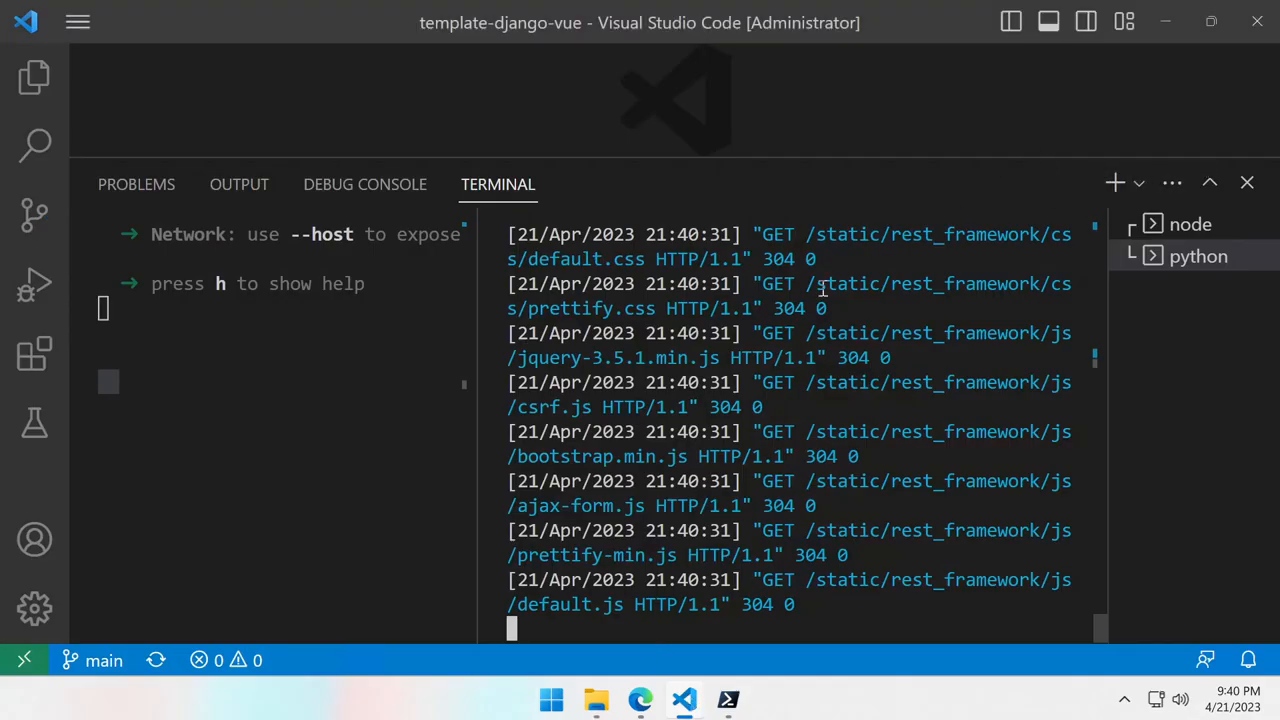
# - Shrink the terminal panel and review the Message model in backend/api/models.py
pyautogui.moveTo(770, 164); pyautogui.dragTo(770, 504)
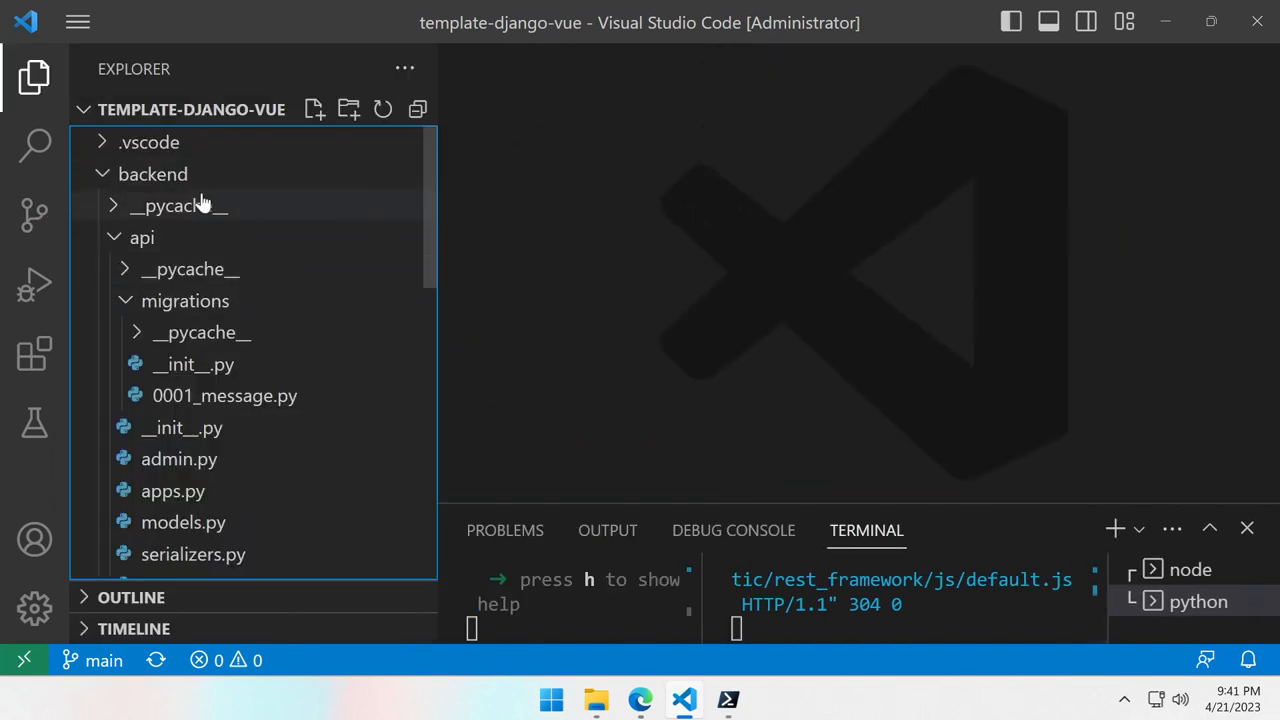
pyautogui.click(184, 300)
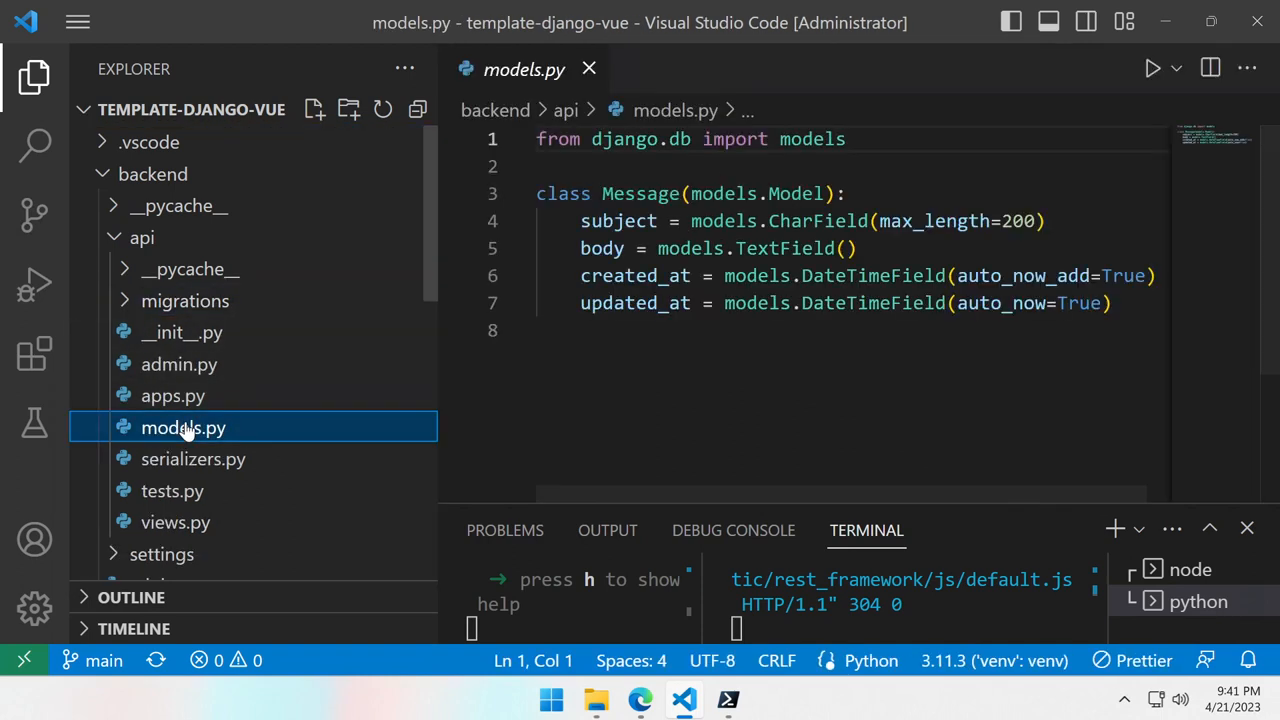
pyautogui.moveTo(168, 470)
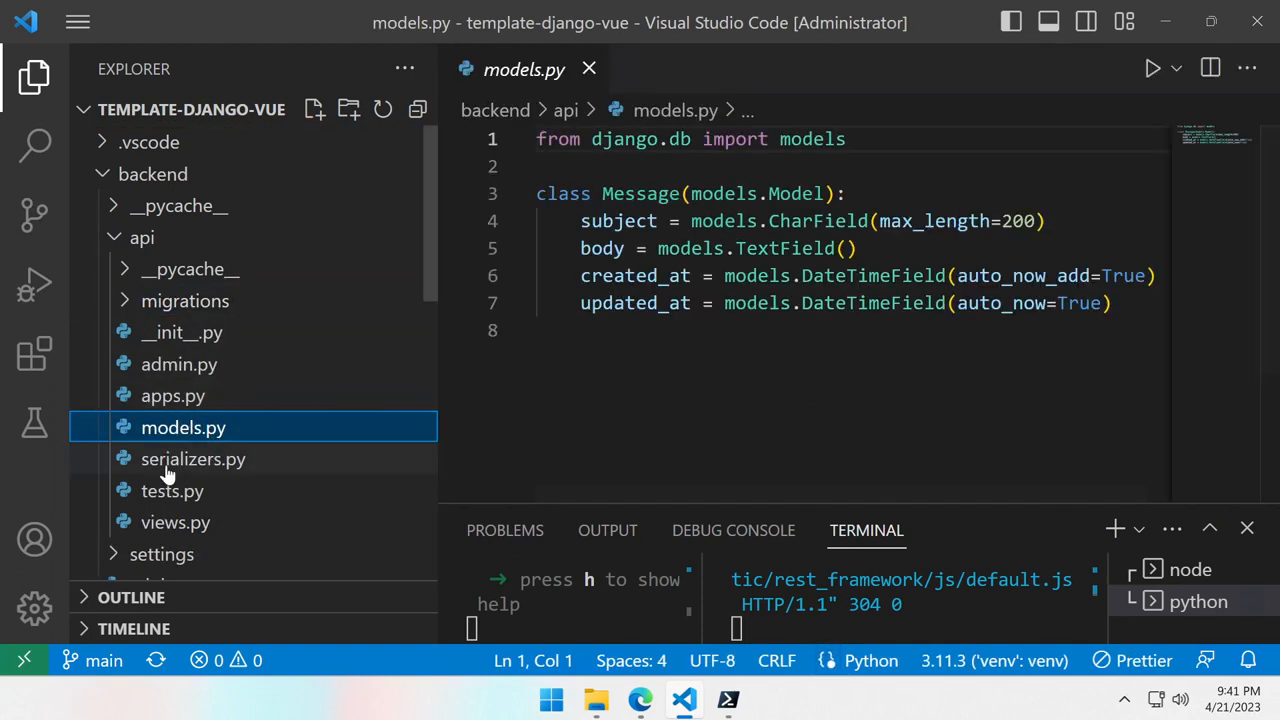
# - Review the MessageSerializer in backend/api/serializers.py
pyautogui.click(192, 458)
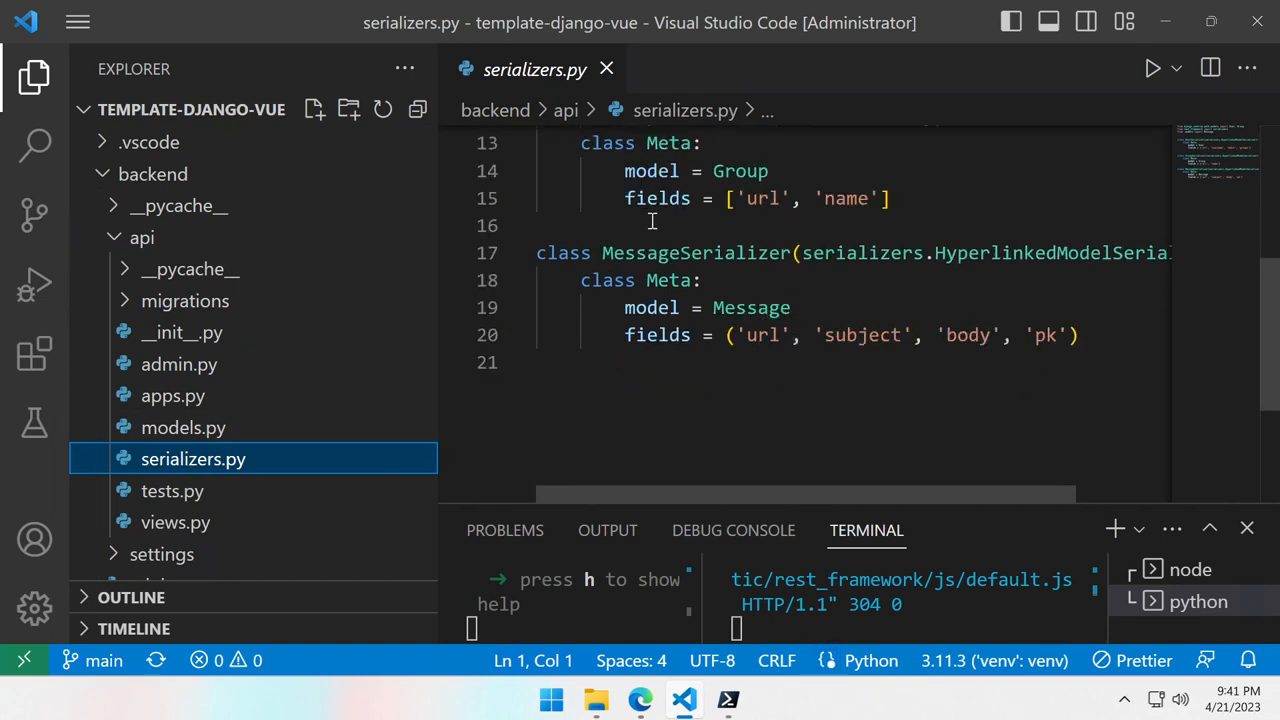
pyautogui.scroll(-3)
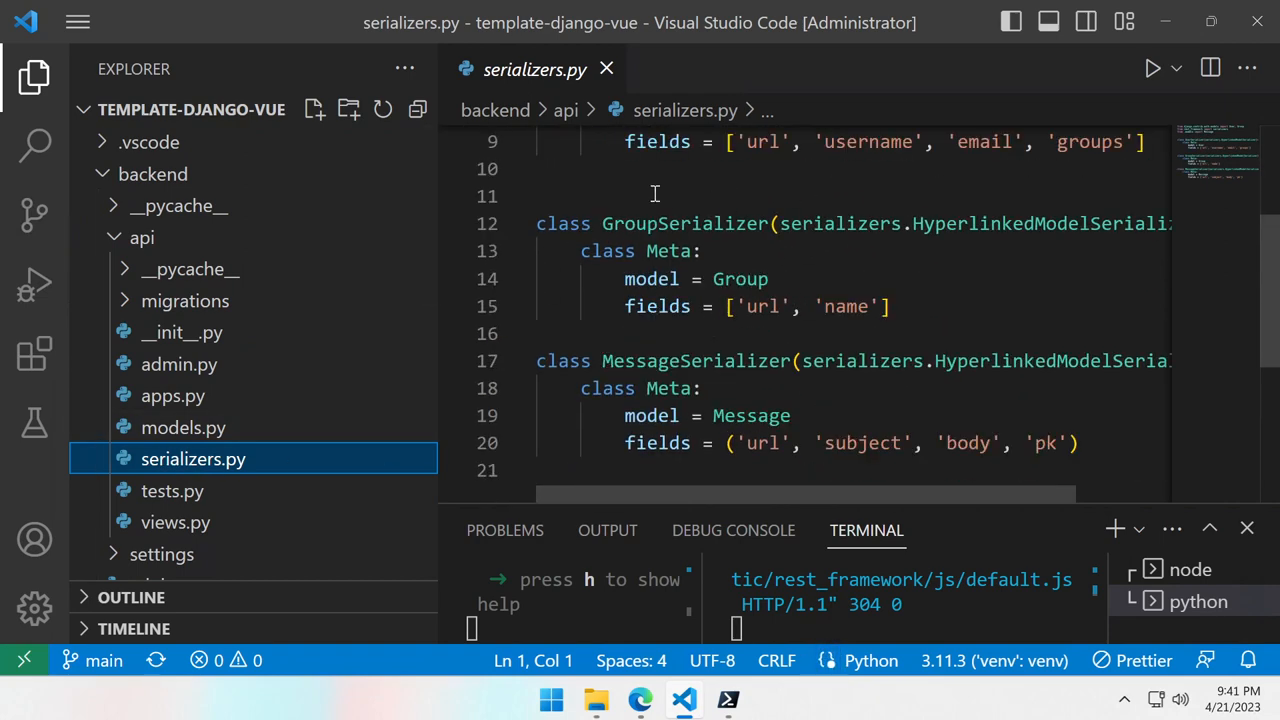
pyautogui.scroll(-3)
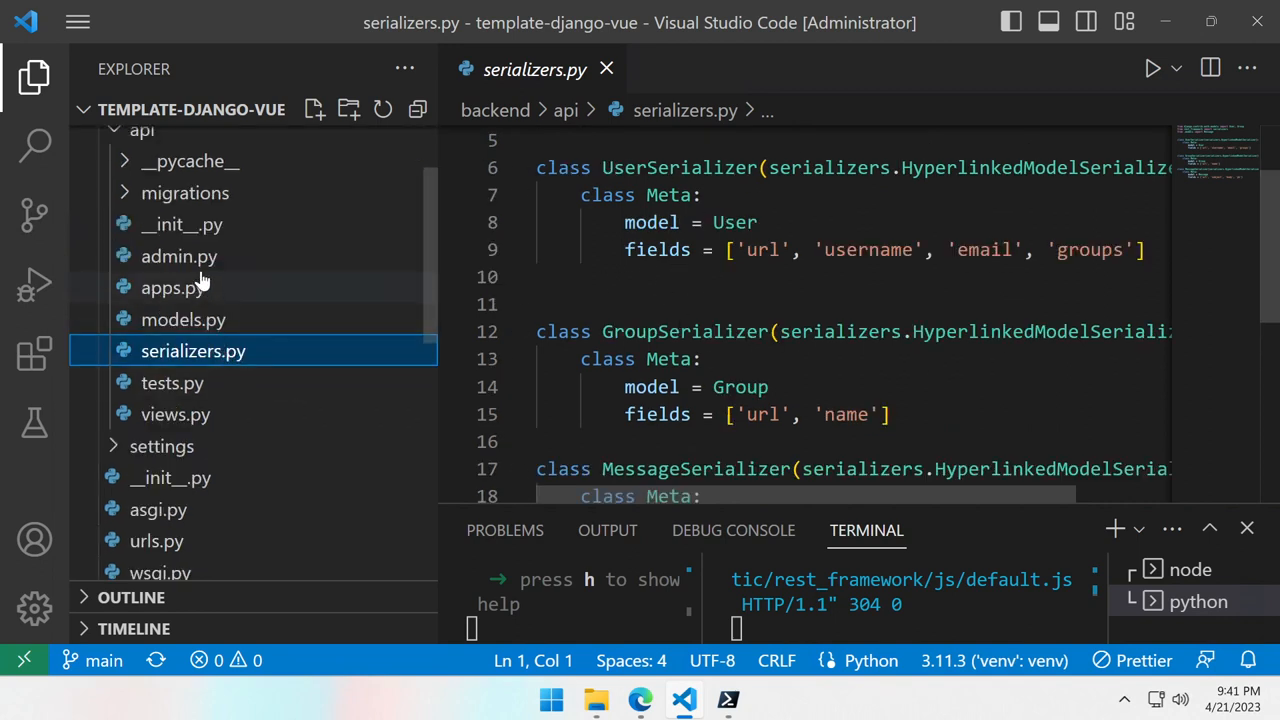
pyautogui.click(176, 414)
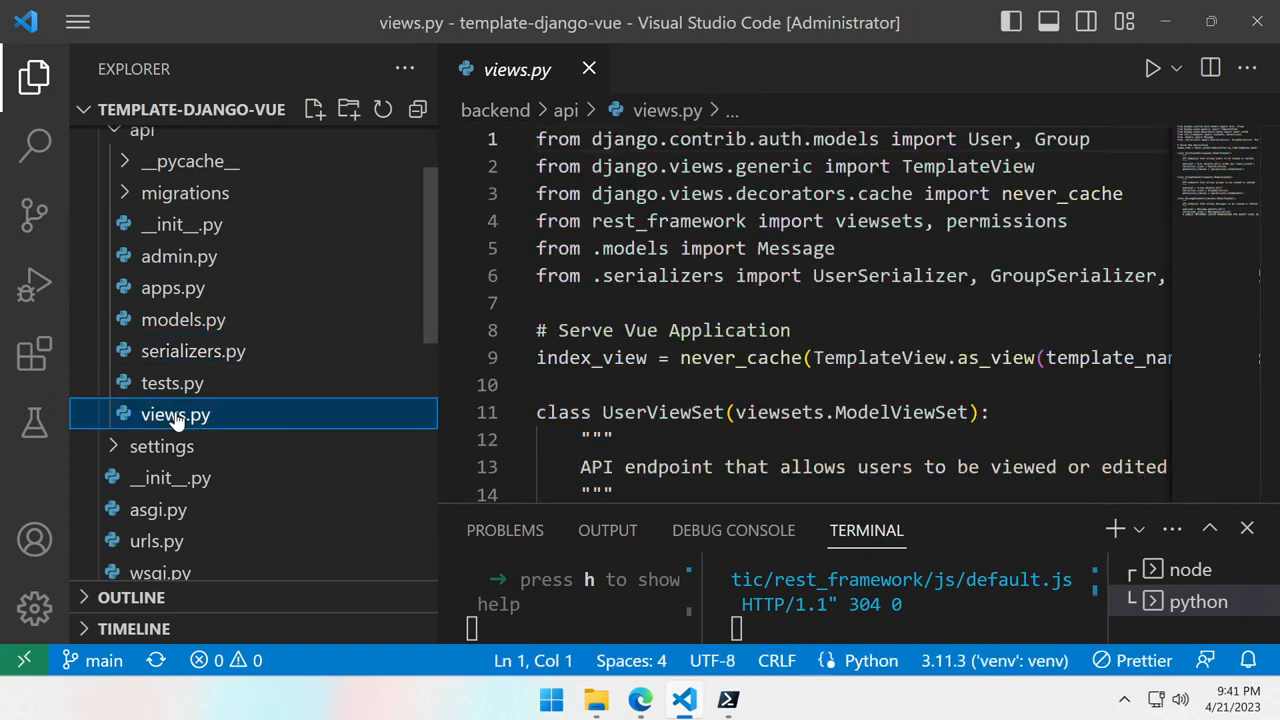
pyautogui.scroll(-3)
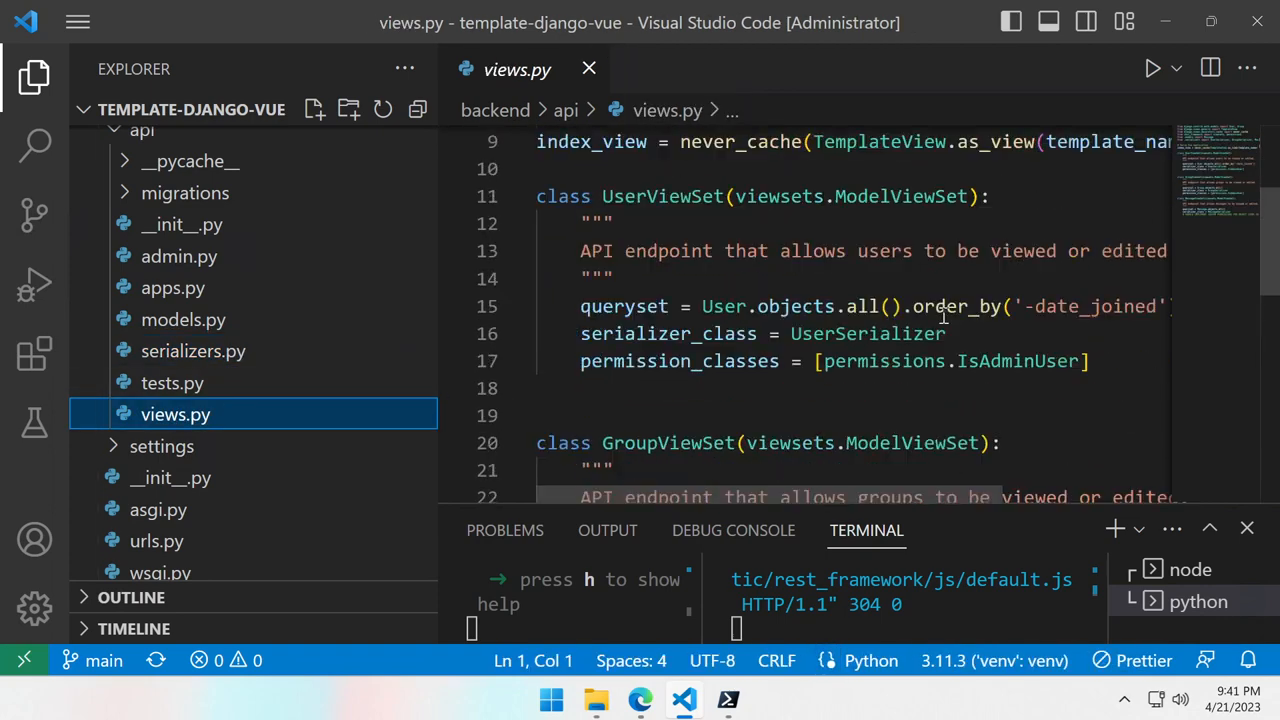
pyautogui.moveTo(772, 258)
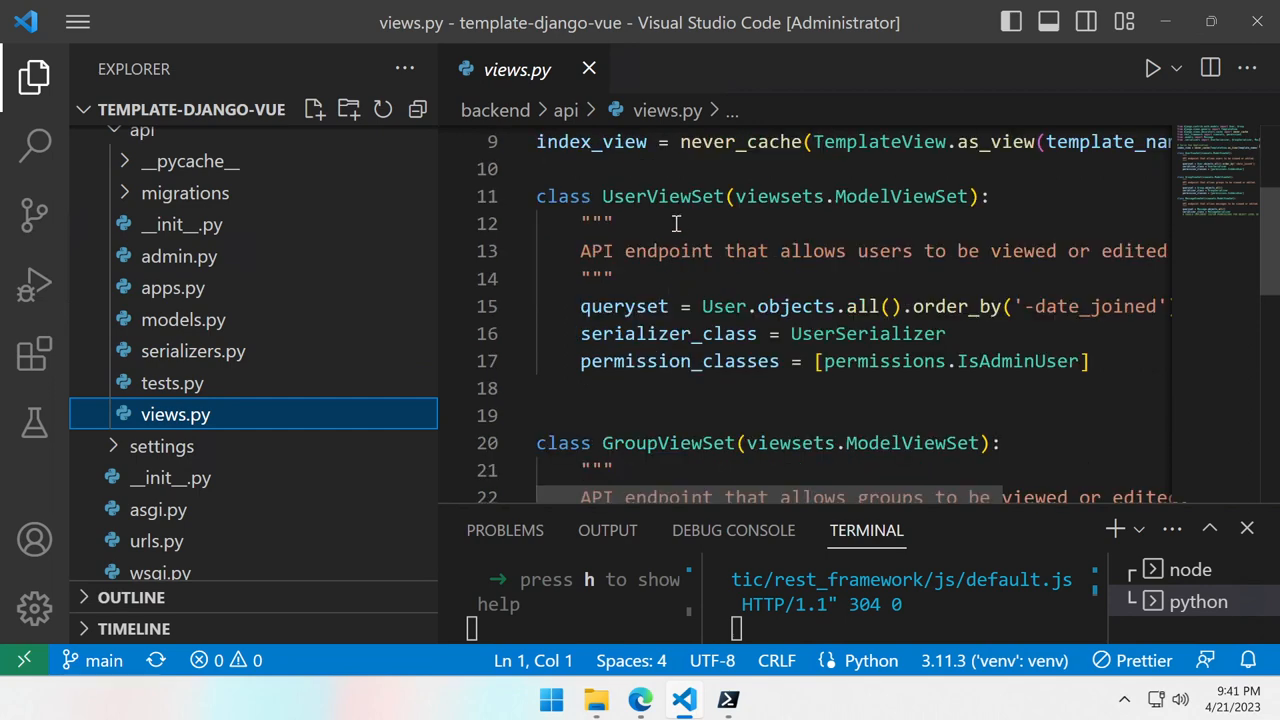
pyautogui.scroll(-3)
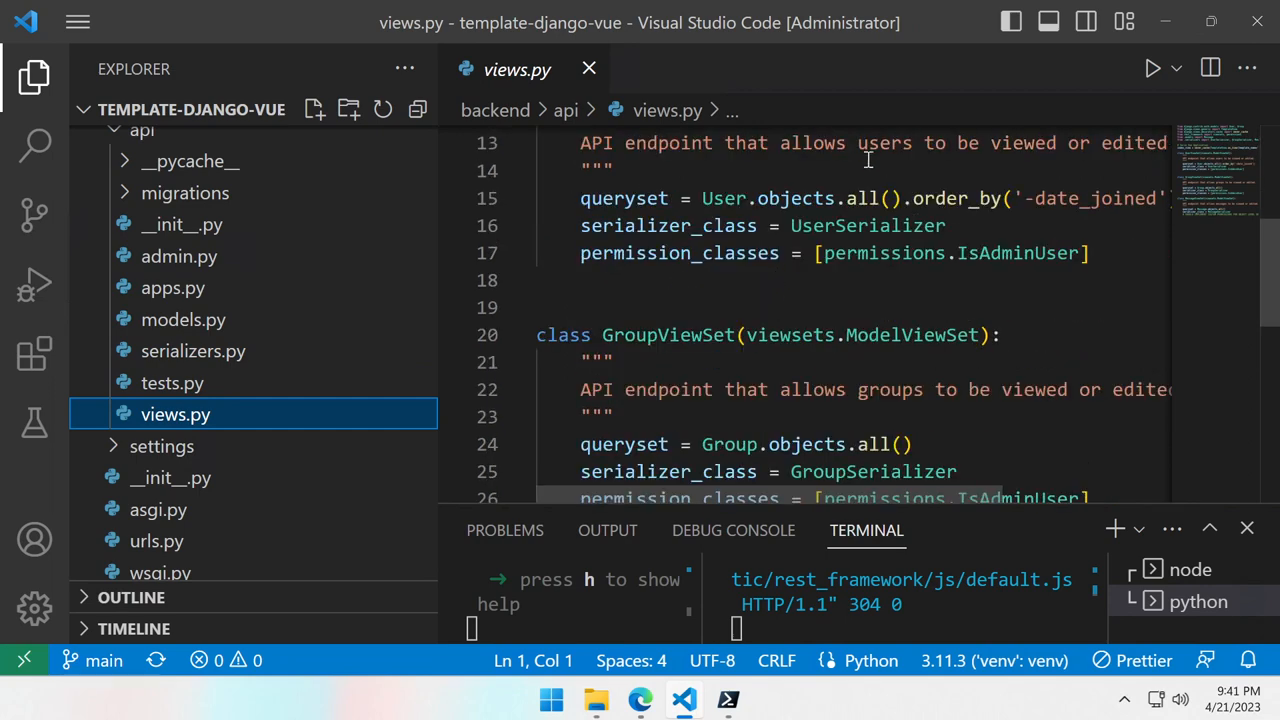
pyautogui.scroll(-3)
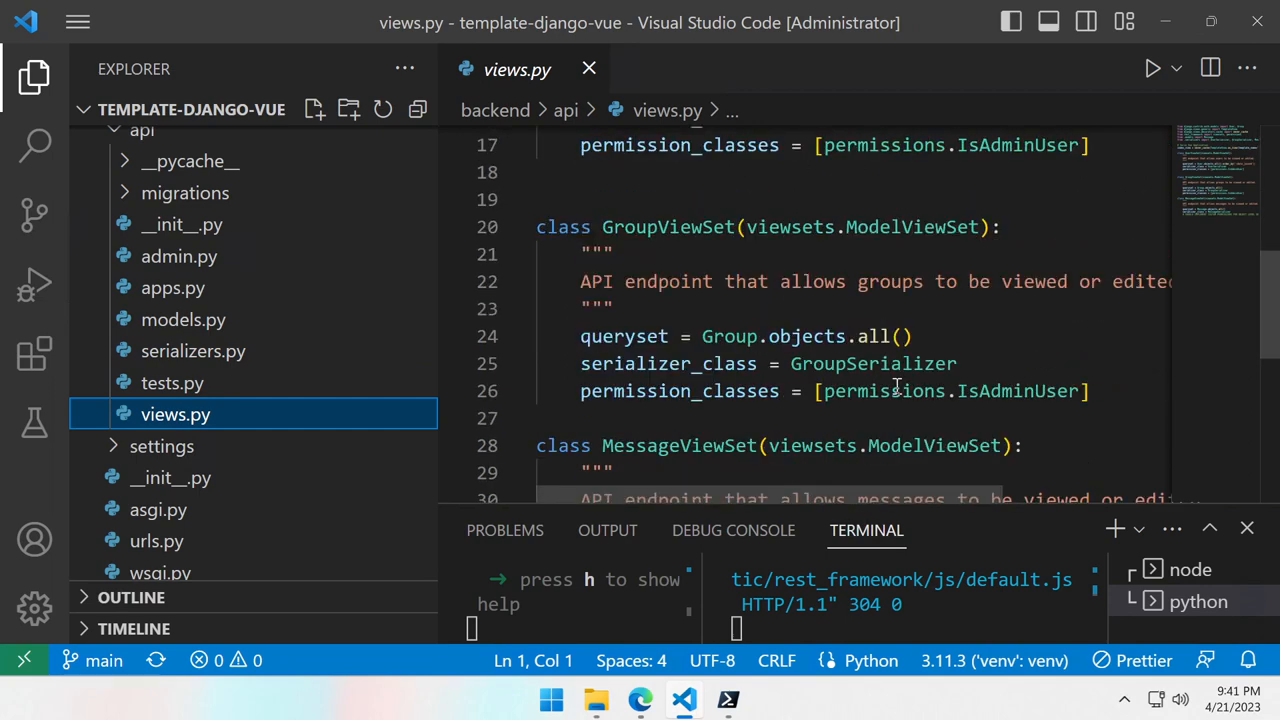
pyautogui.moveTo(720, 258)
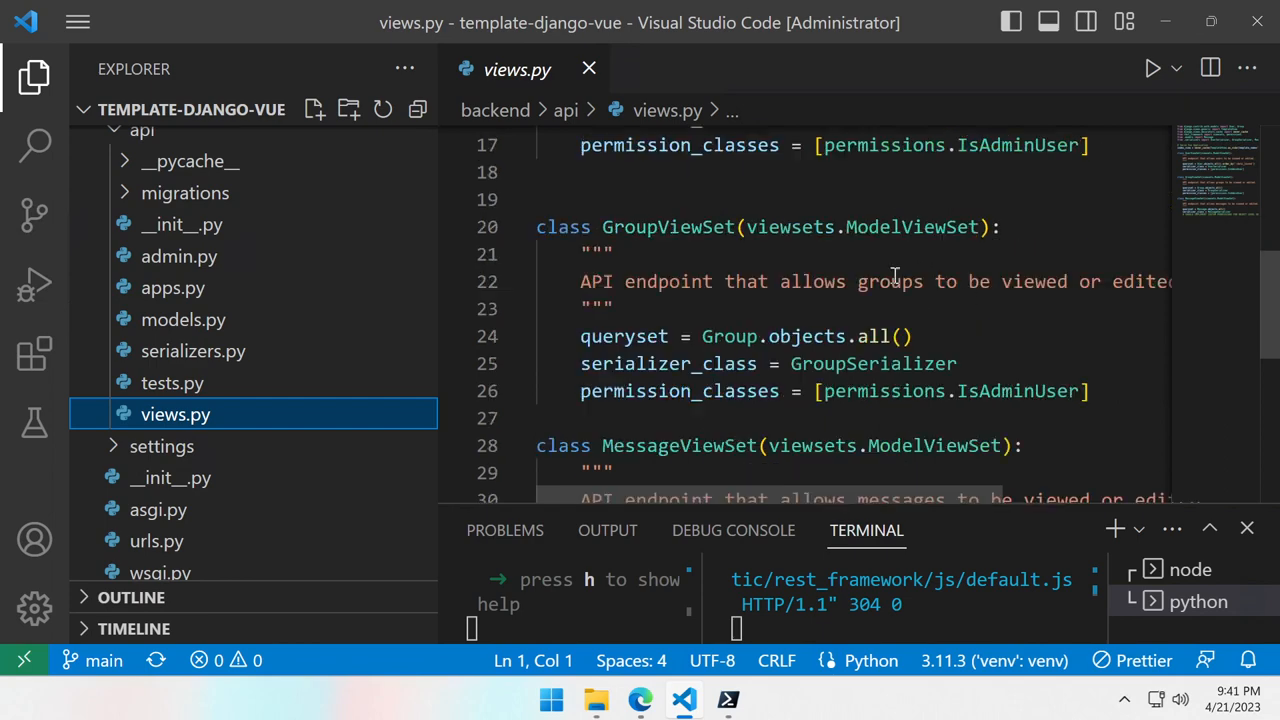
pyautogui.scroll(-3)
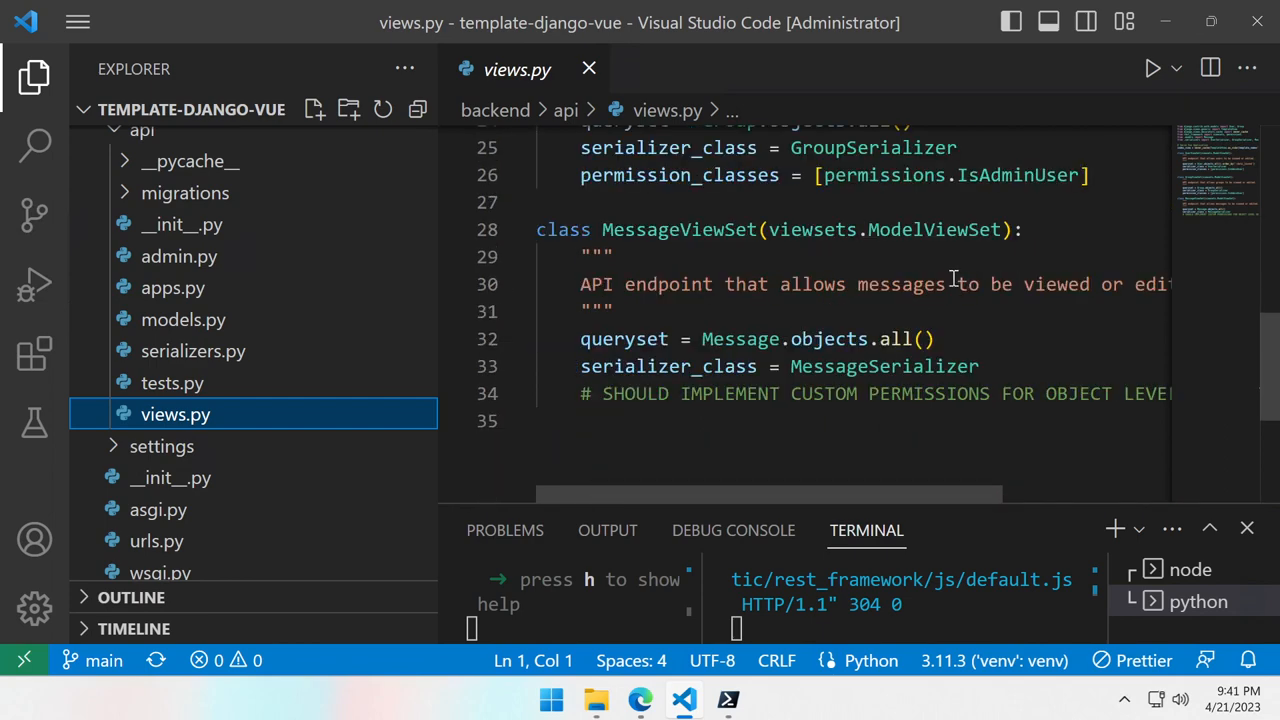
pyautogui.scroll(-3)
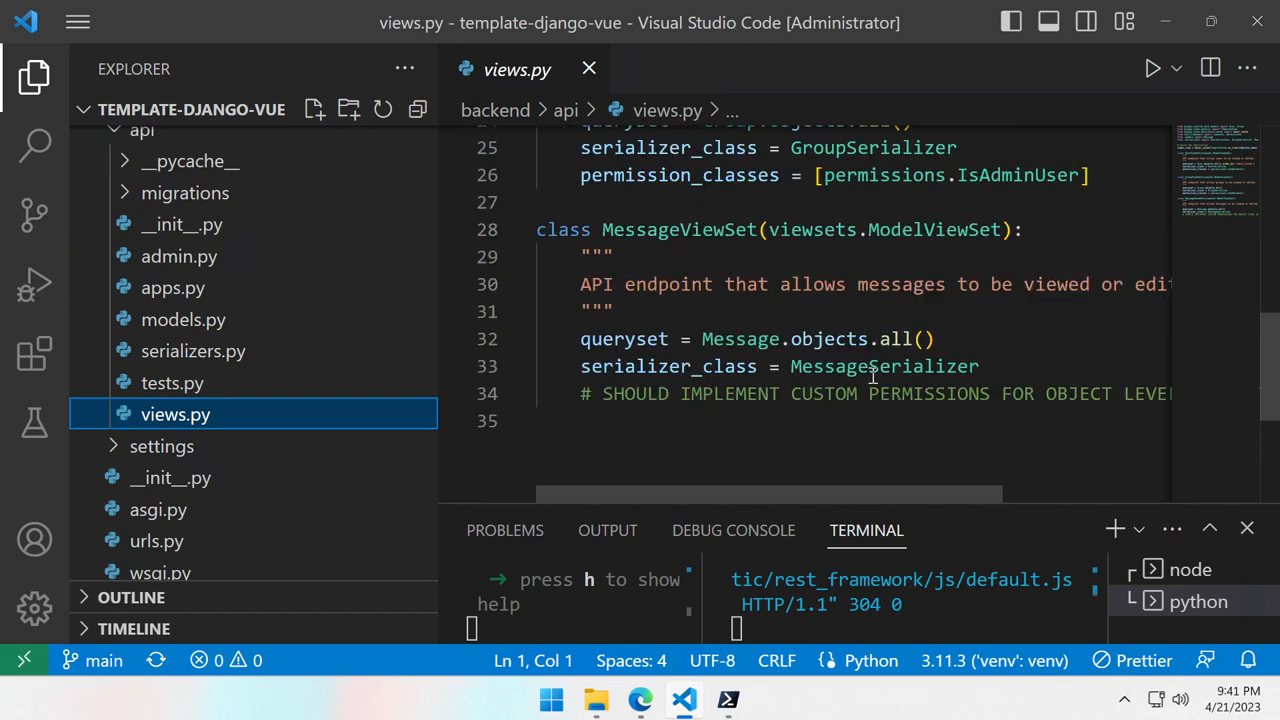
pyautogui.moveTo(356, 348)
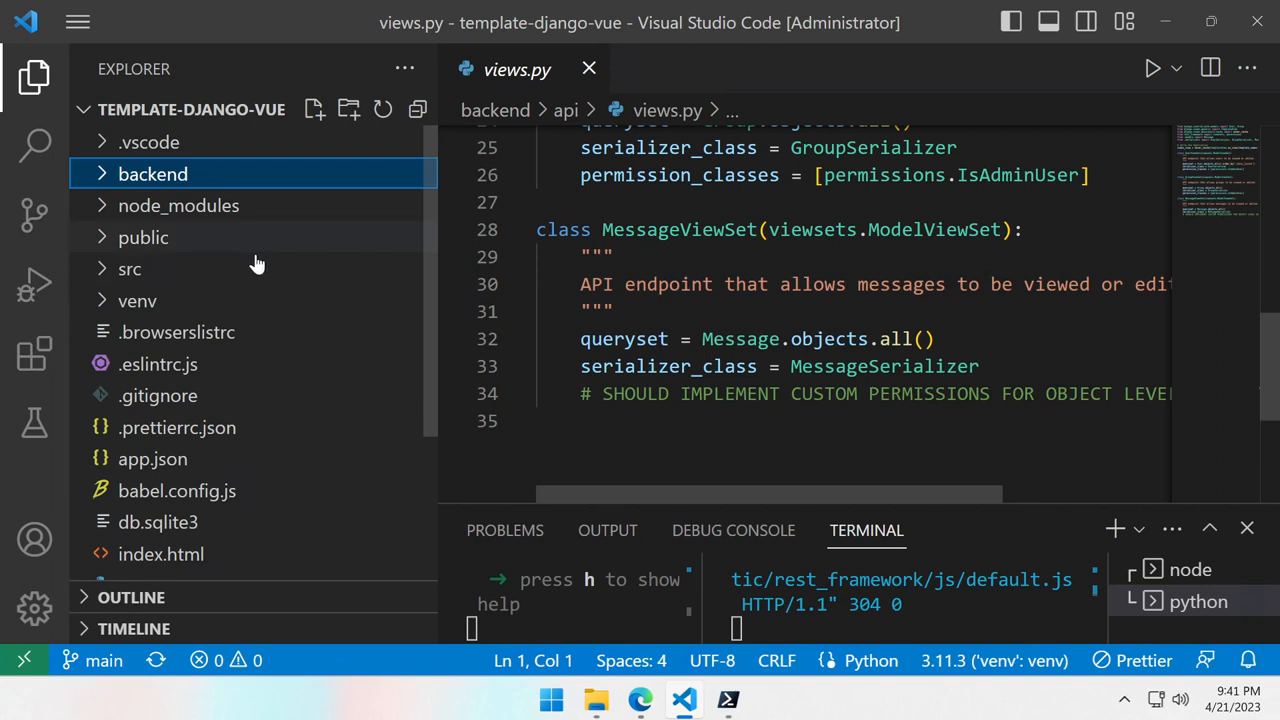
pyautogui.moveTo(130, 268)
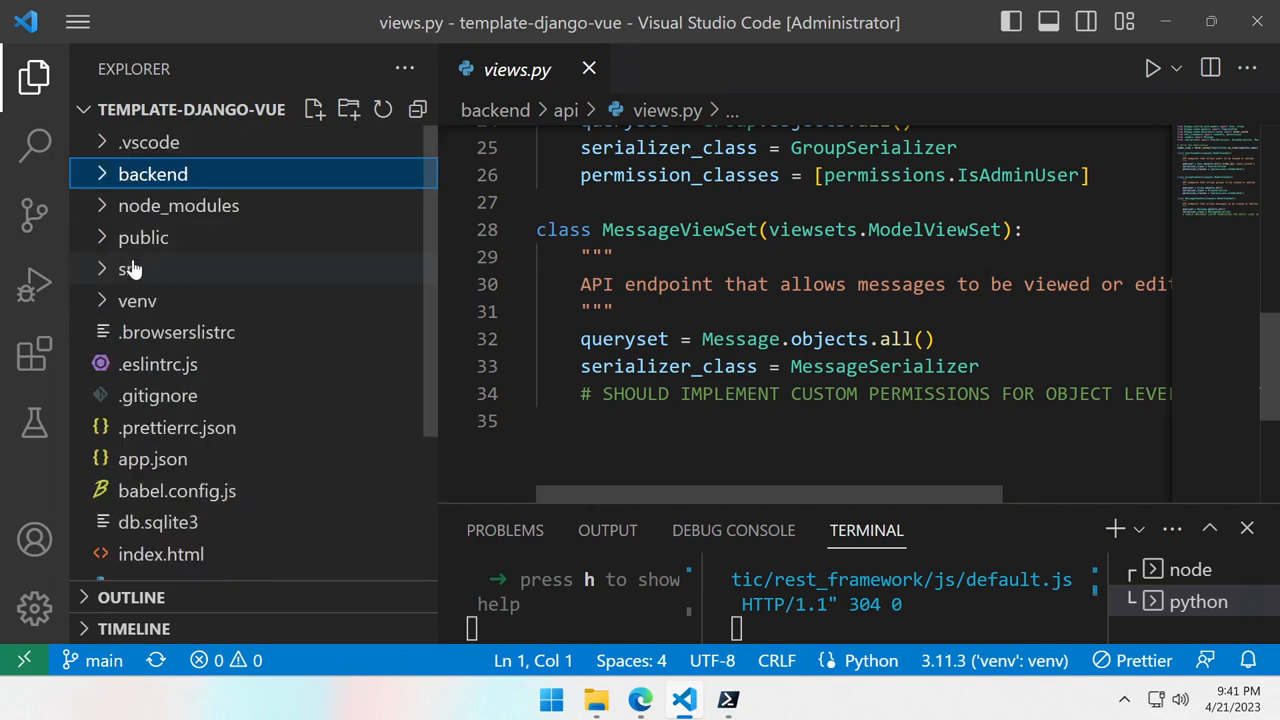
# - From src > views, review MessagesView.vue's template and script down to deleteMessage
pyautogui.click(128, 268)
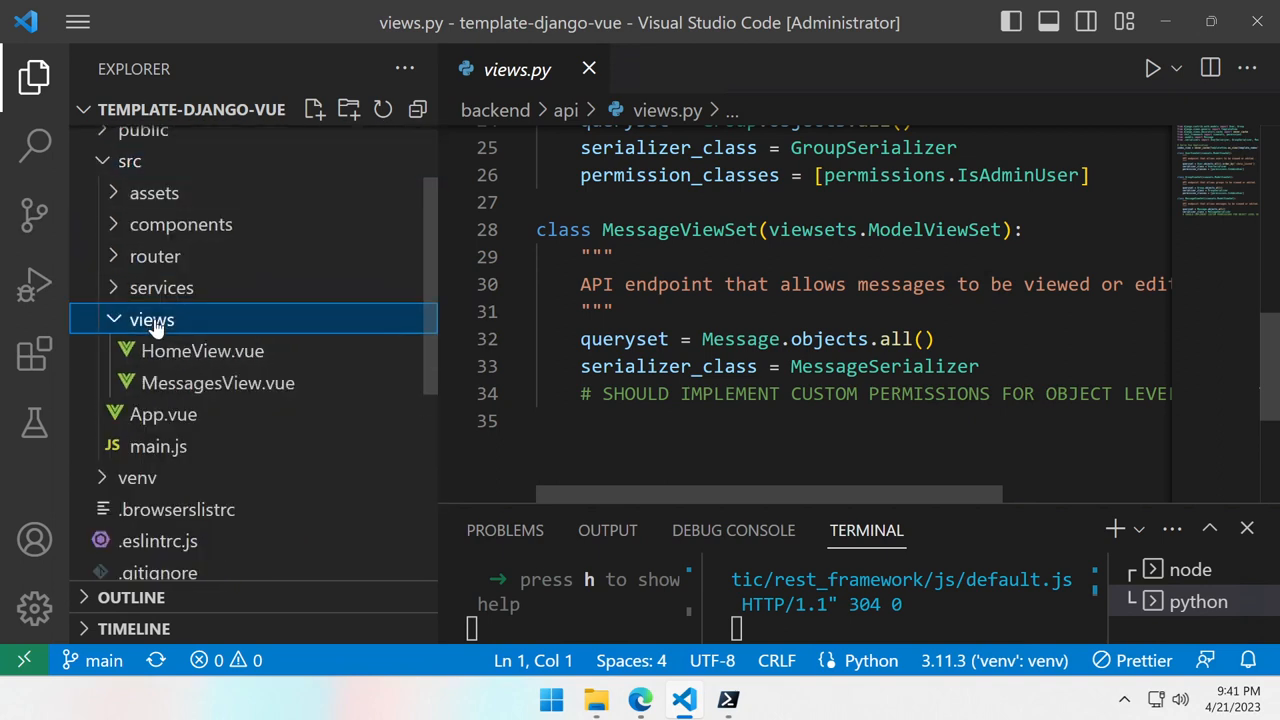
pyautogui.doubleClick(216, 384)
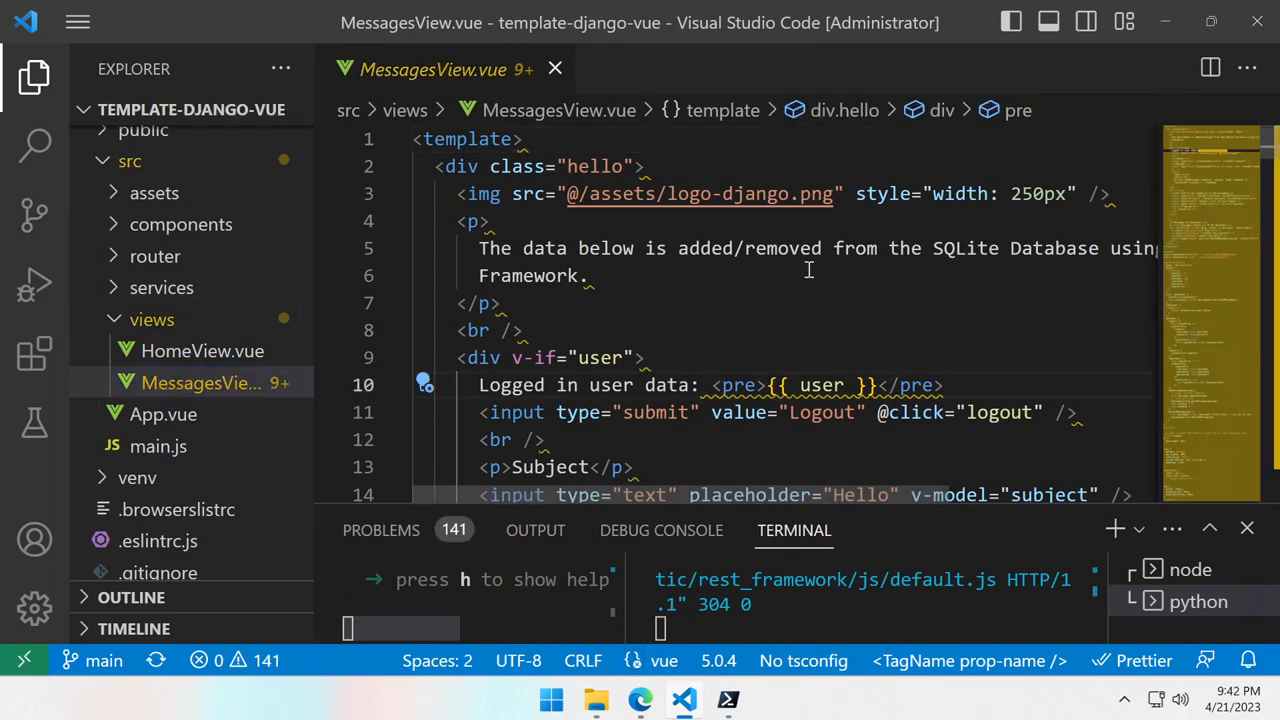
pyautogui.scroll(-3)
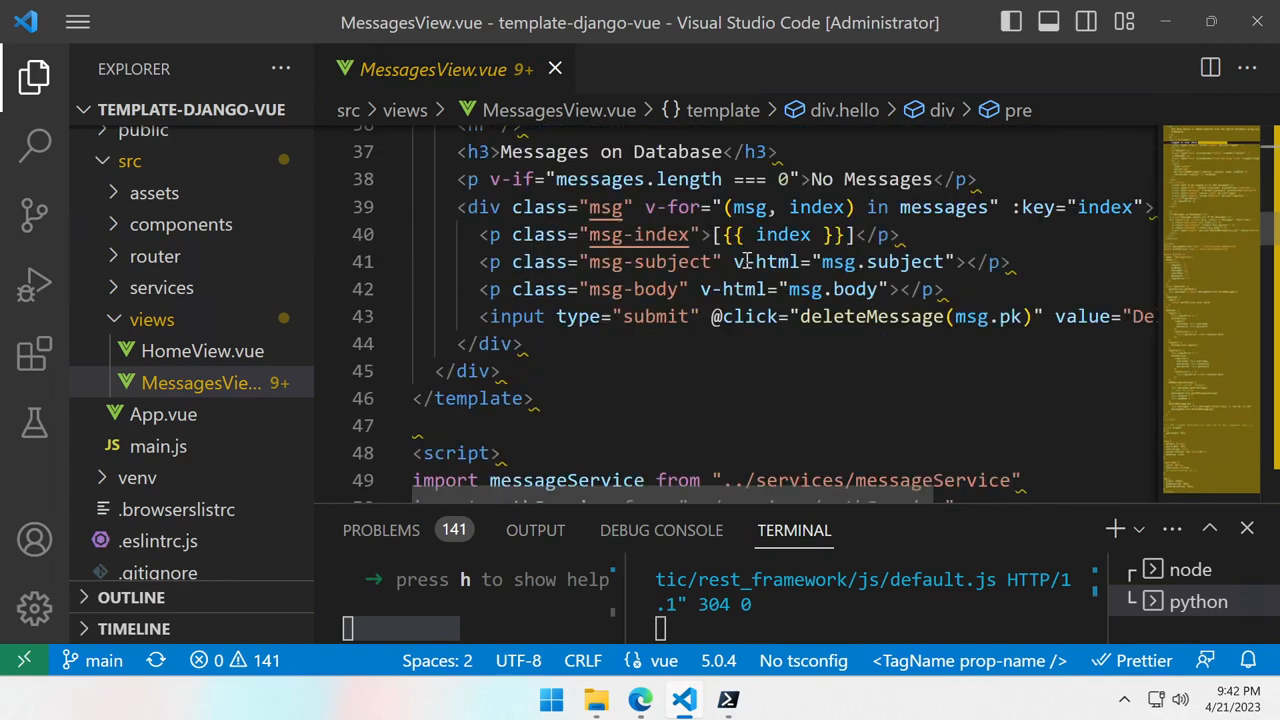
pyautogui.scroll(-3)
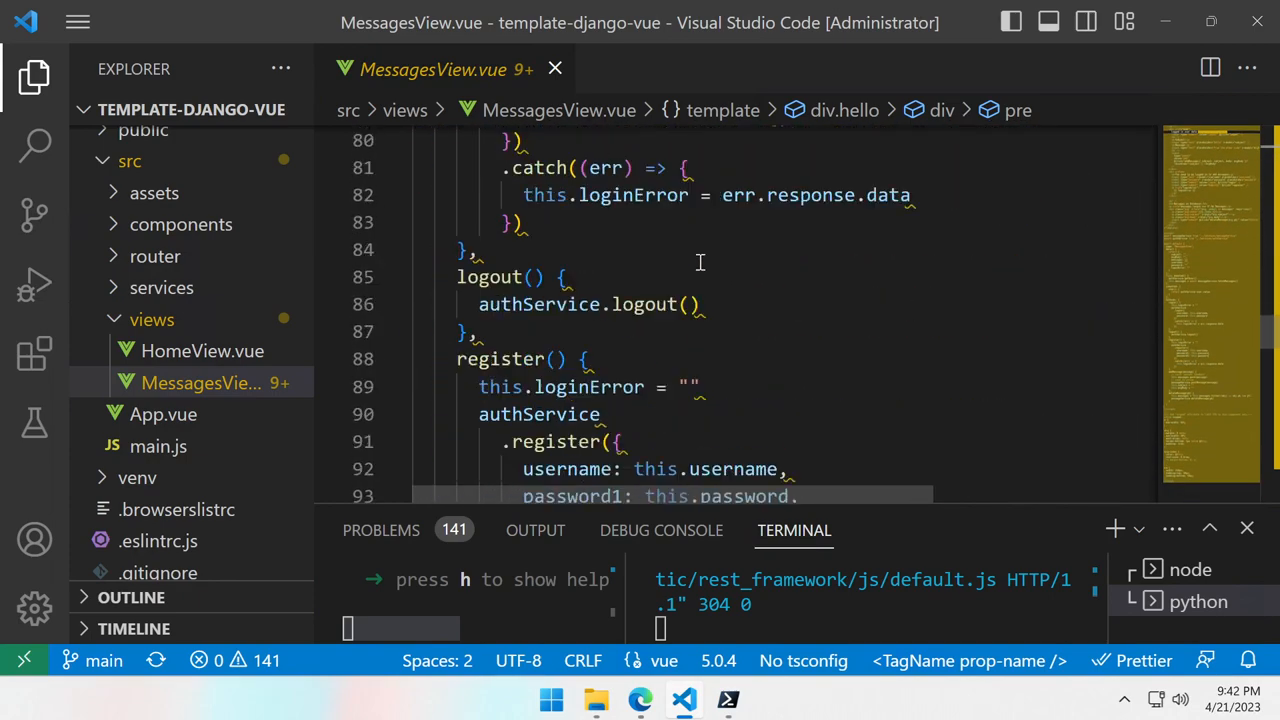
pyautogui.scroll(-3)
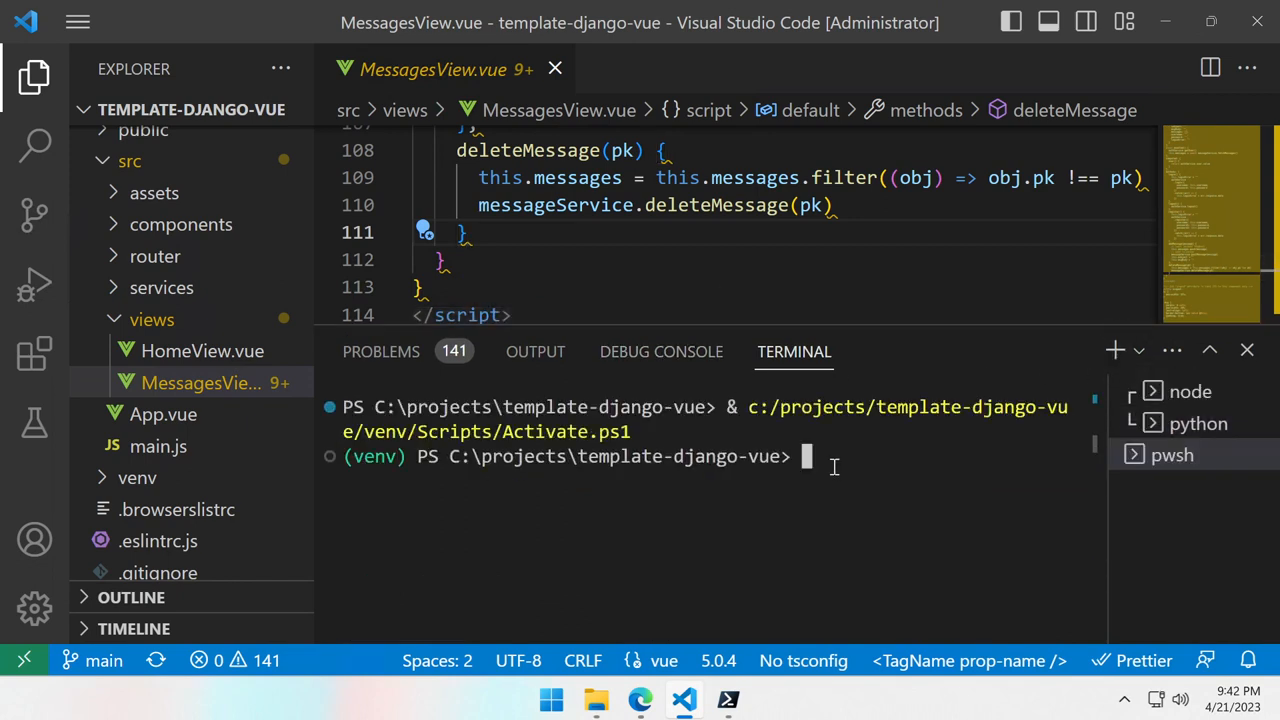
# - Run 'npm run dev' in the new terminal and select the authService reference in register
pyautogui.write('npm run dev')
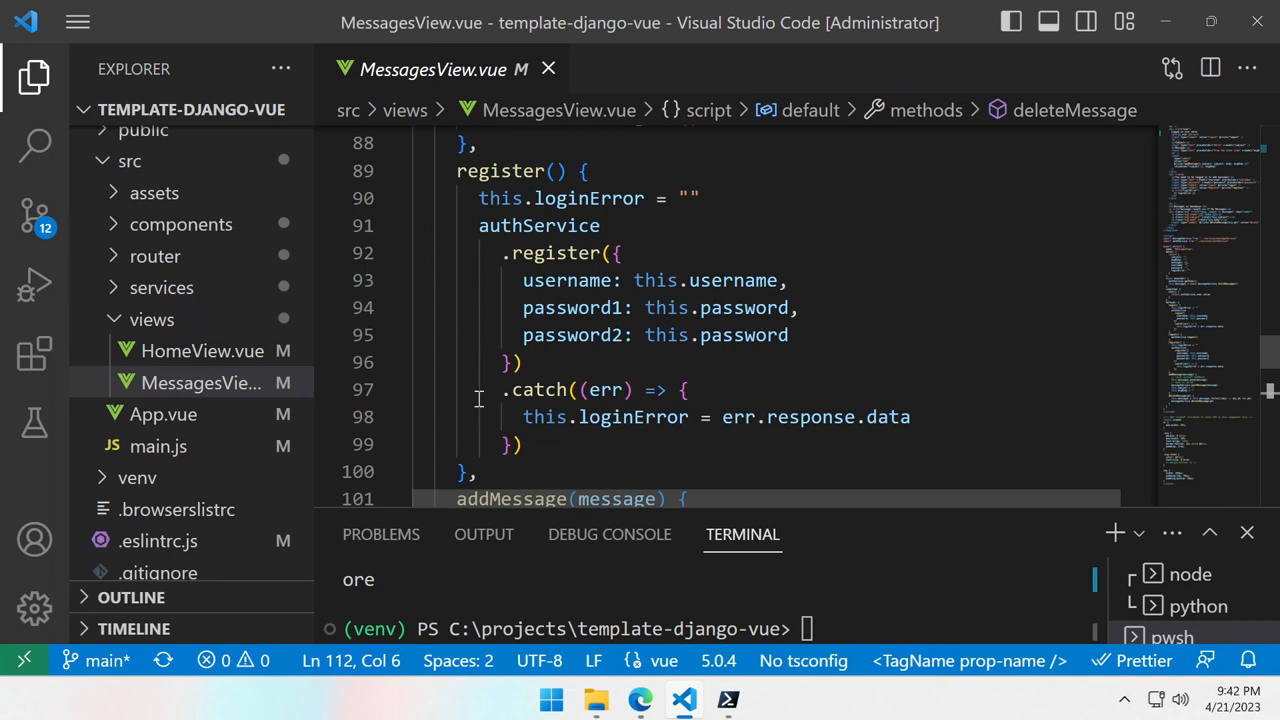
pyautogui.moveTo(488, 160)
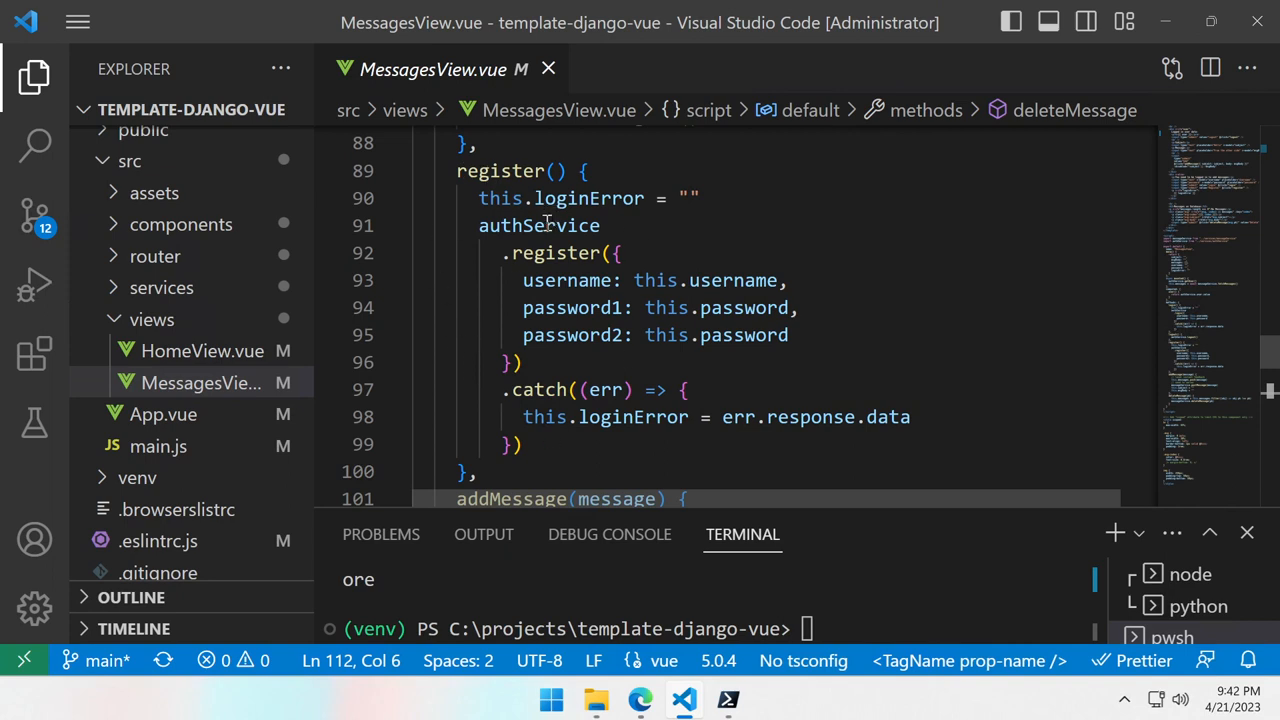
pyautogui.doubleClick(540, 224)
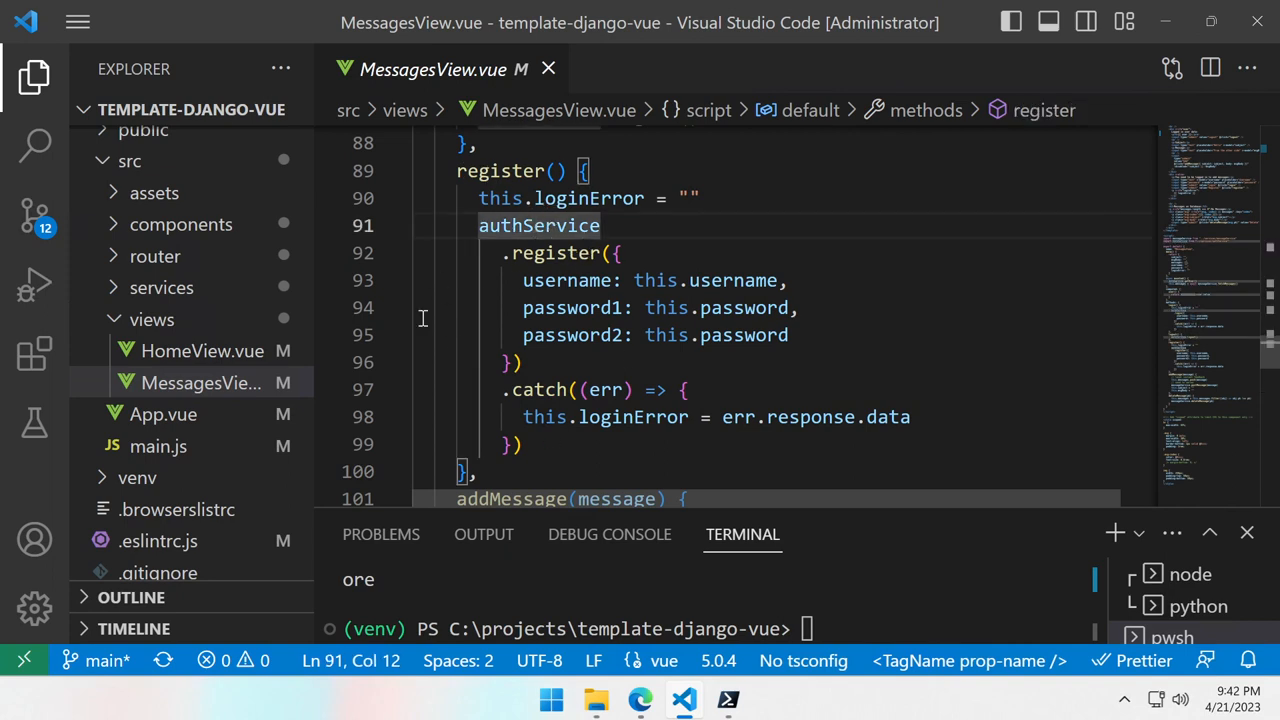
# - In src/services, review api.js and read through authService.js
pyautogui.click(160, 288)
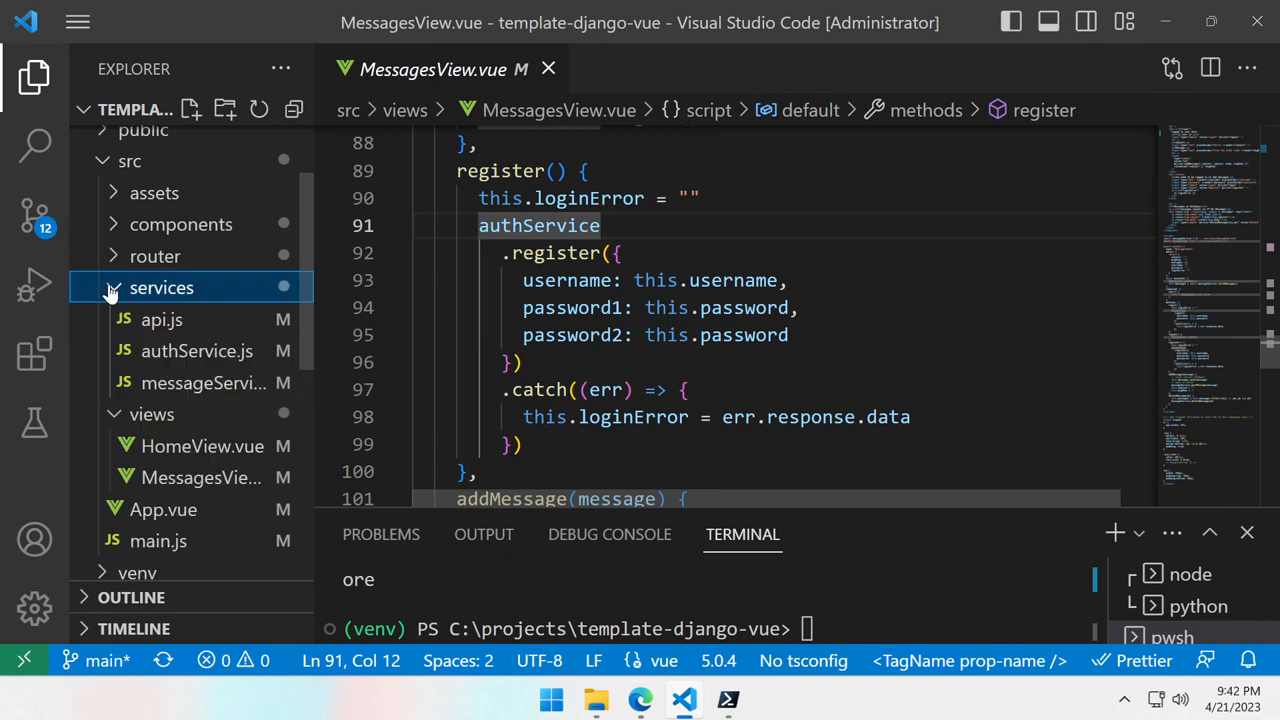
pyautogui.click(160, 320)
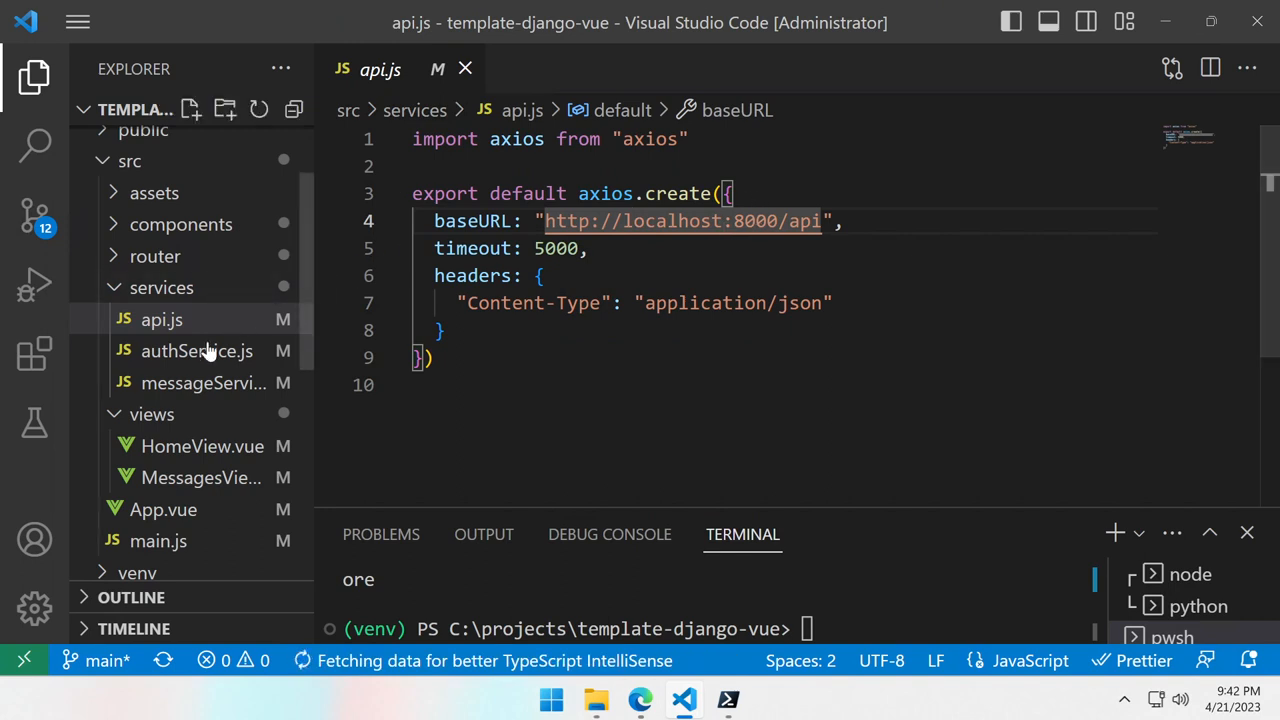
pyautogui.click(196, 350)
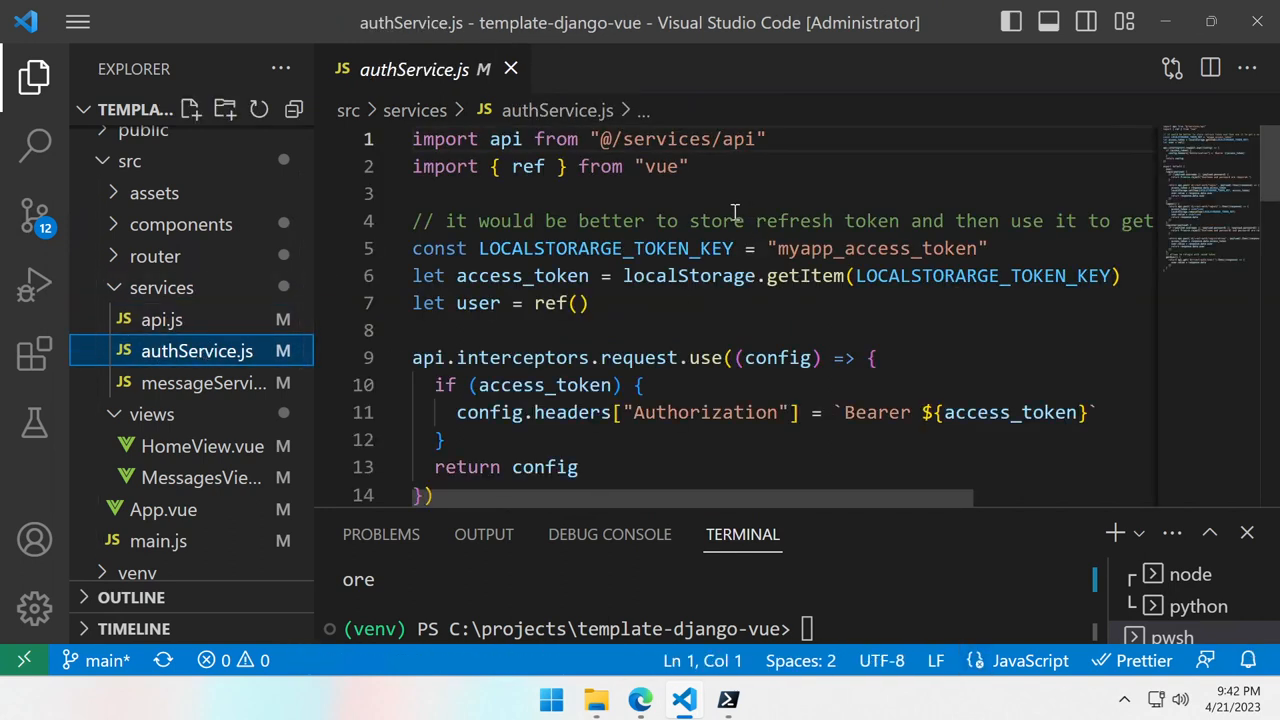
pyautogui.scroll(-3)
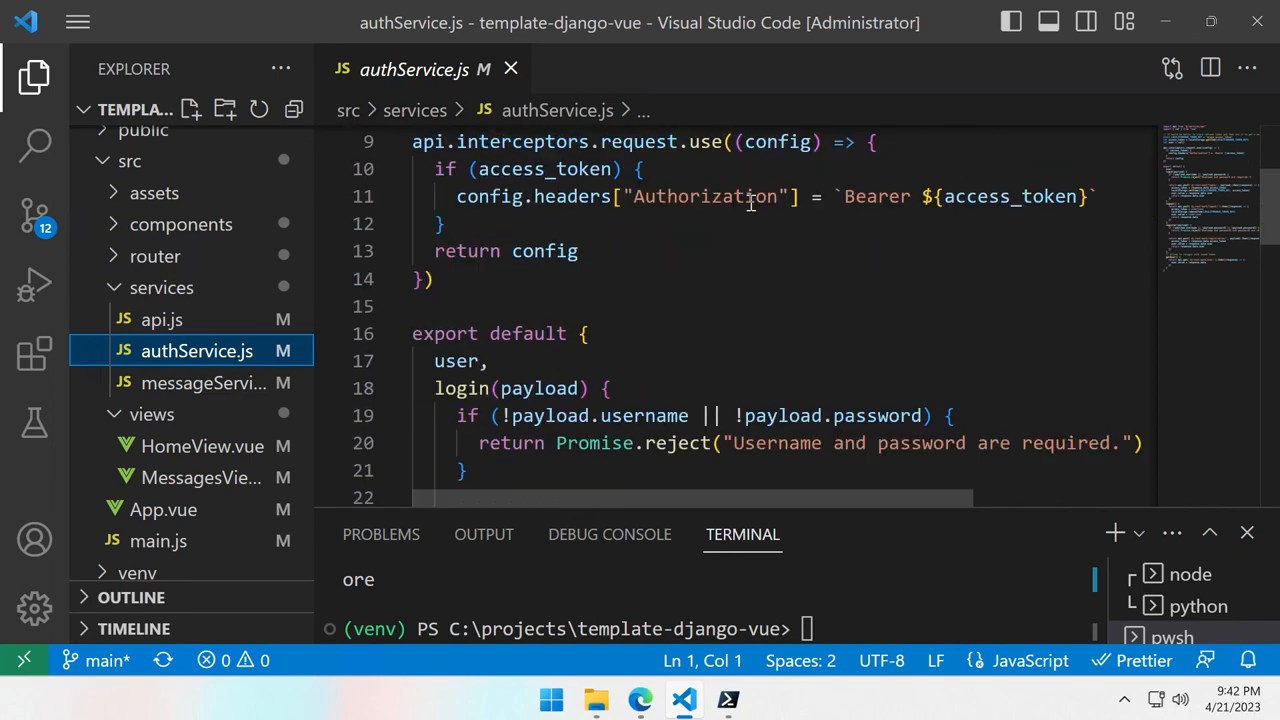
pyautogui.scroll(-3)
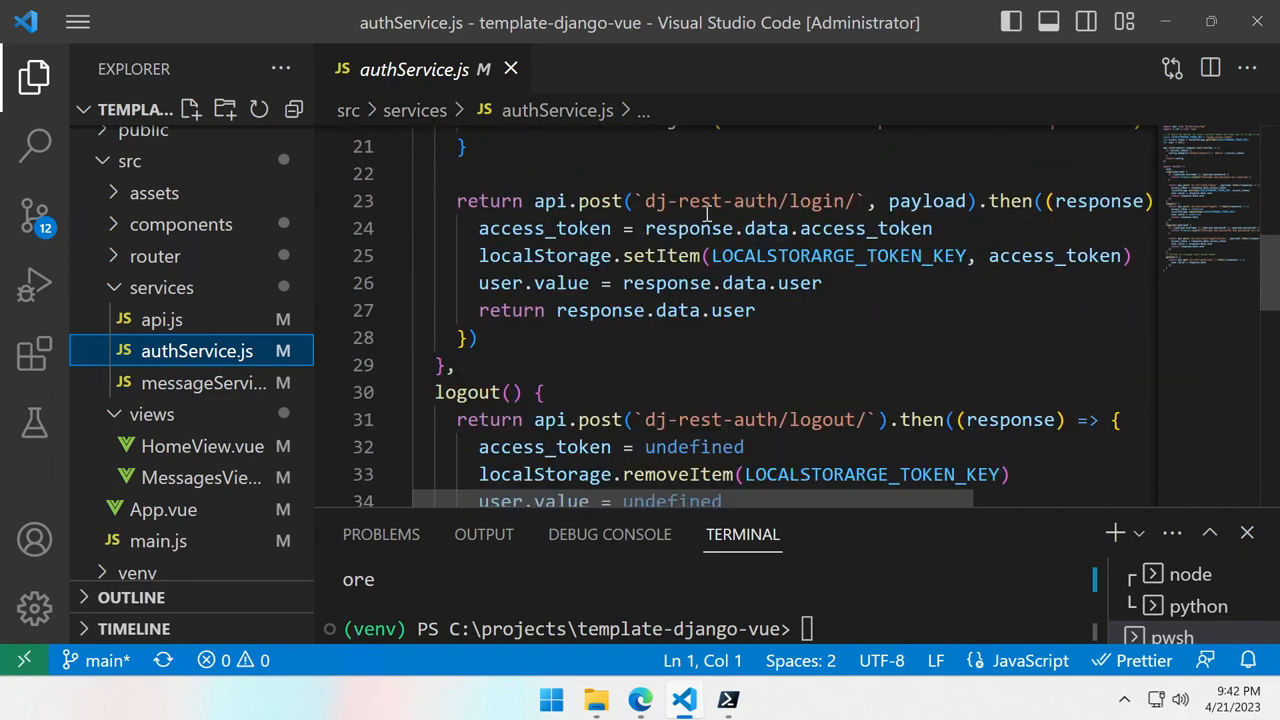
pyautogui.scroll(-3)
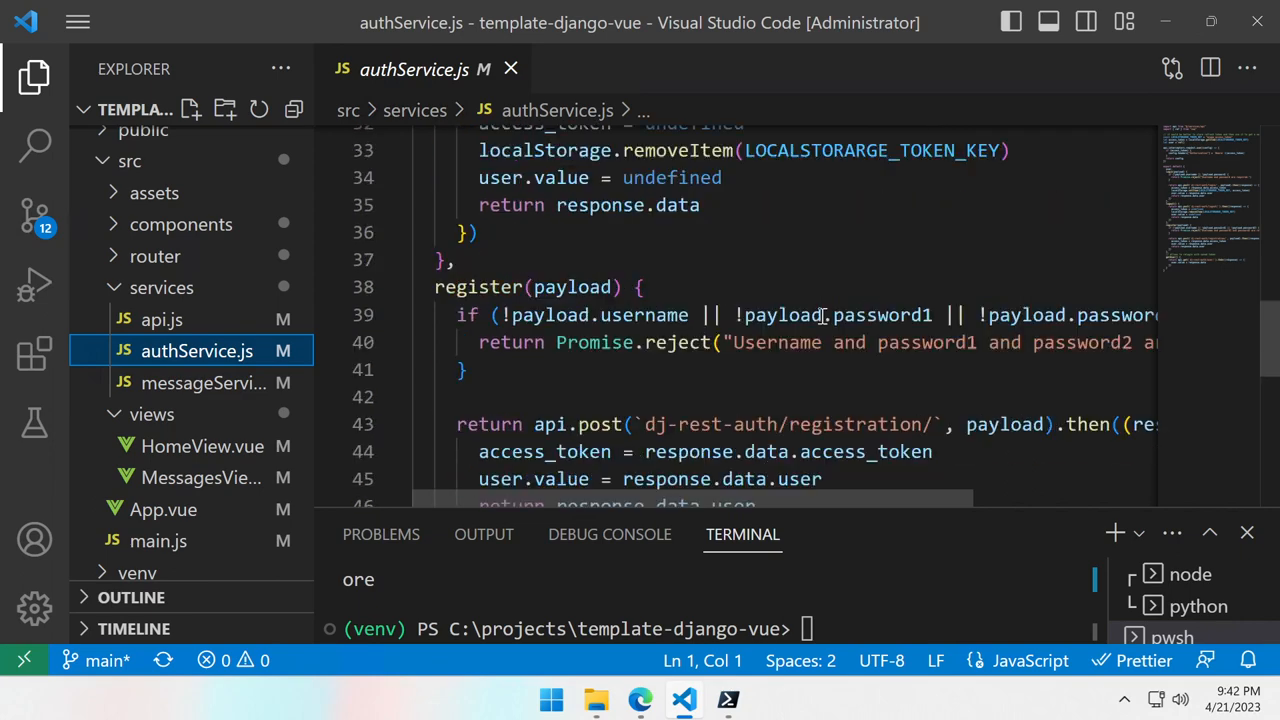
pyautogui.scroll(-3)
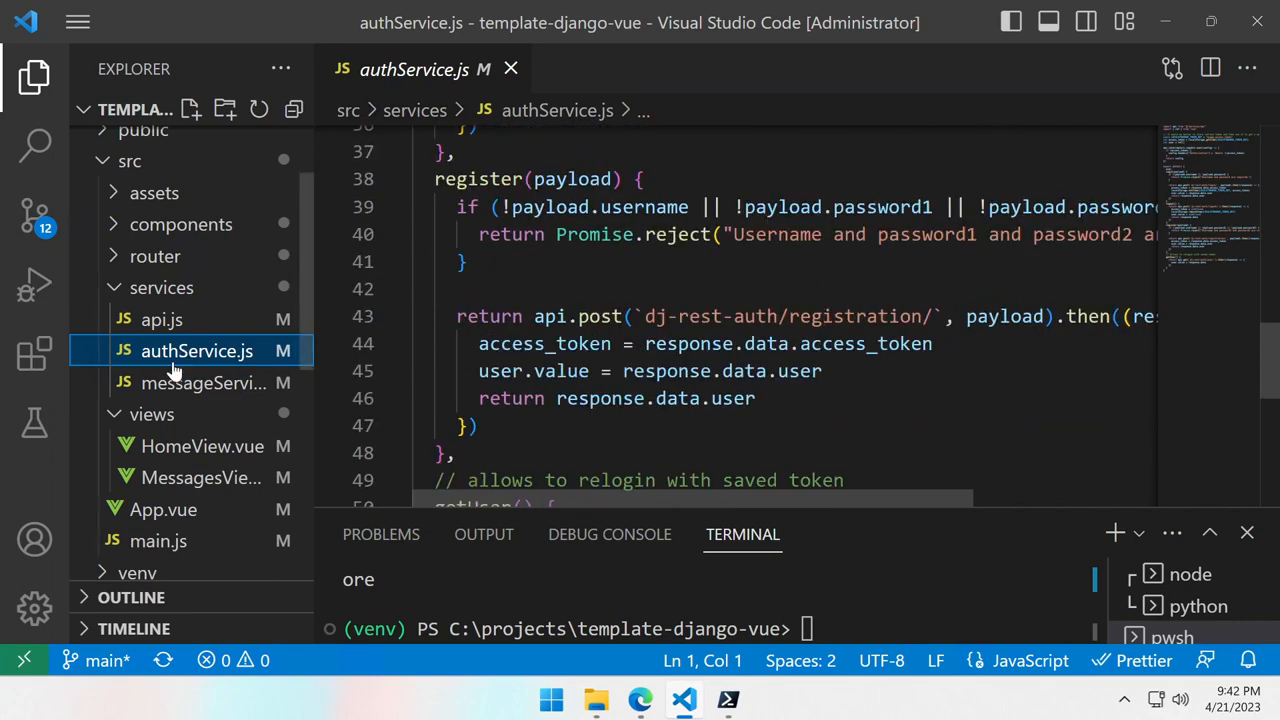
# - Review messageService.js, then fold the services folder away
pyautogui.click(204, 384)
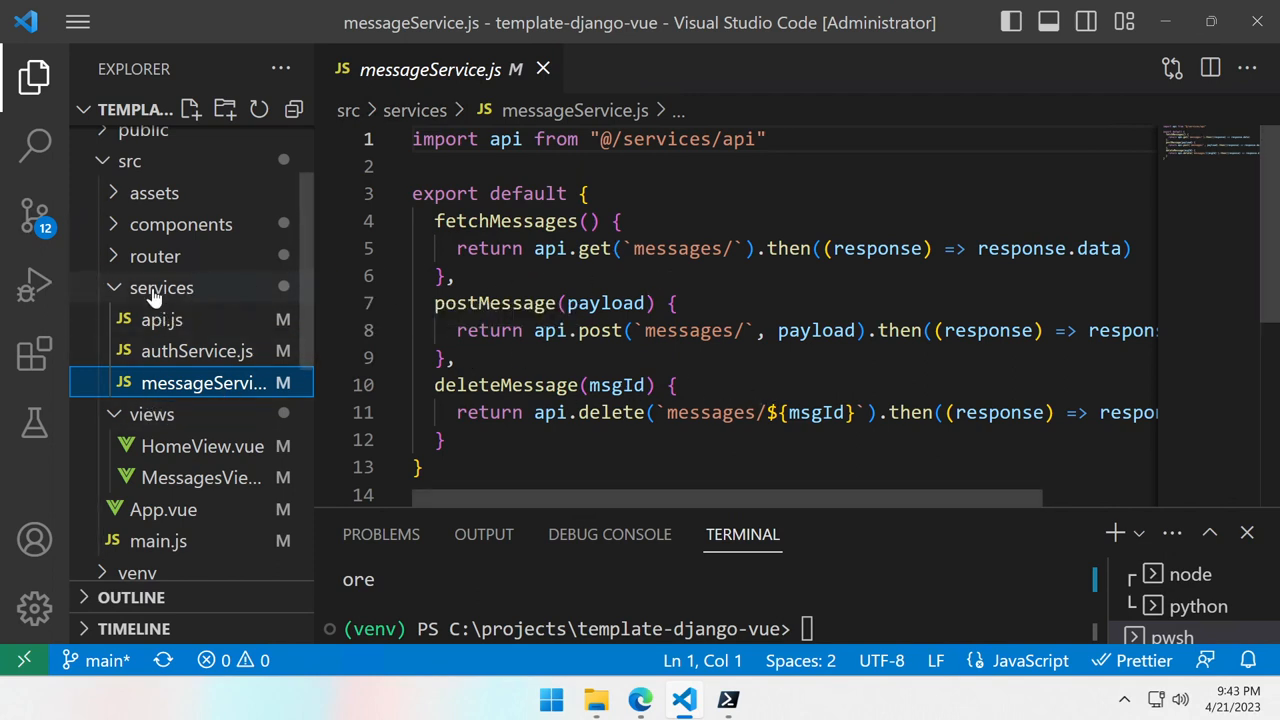
pyautogui.click(160, 288)
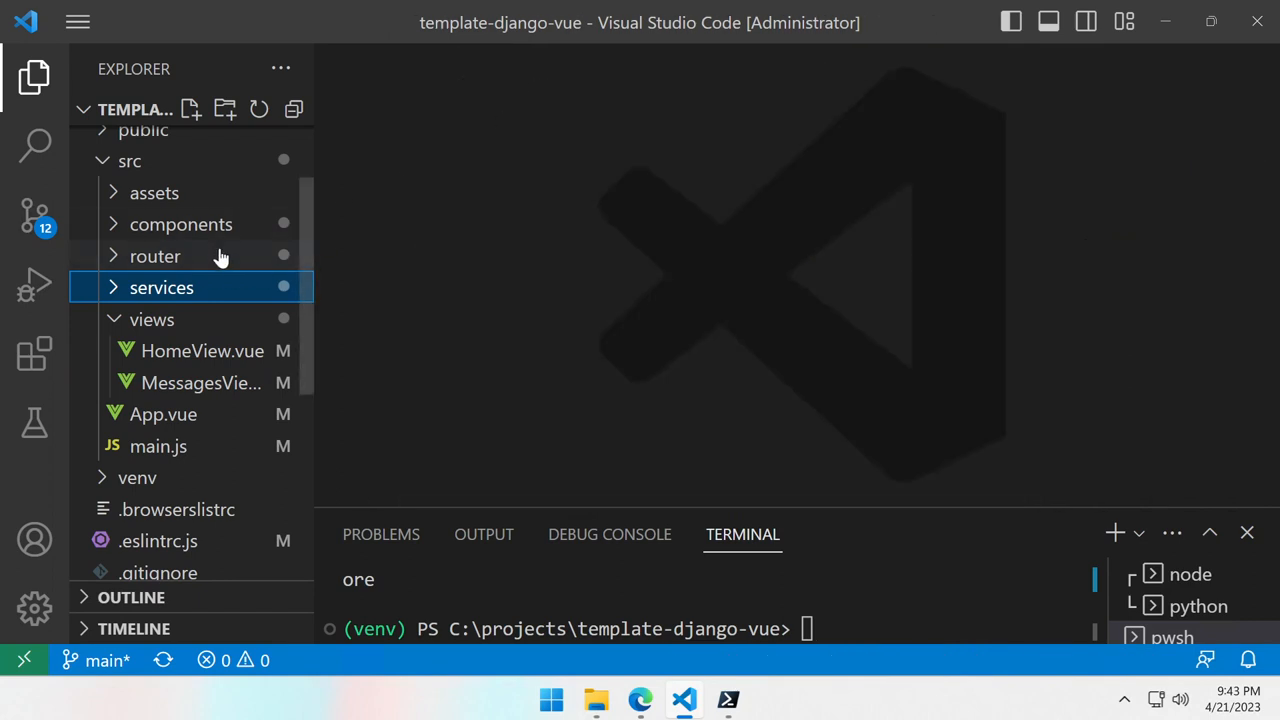
pyautogui.moveTo(730, 300)
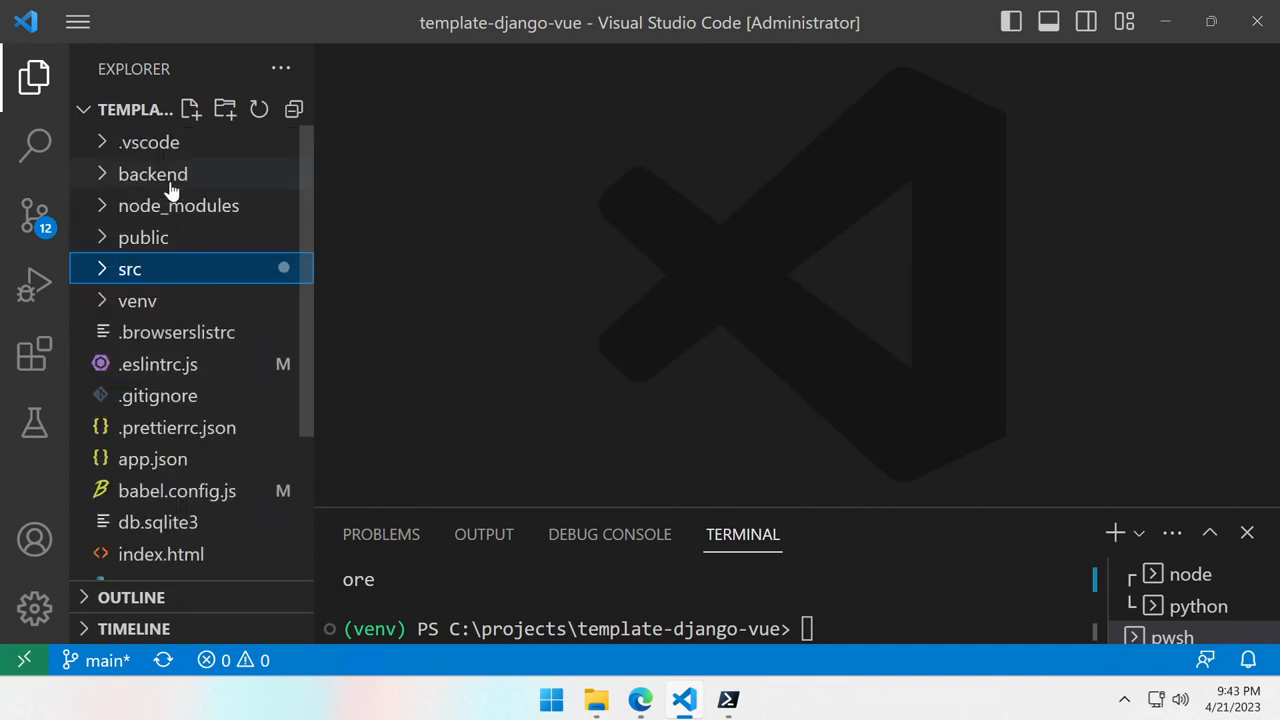
# - Scroll down the root file list showing manage.py, package.json and vite.config.js
pyautogui.scroll(-3)
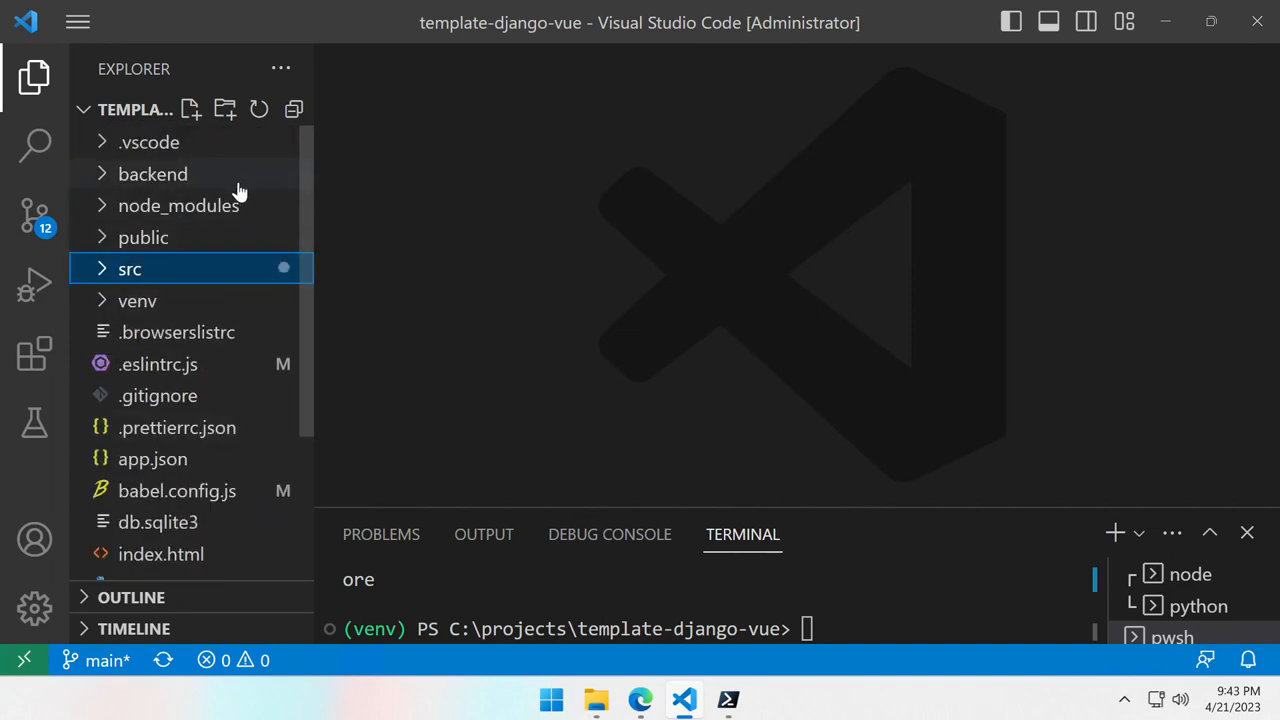
pyautogui.moveTo(218, 182)
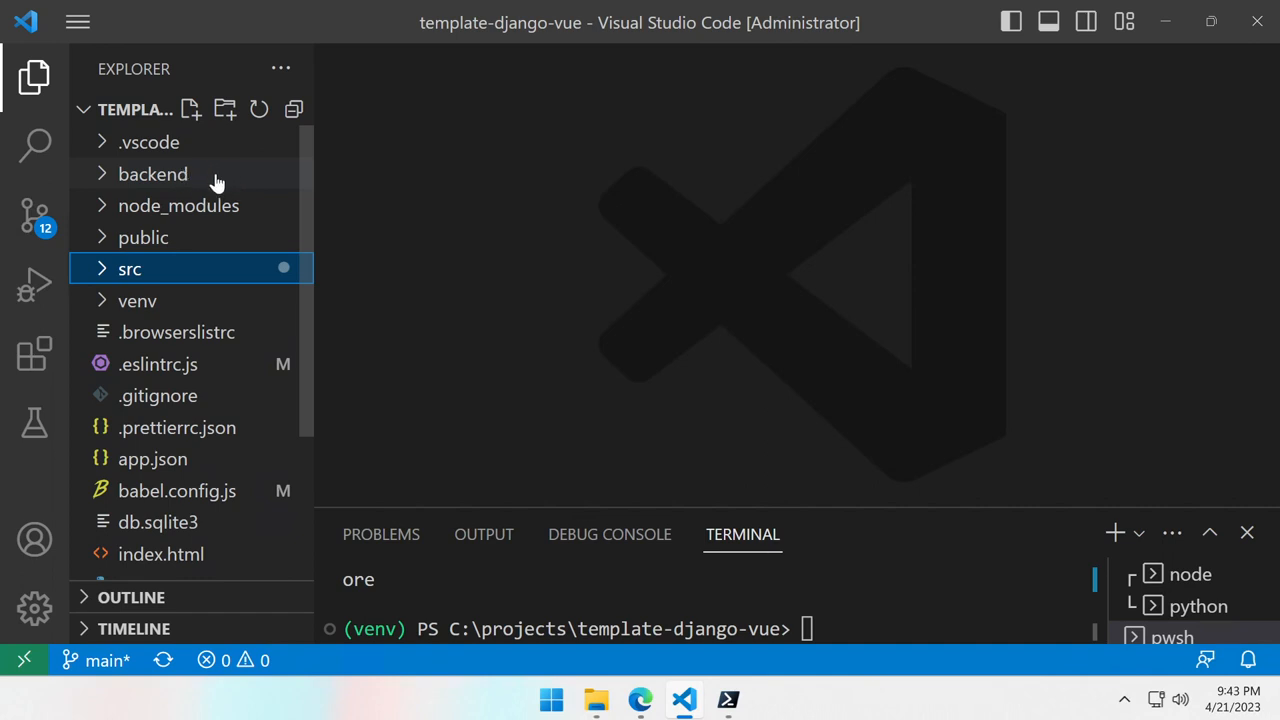
pyautogui.scroll(-3)
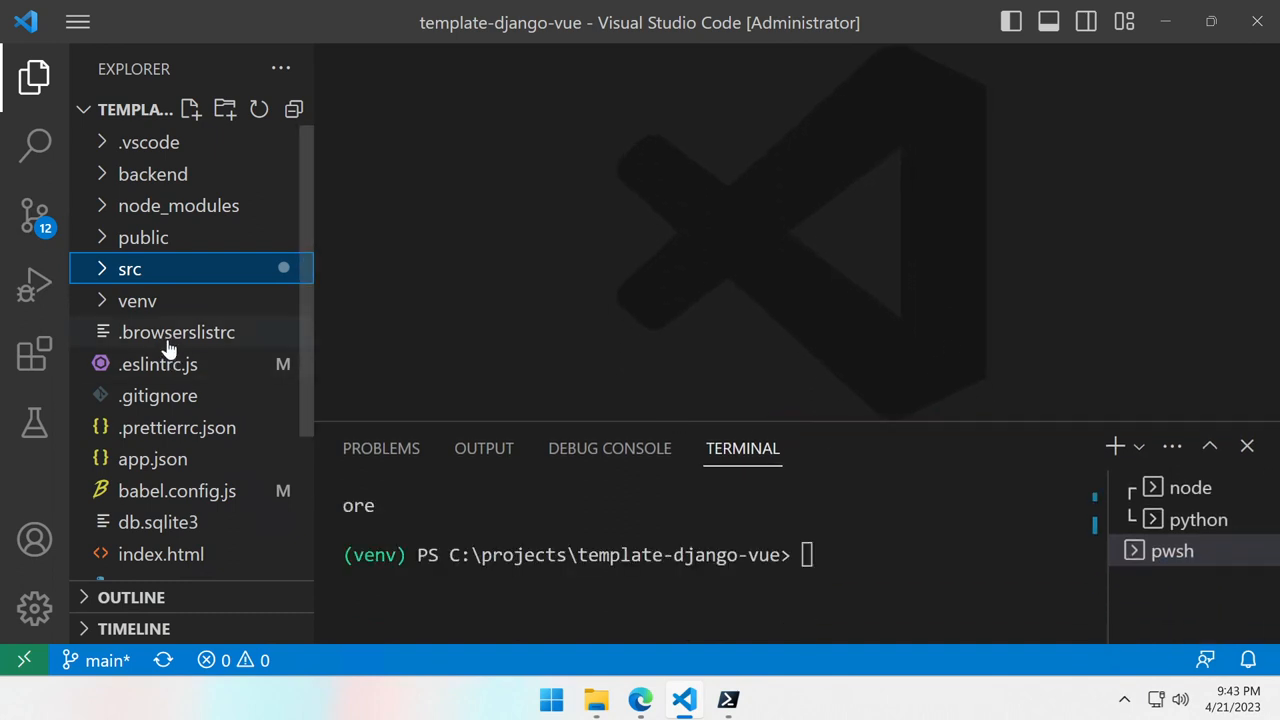
pyautogui.moveTo(140, 172)
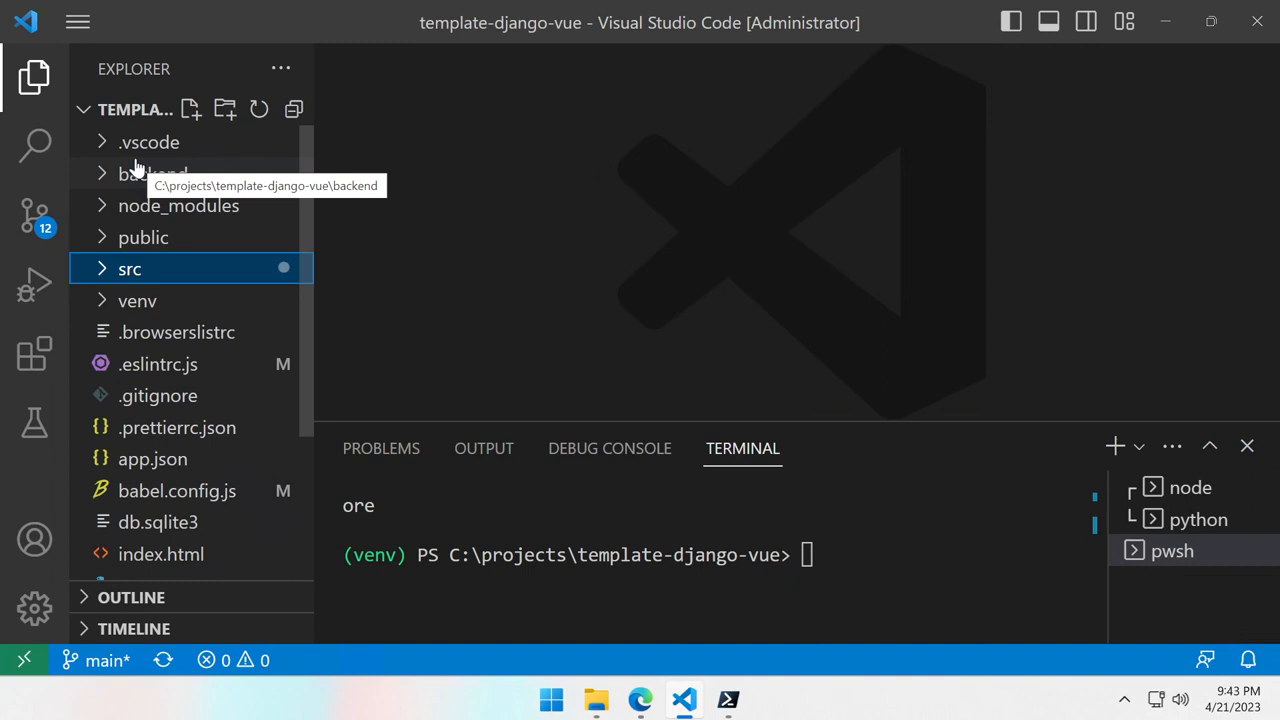
pyautogui.moveTo(202, 218)
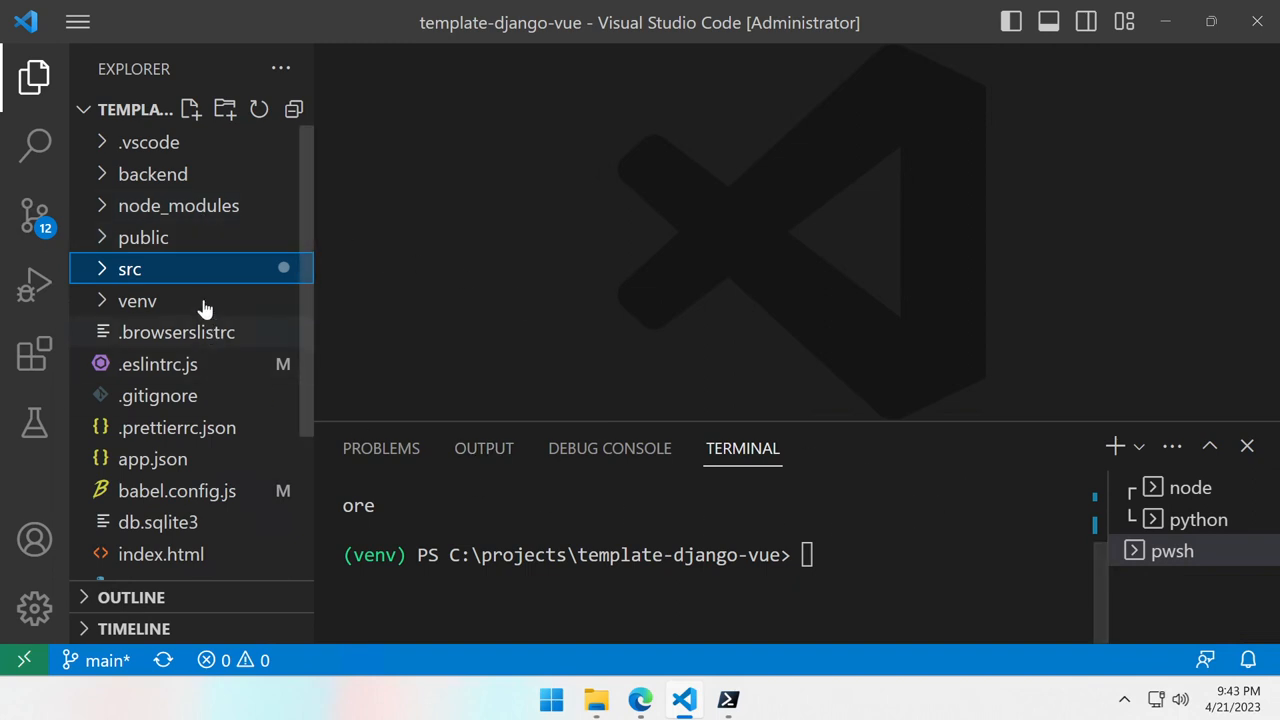
pyautogui.scroll(-3)
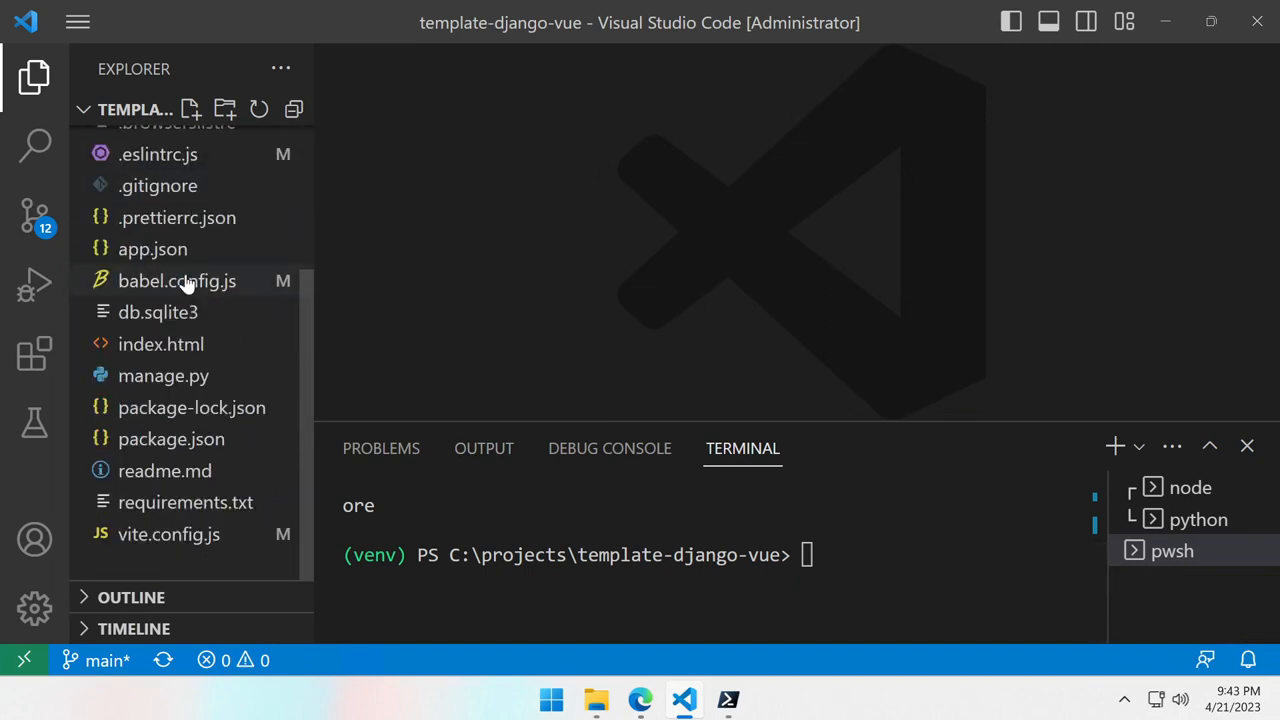